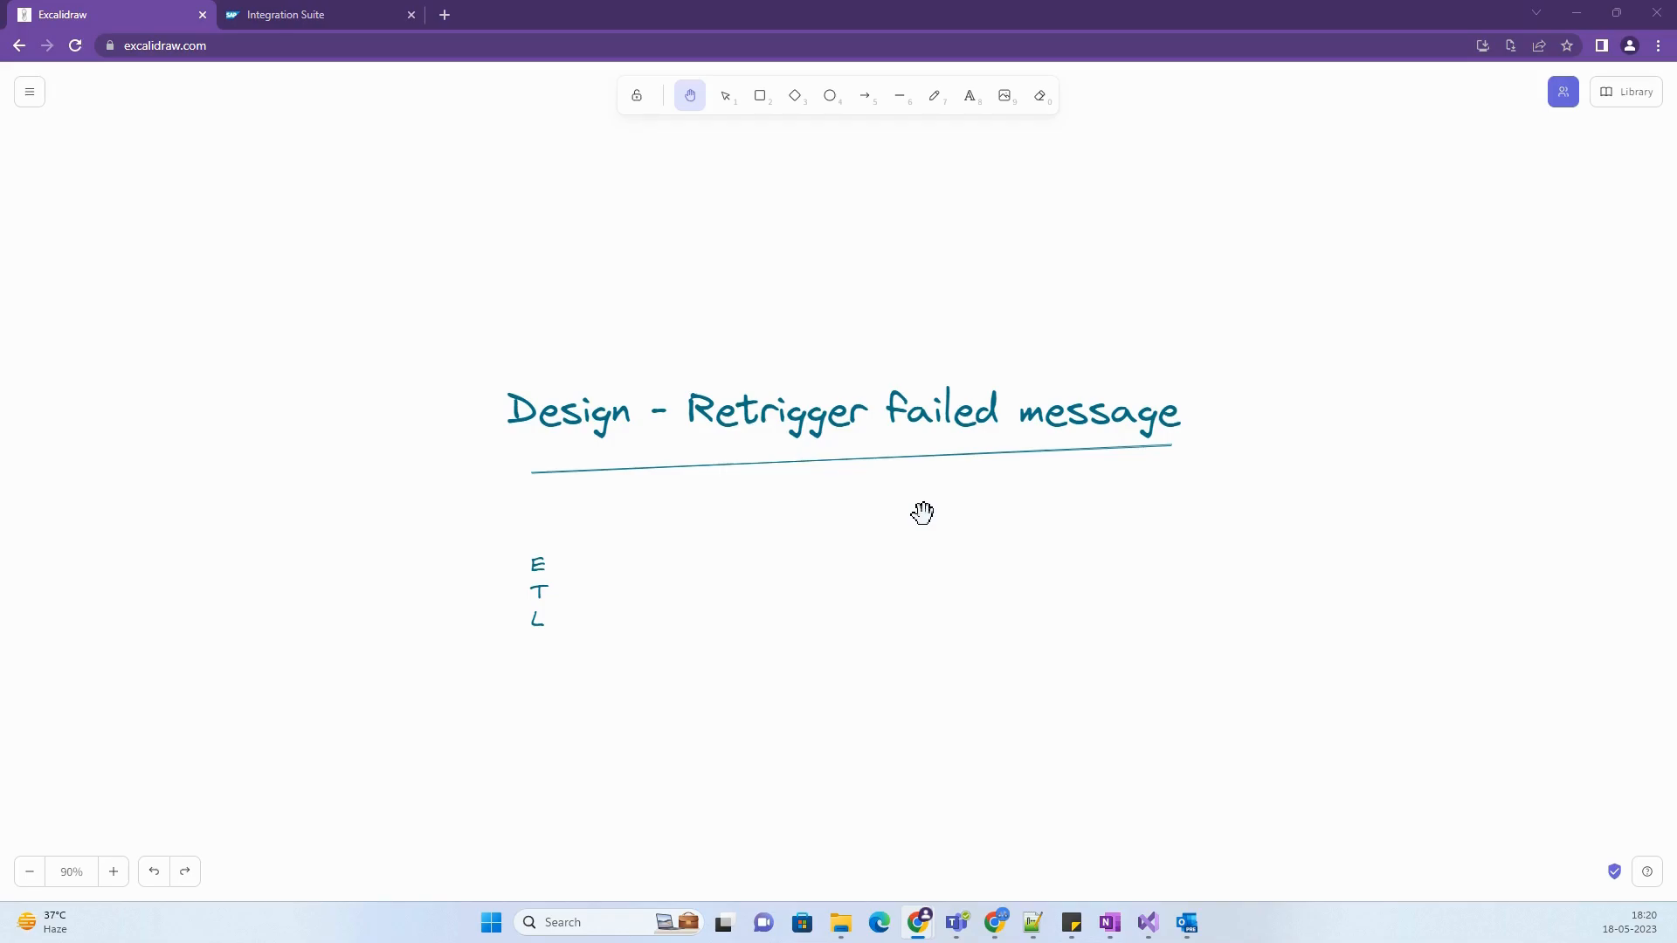
mouse_move(802, 545)
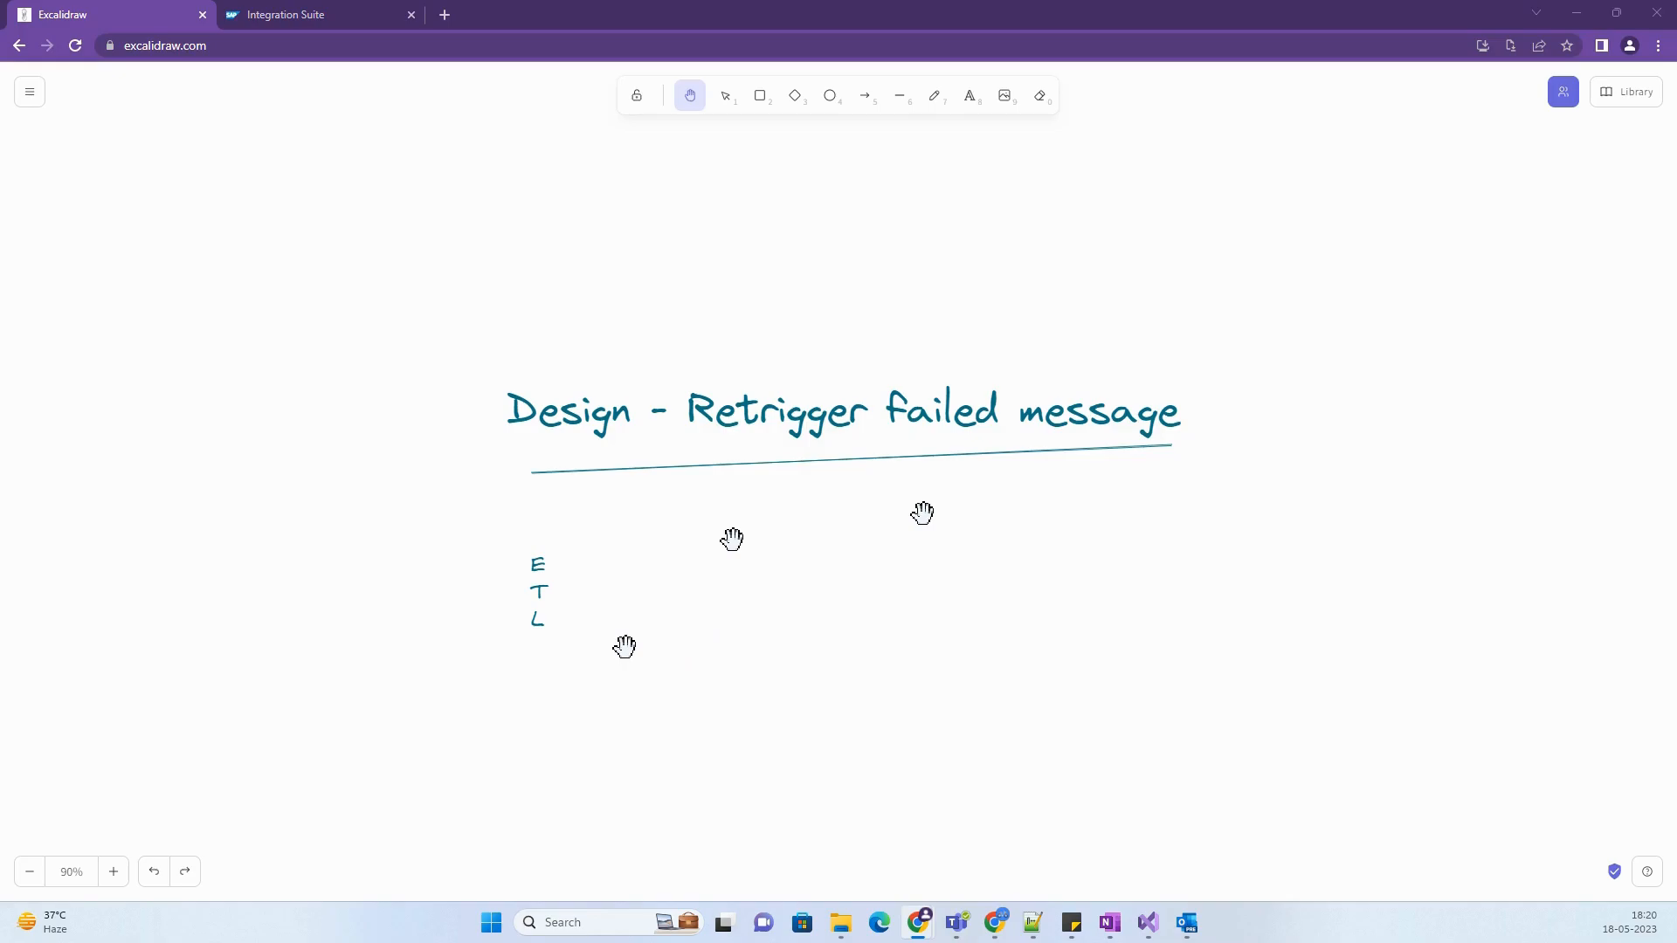
mouse_move(921, 513)
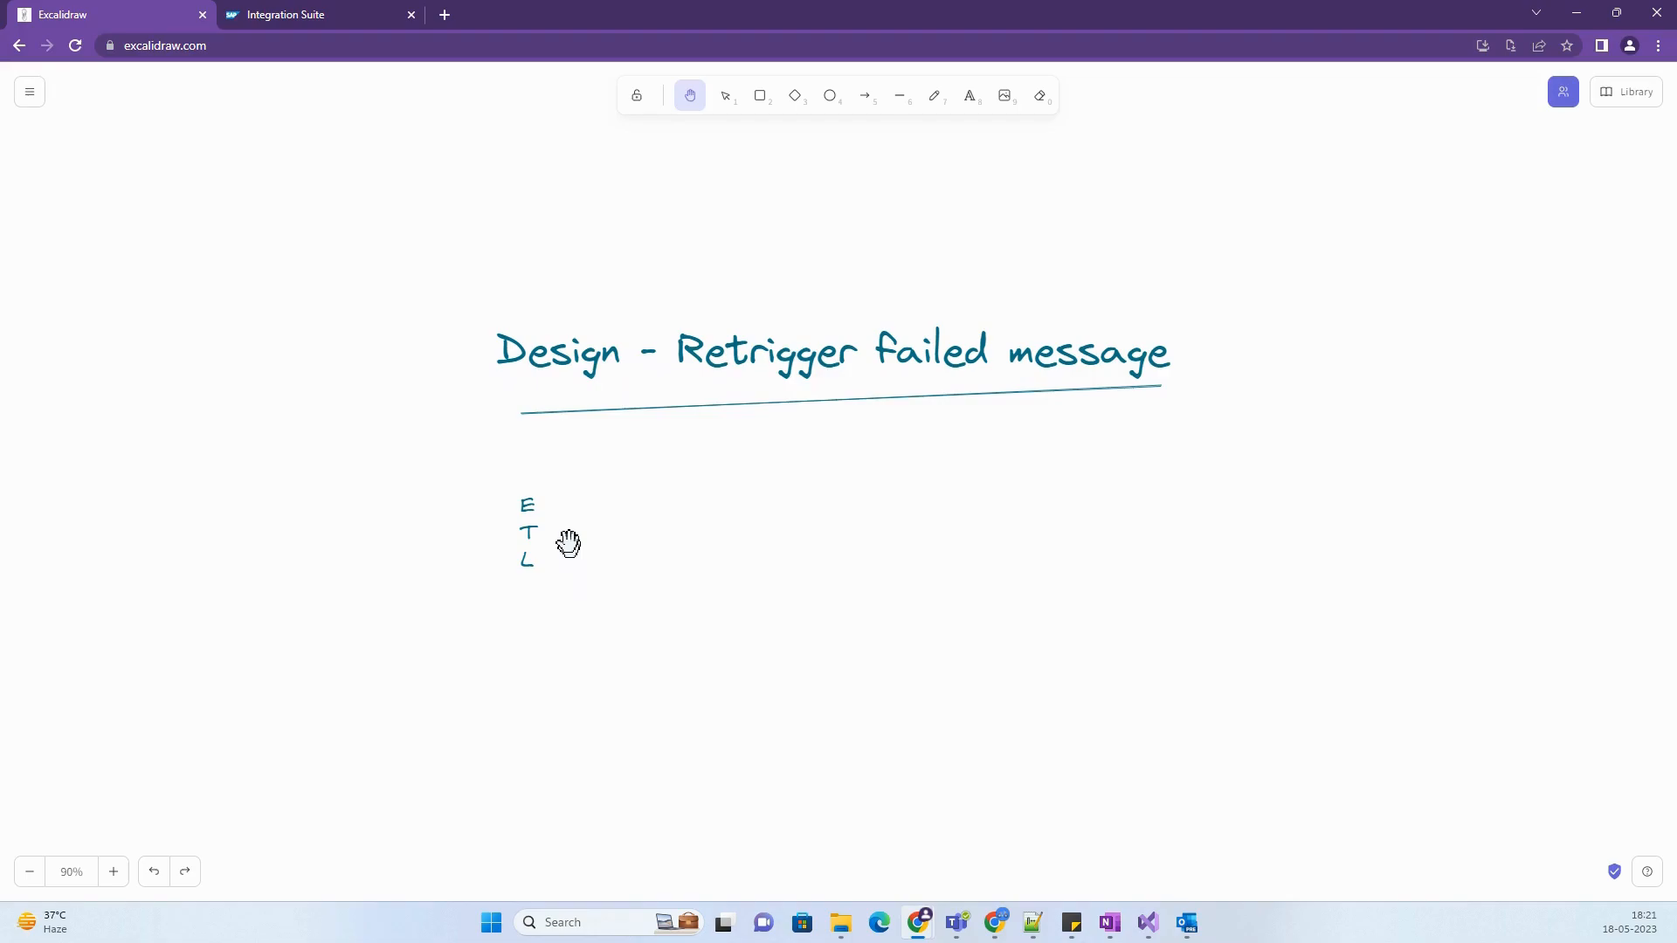
mouse_move(667, 642)
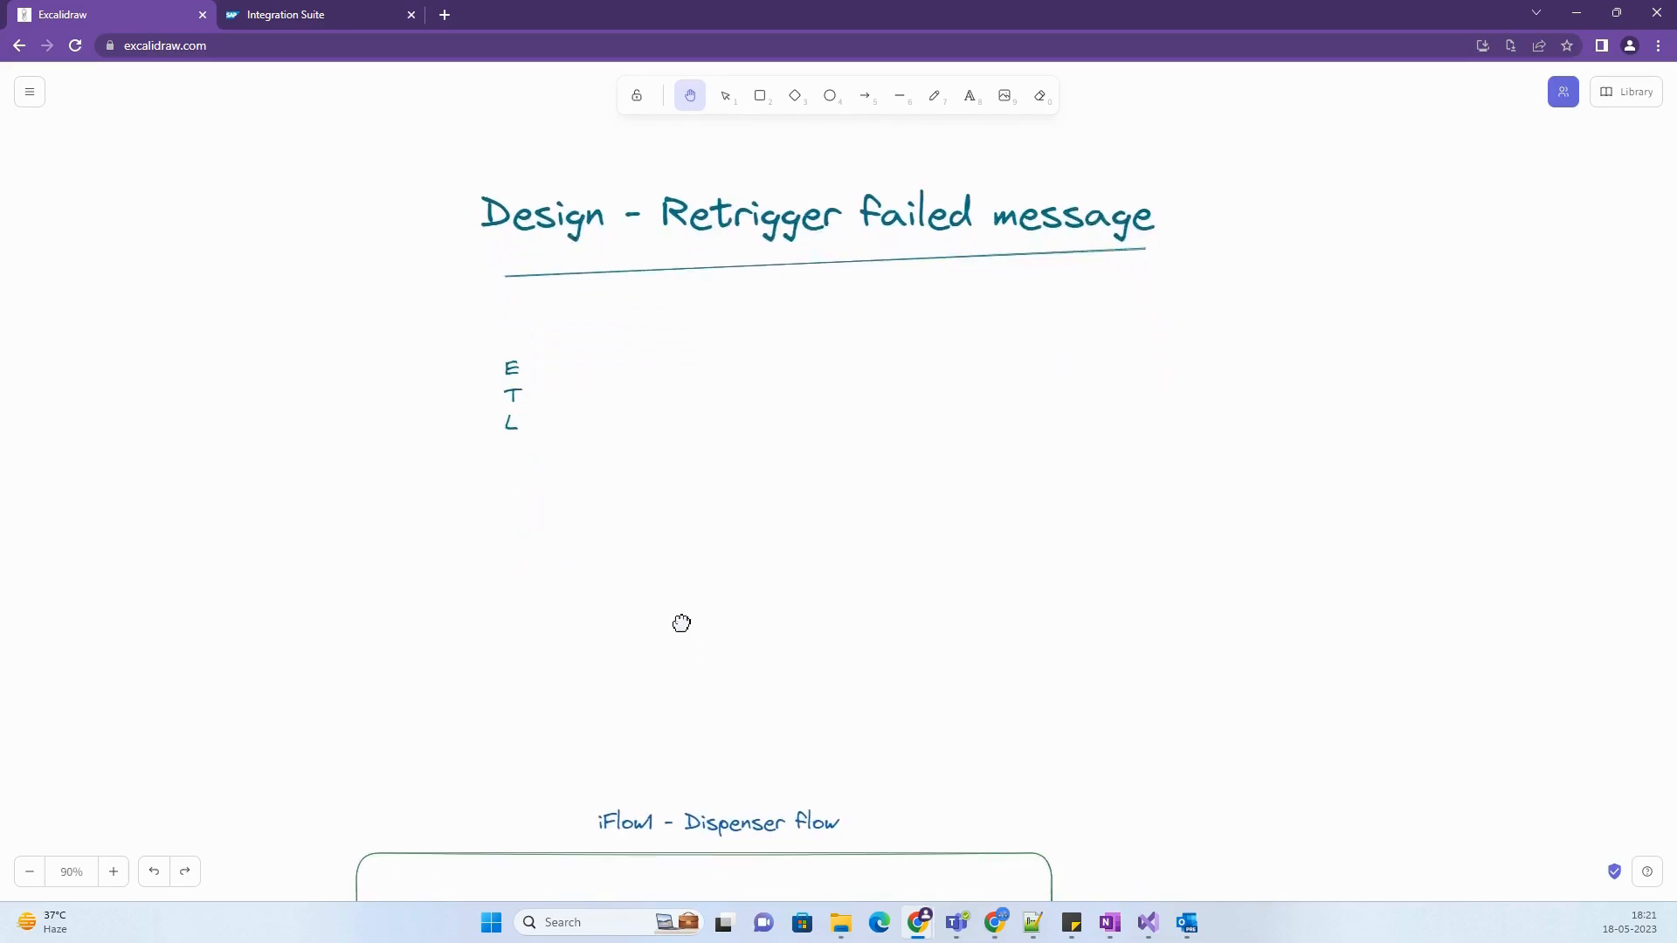
Scroll and pan the canvas to review the dispenser flow and iflow2's Target box.
scroll("down", 3)
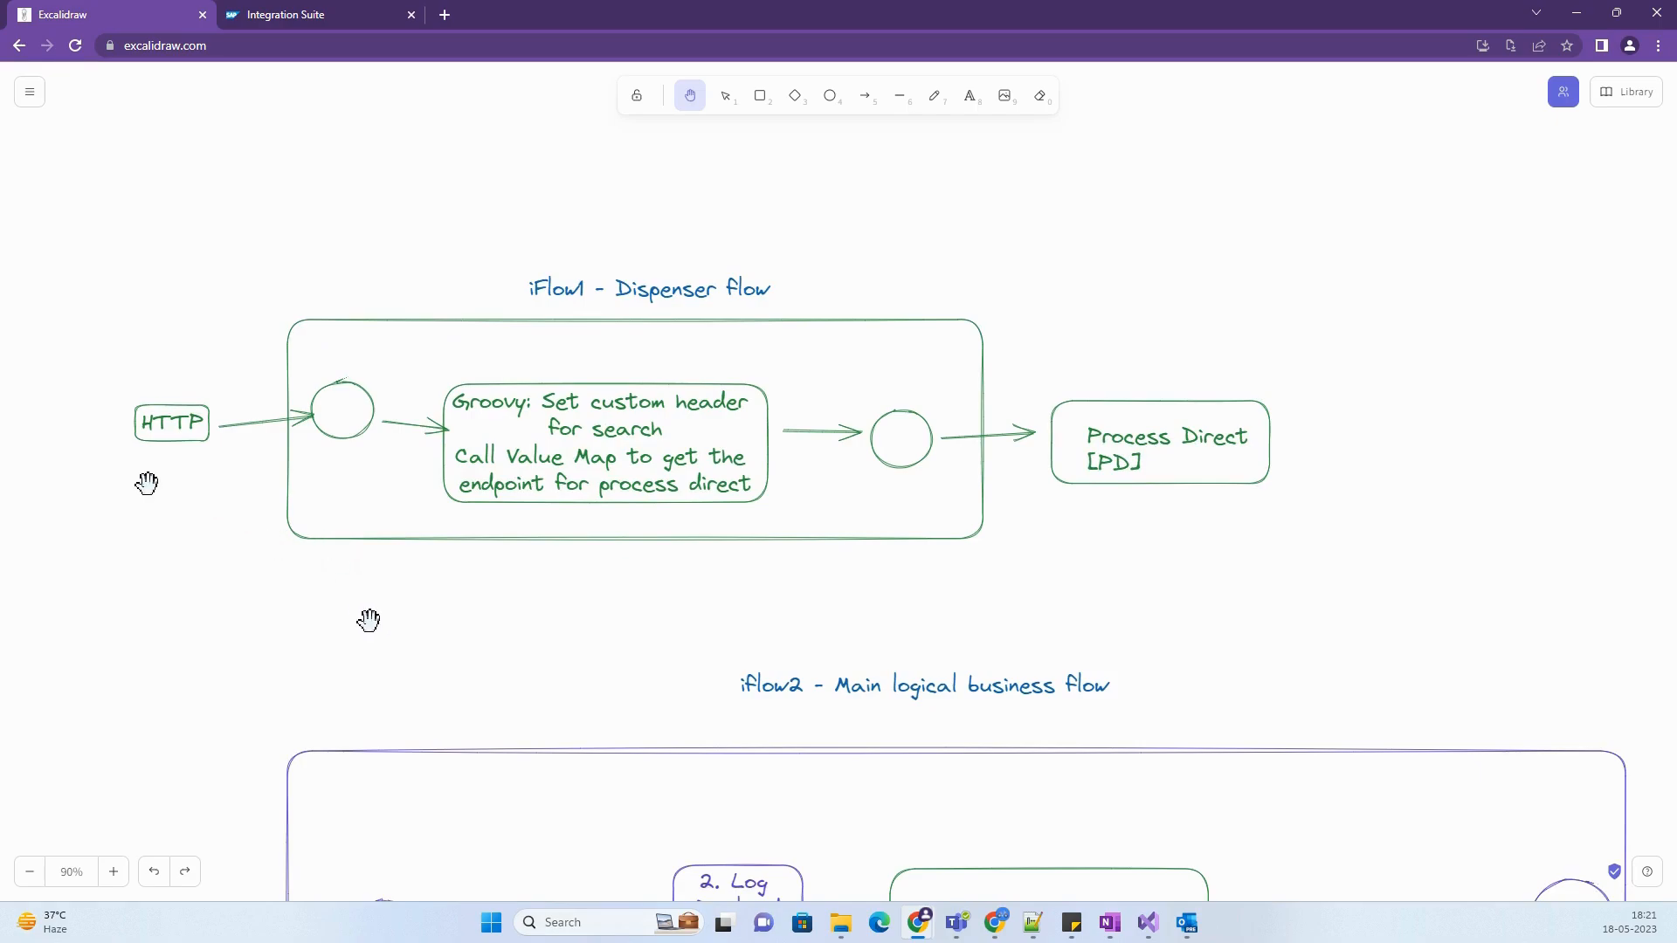
mouse_move(263, 448)
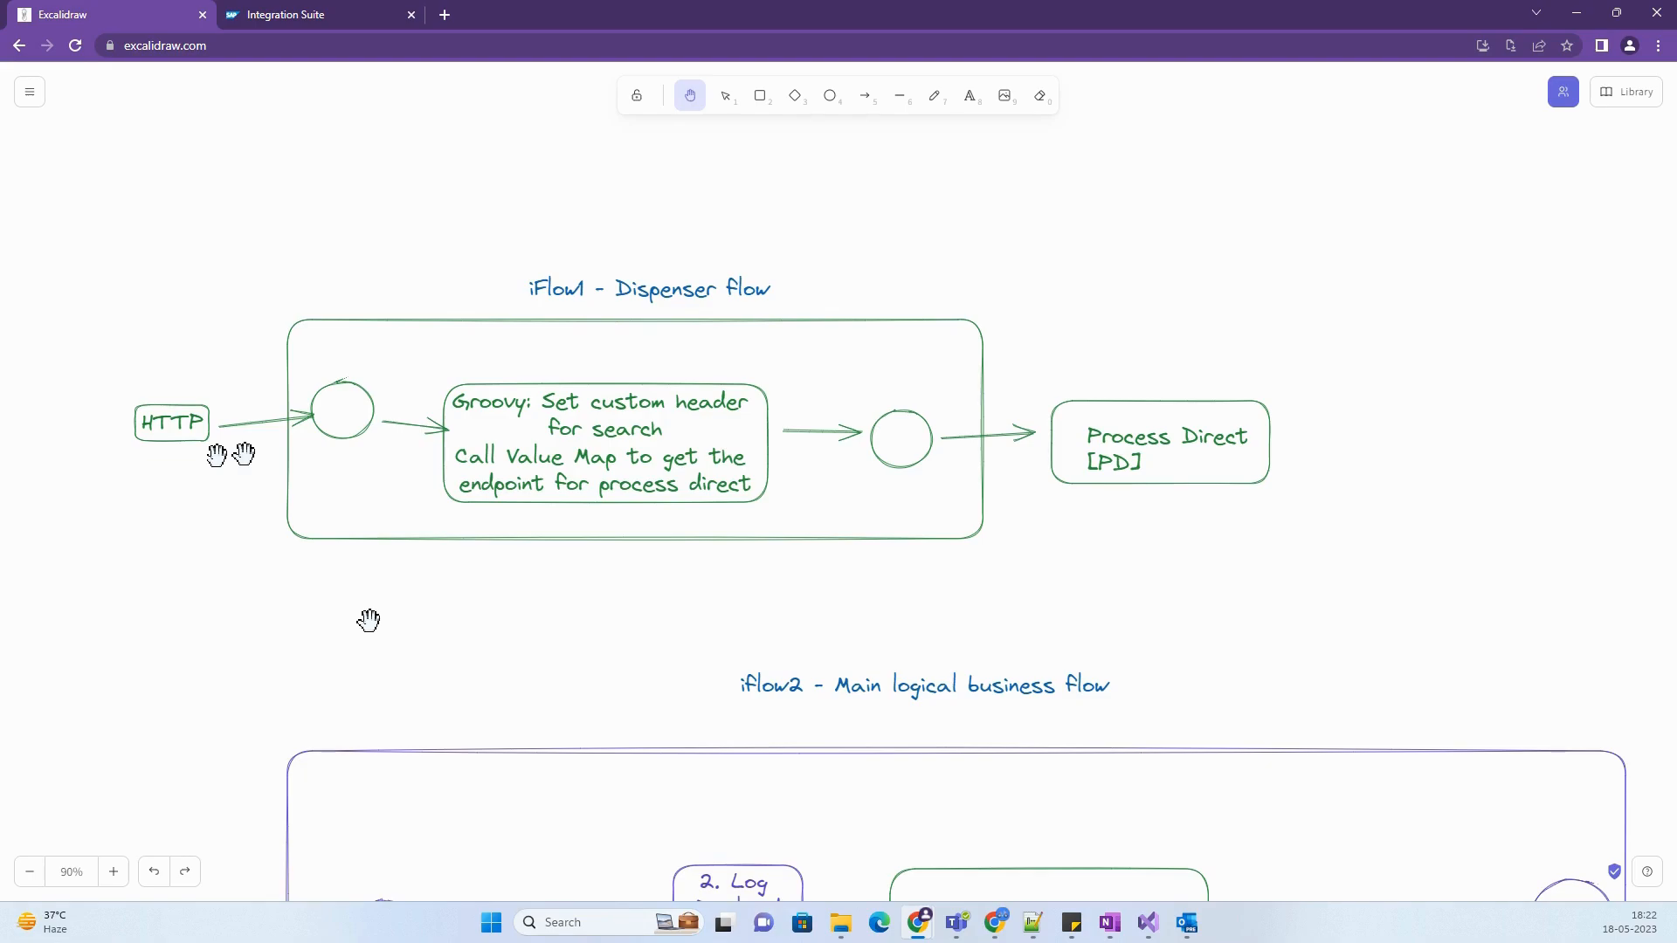
mouse_move(565, 446)
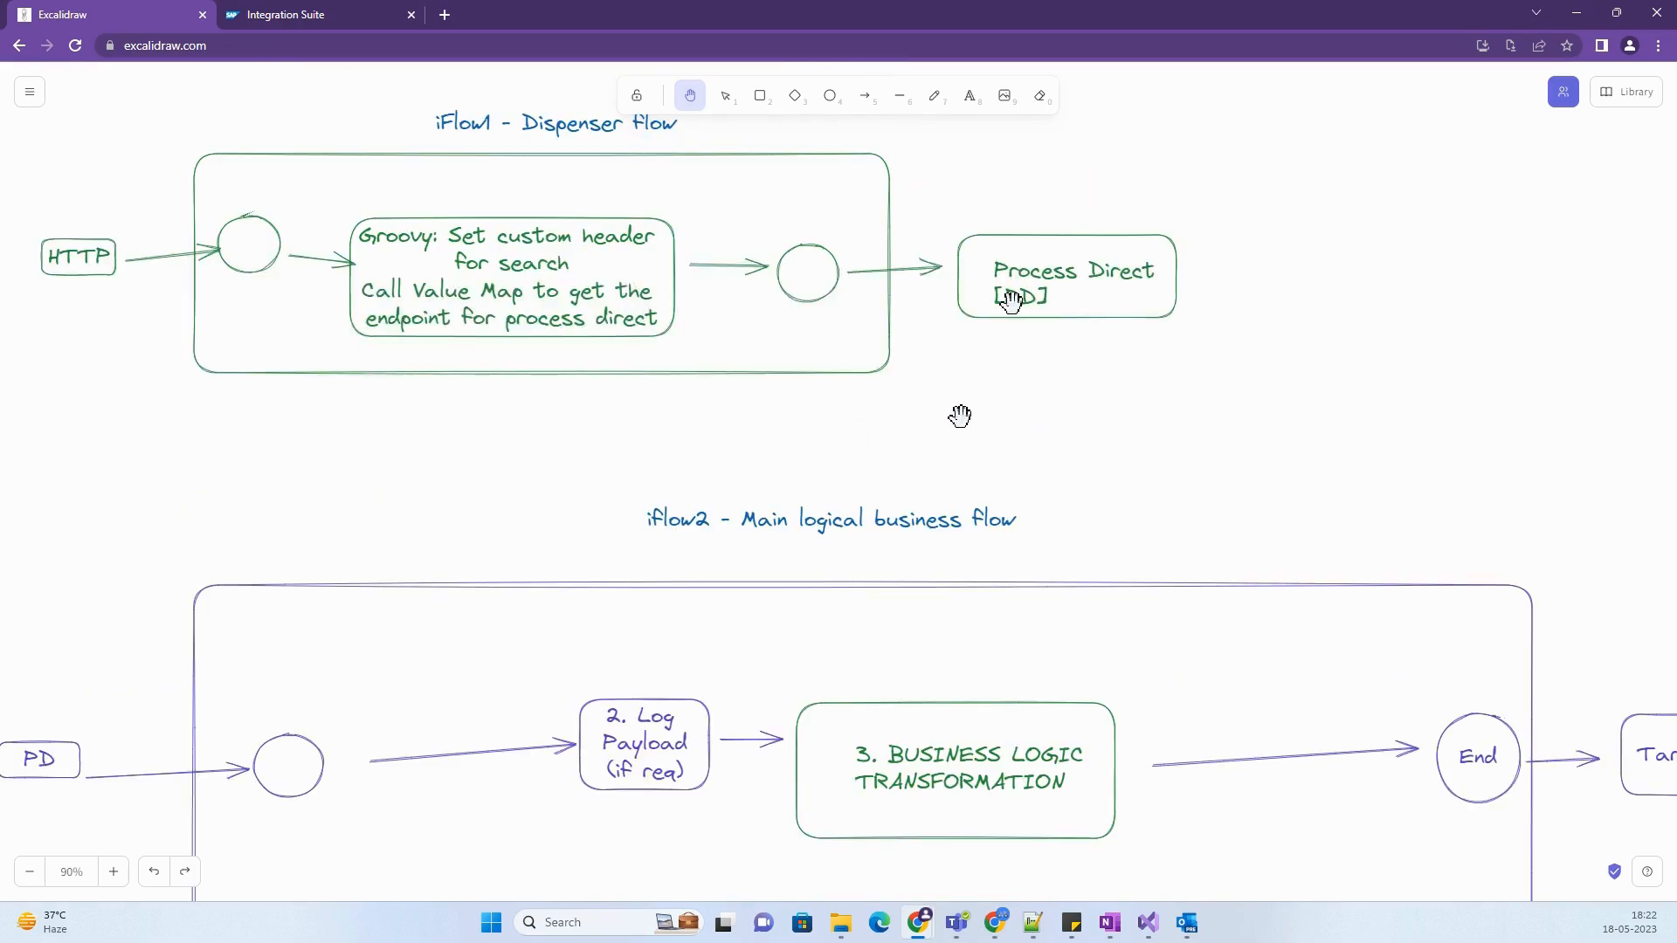
left_click_drag(959, 416, 1083, 414)
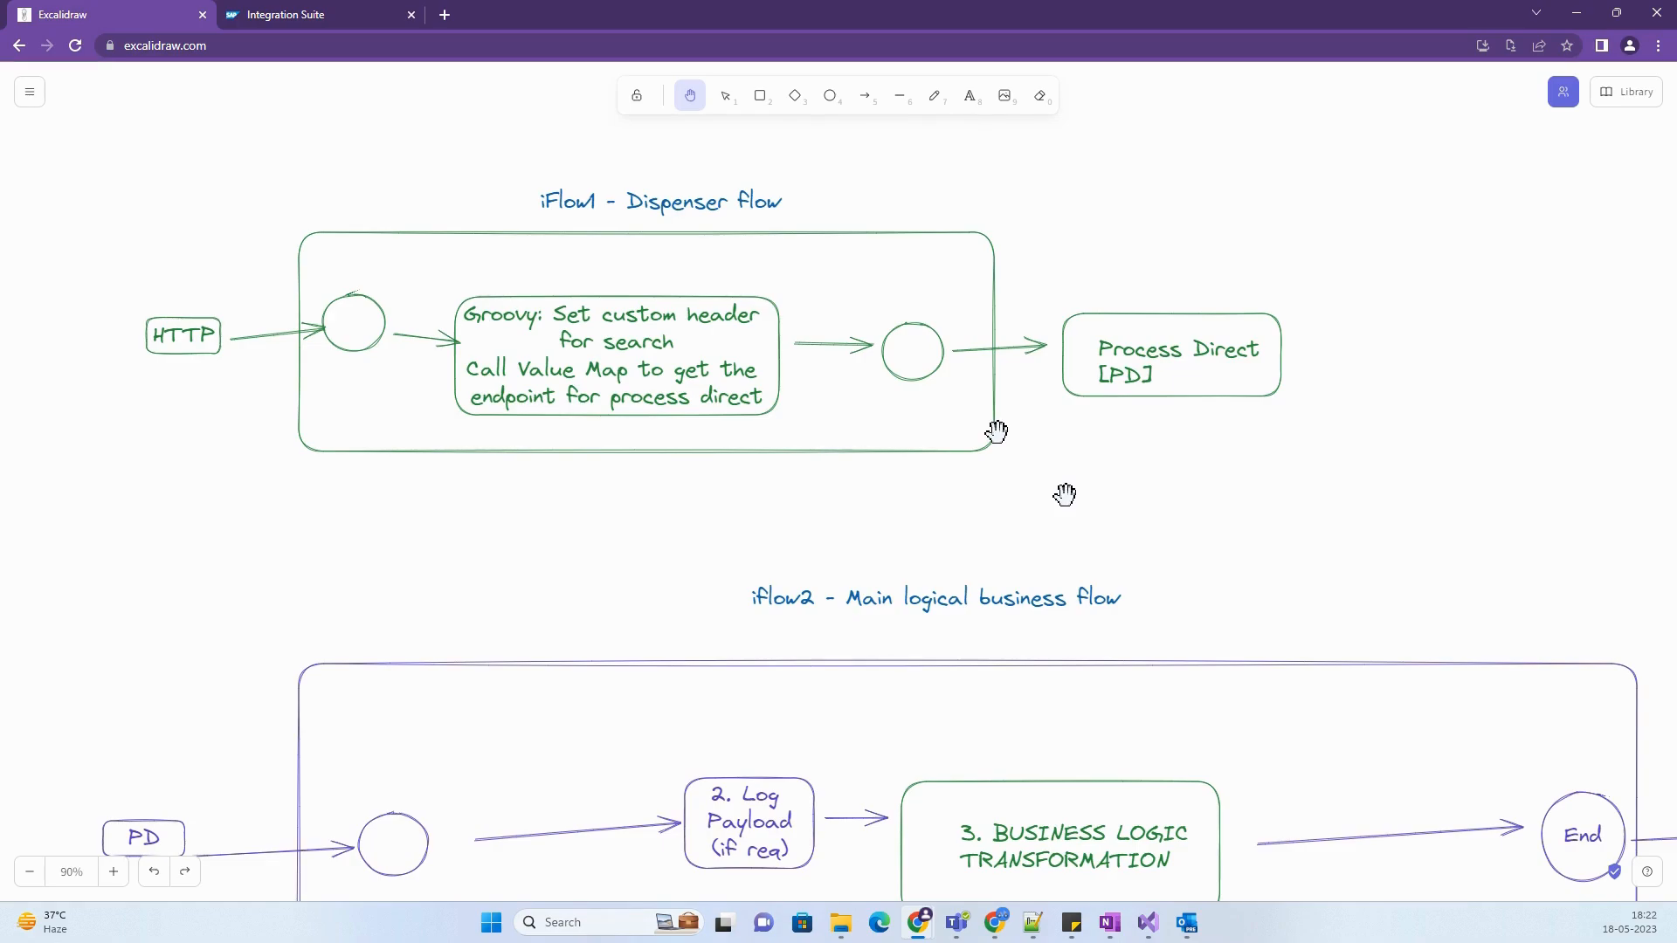
mouse_move(1011, 496)
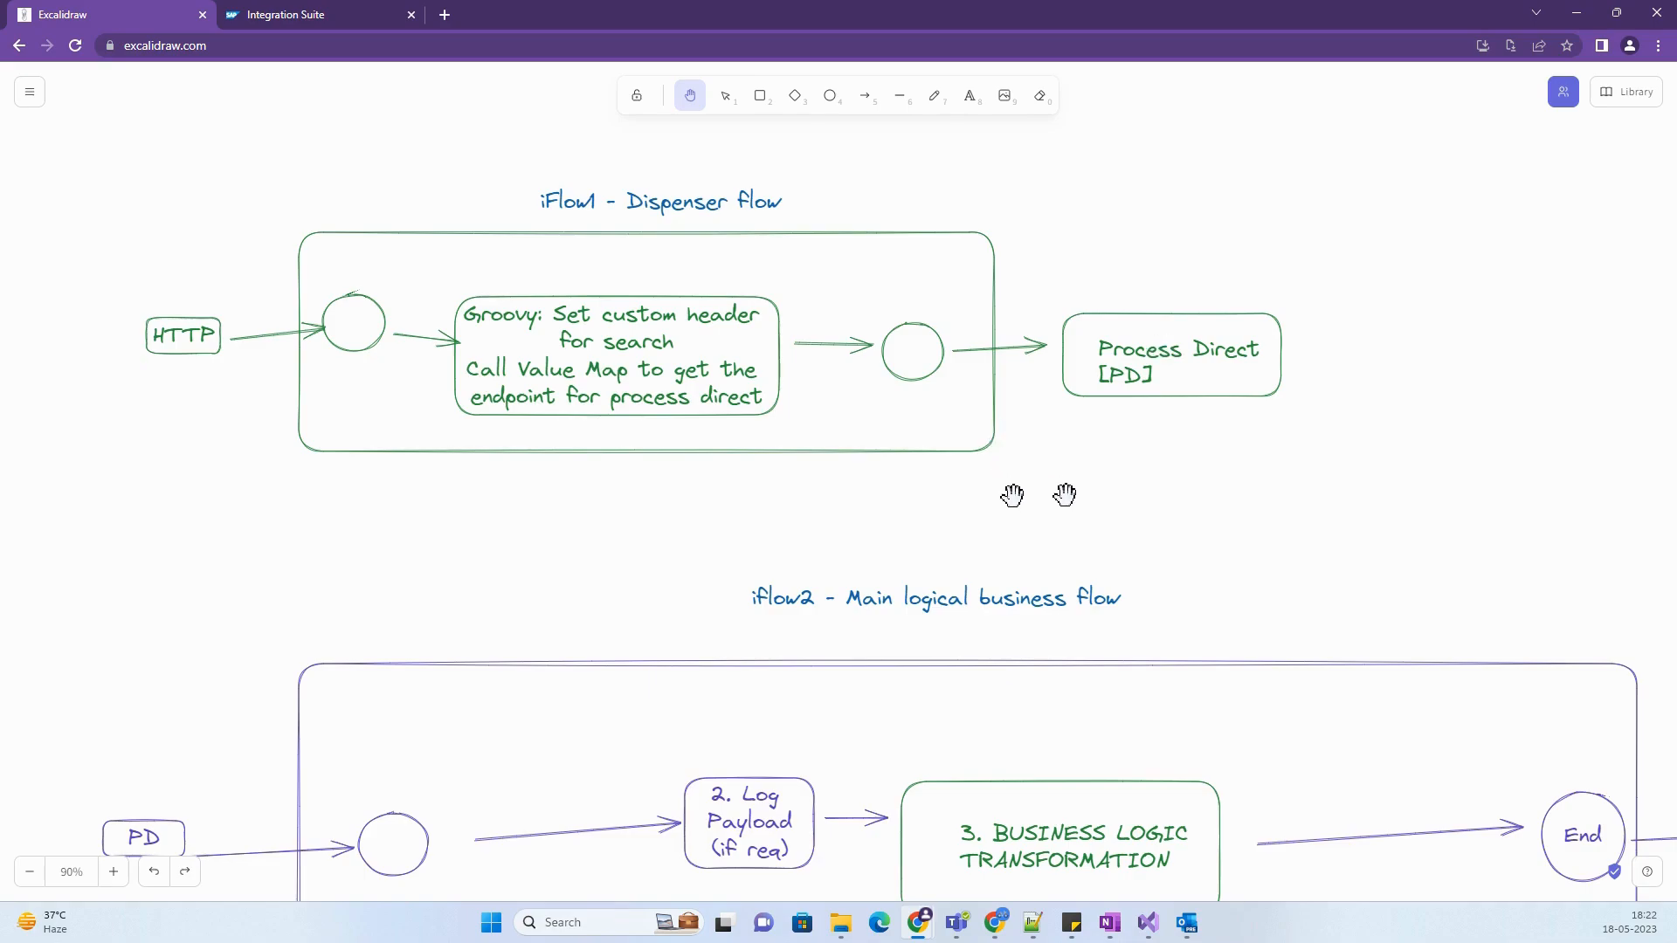
mouse_move(1158, 346)
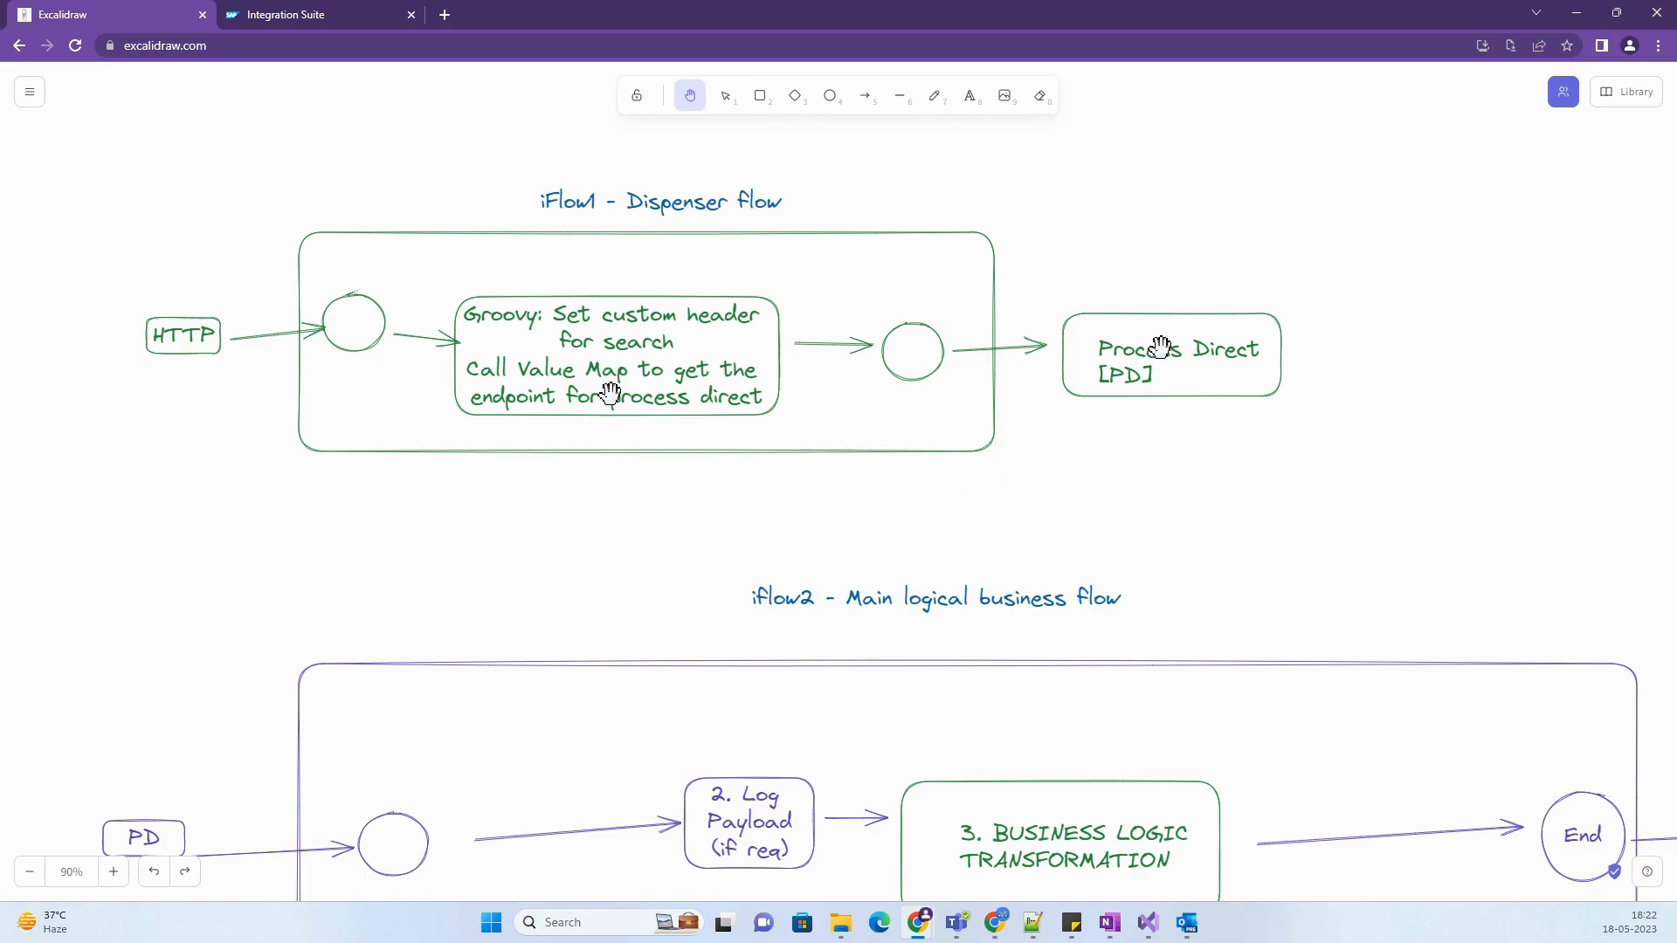
mouse_move(581, 453)
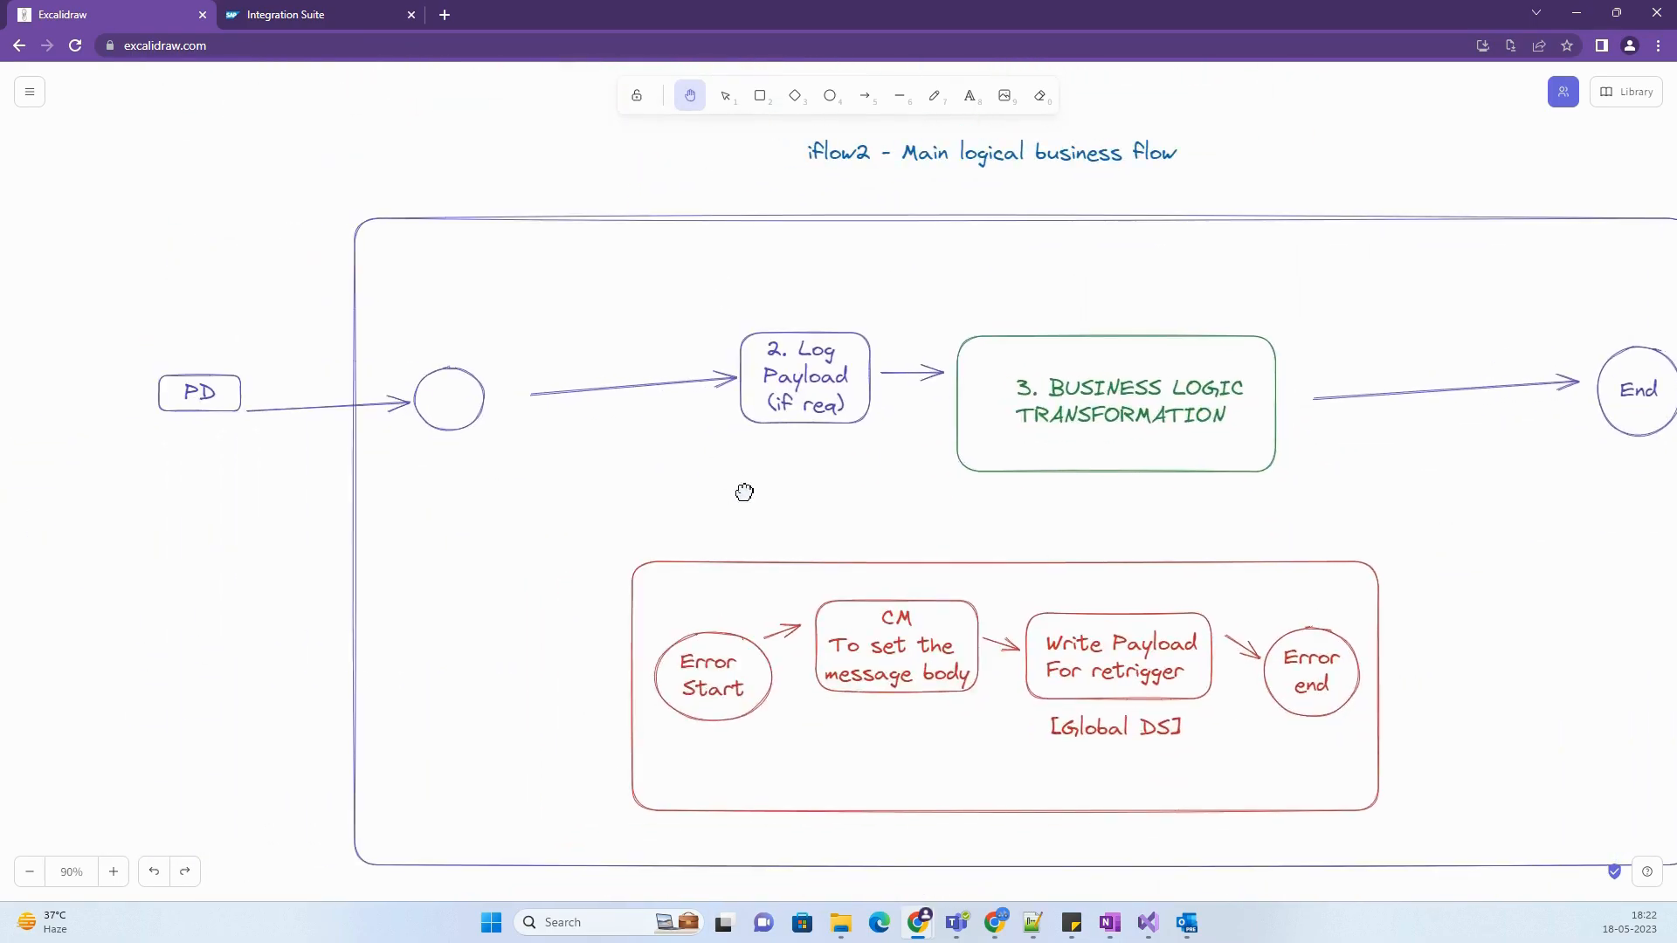
left_click_drag(743, 492, 631, 492)
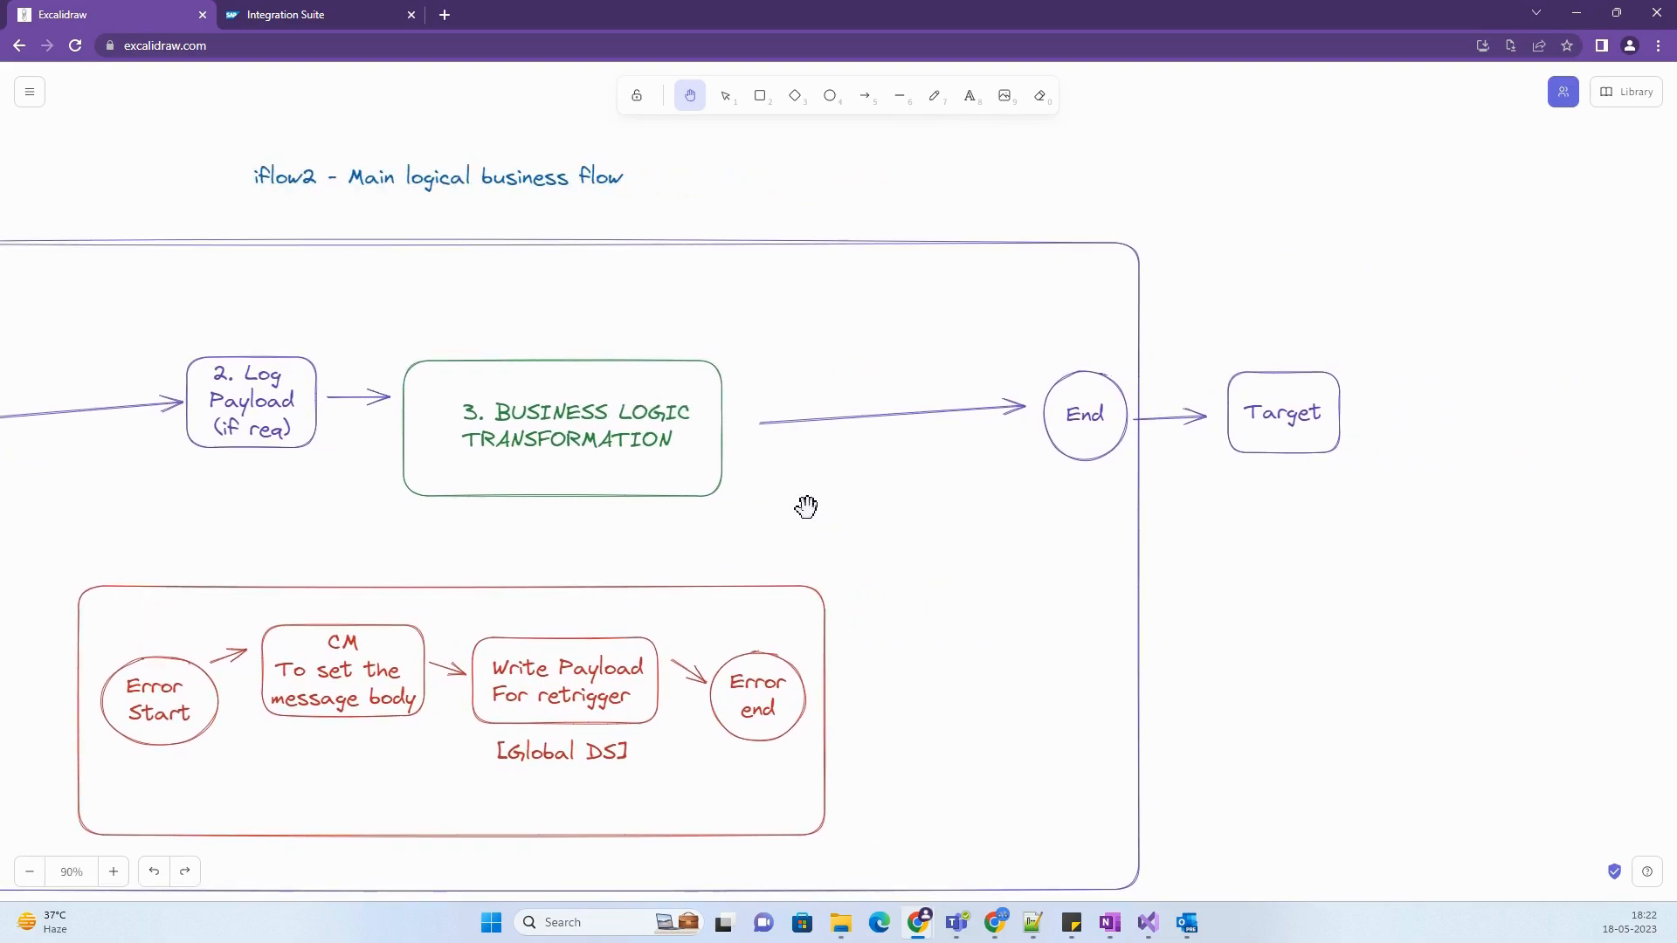
mouse_move(835, 522)
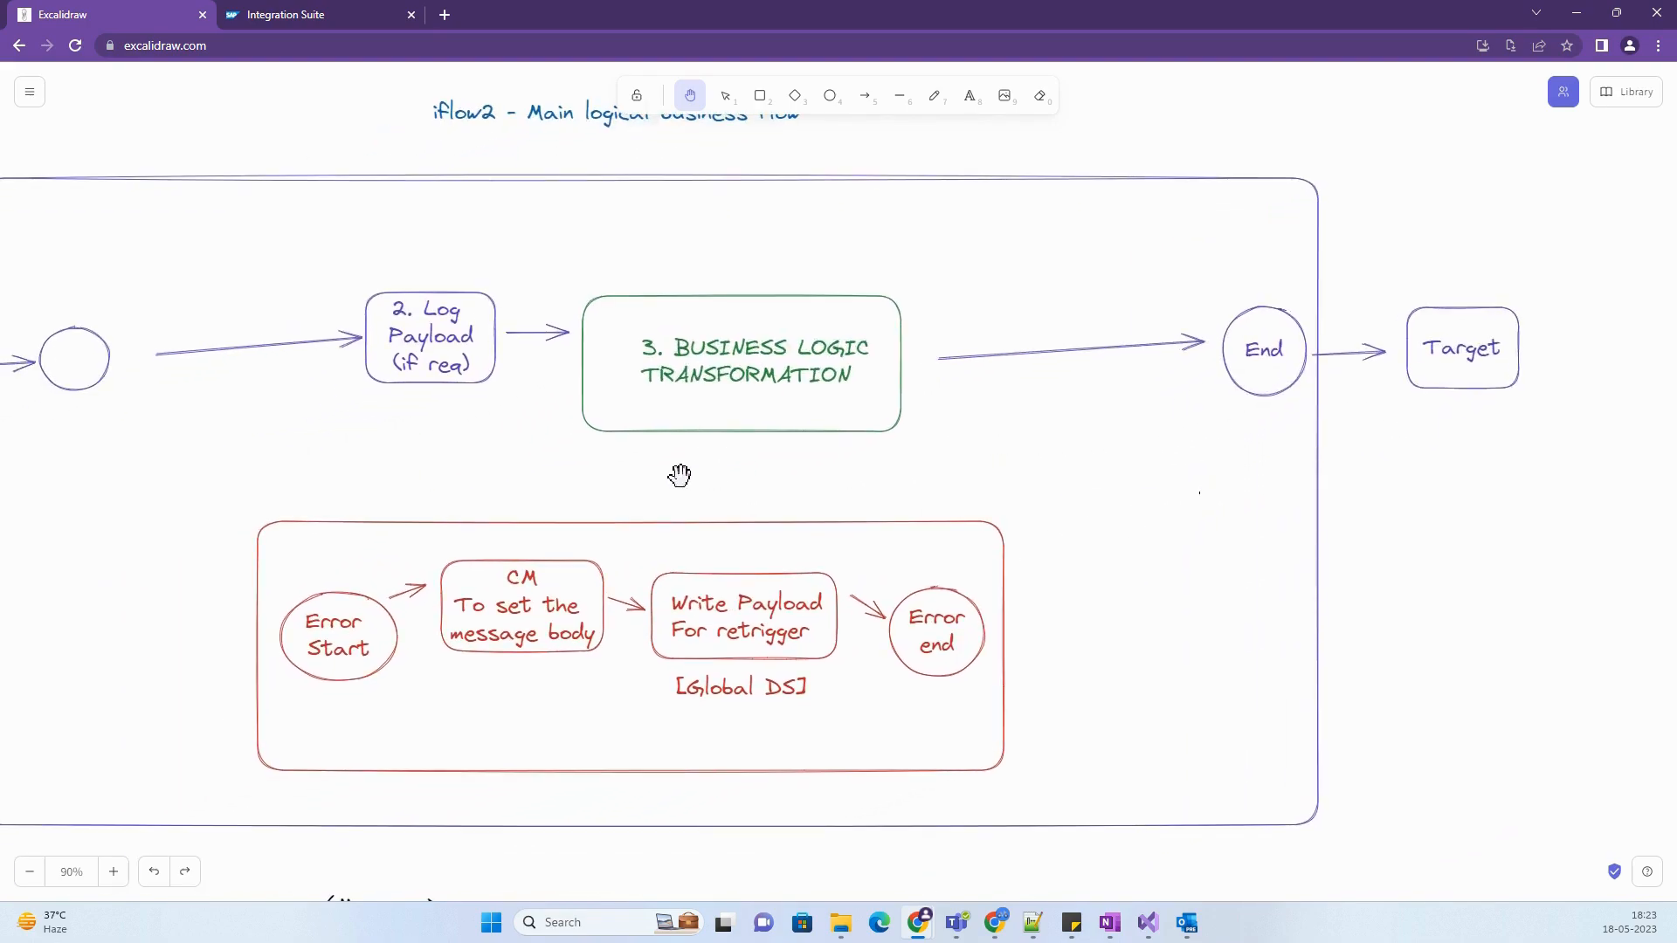
scroll("down", 3)
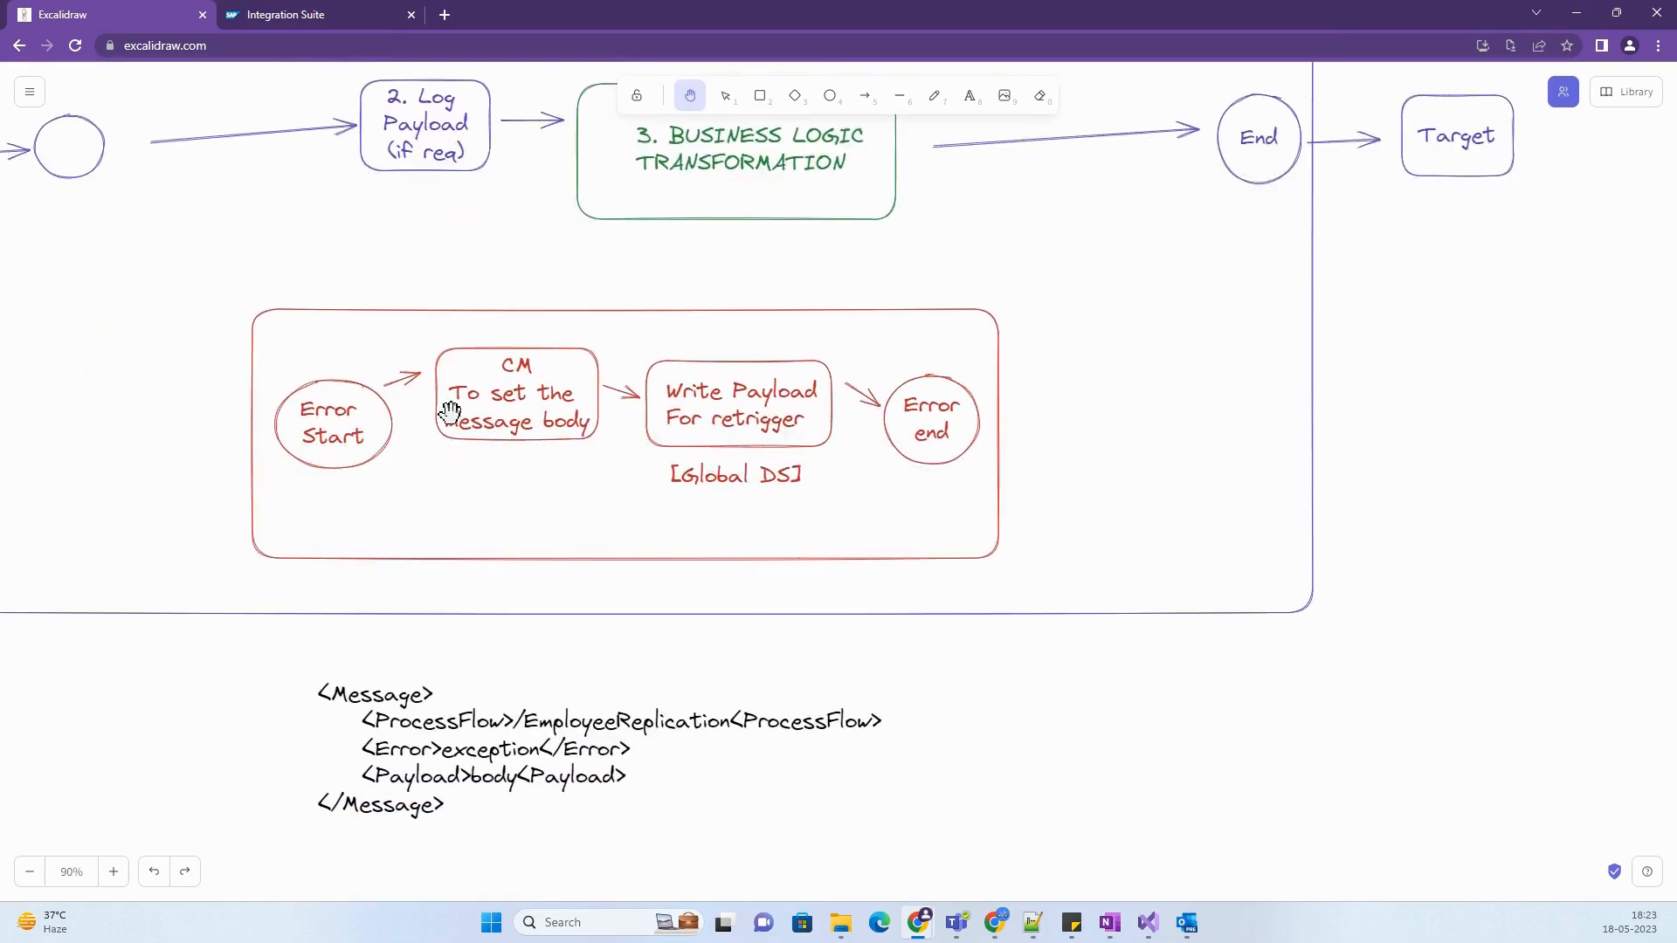
mouse_move(1112, 507)
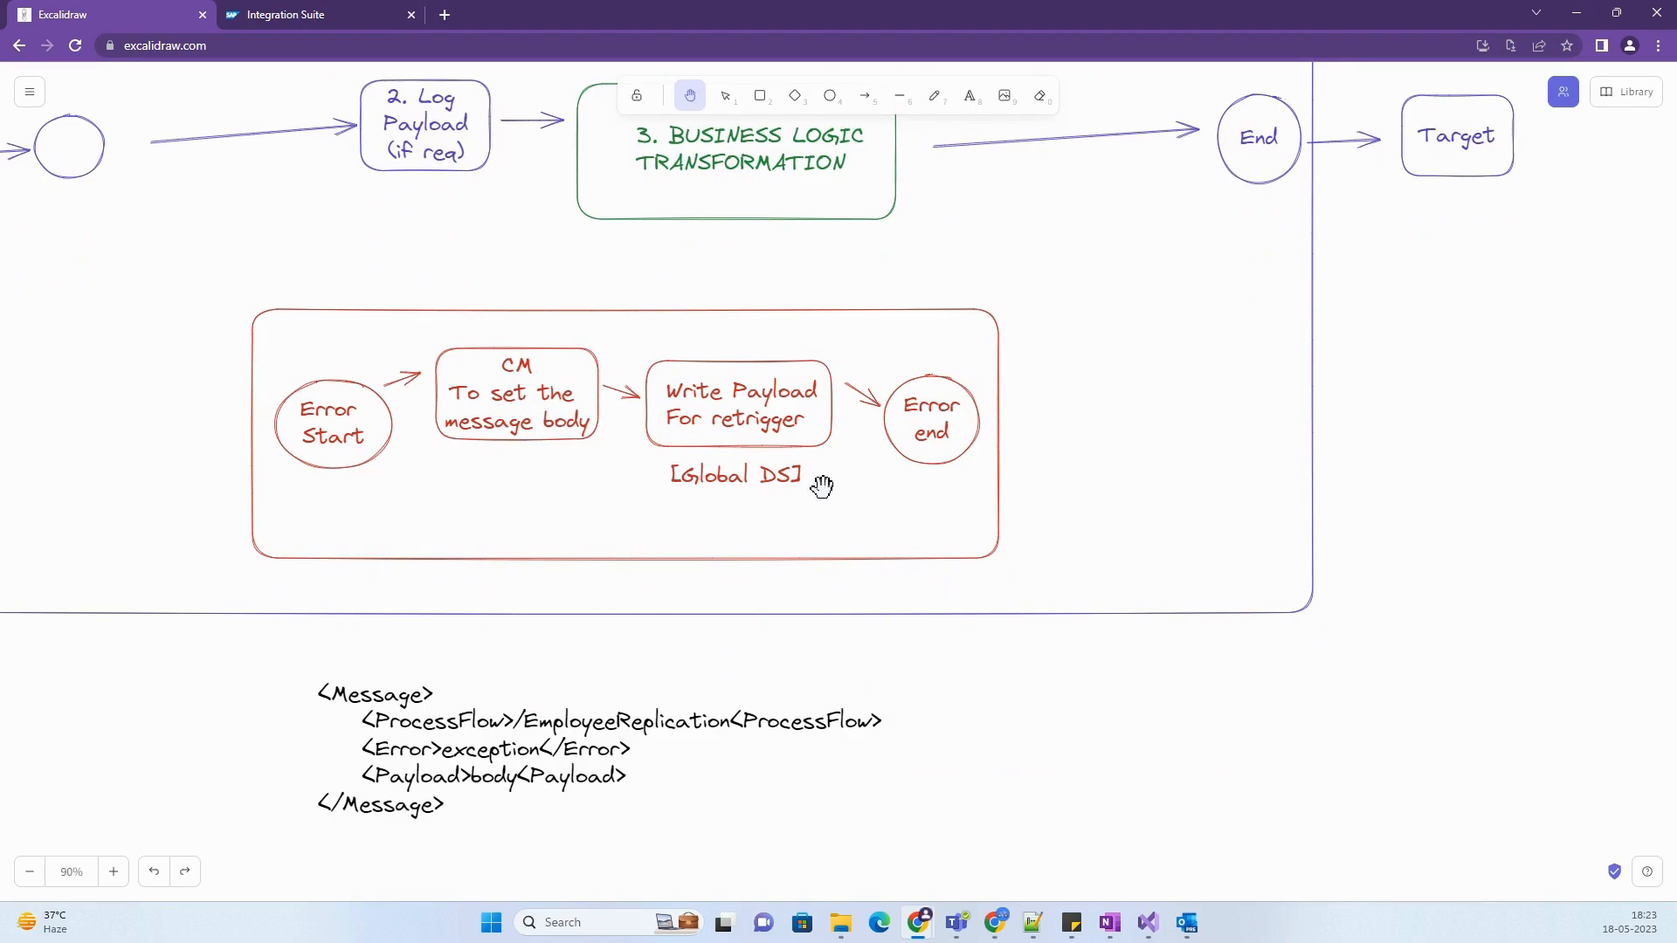
mouse_move(662, 522)
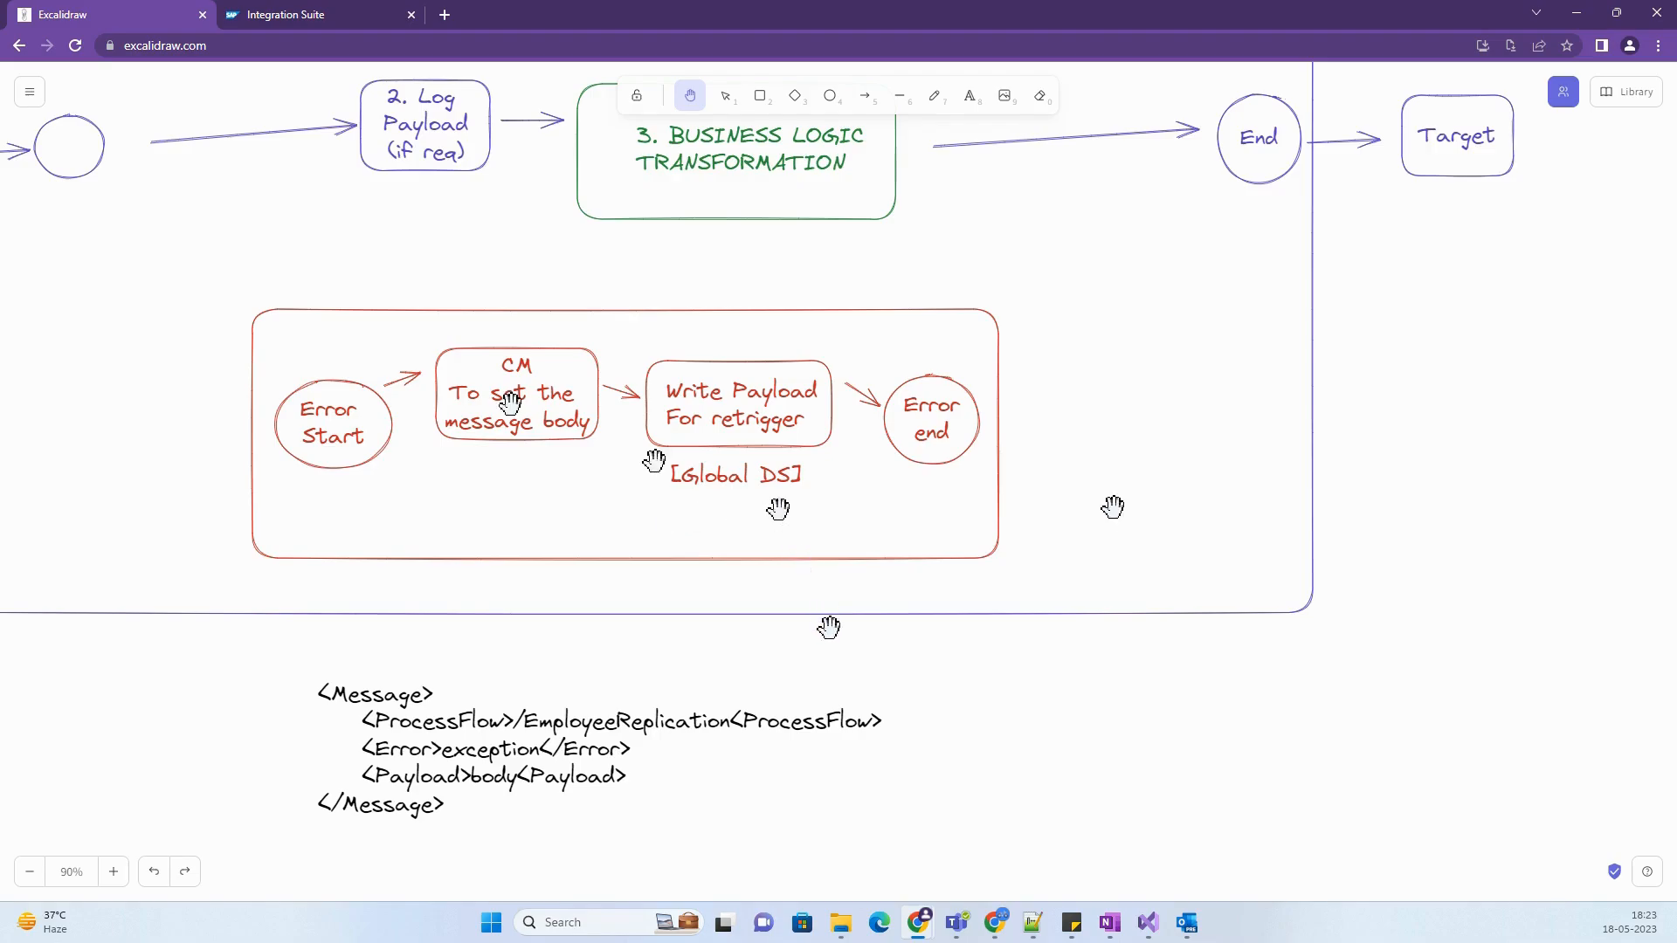
scroll("down", 3)
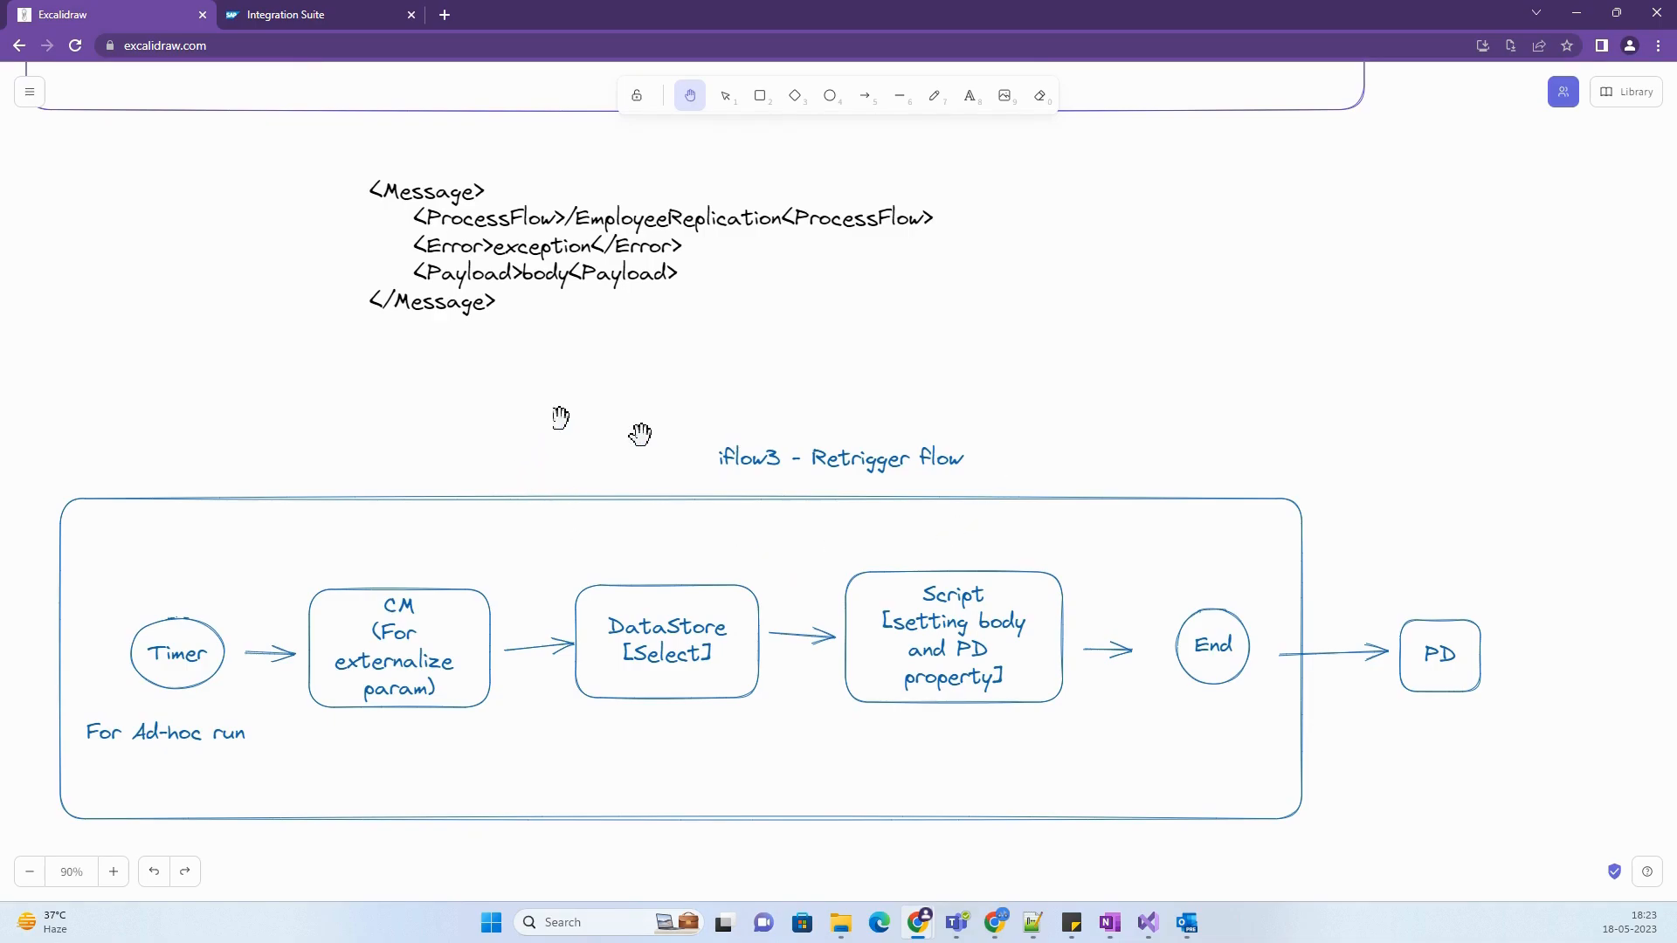
mouse_move(679, 434)
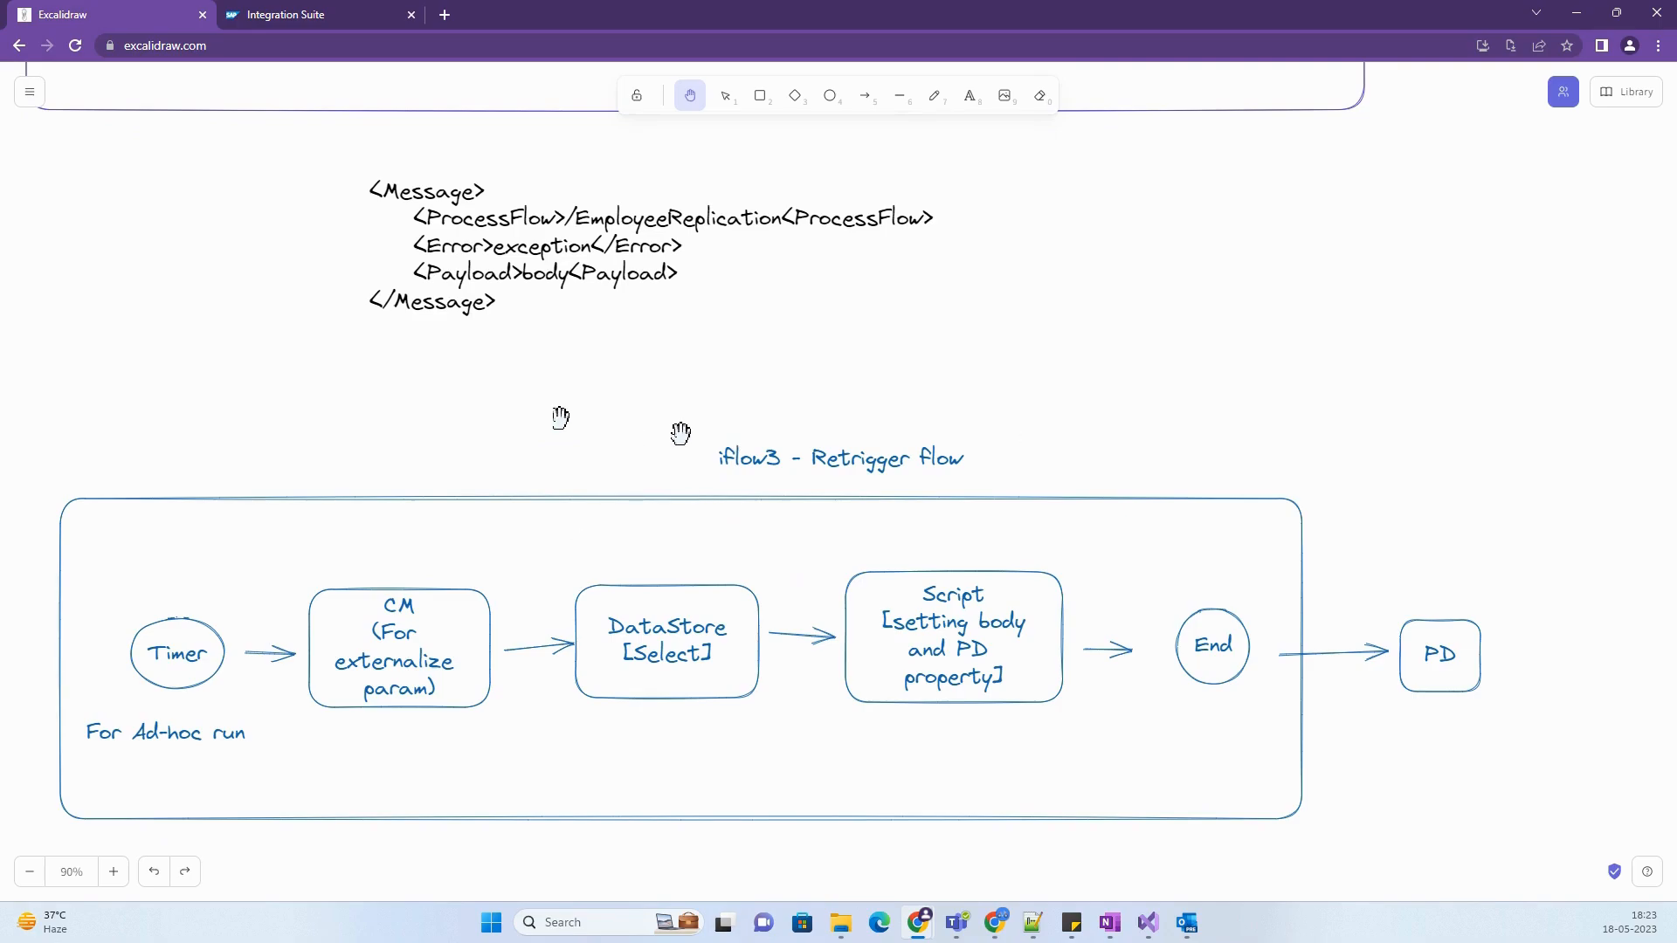
mouse_move(1005, 439)
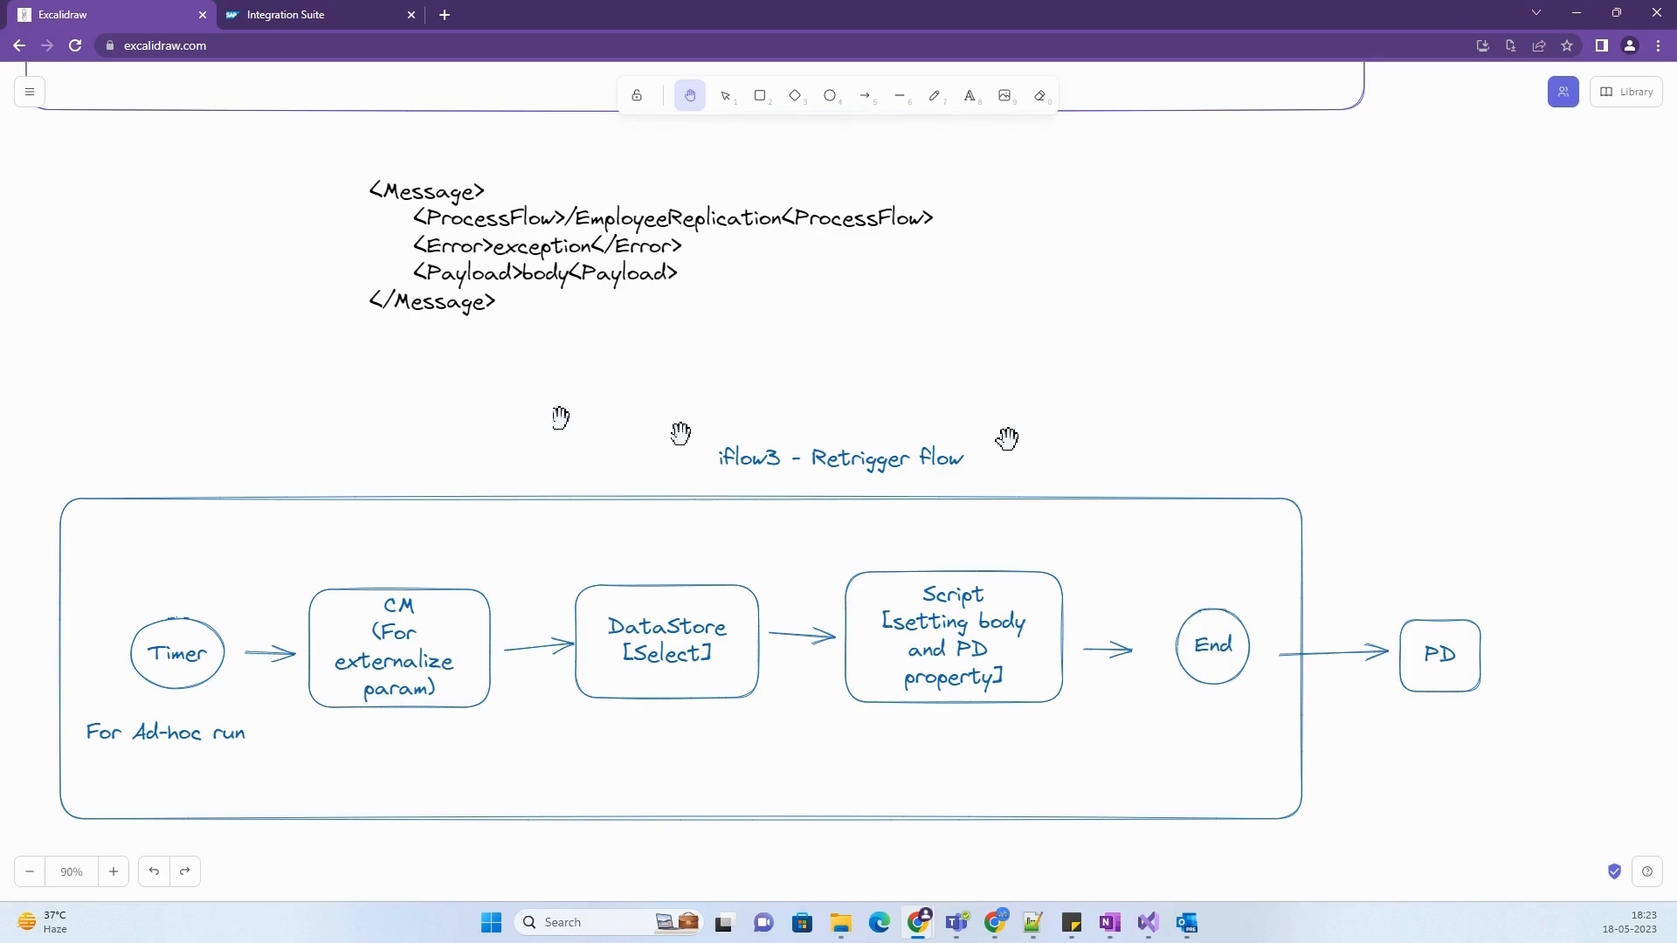
mouse_move(201, 578)
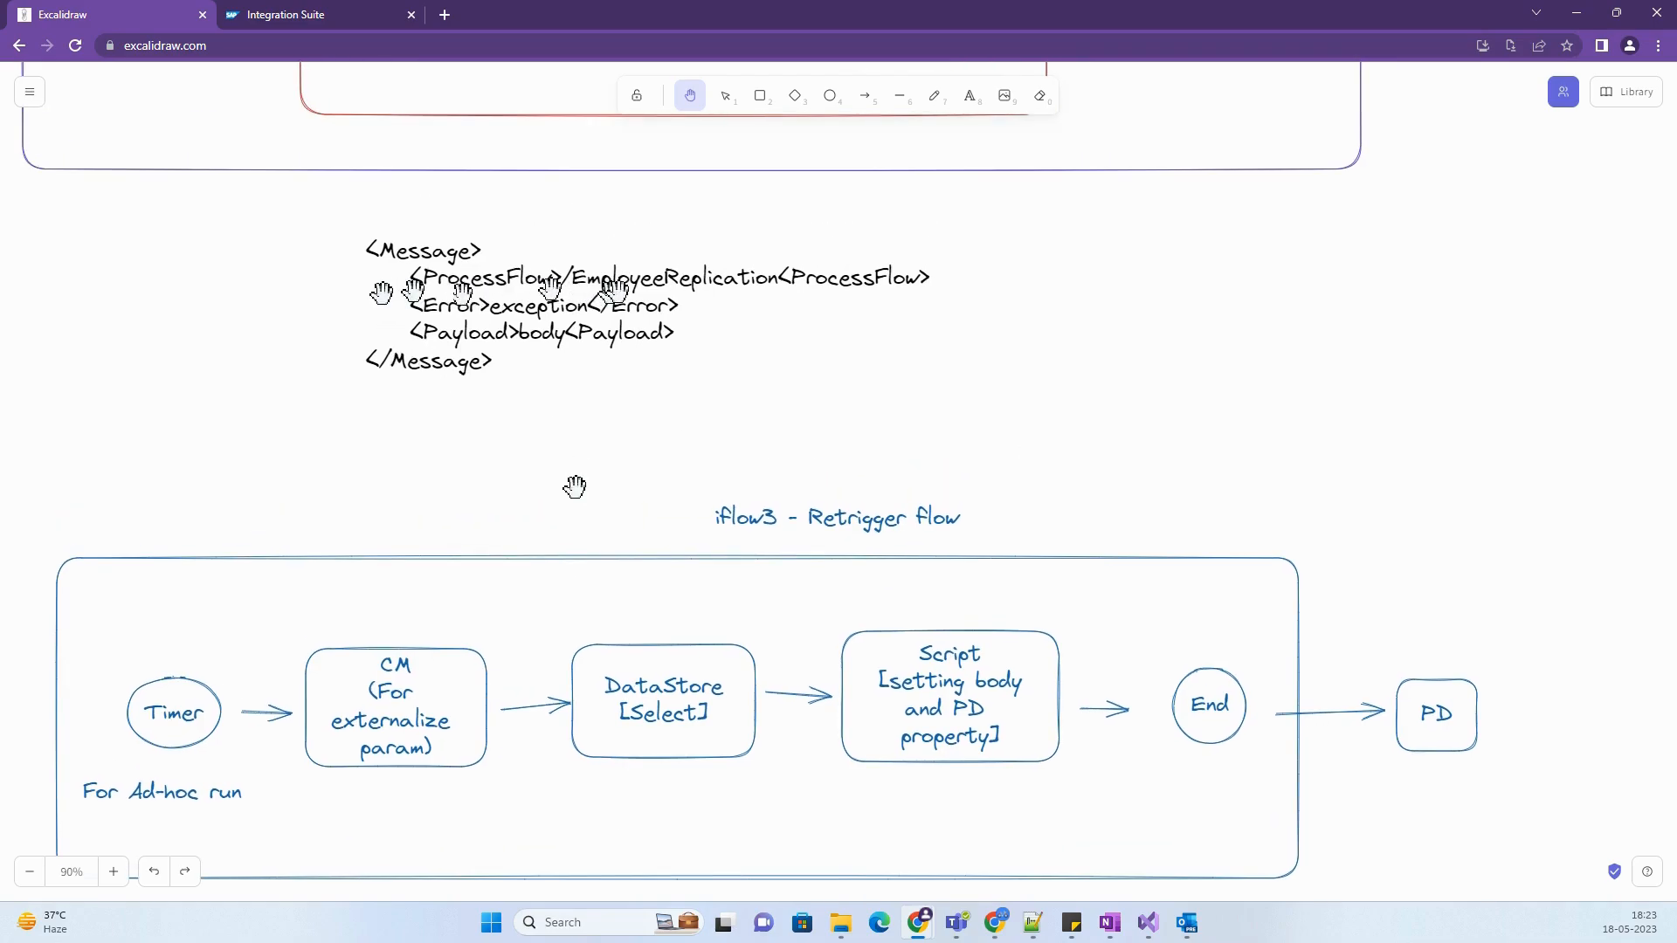
mouse_move(735, 311)
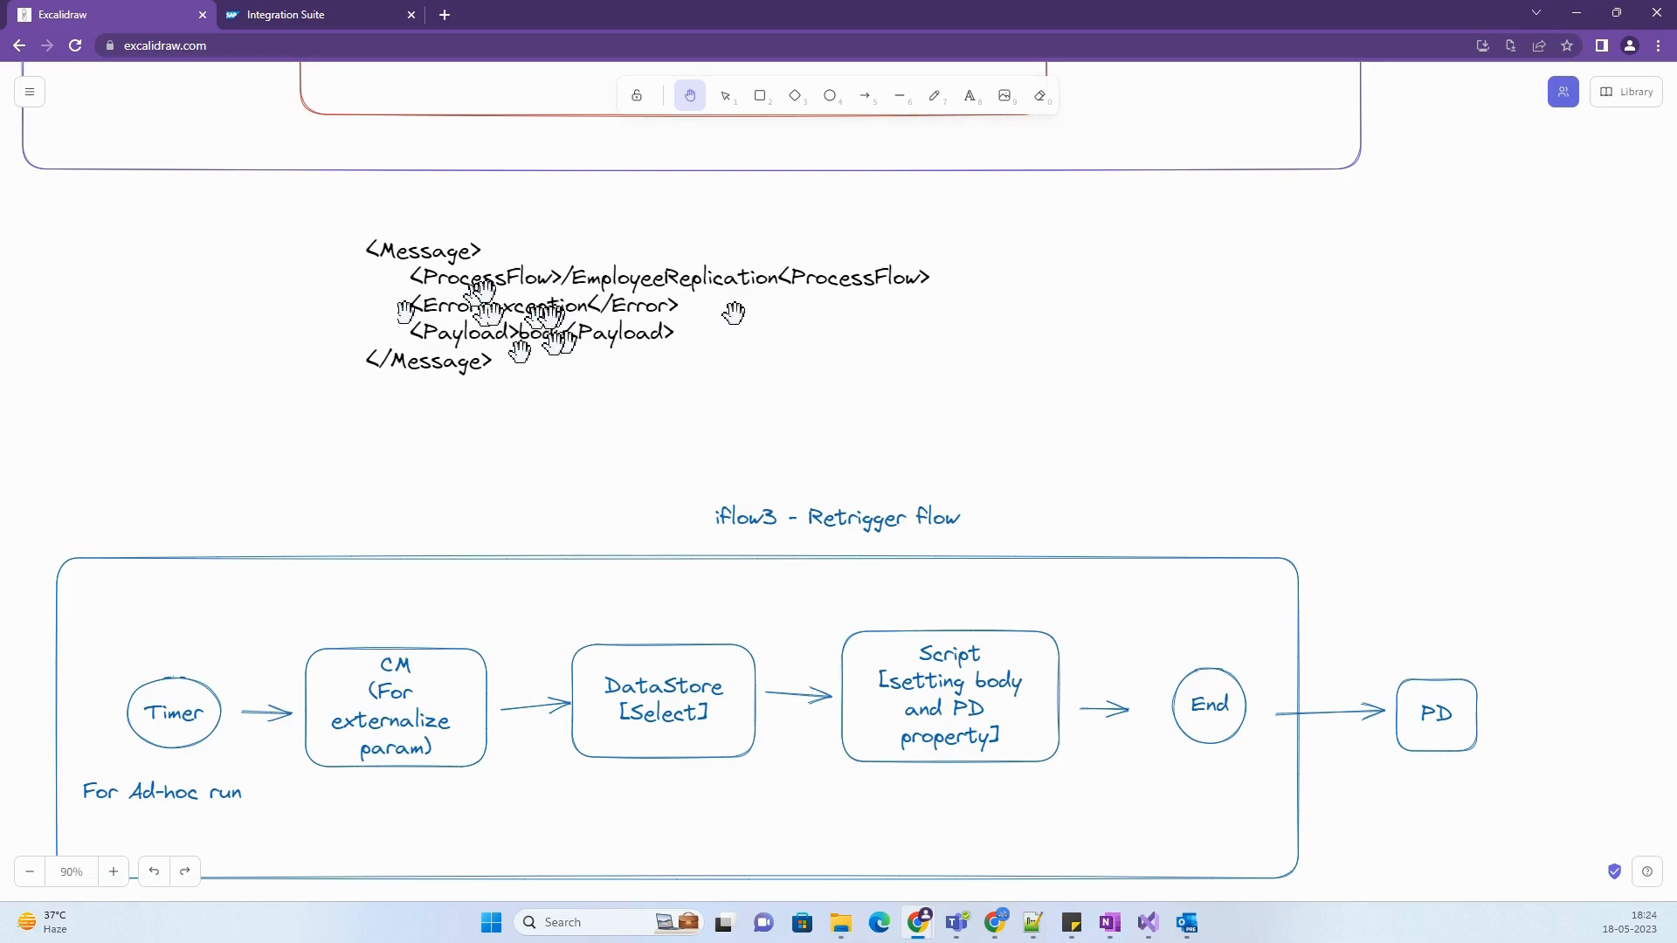
mouse_move(574, 487)
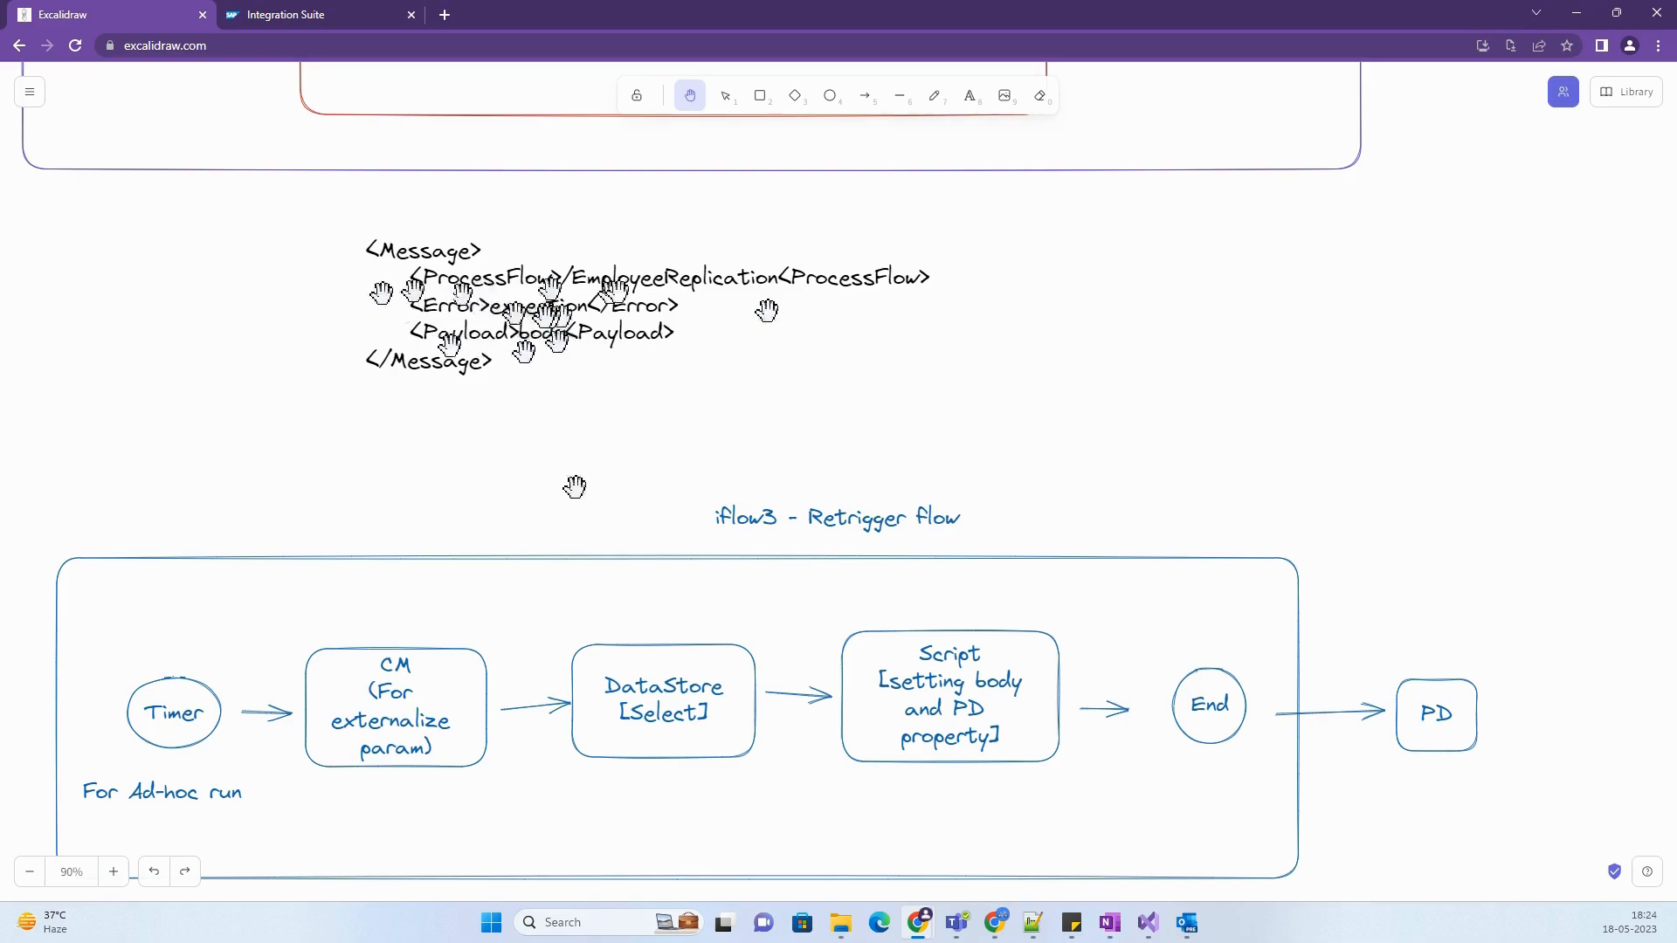
scroll("down", 3)
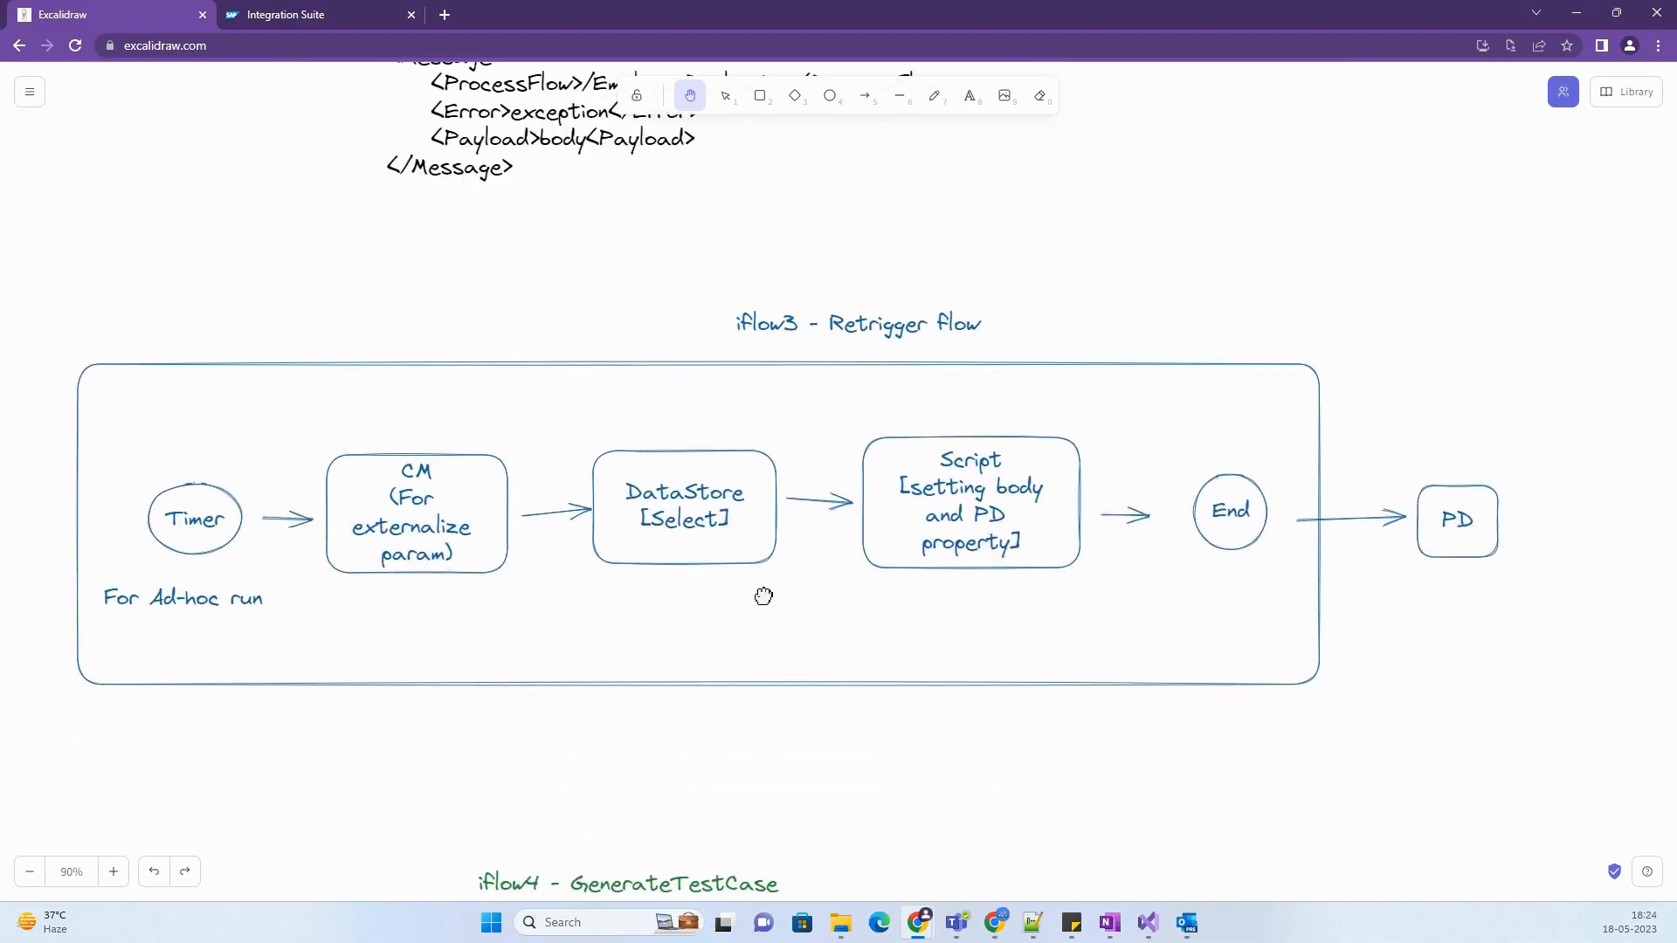
scroll("down", 3)
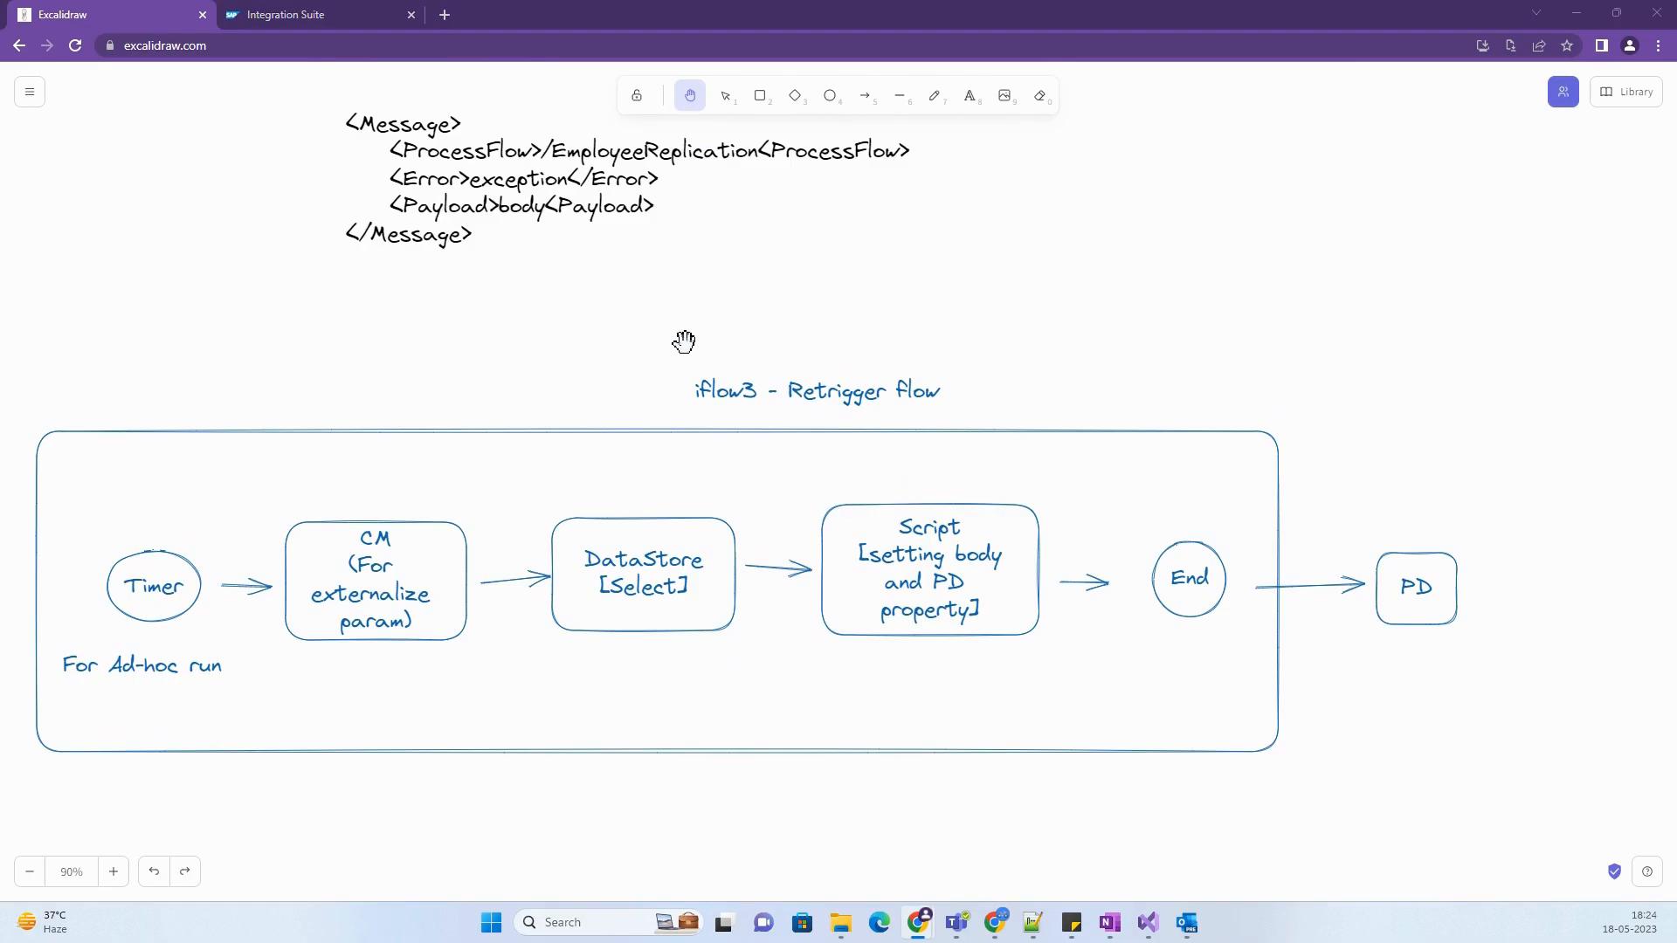
Check the Dispenser IFL1 ProcessDirect address ${header.endPoint}, then return to the package artifacts.
left_click(700, 14)
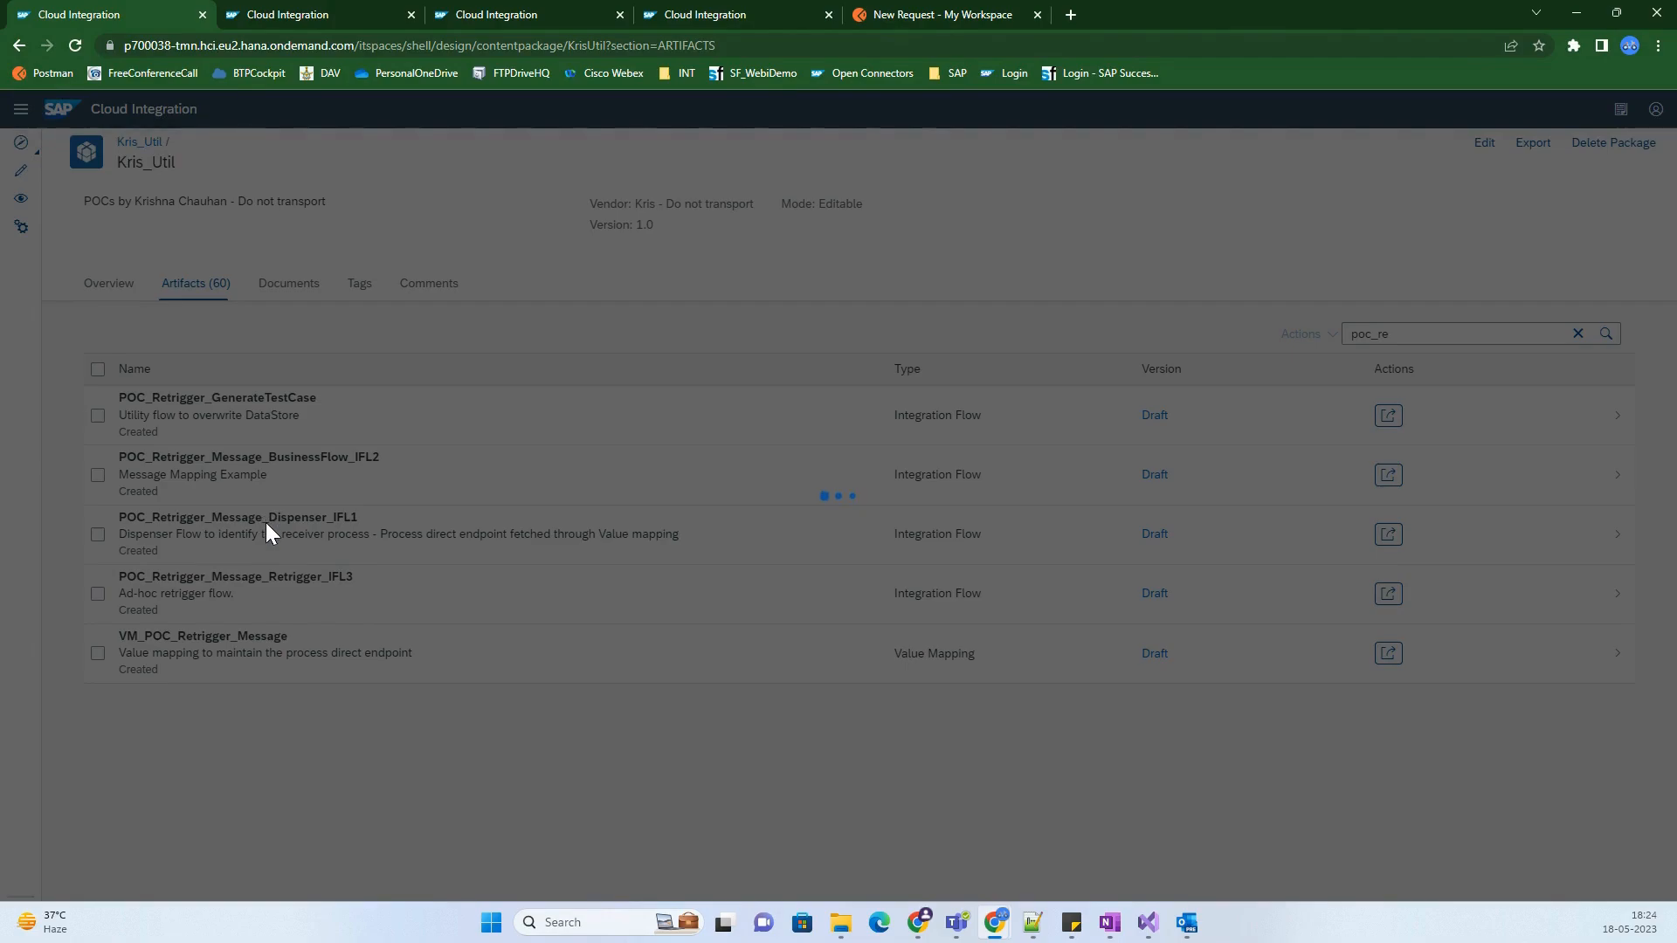
left_click(237, 517)
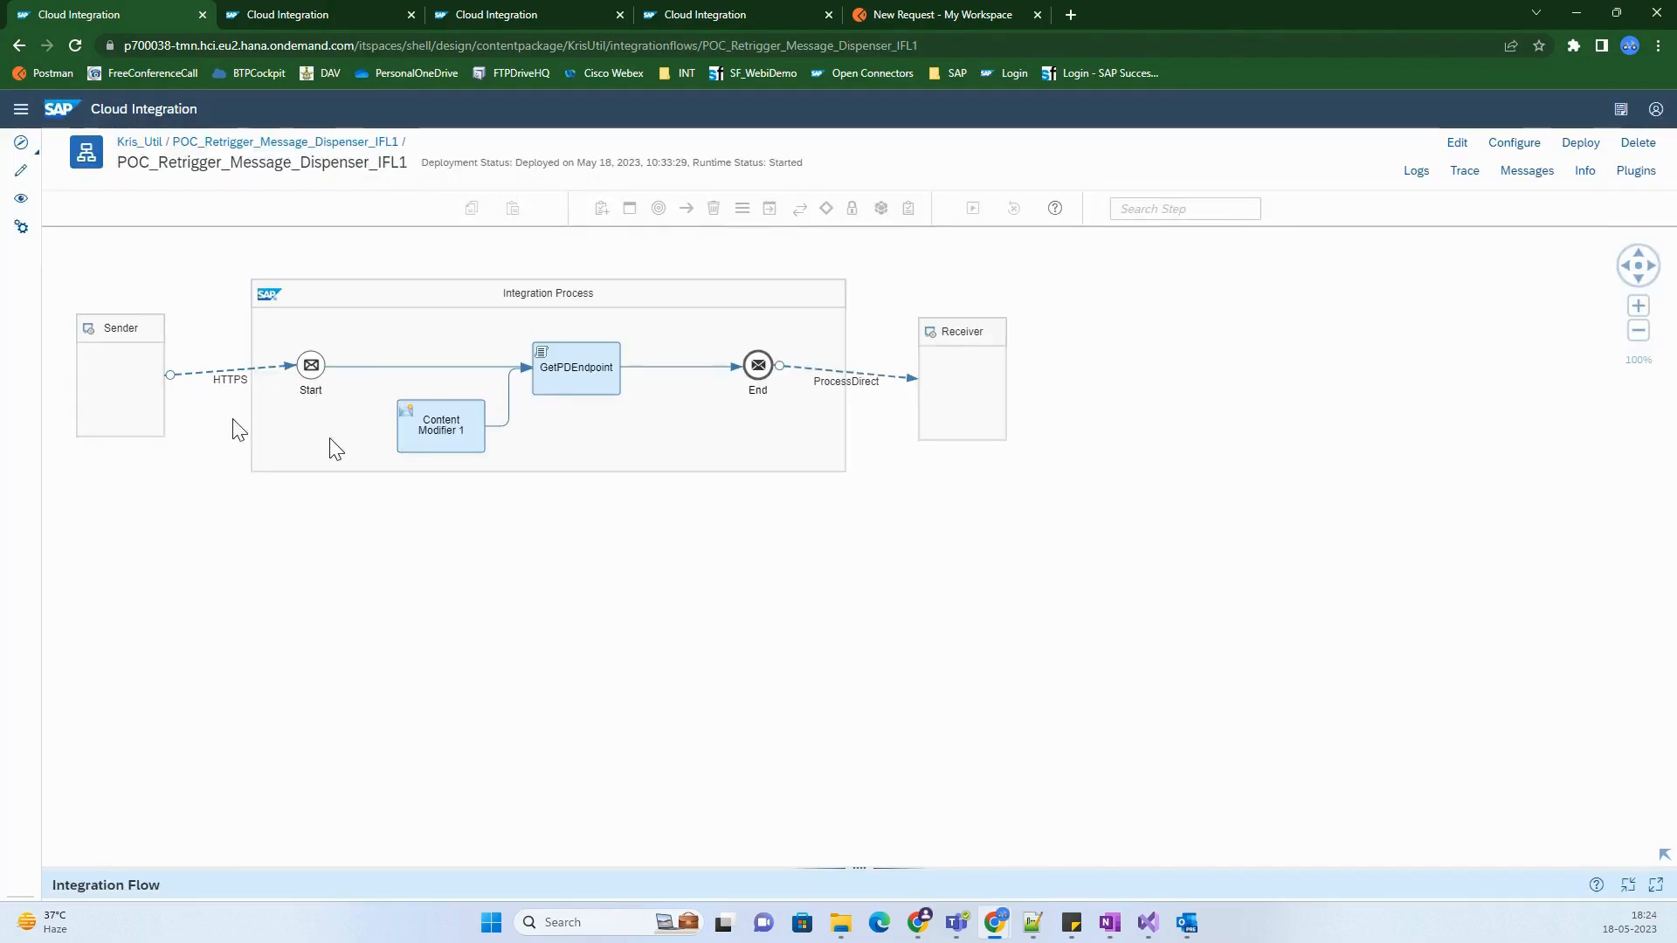
mouse_move(224, 380)
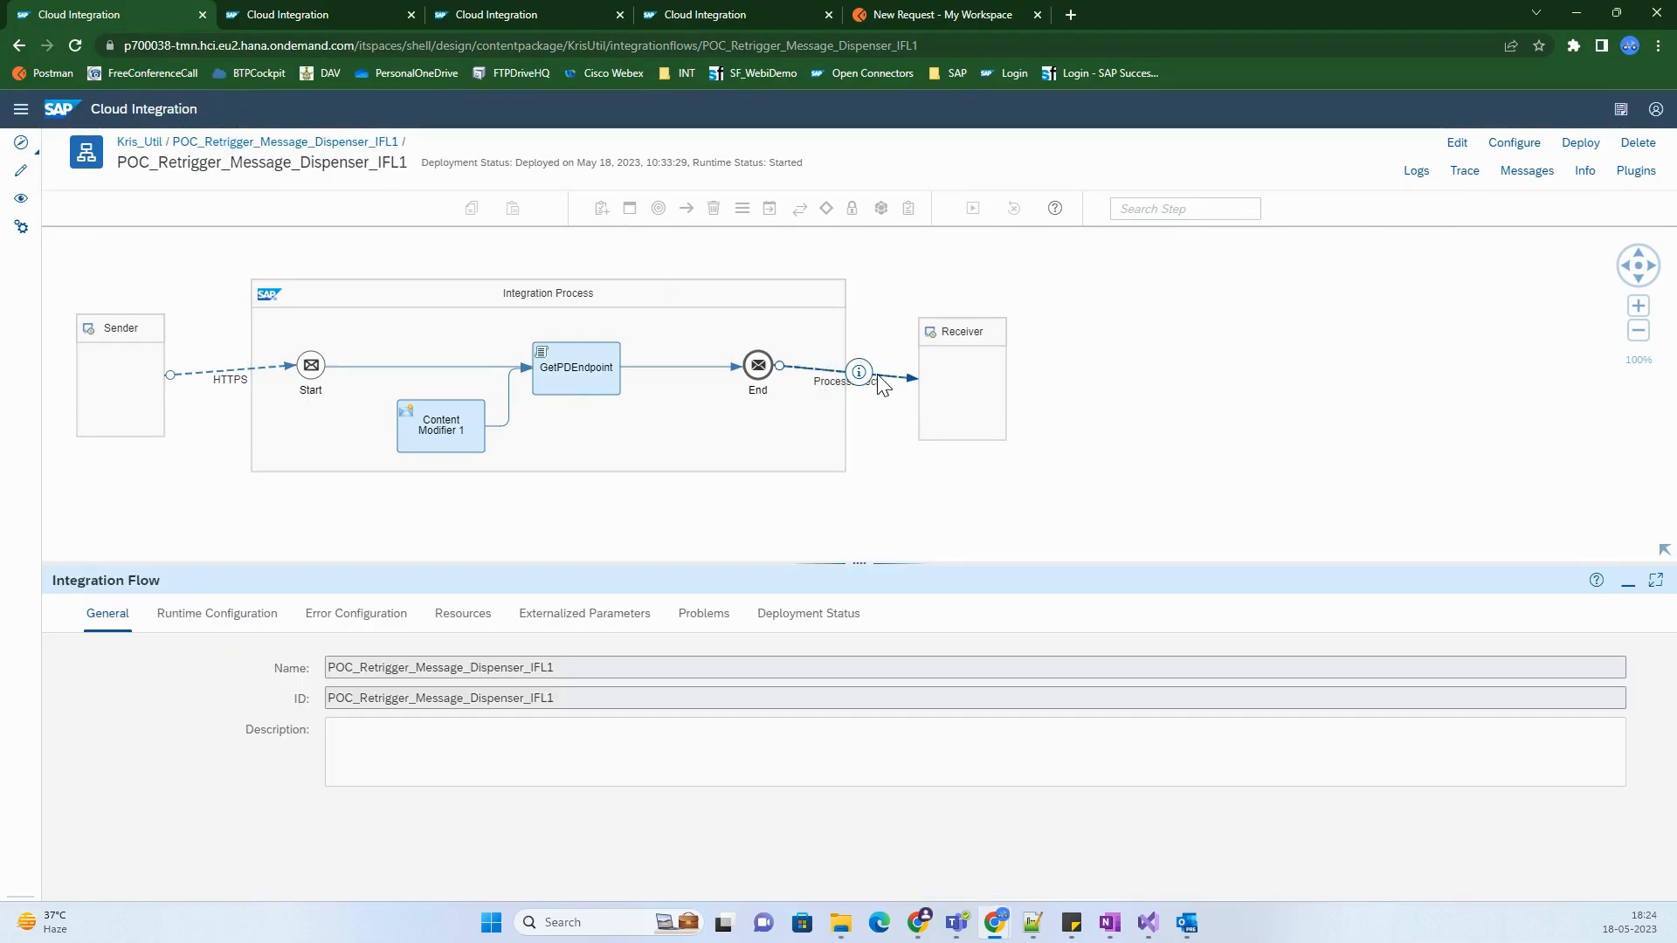
left_click(858, 371)
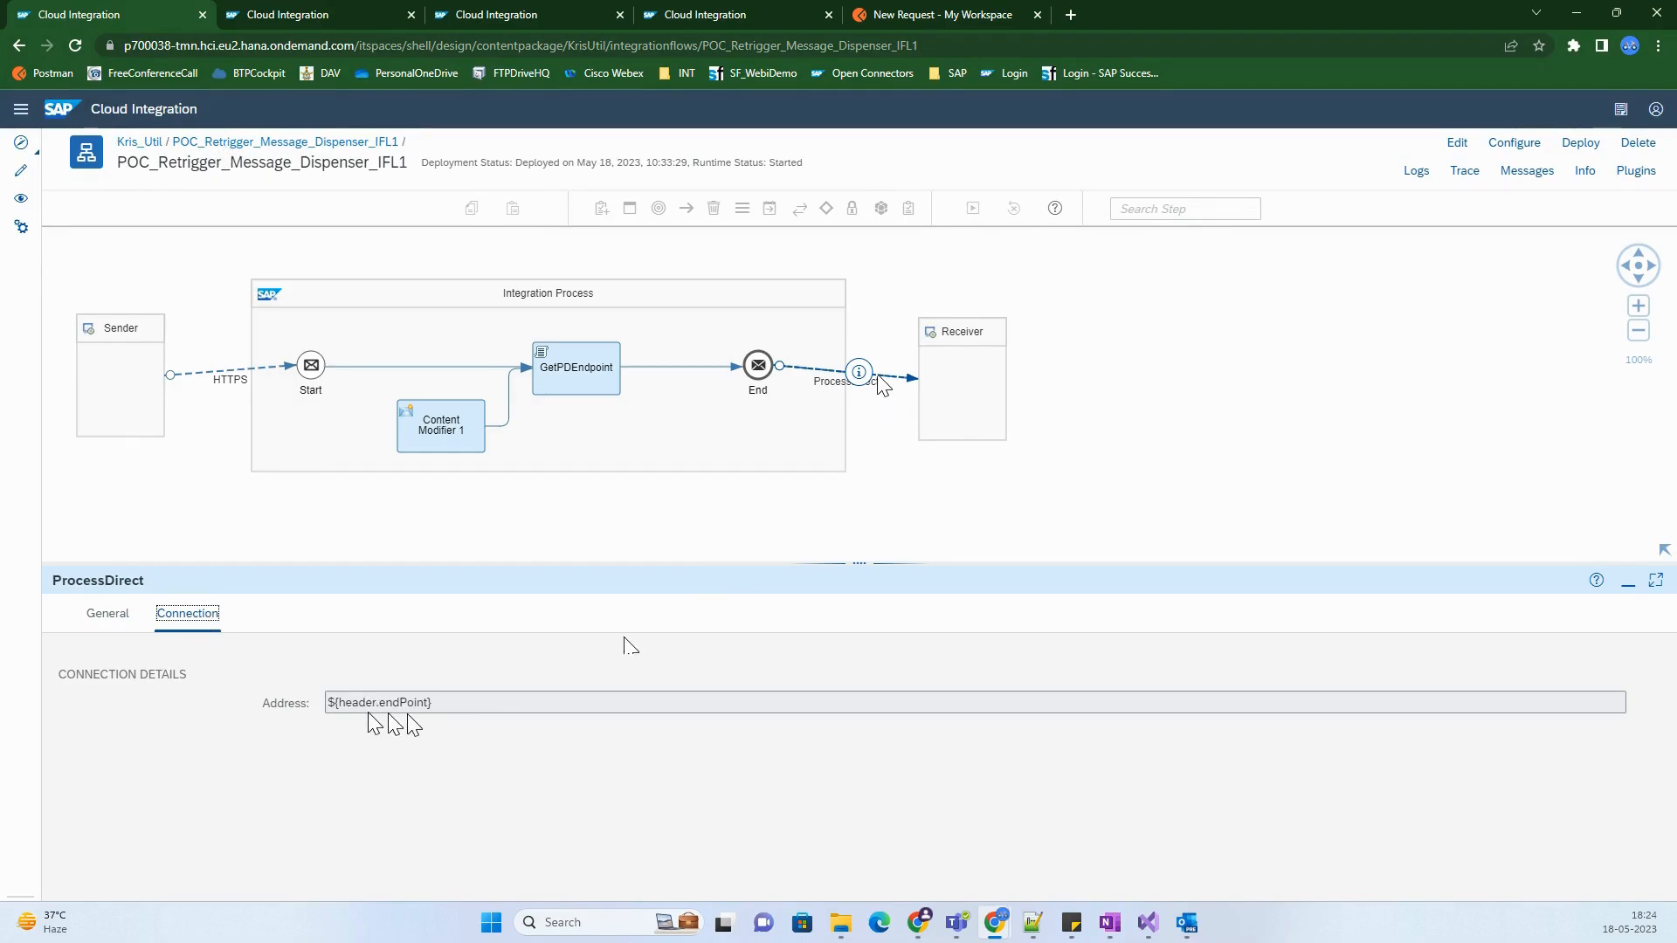
double_click(404, 703)
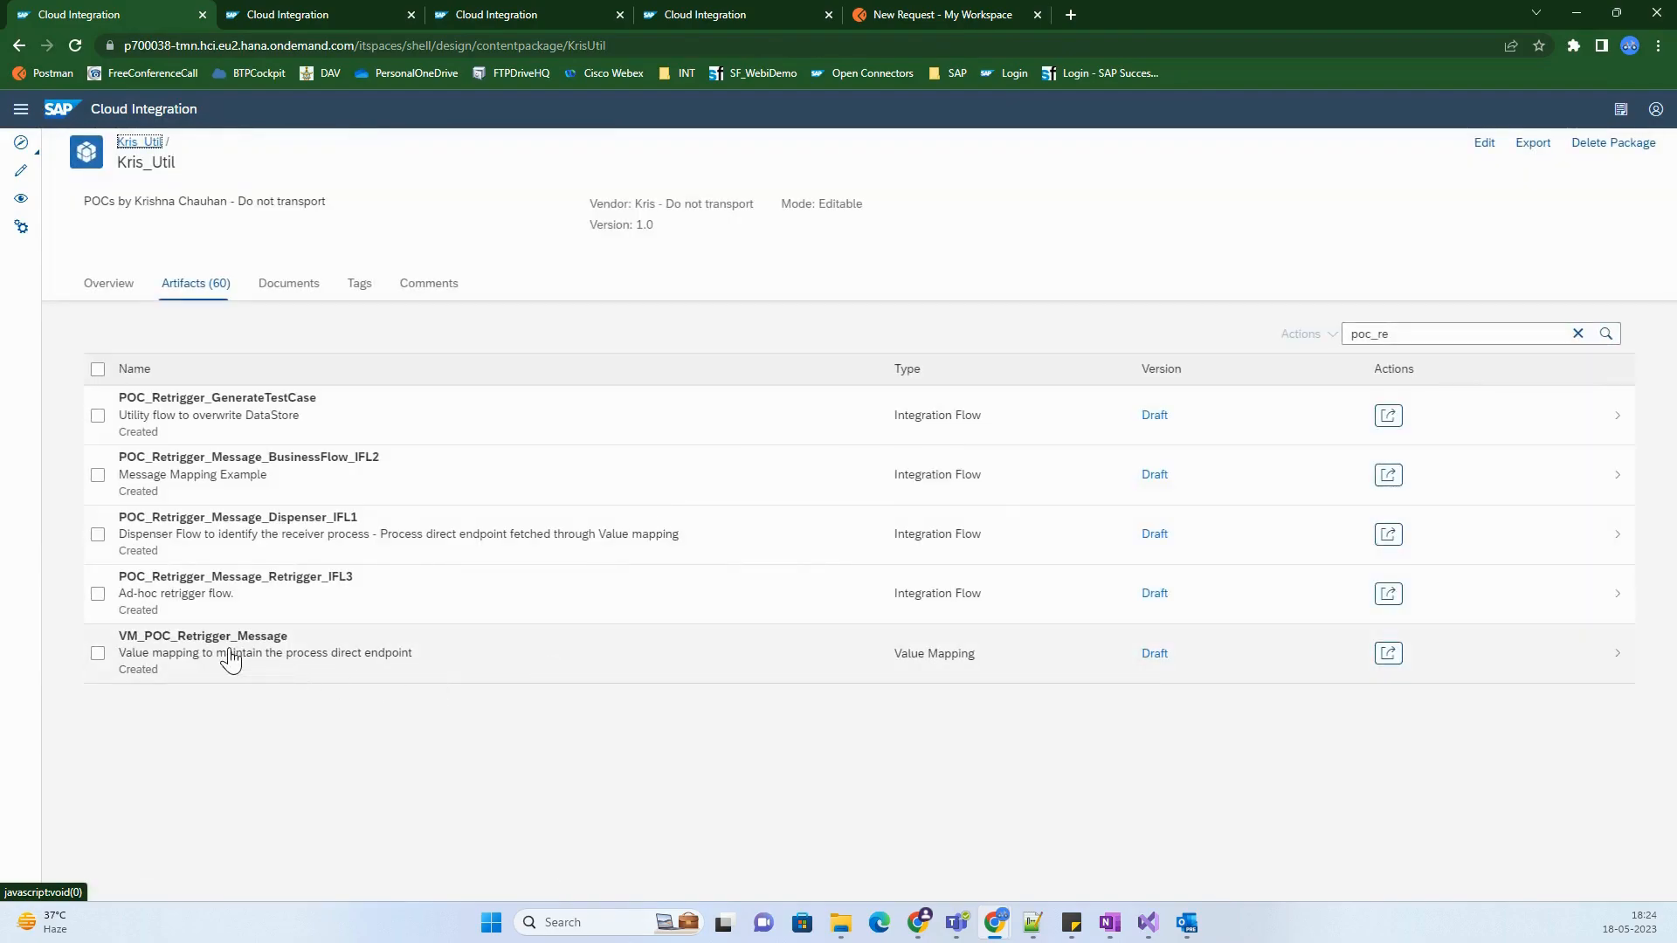
Review the VM_POC_Retrigger_Message mappings Orders and Employees to /Retrigger paths, then return to Kris_Util.
left_click(202, 636)
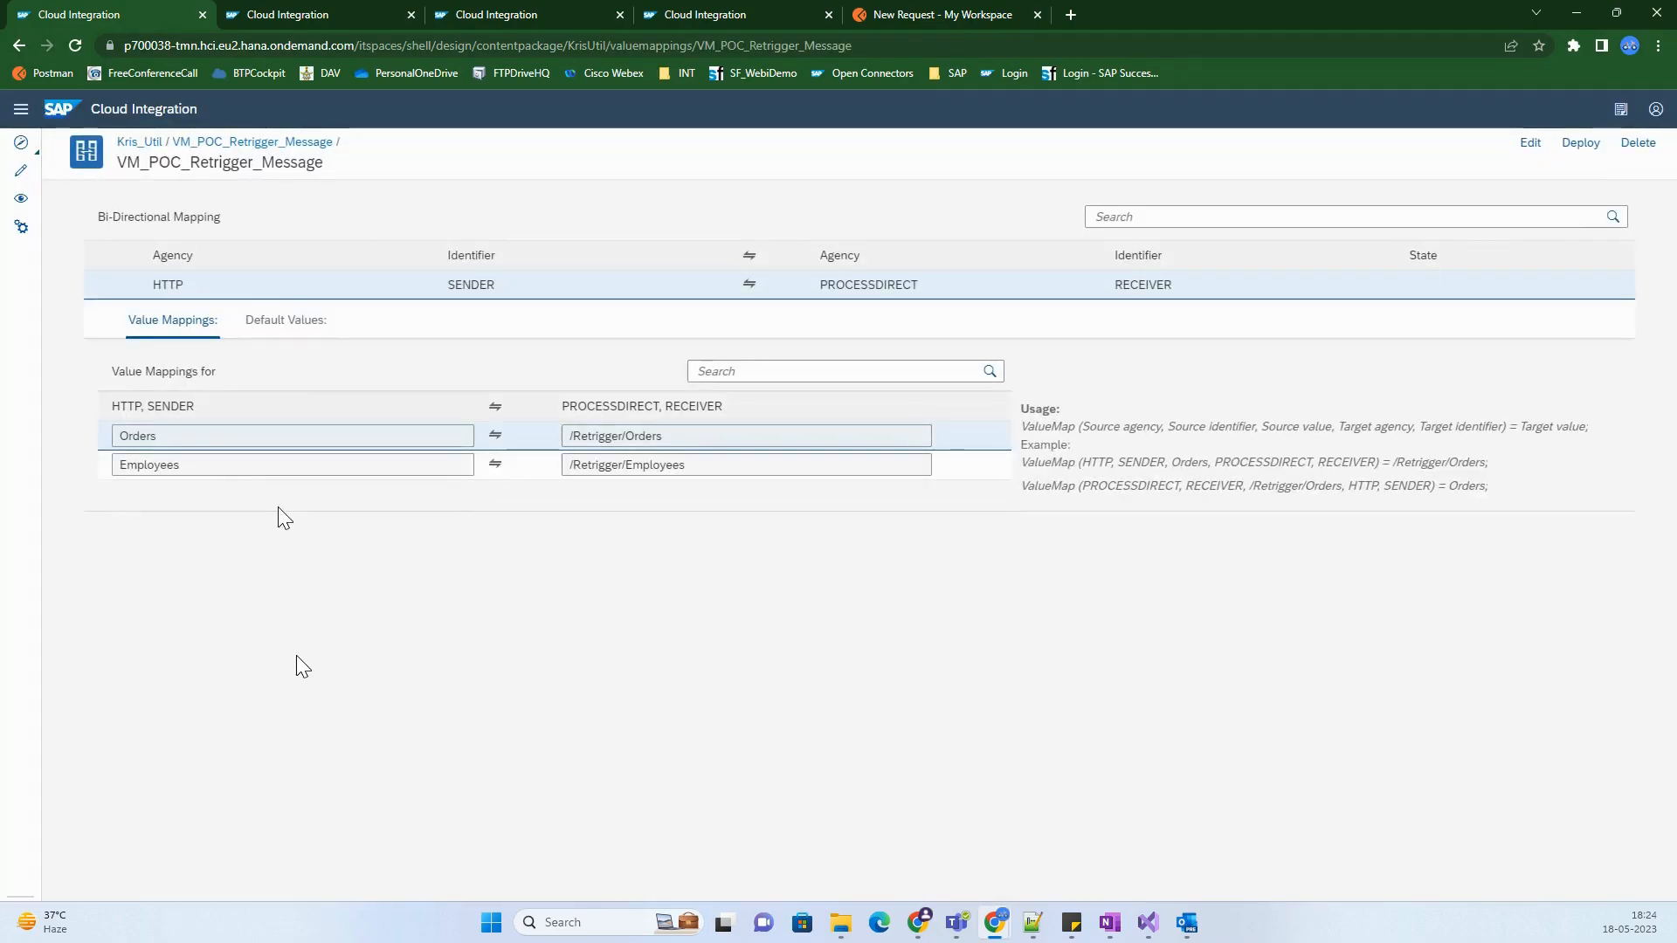
double_click(137, 435)
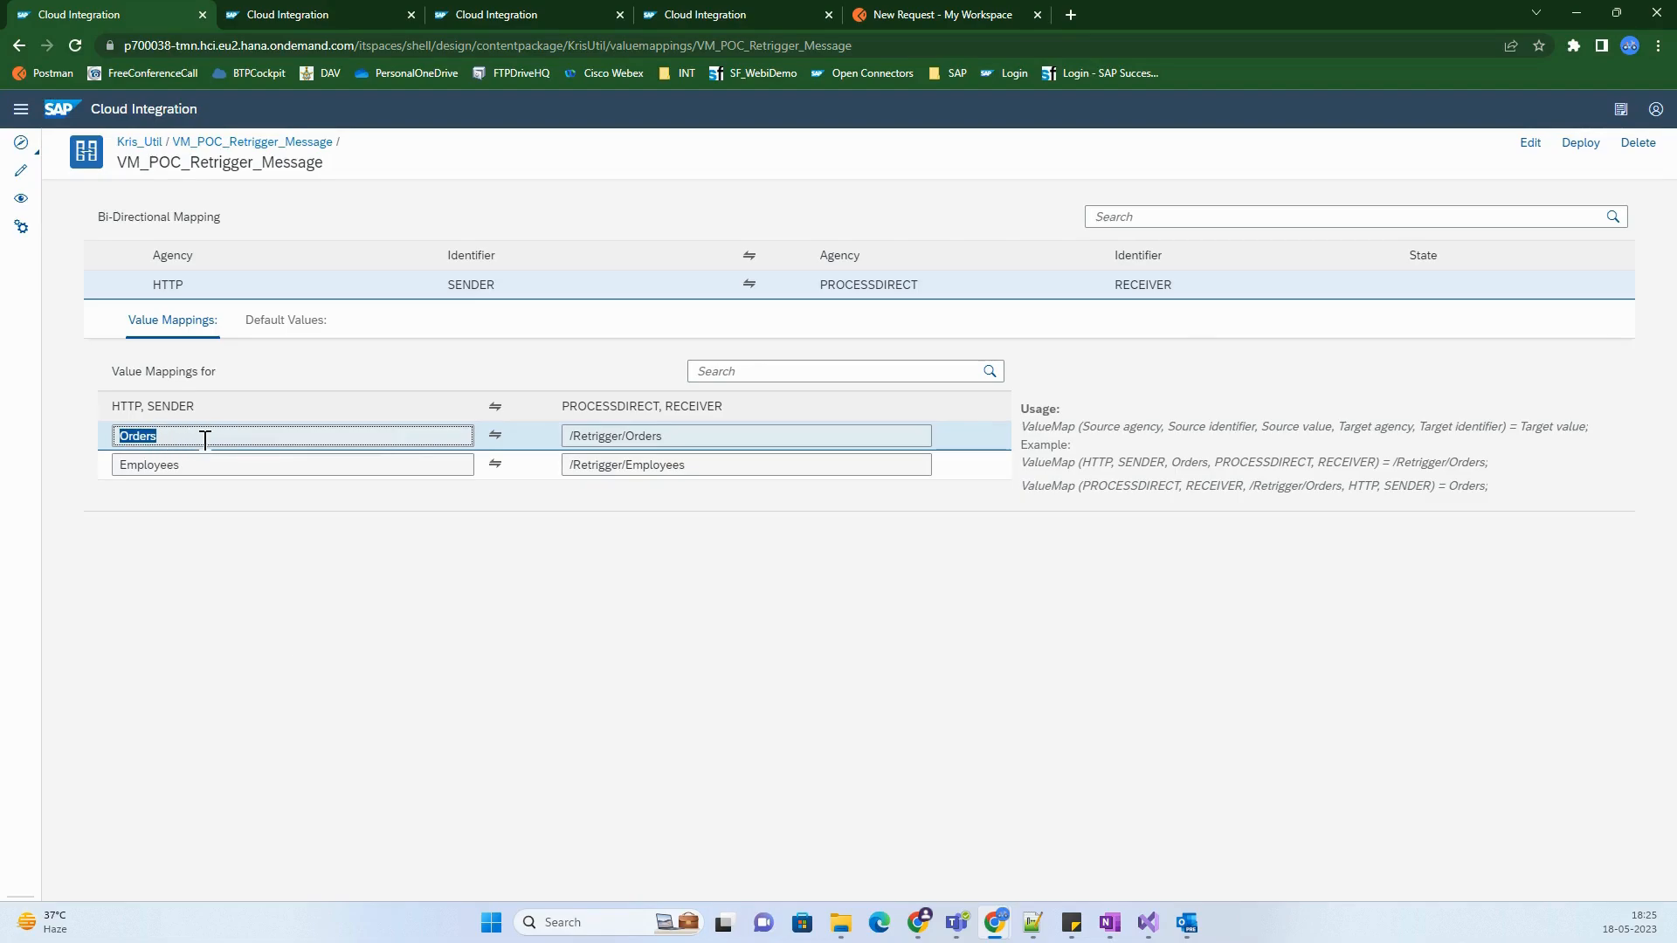
left_click(744, 435)
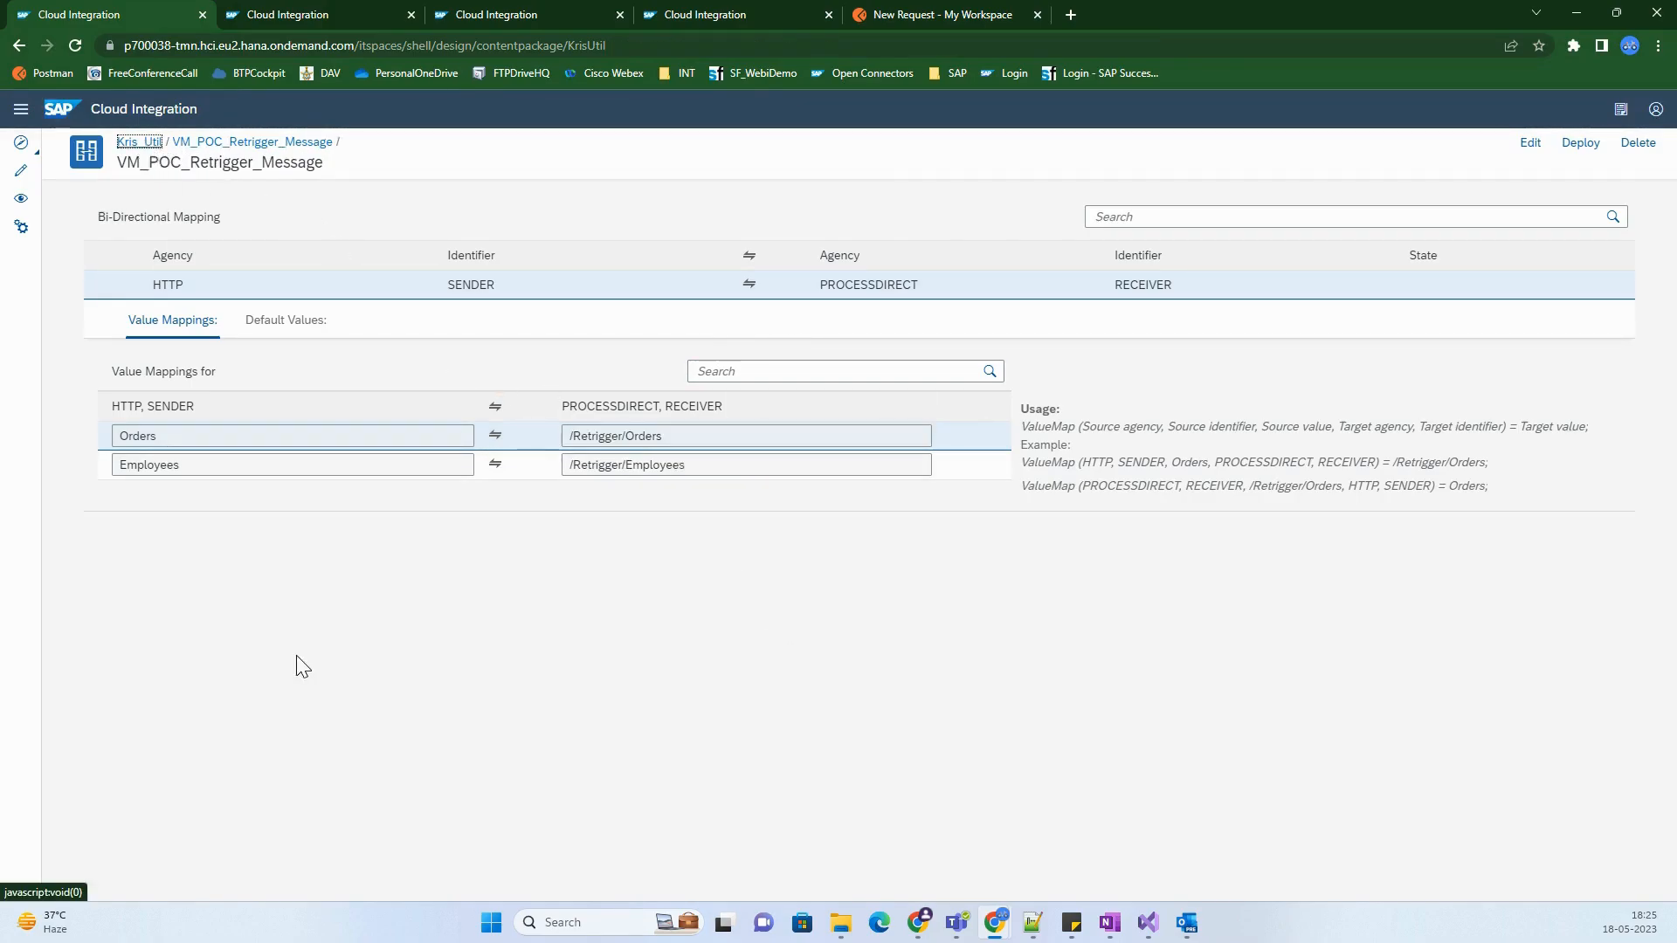
left_click(138, 141)
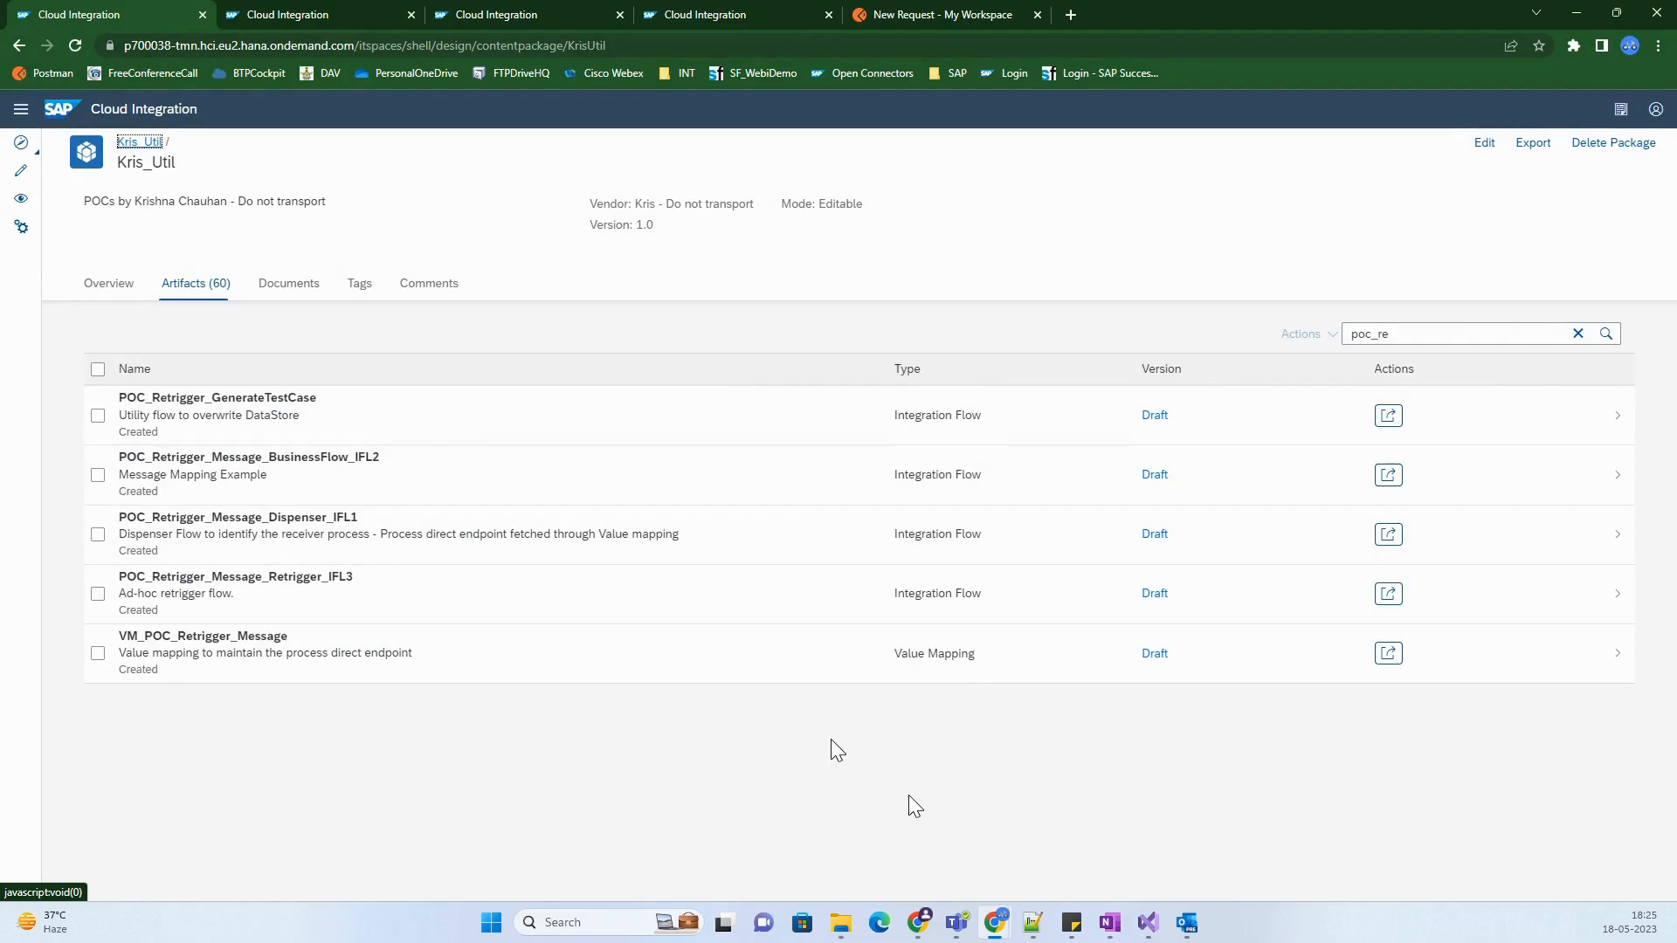
Inspect BusinessFlow_IFL2's ProcessDirect sender channel and its allowed runtime headers.
left_click(248, 473)
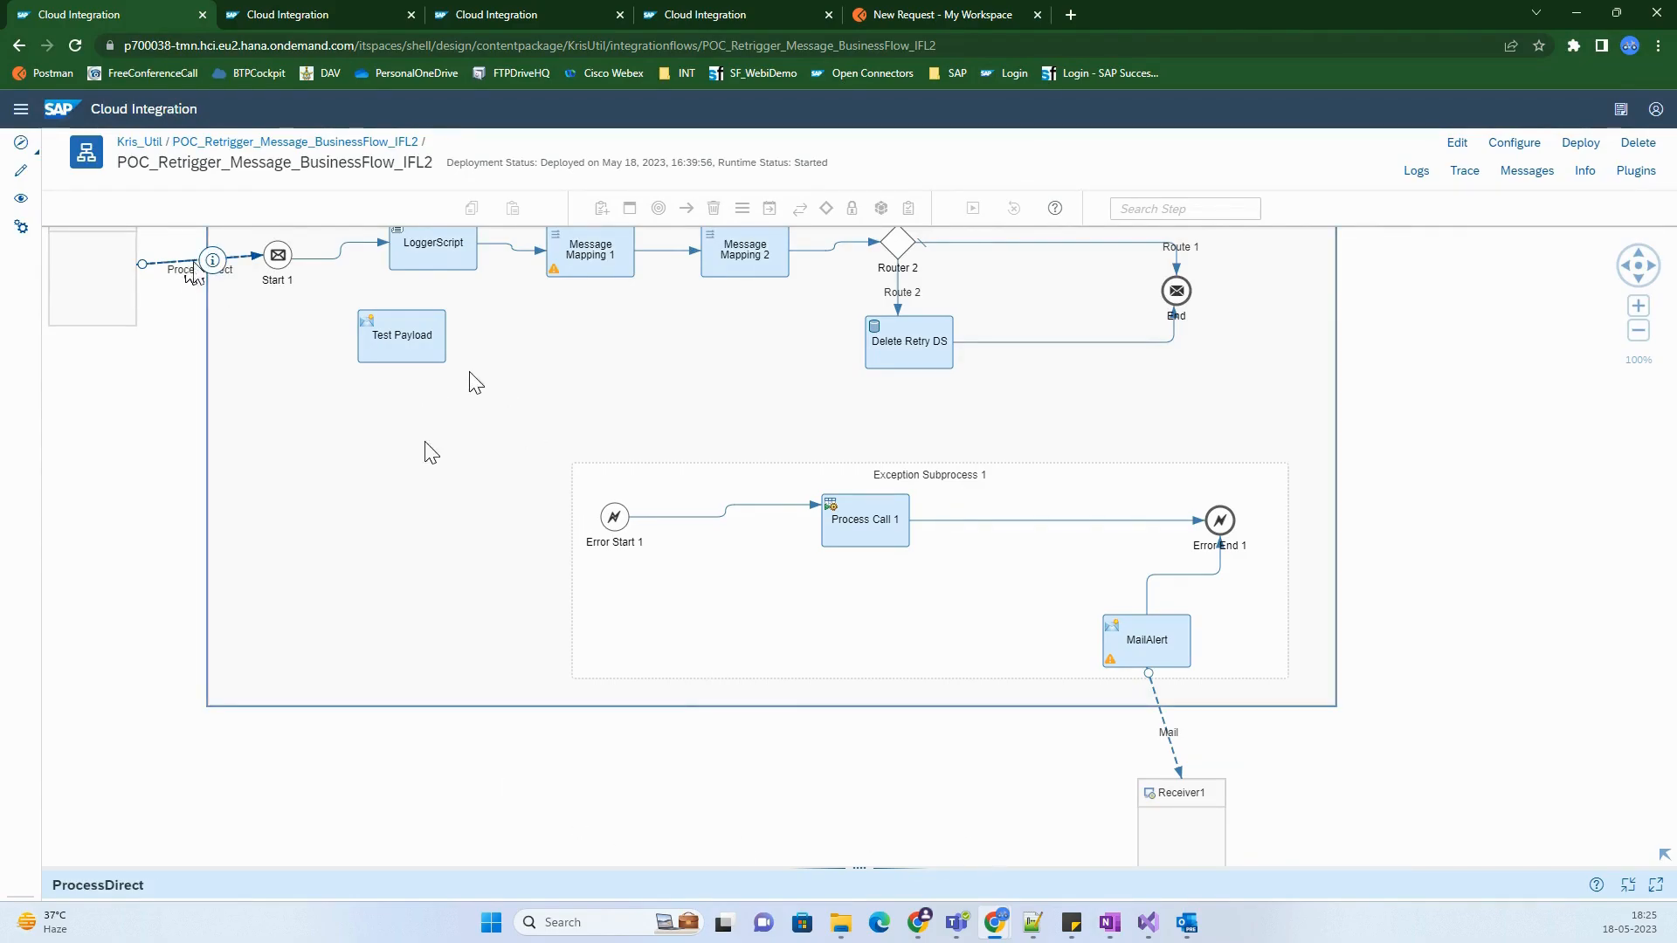
left_click(187, 268)
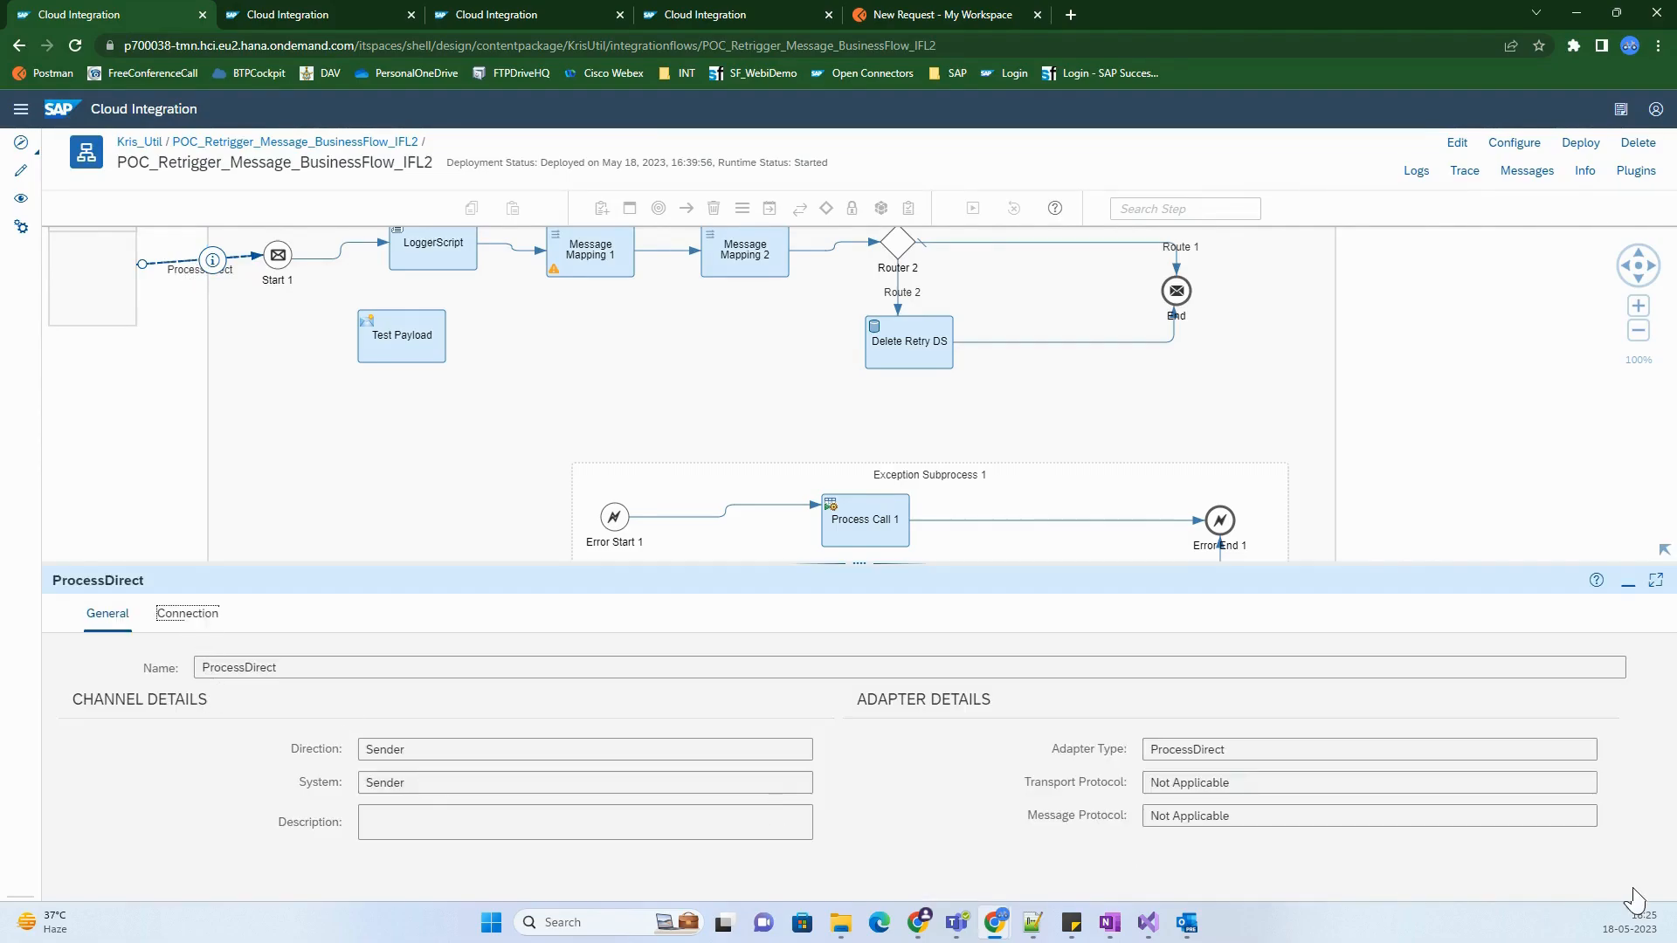
left_click(187, 613)
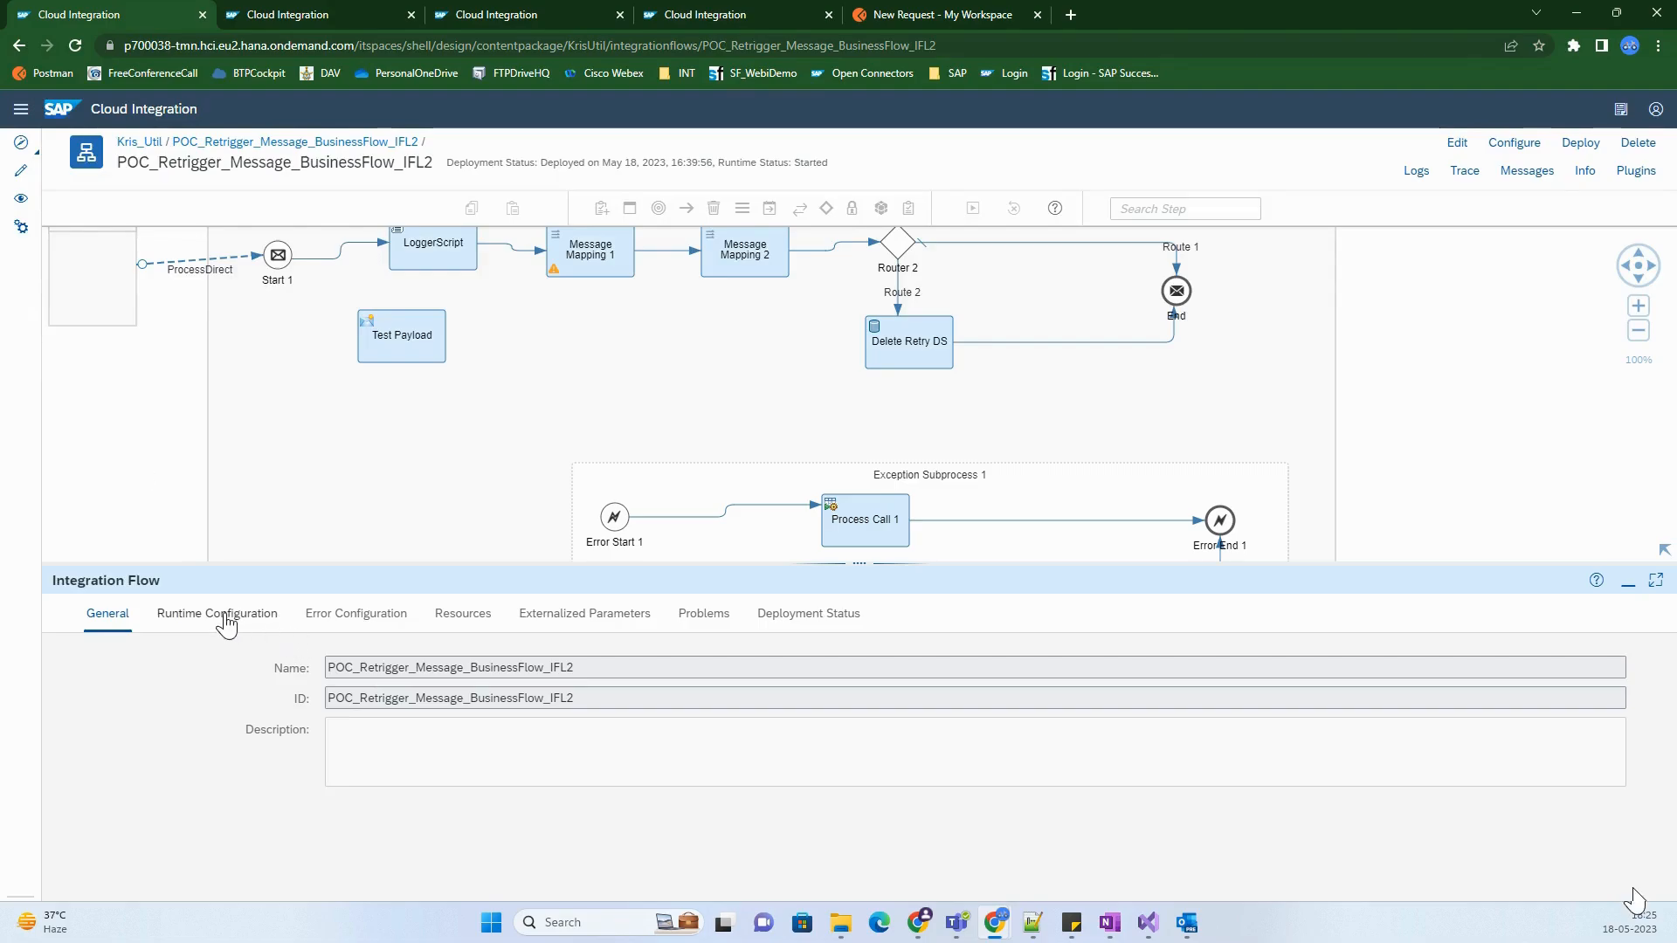
left_click(216, 613)
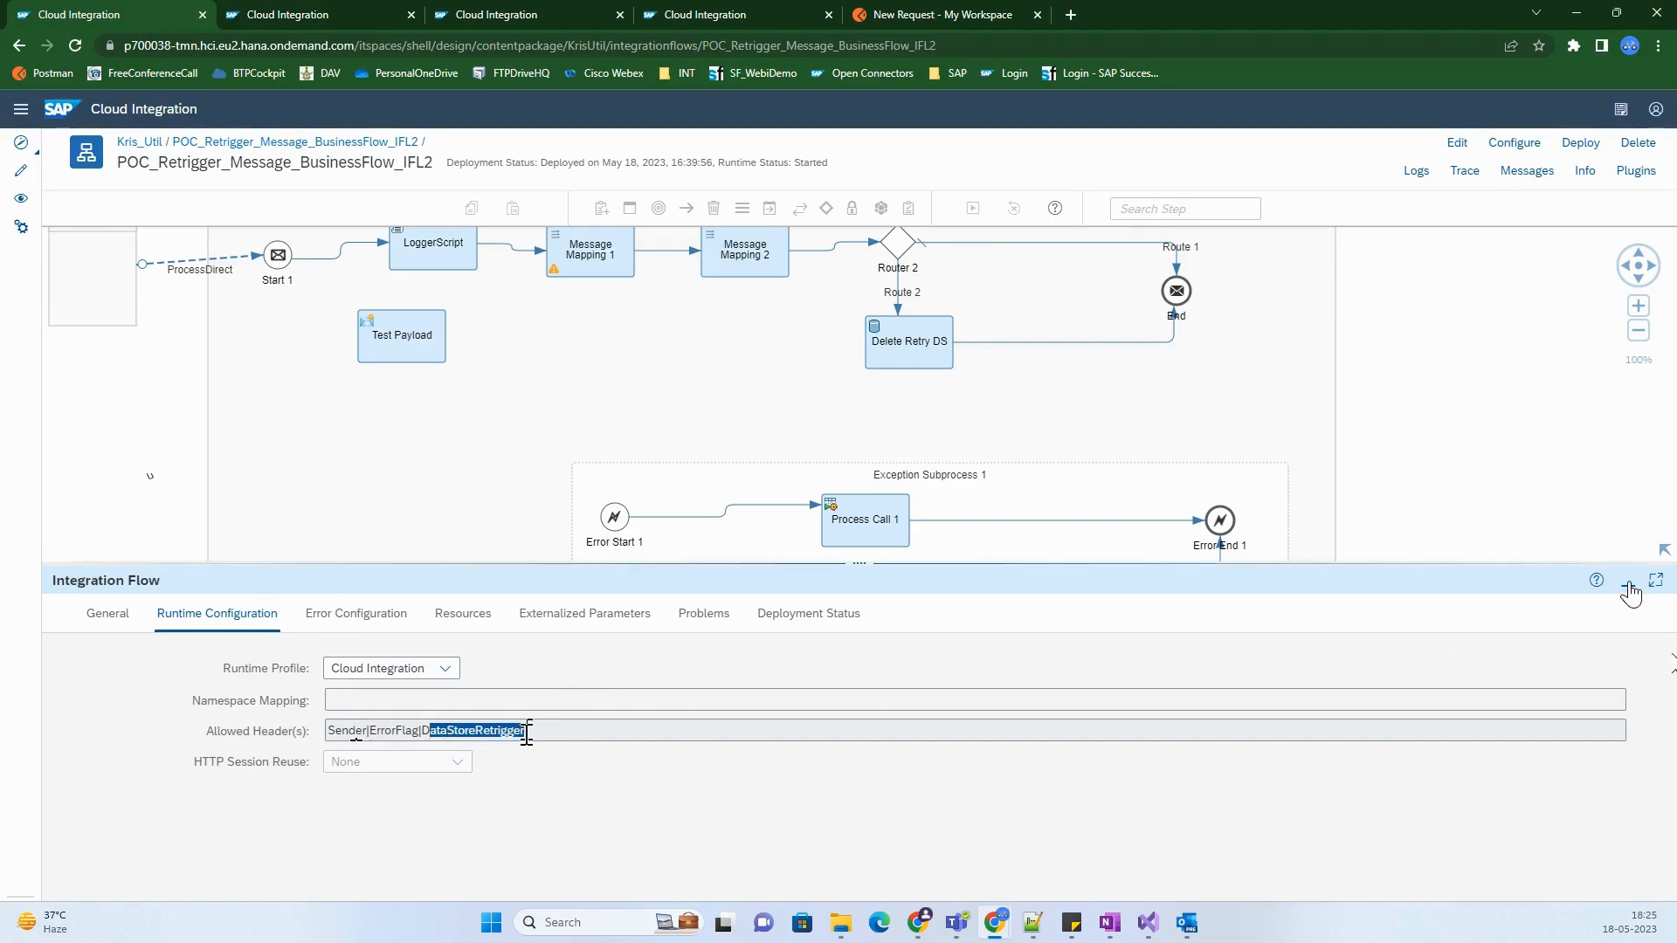
left_click(1656, 579)
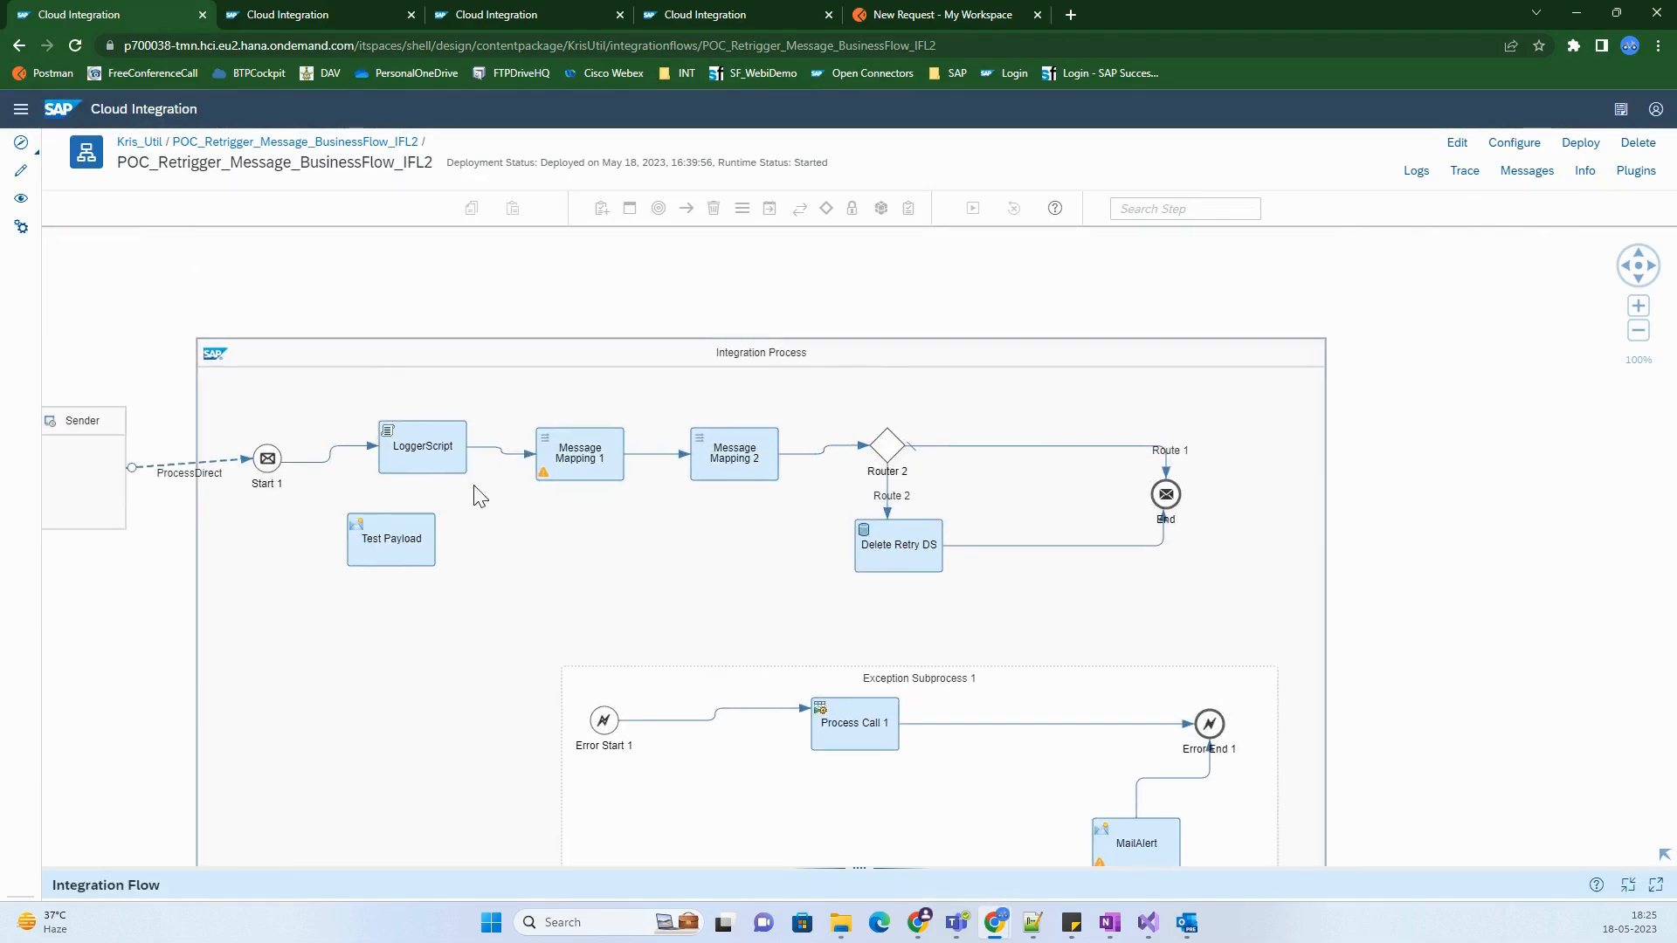
Review the LoggerScript, SettingMessageForRetrigger body and Write 1 data store steps in LIP_Alert.
left_click(421, 446)
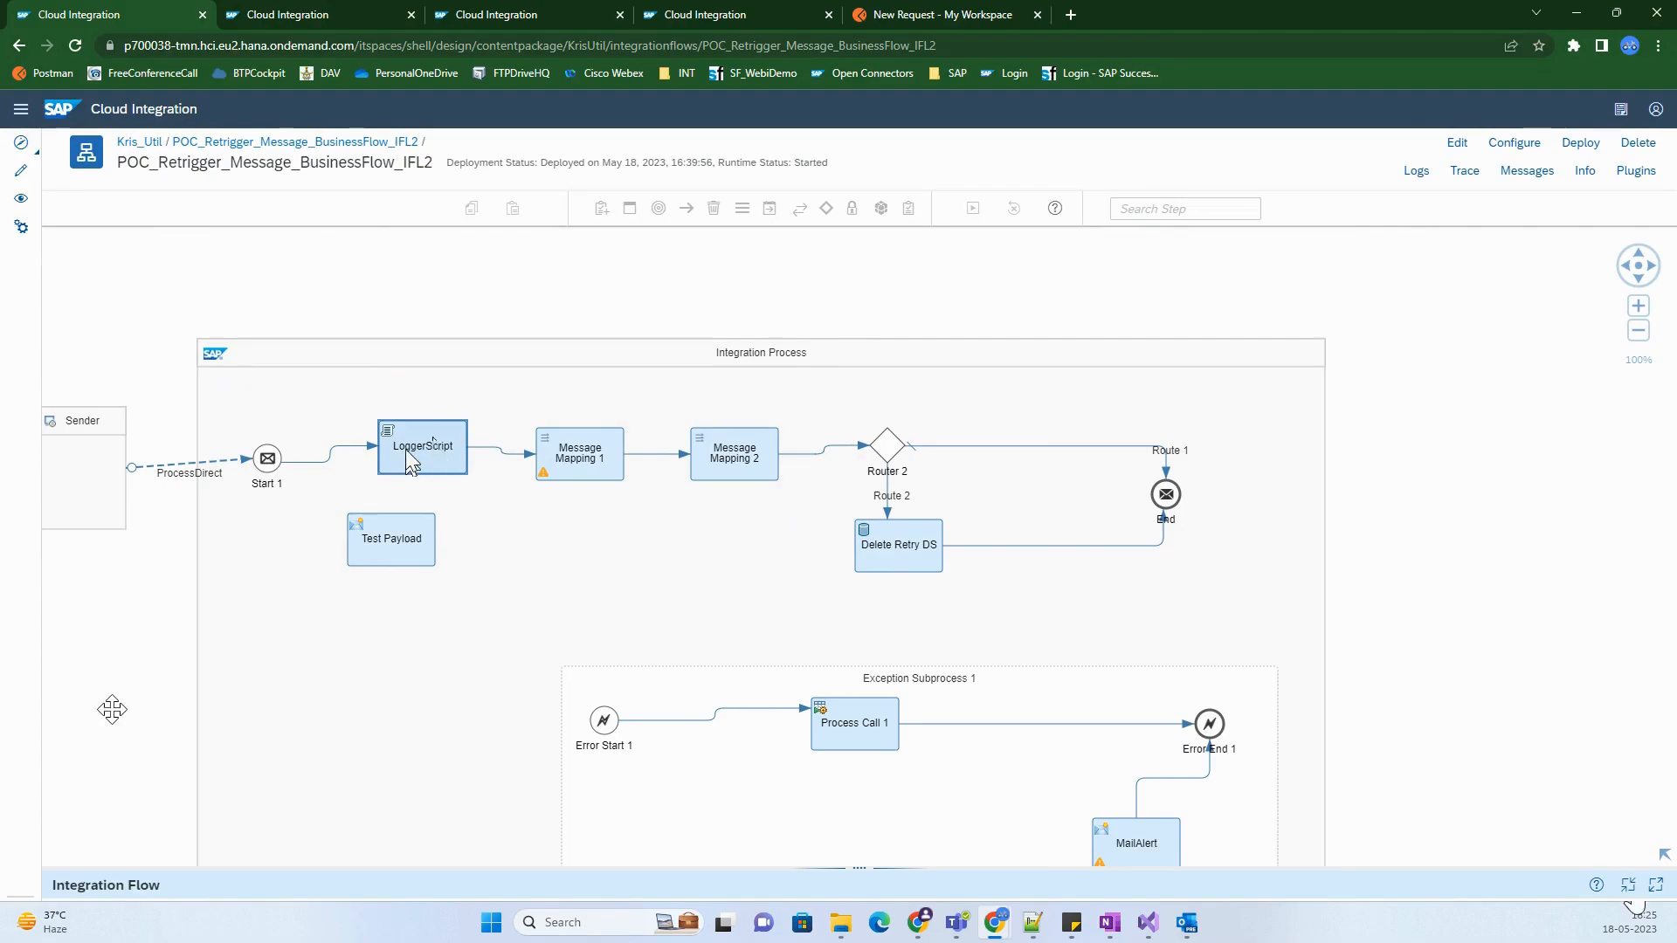
mouse_move(436, 454)
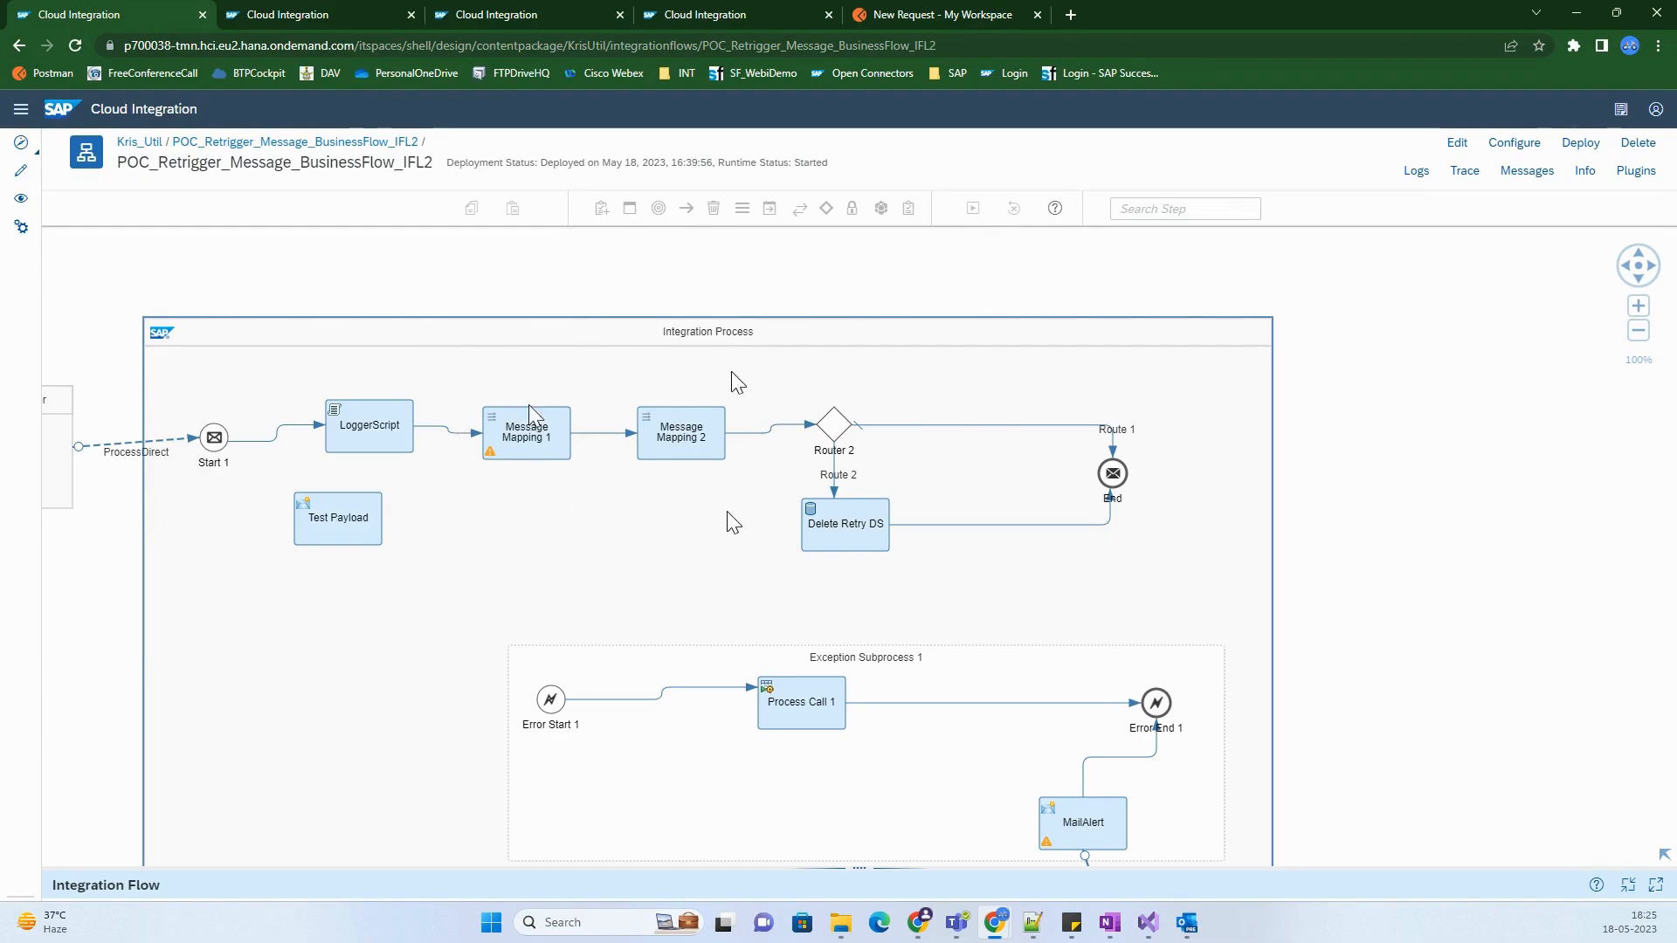
mouse_move(738, 522)
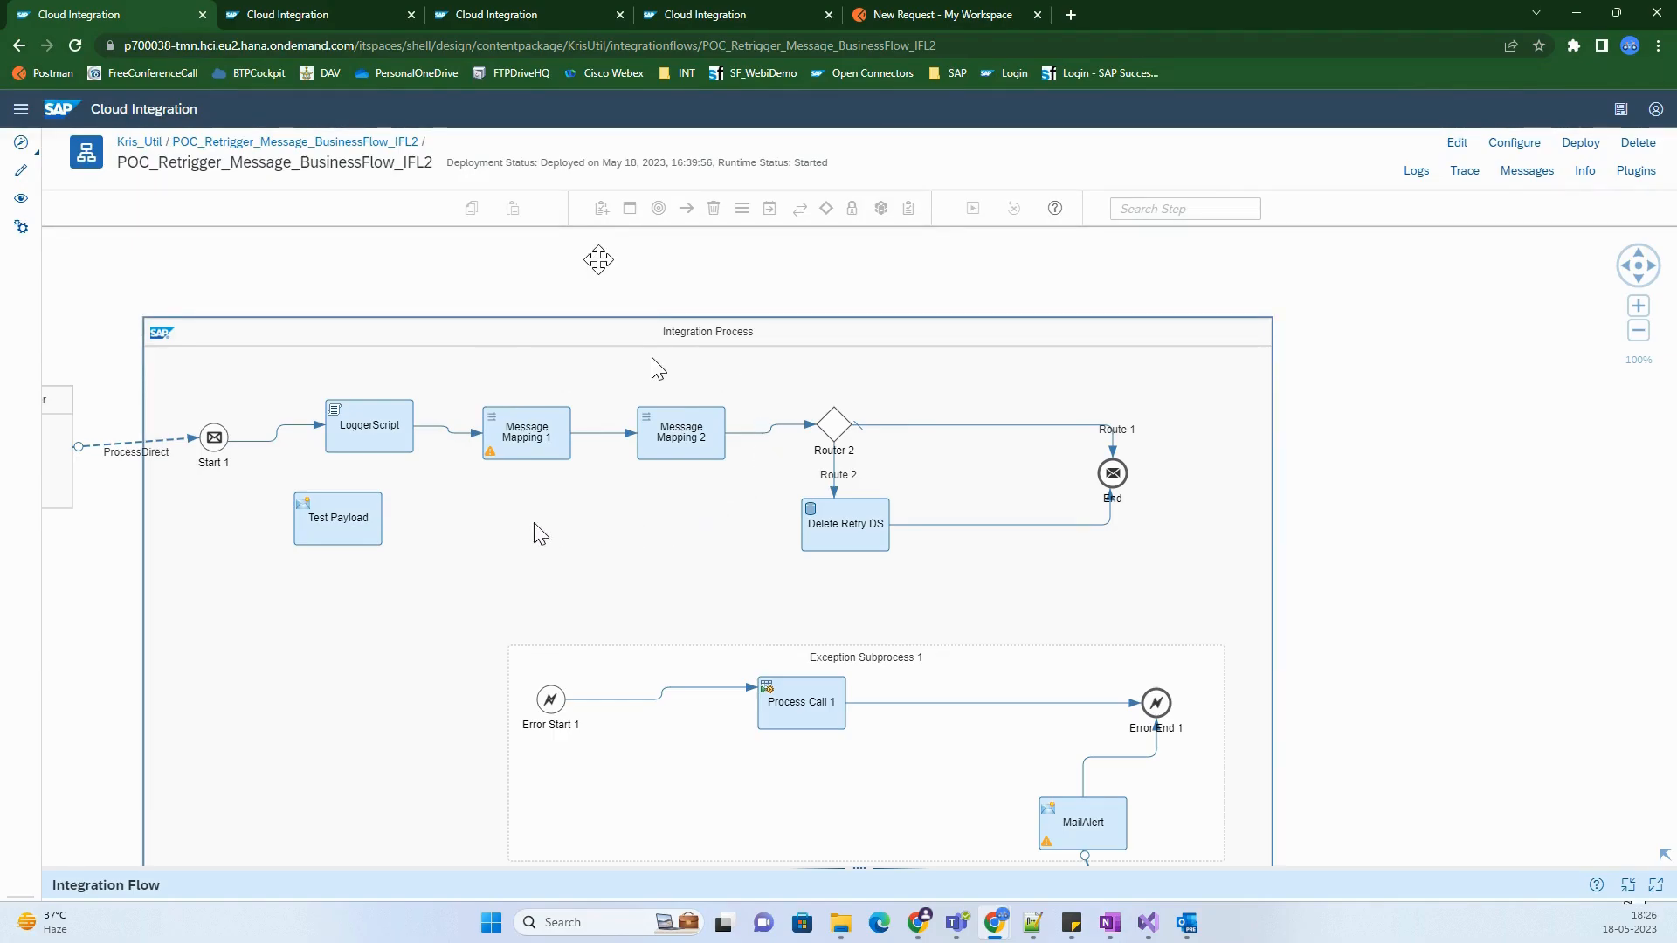
mouse_move(727, 519)
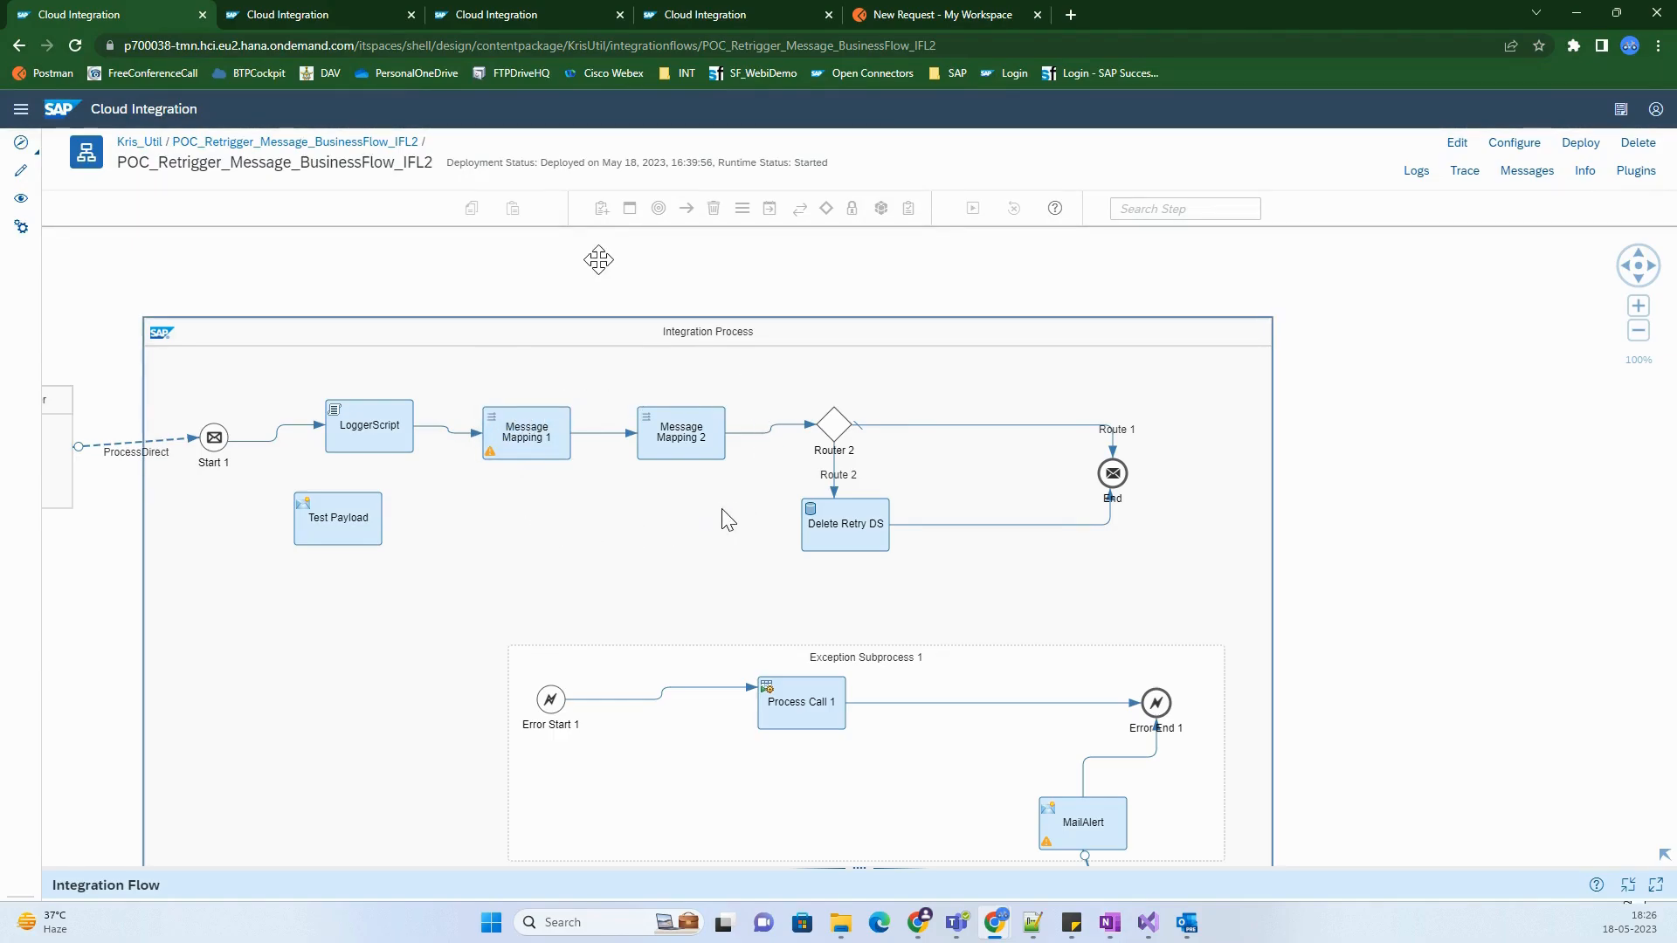
mouse_move(1357, 553)
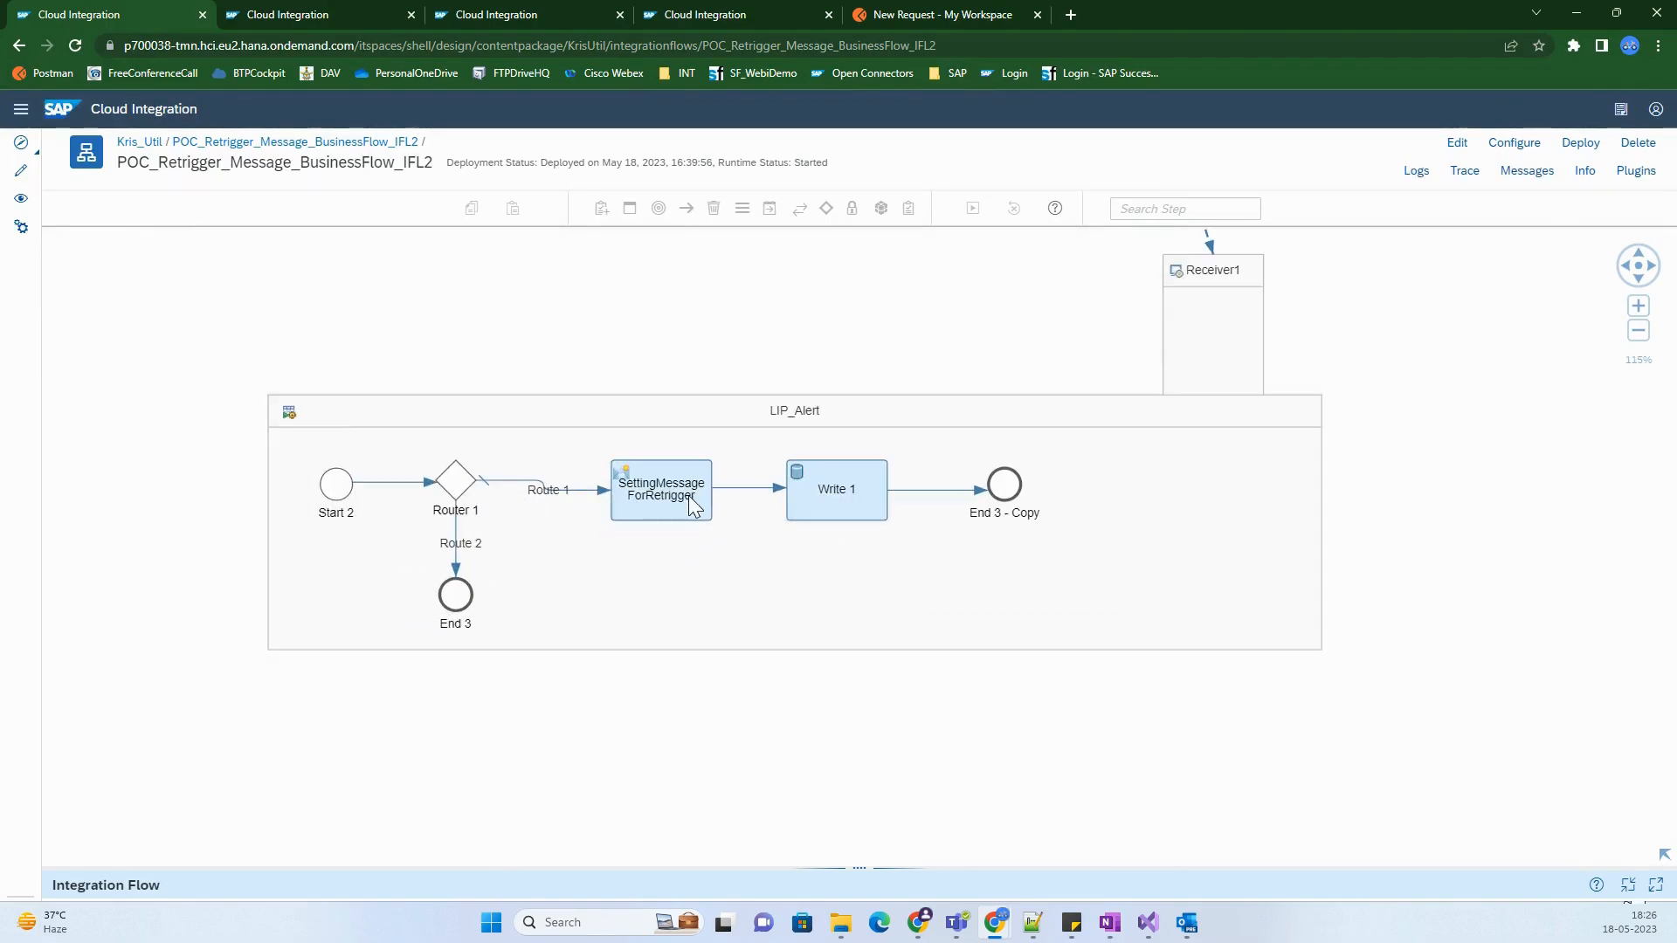
left_click(661, 489)
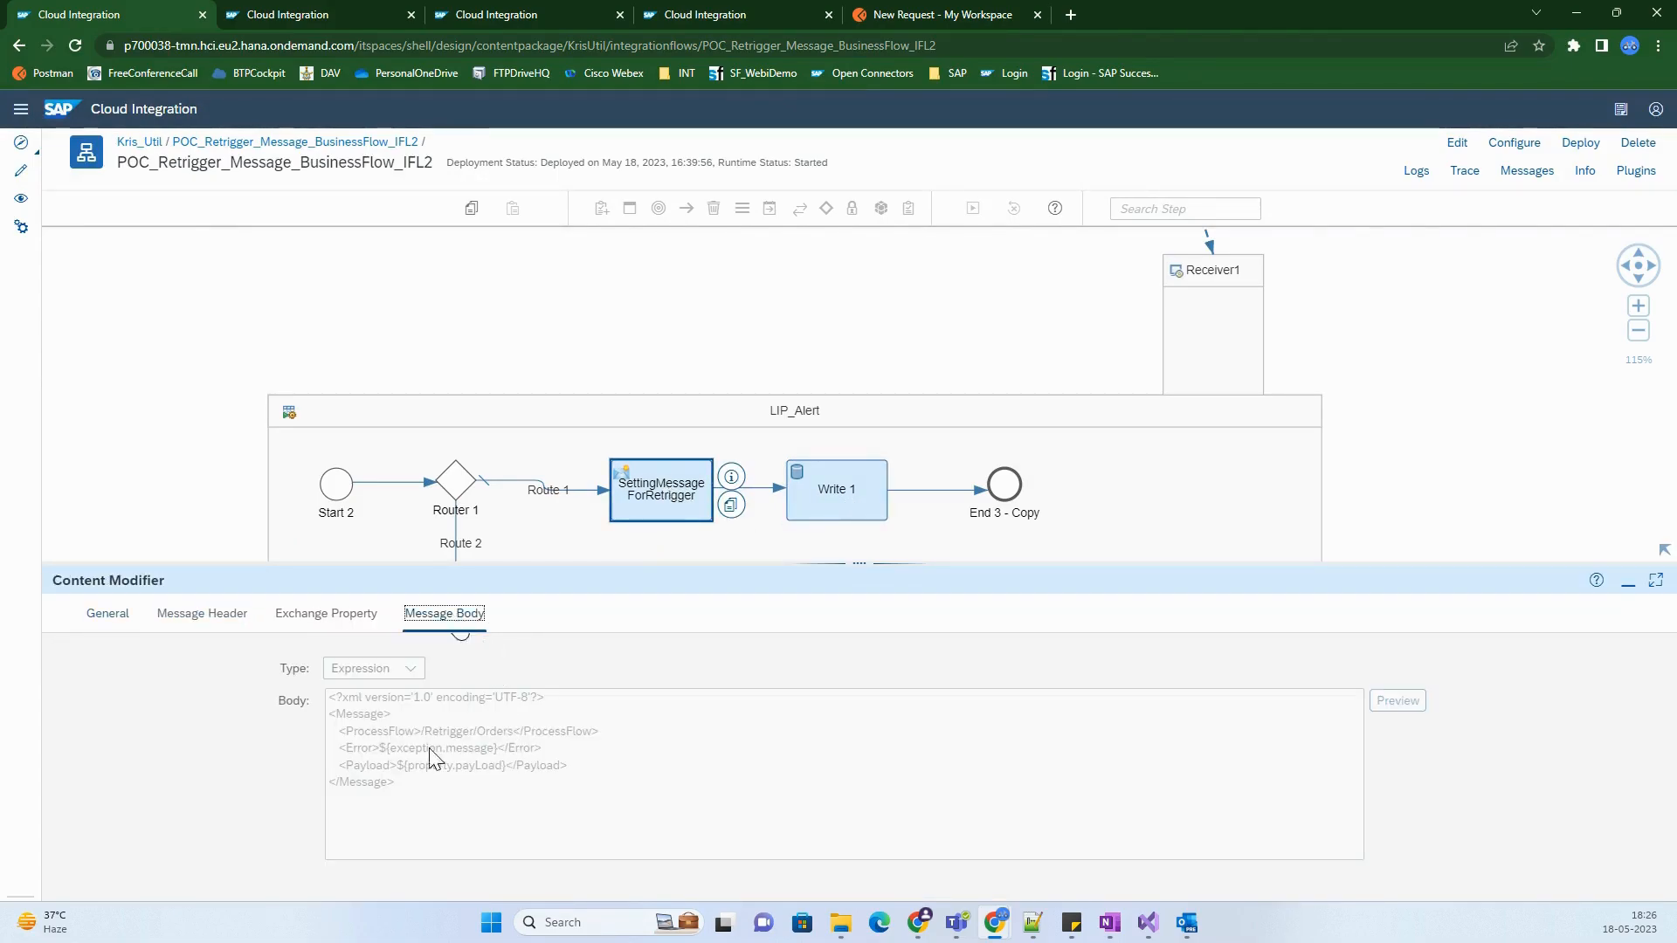
double_click(371, 731)
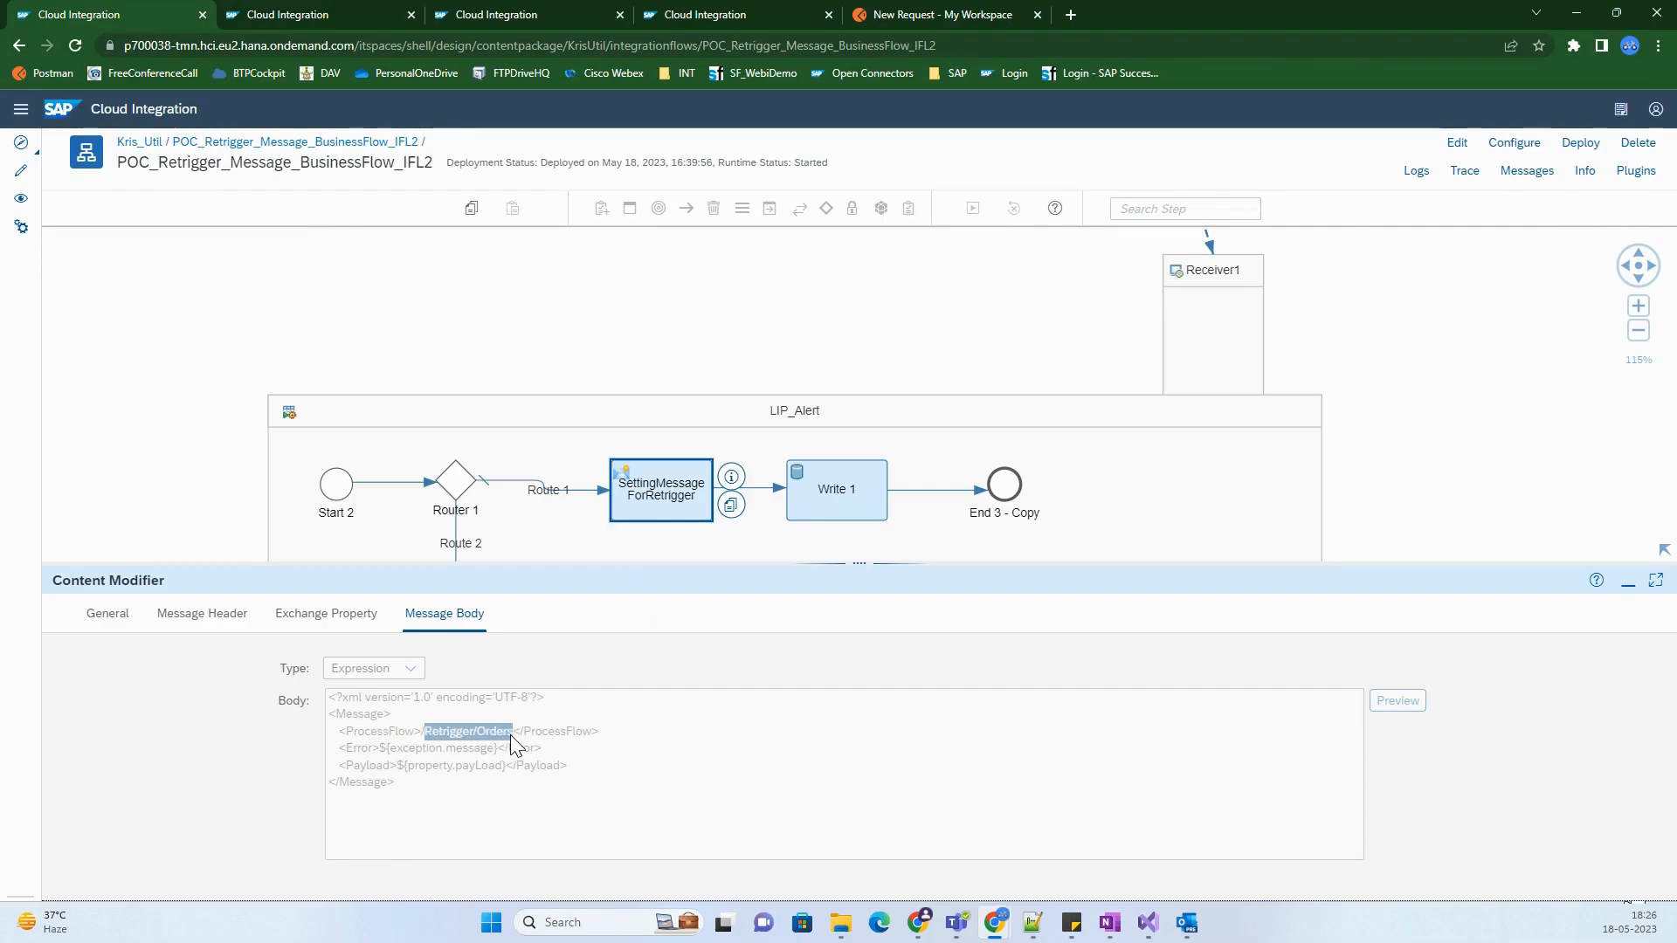
mouse_move(433, 781)
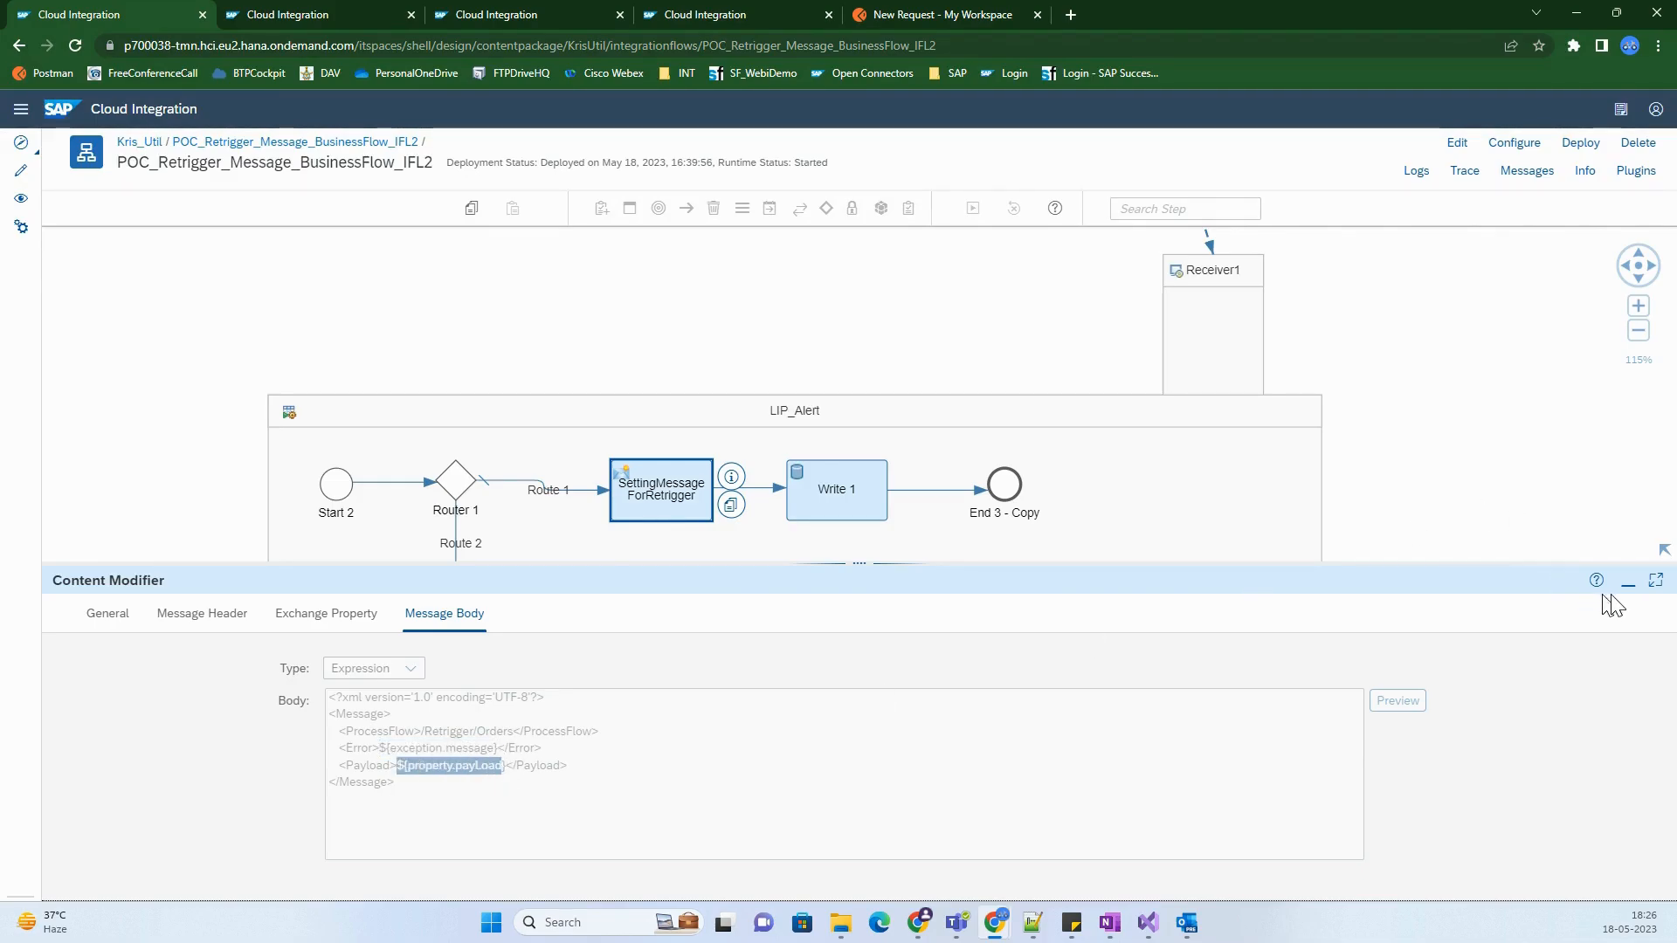
left_click(1626, 581)
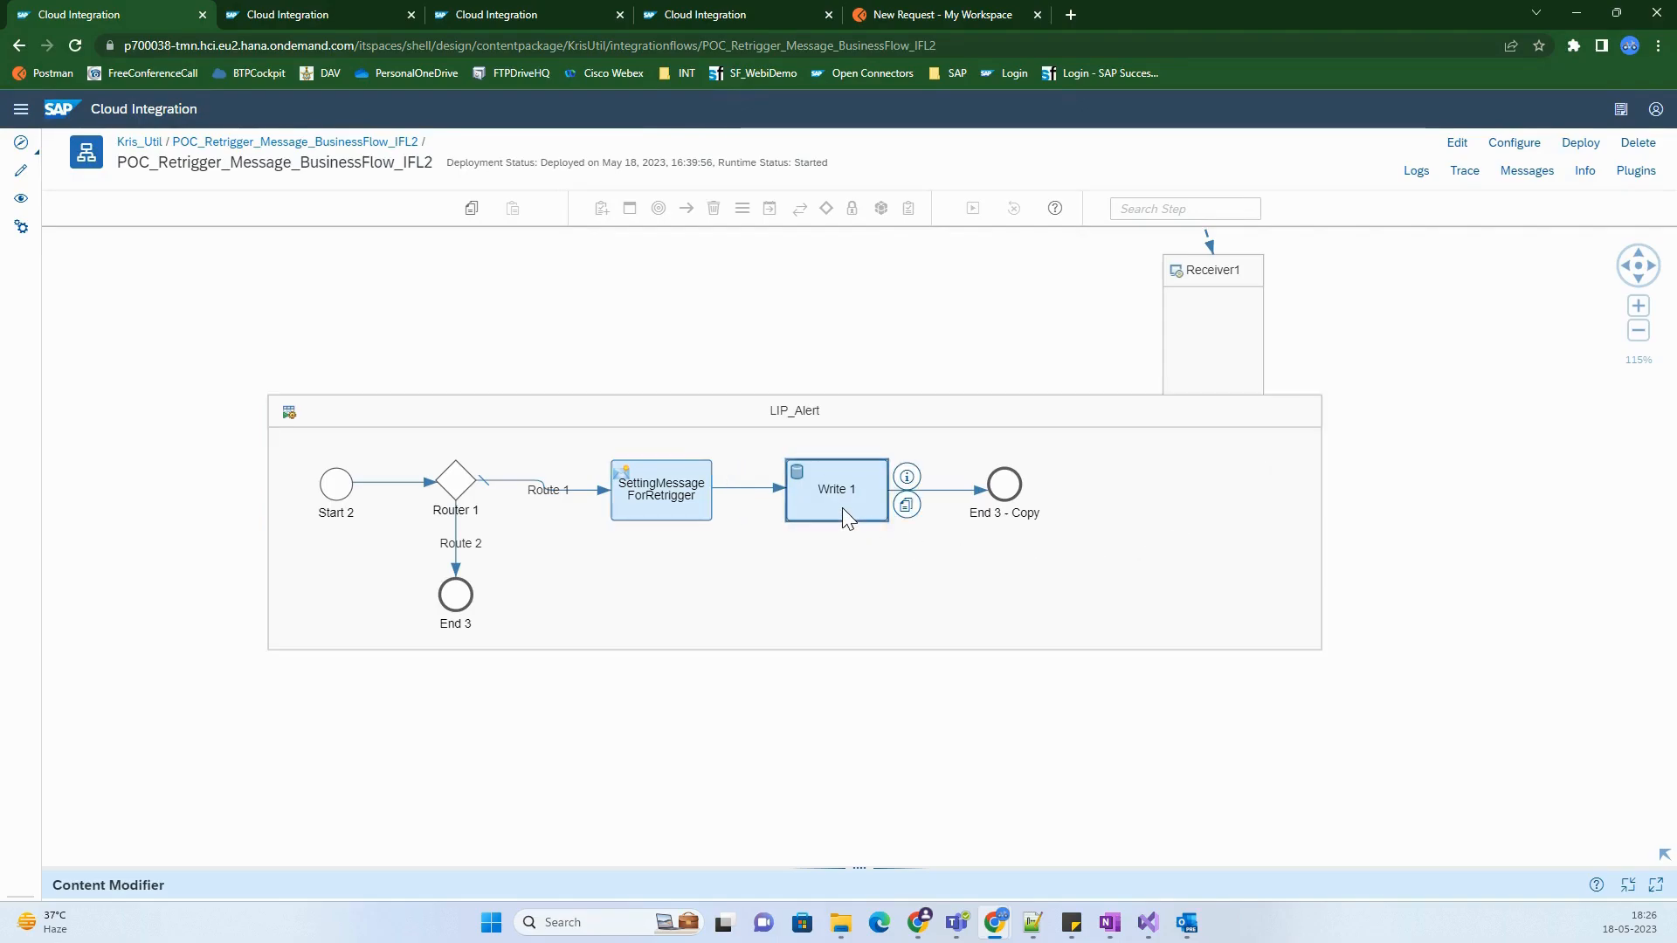
left_click(834, 490)
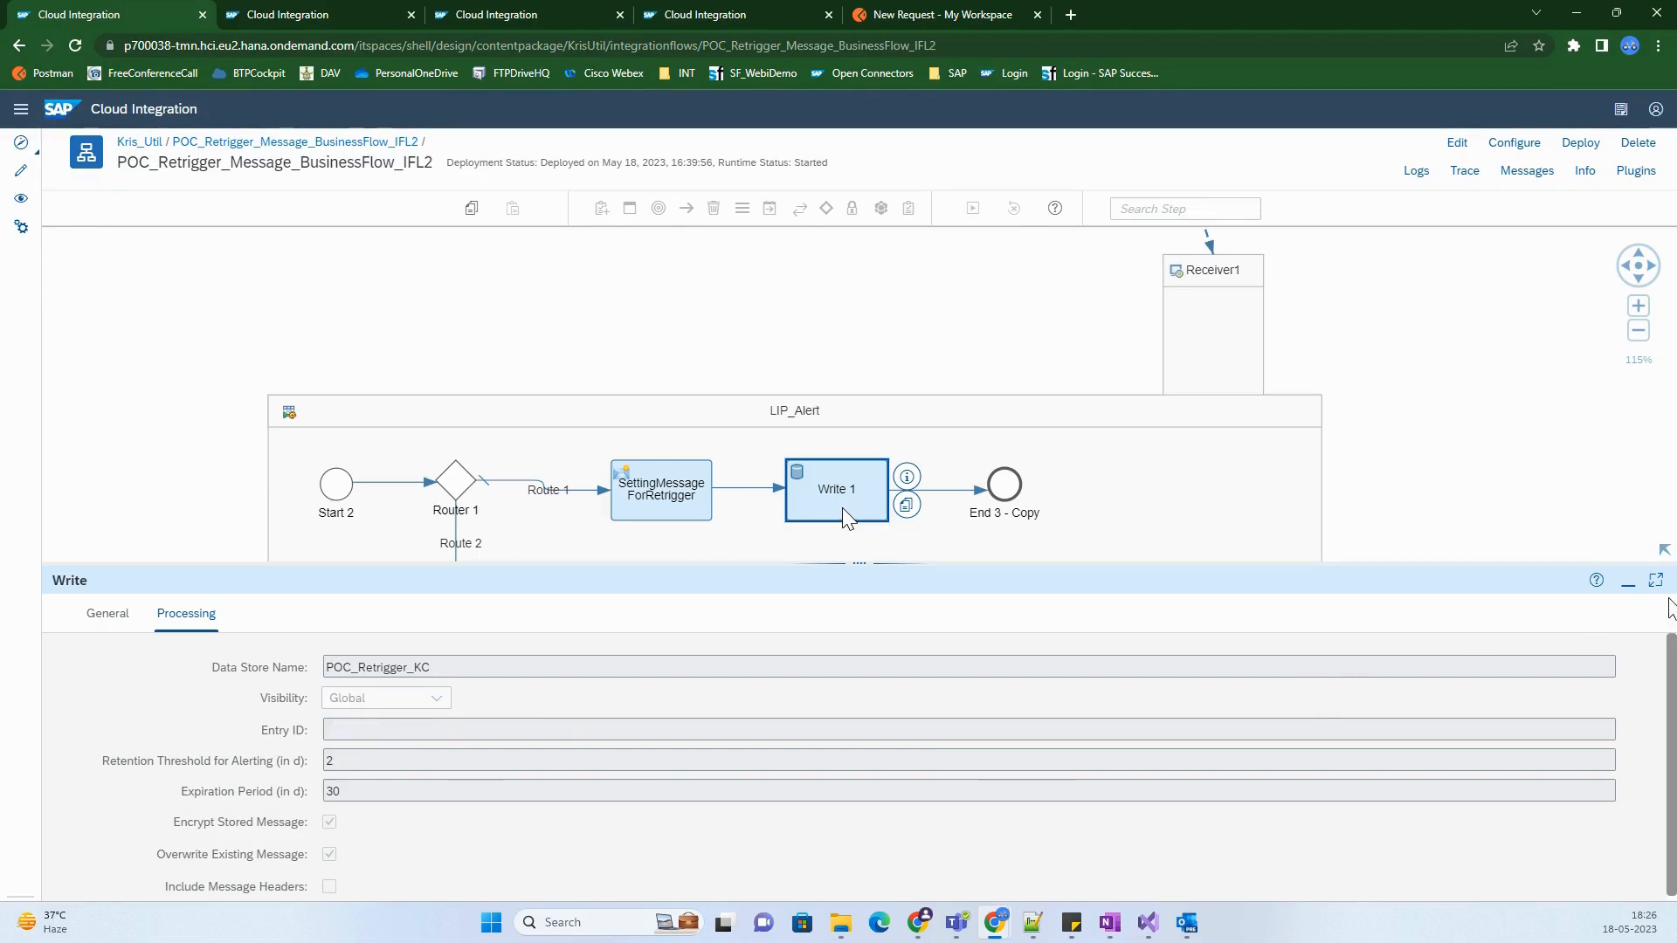
left_click(1626, 580)
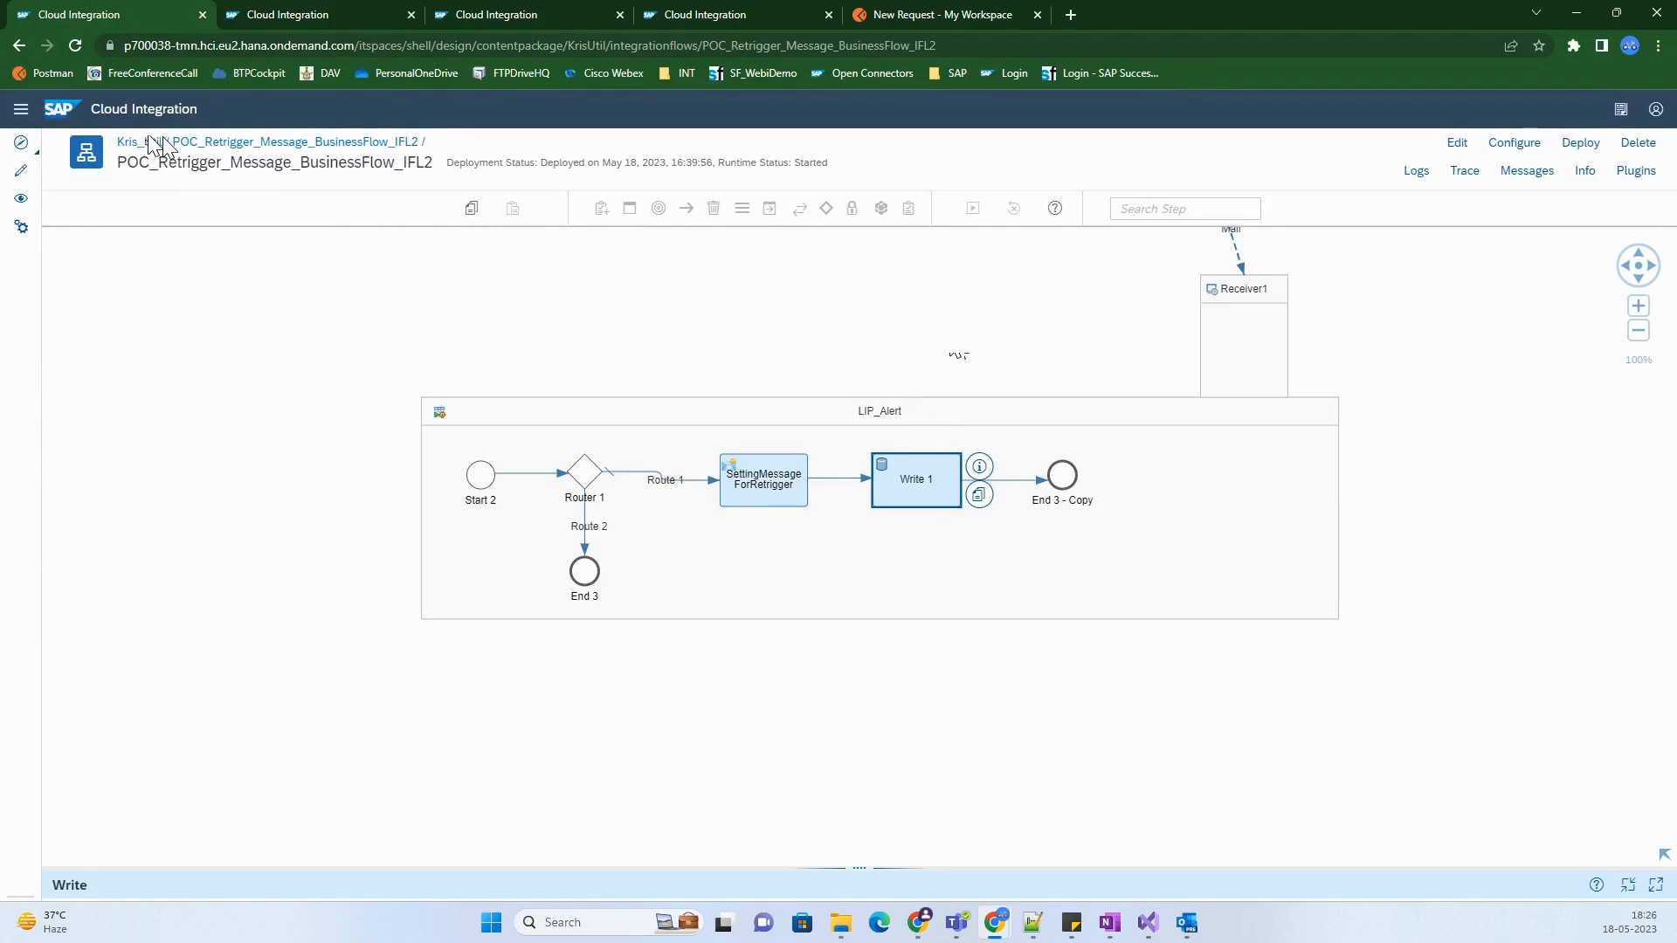
Review the POC_Retrigger order request's headers and XML body in Postman, then send it.
left_click(941, 14)
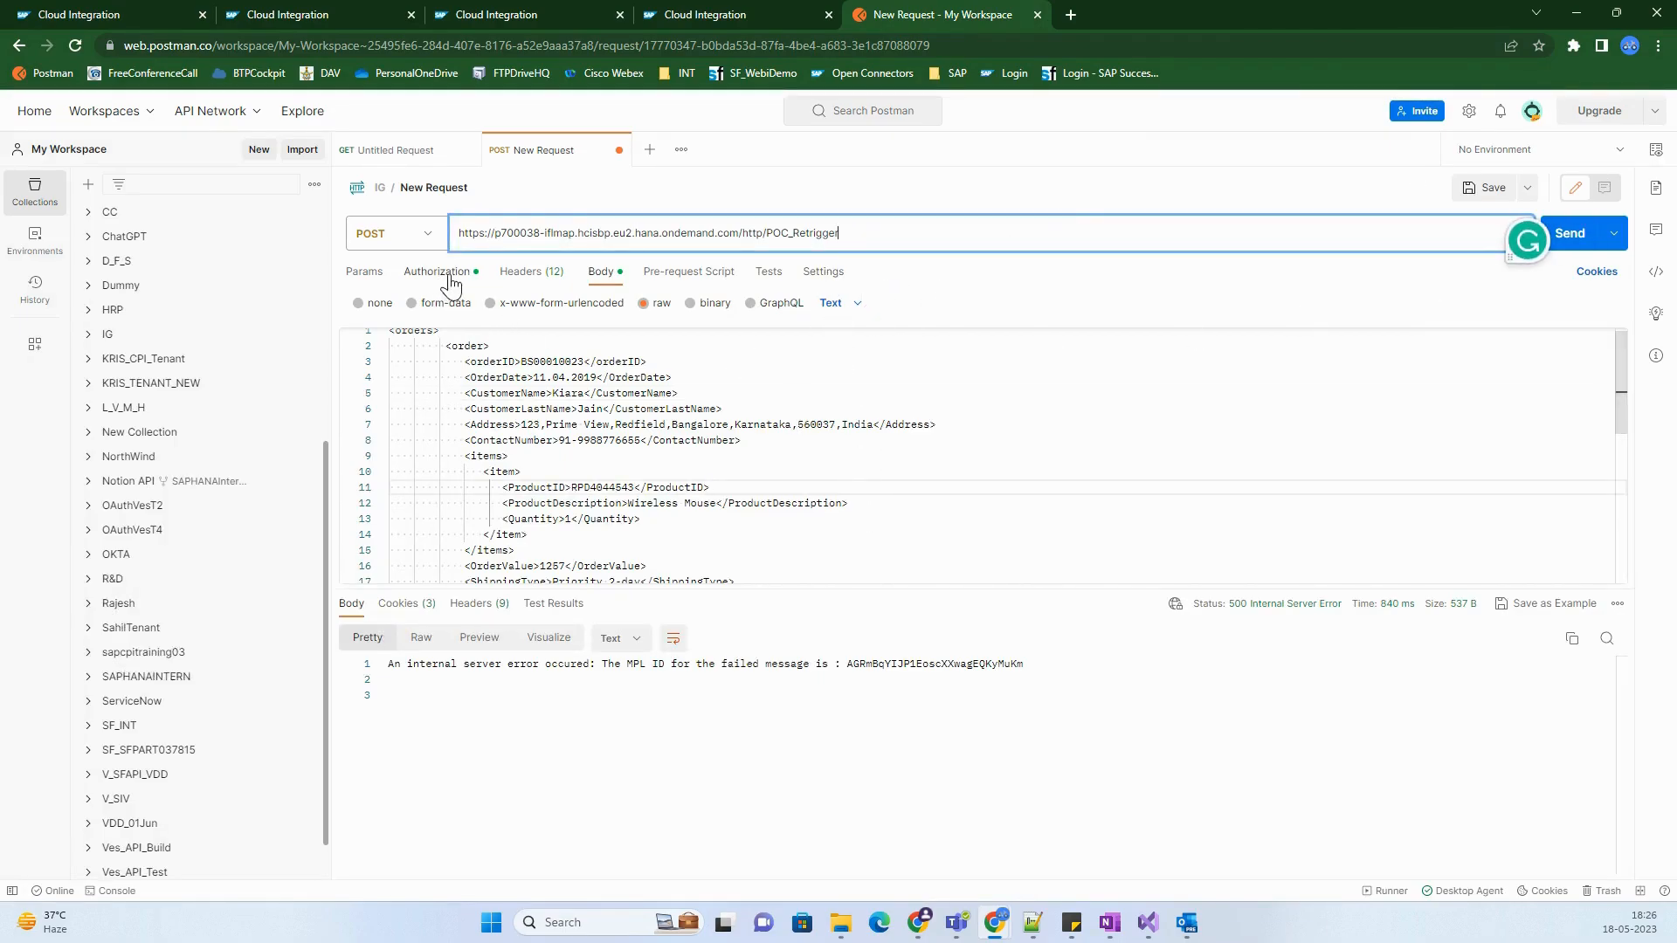
left_click(532, 273)
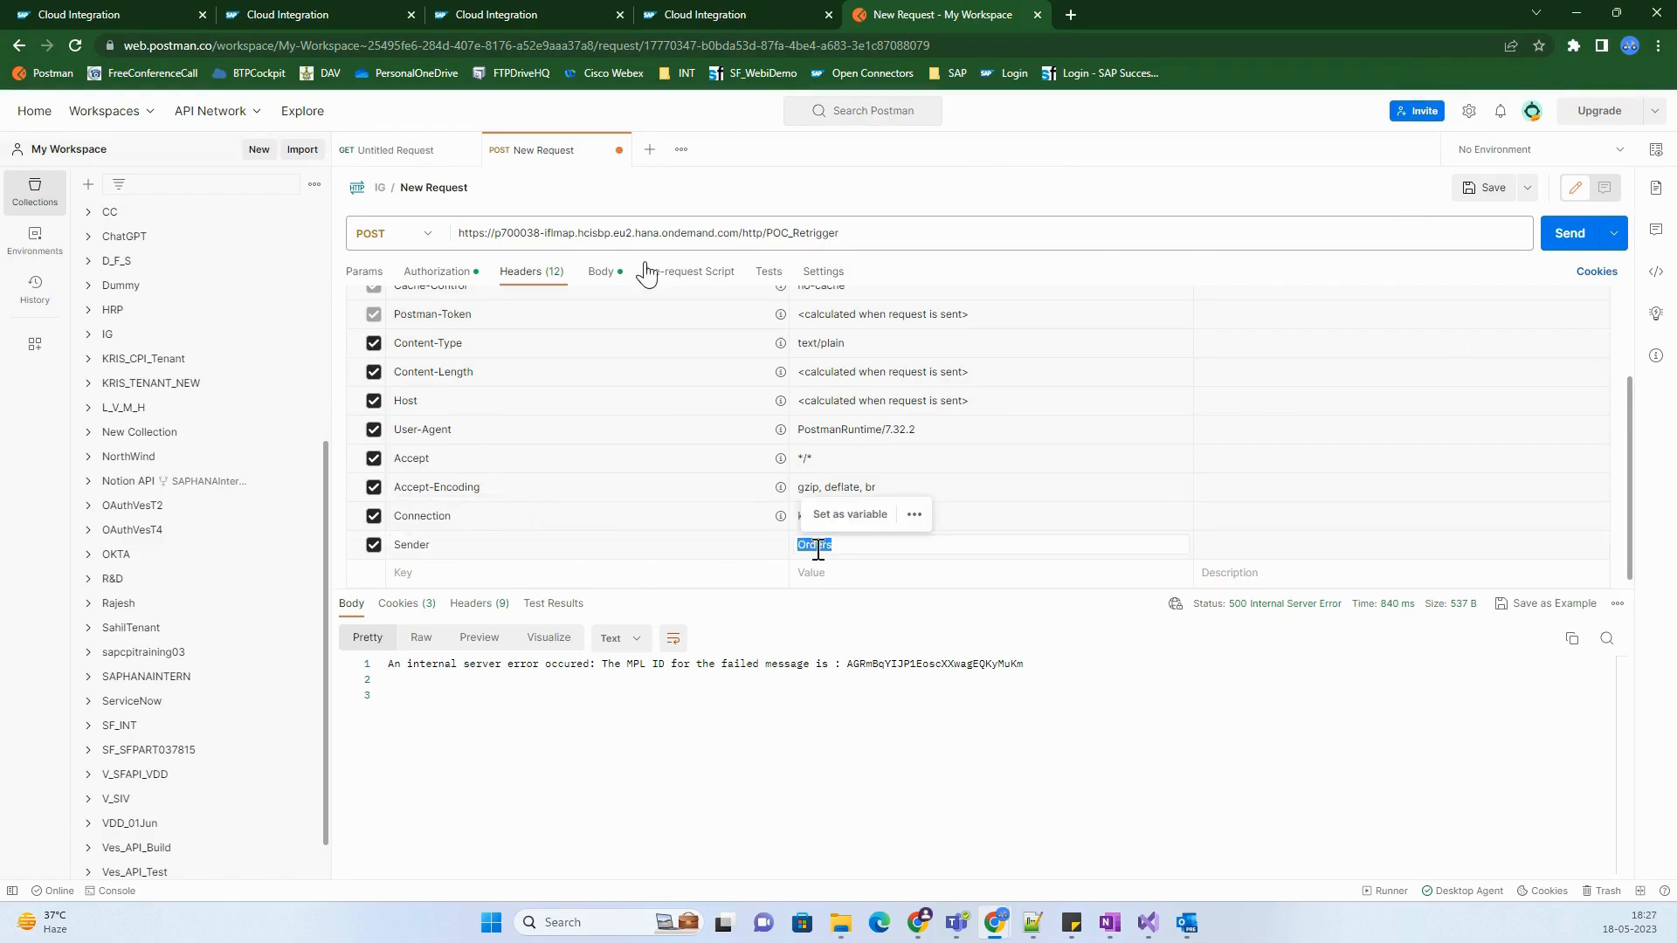
left_click(601, 271)
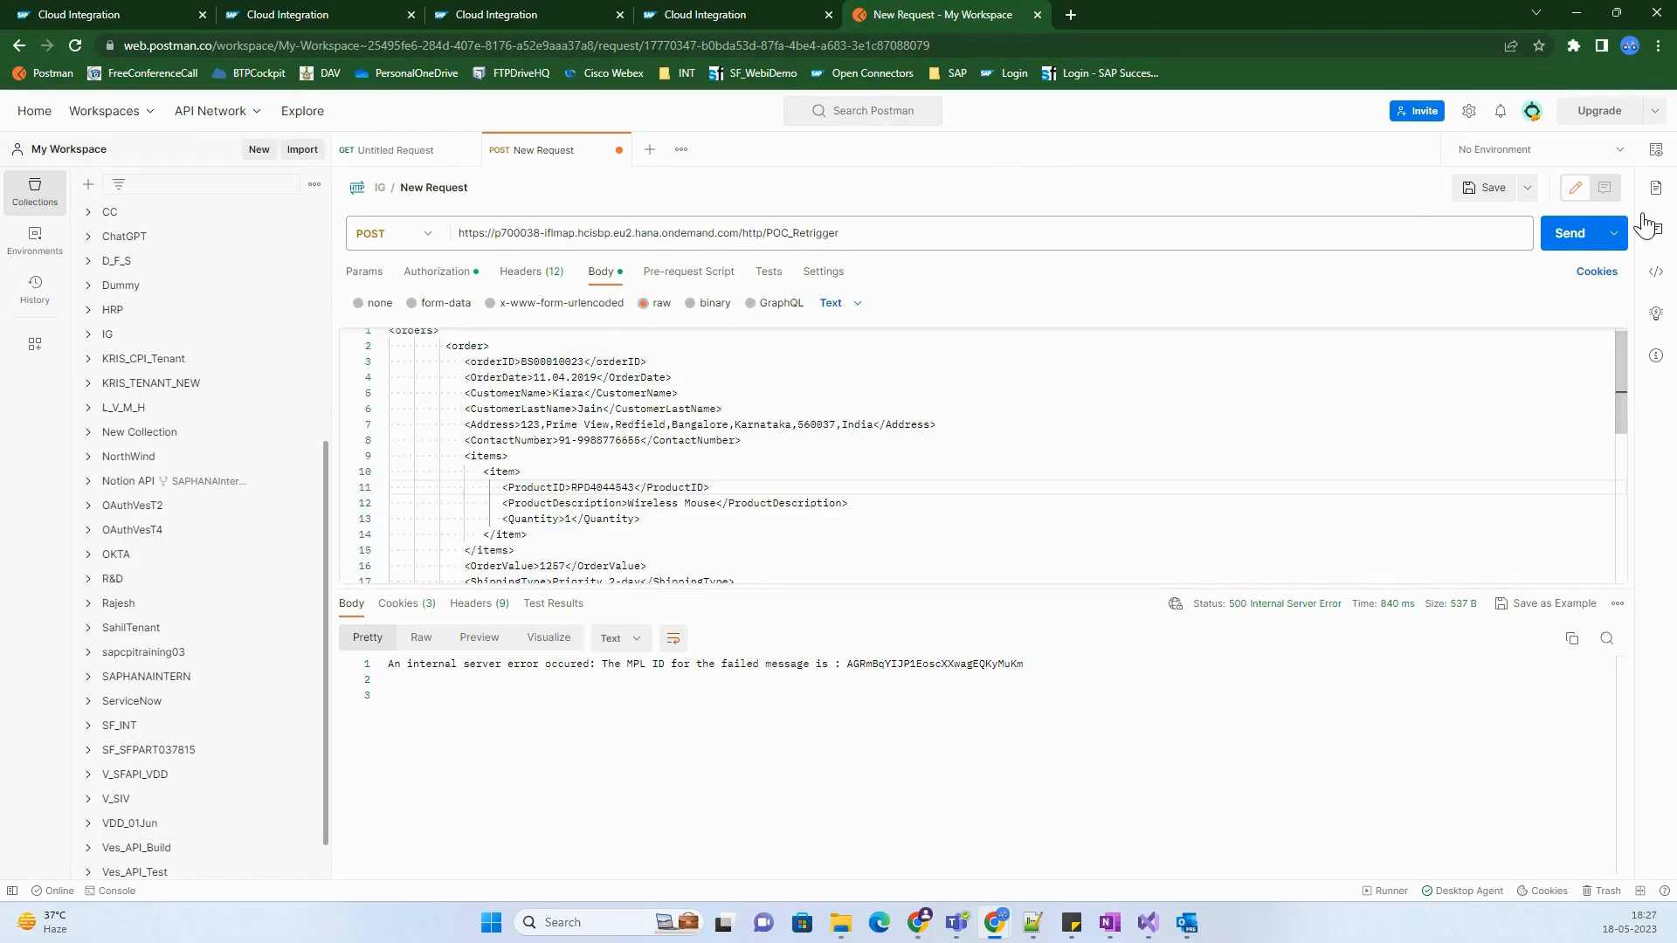
left_click(1570, 233)
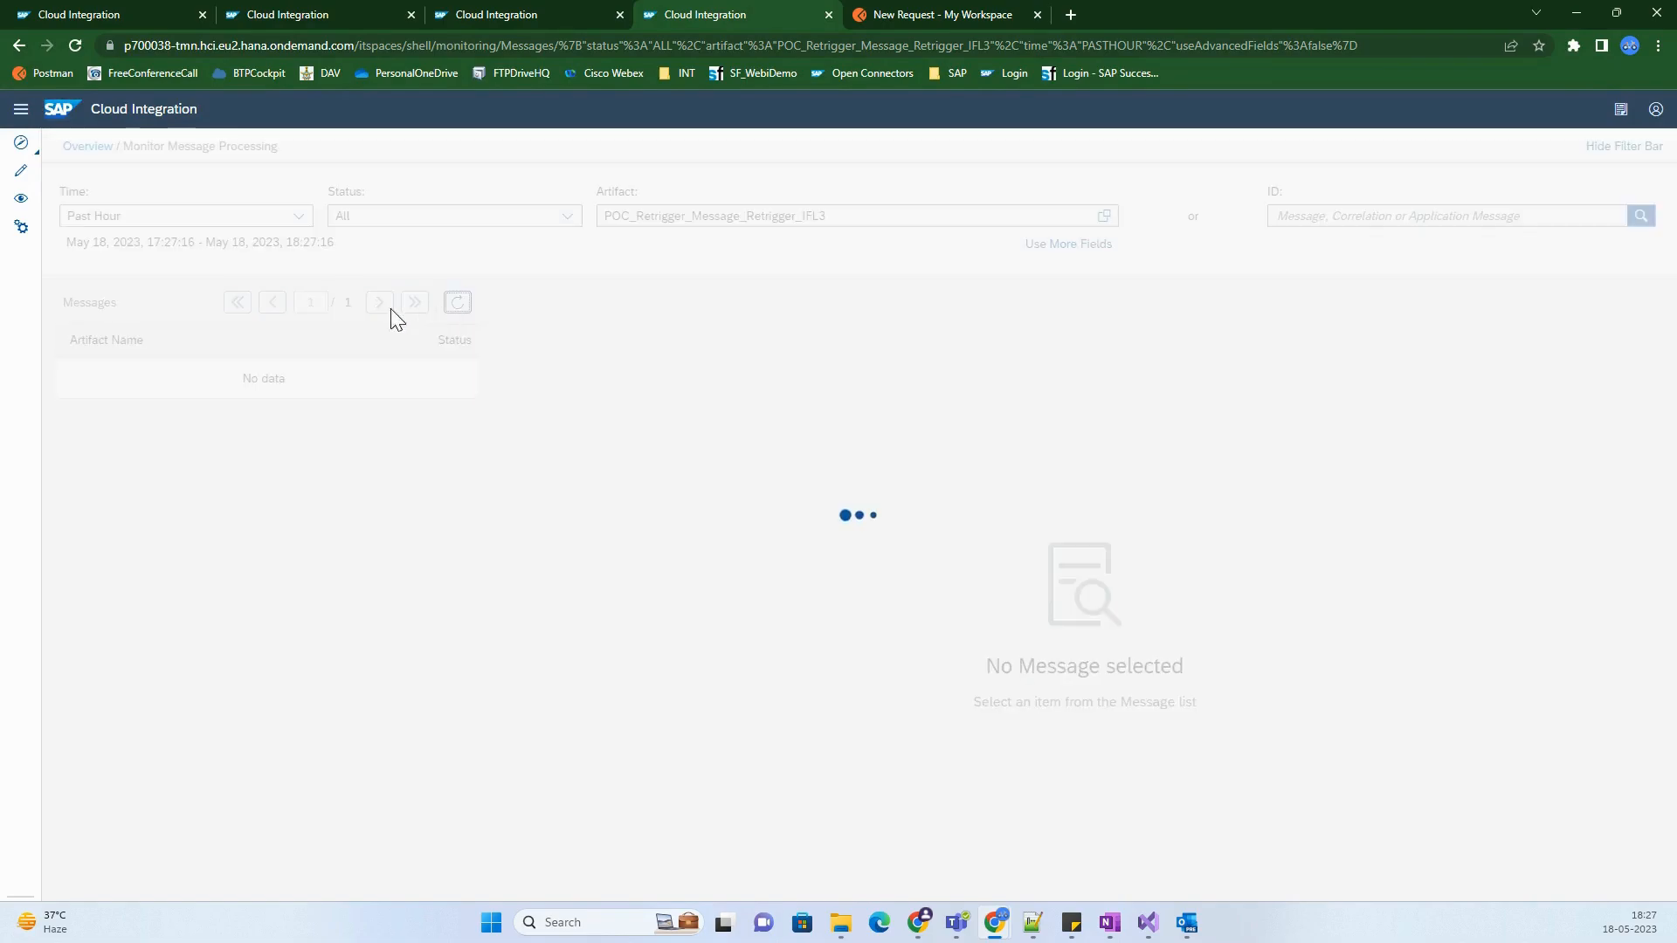
List All Integration Flows and confirm the Dispenser_IFL1 message's linked messages are Completed.
left_click(87, 146)
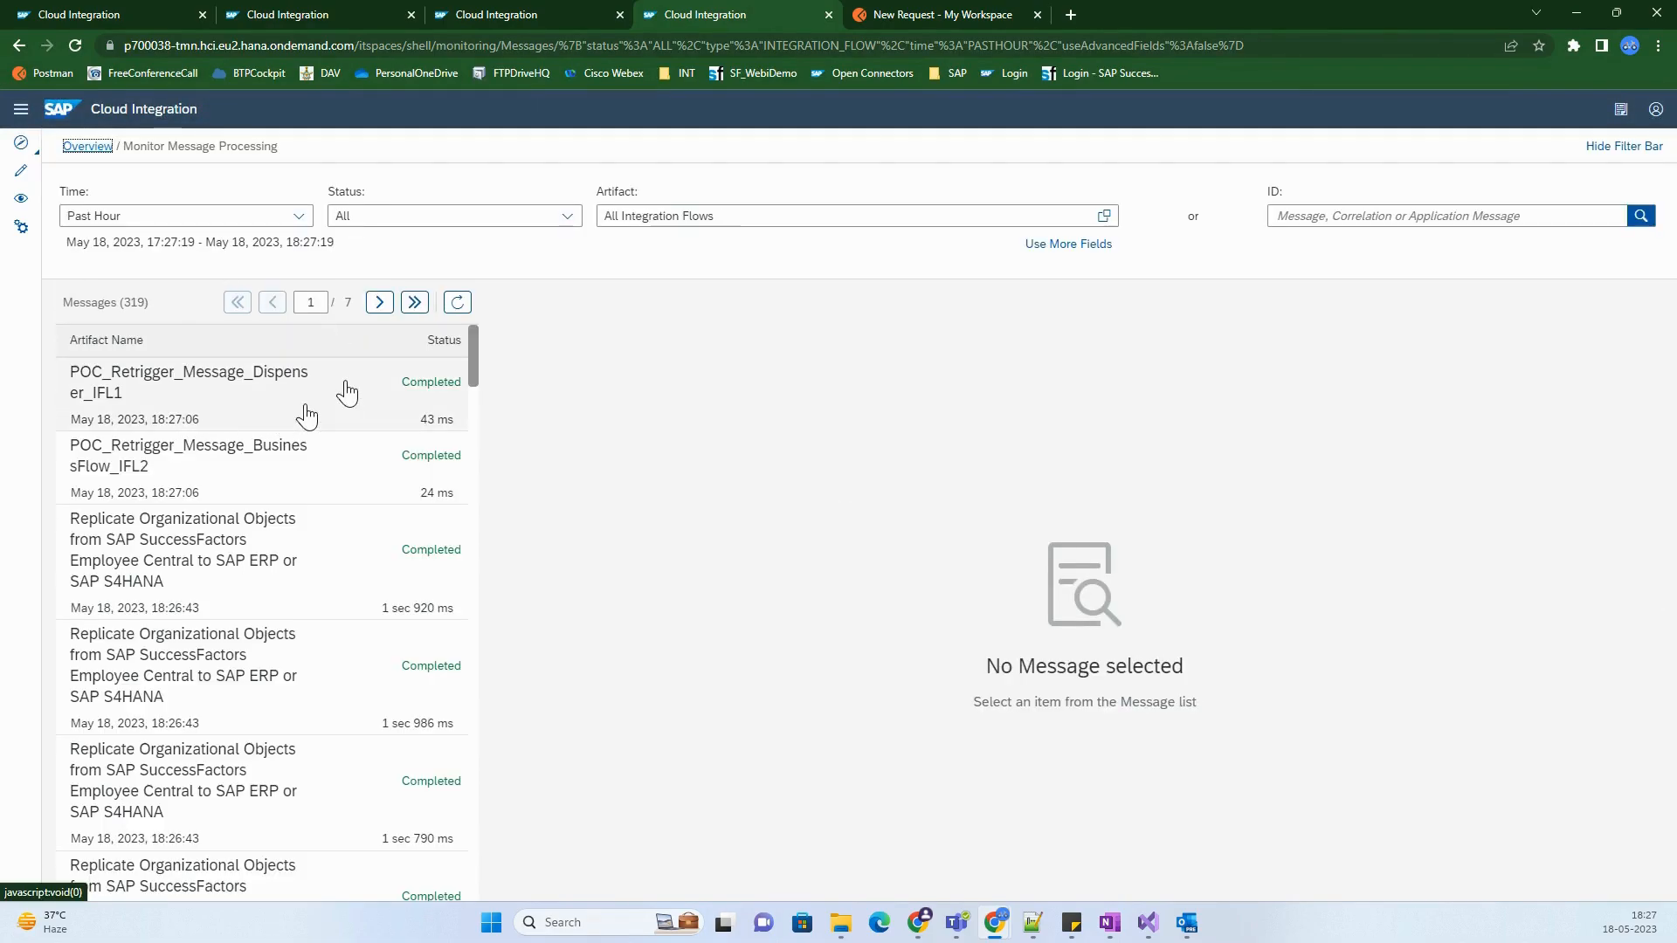
left_click(190, 382)
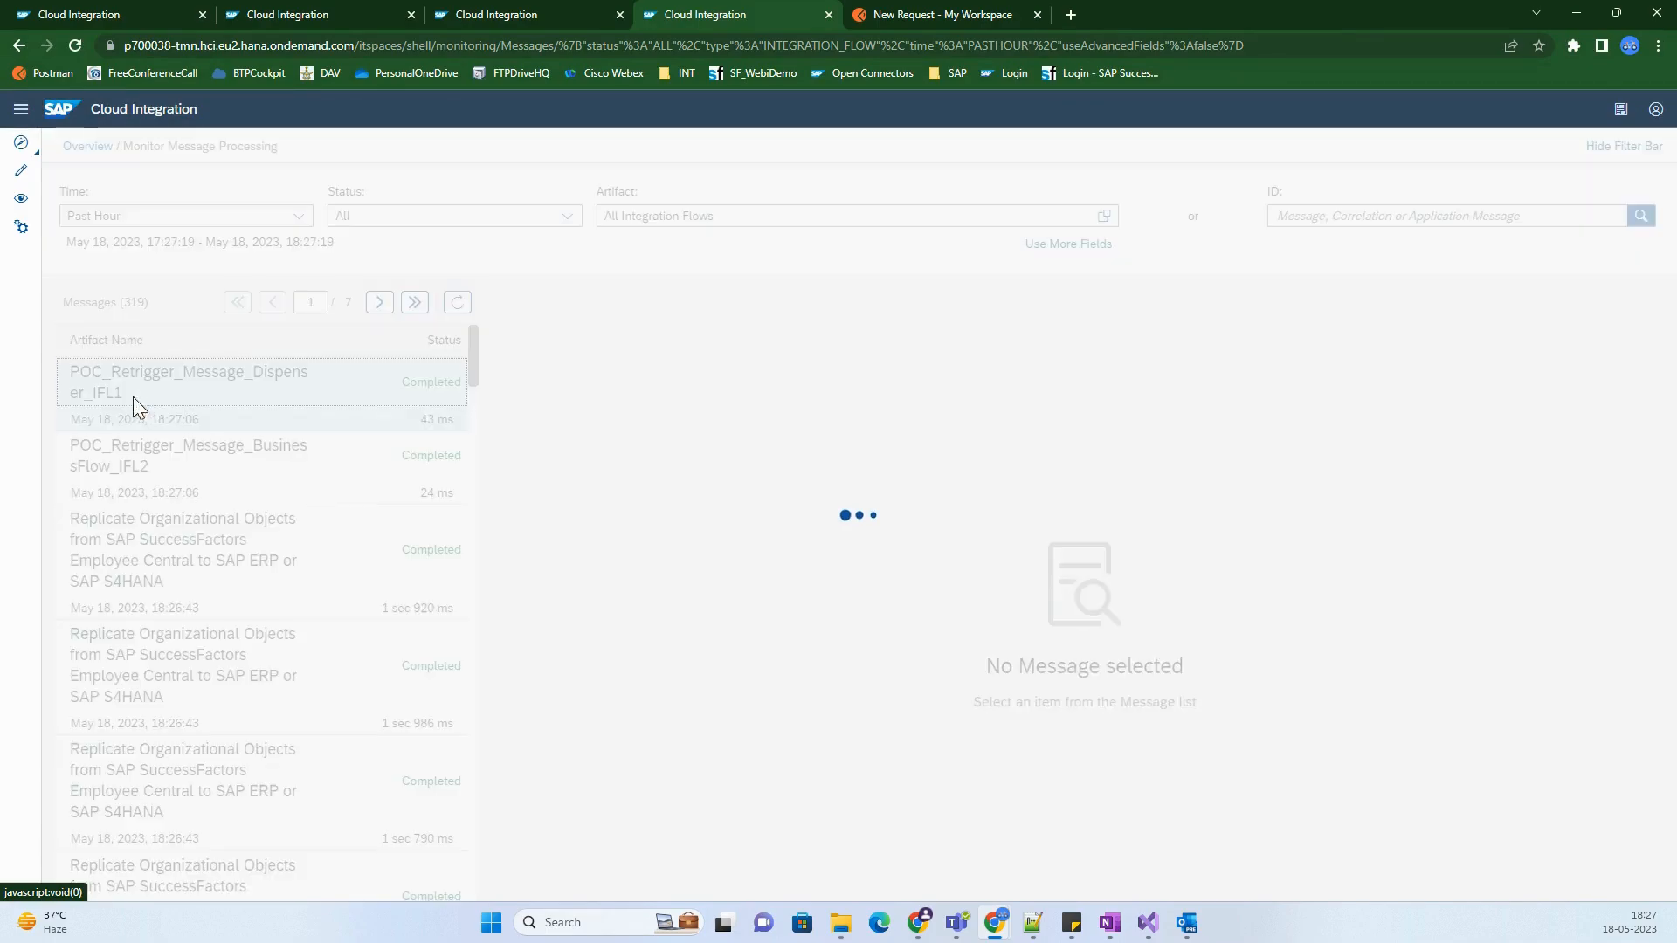
left_click(188, 381)
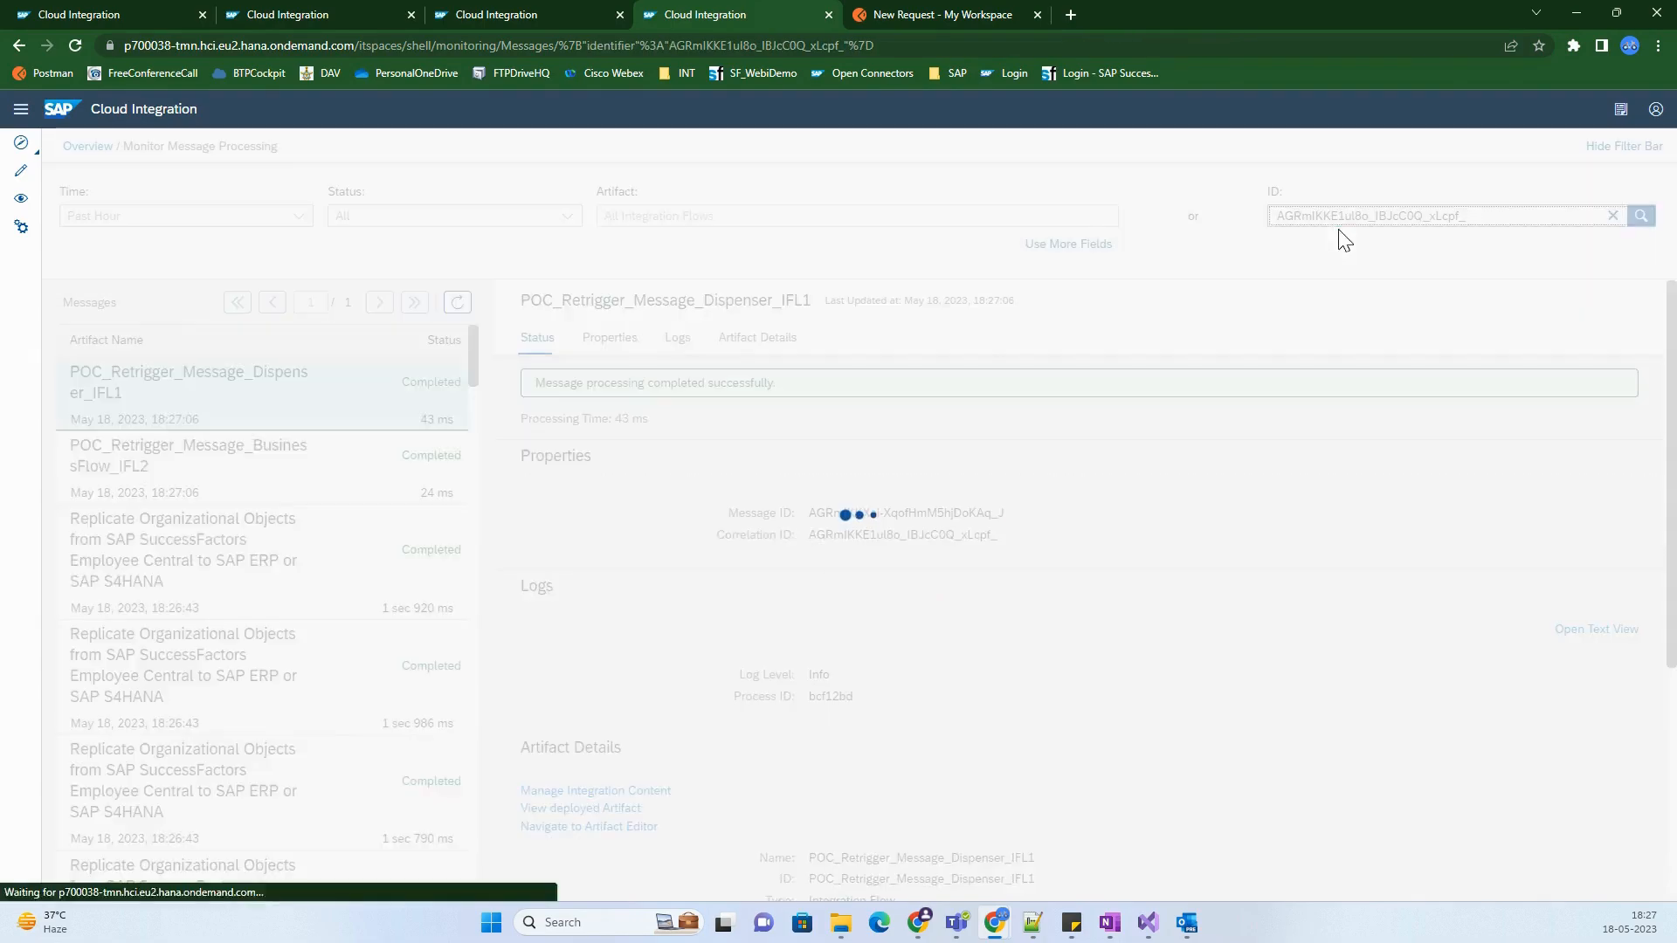
left_click(1639, 215)
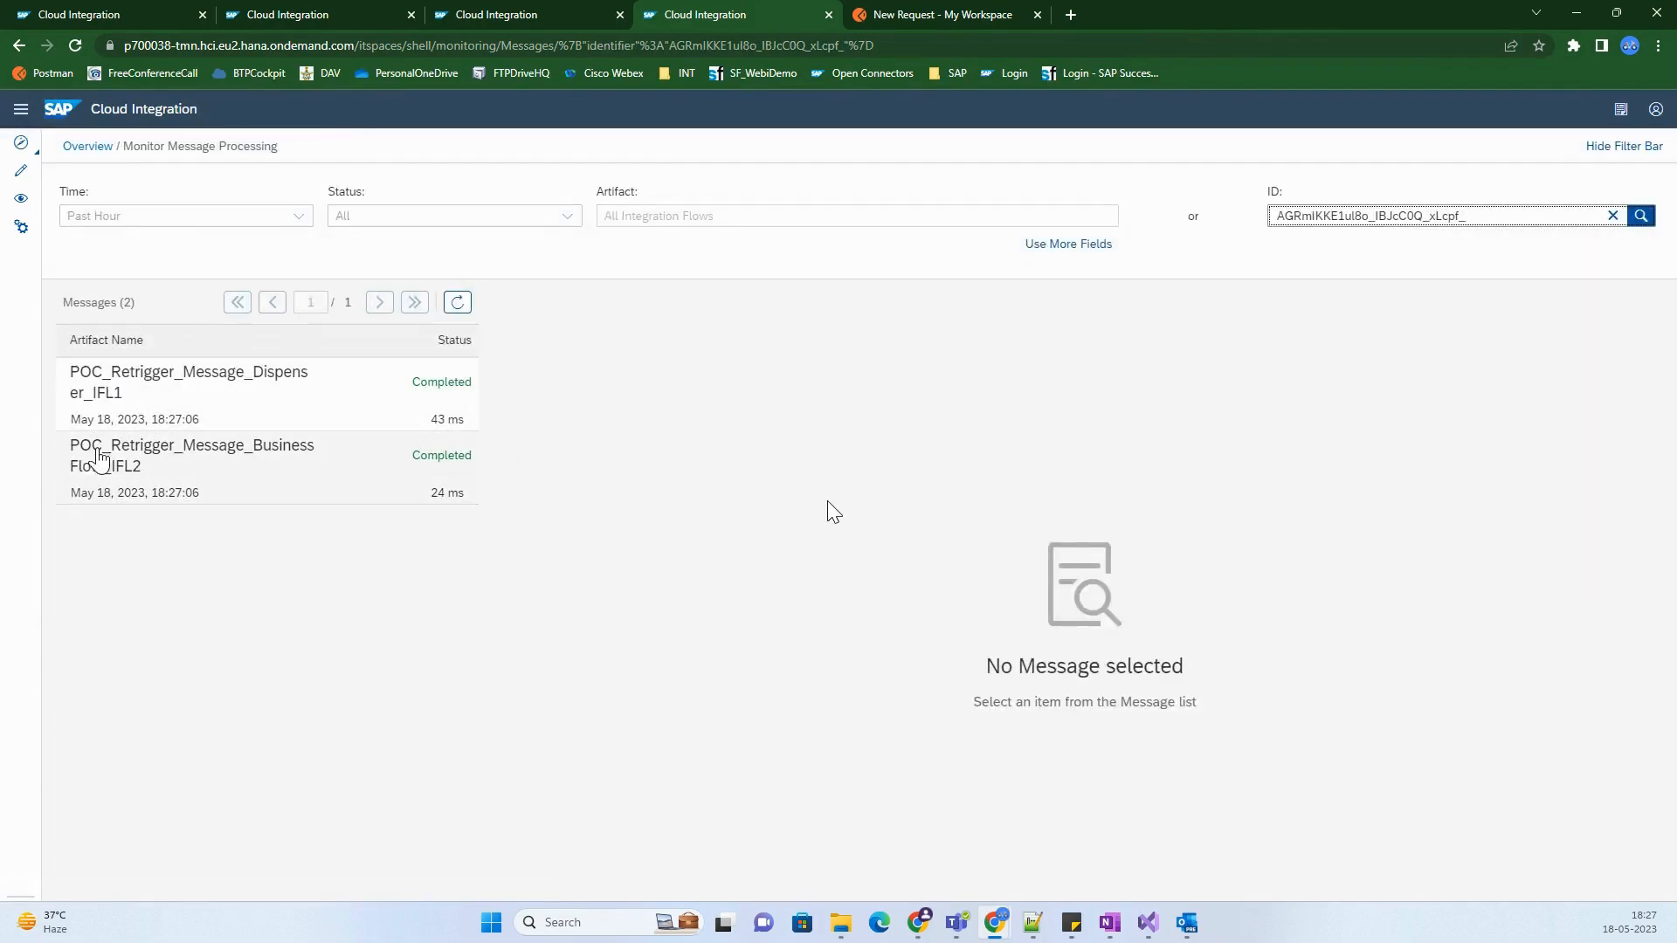
mouse_move(118, 465)
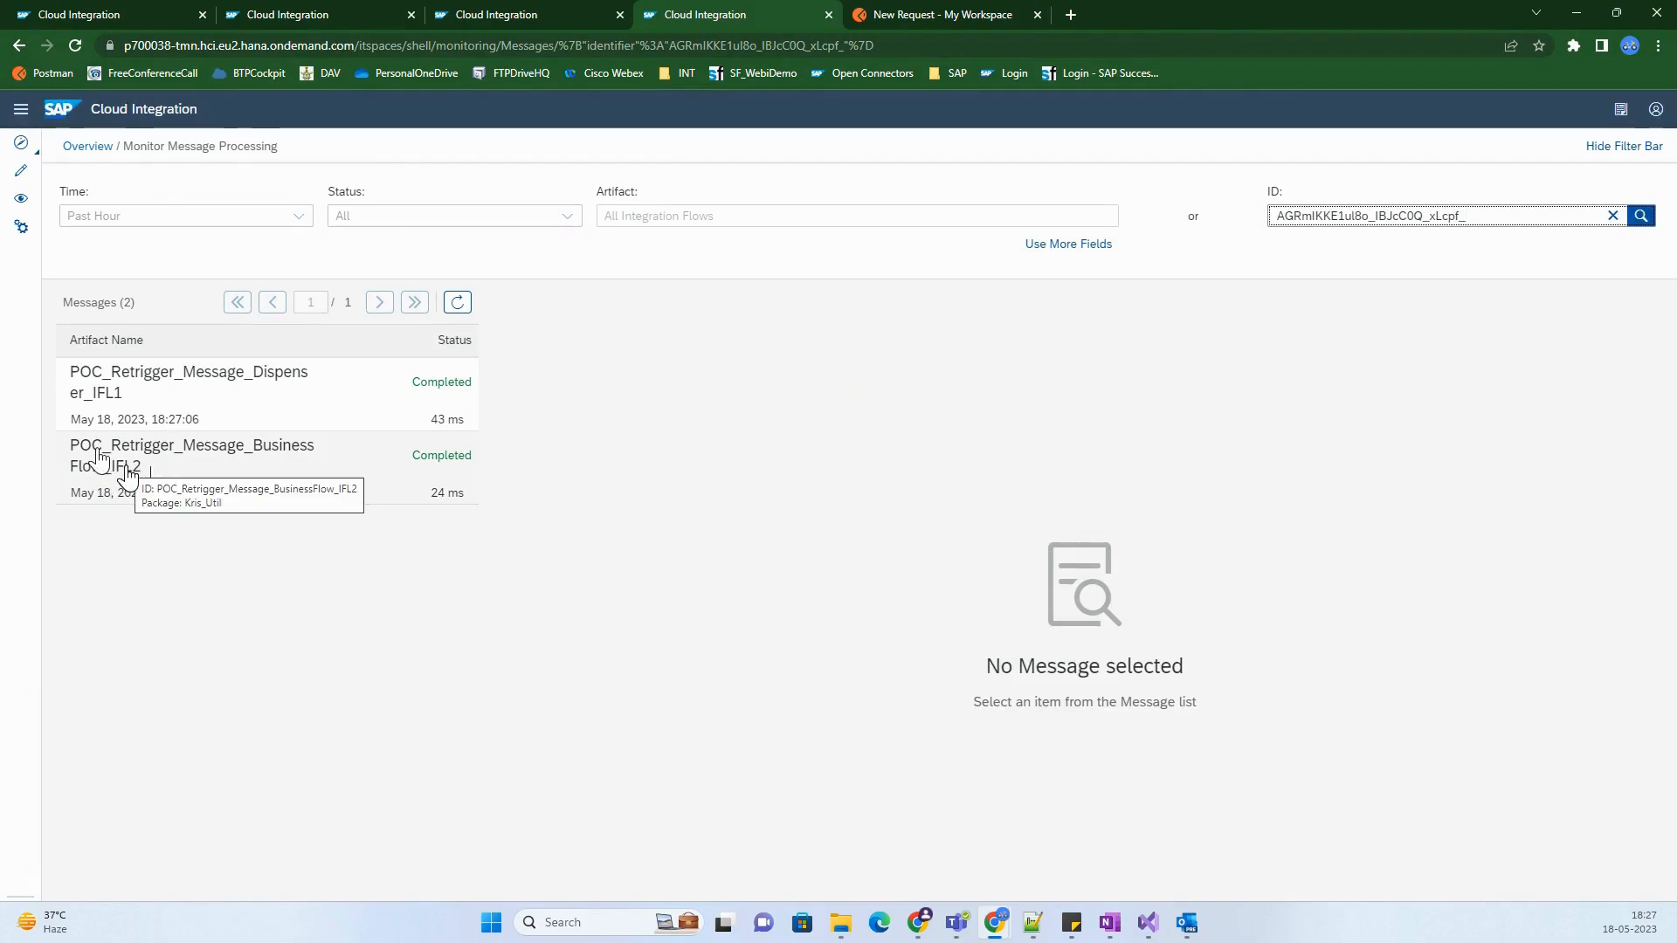
left_click(945, 14)
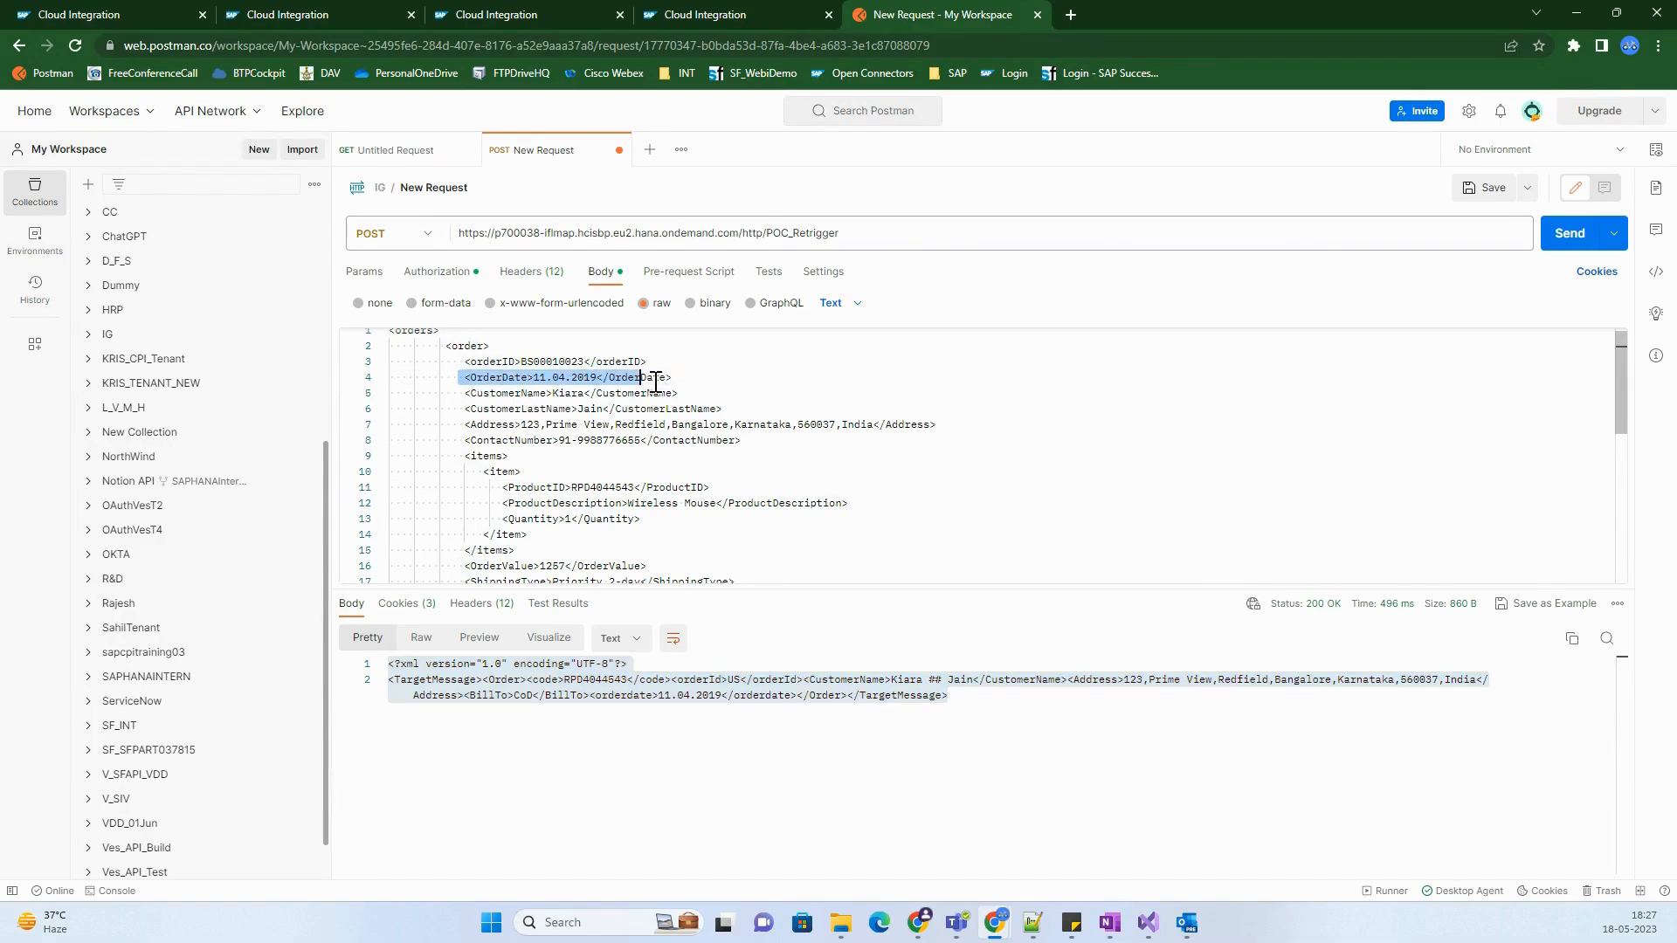
Send the order without OrderDate and copy the failed message ID from the 500 response.
key("Delete")
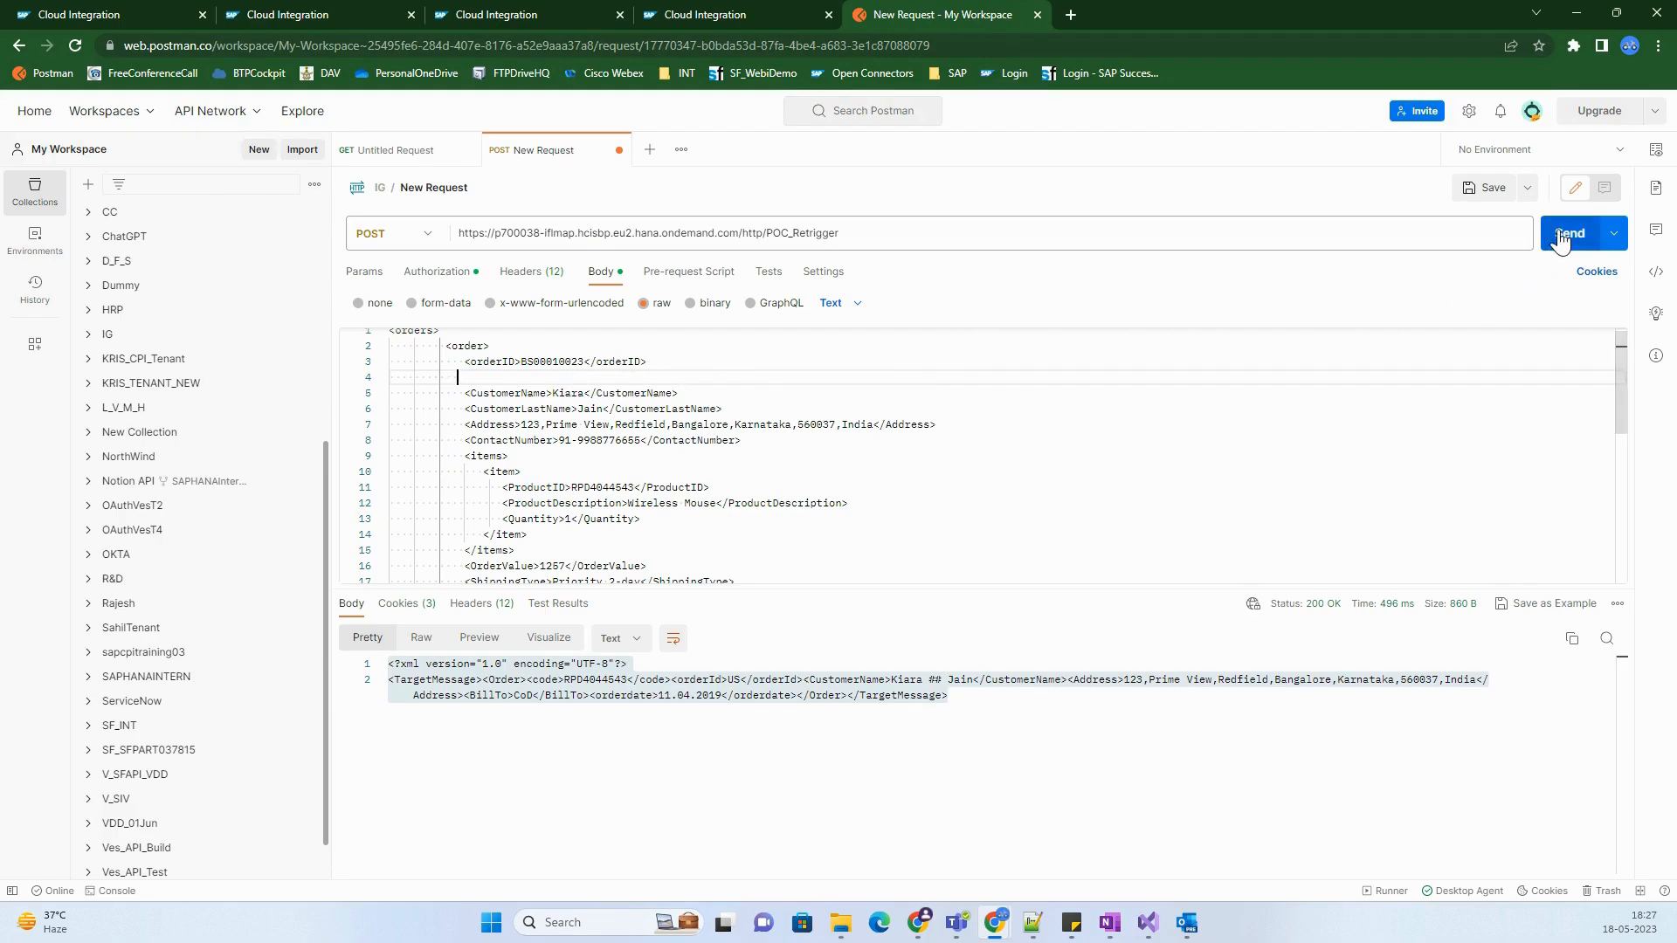
left_click(1568, 233)
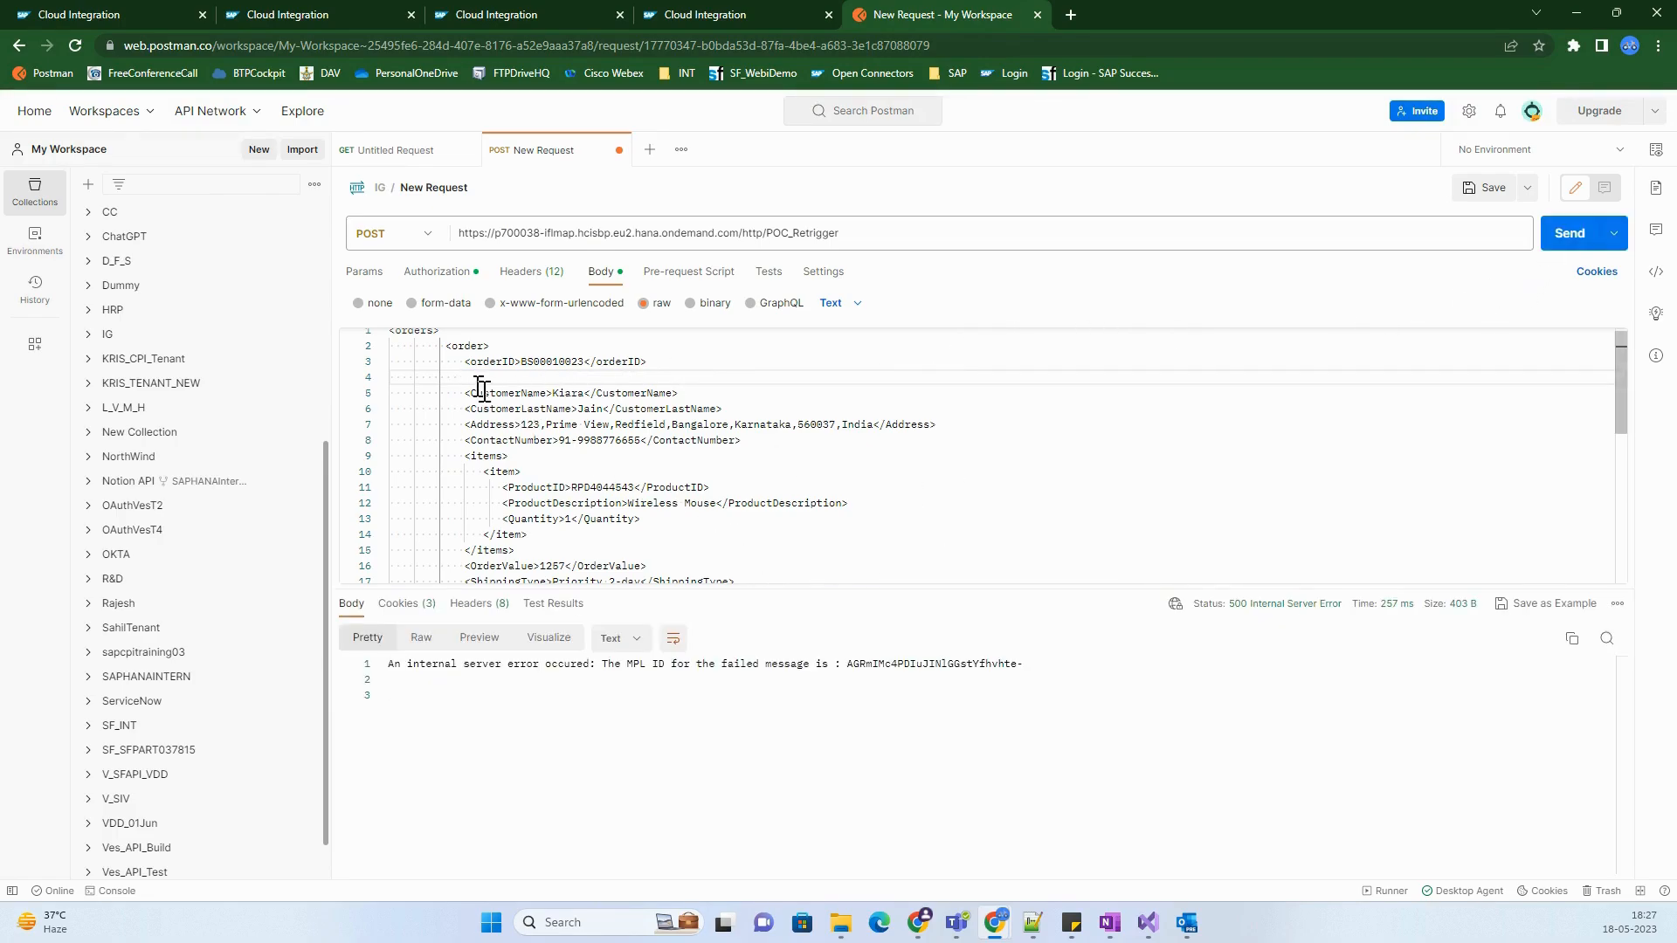
left_click_drag(695, 663, 1021, 663)
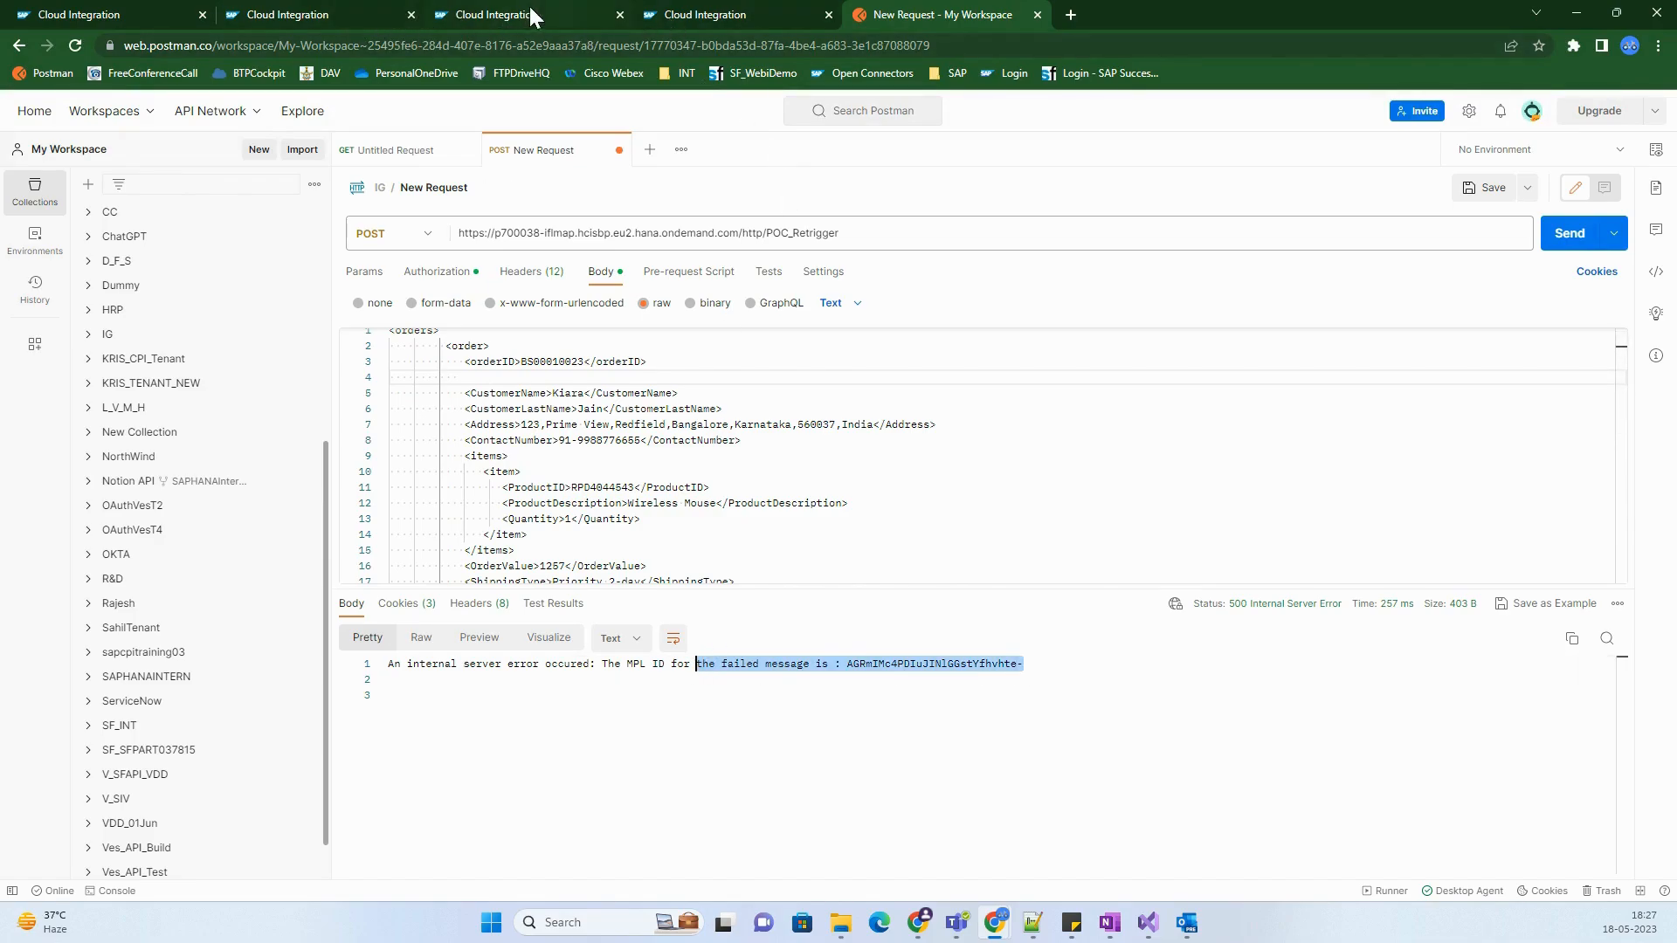
left_click(503, 14)
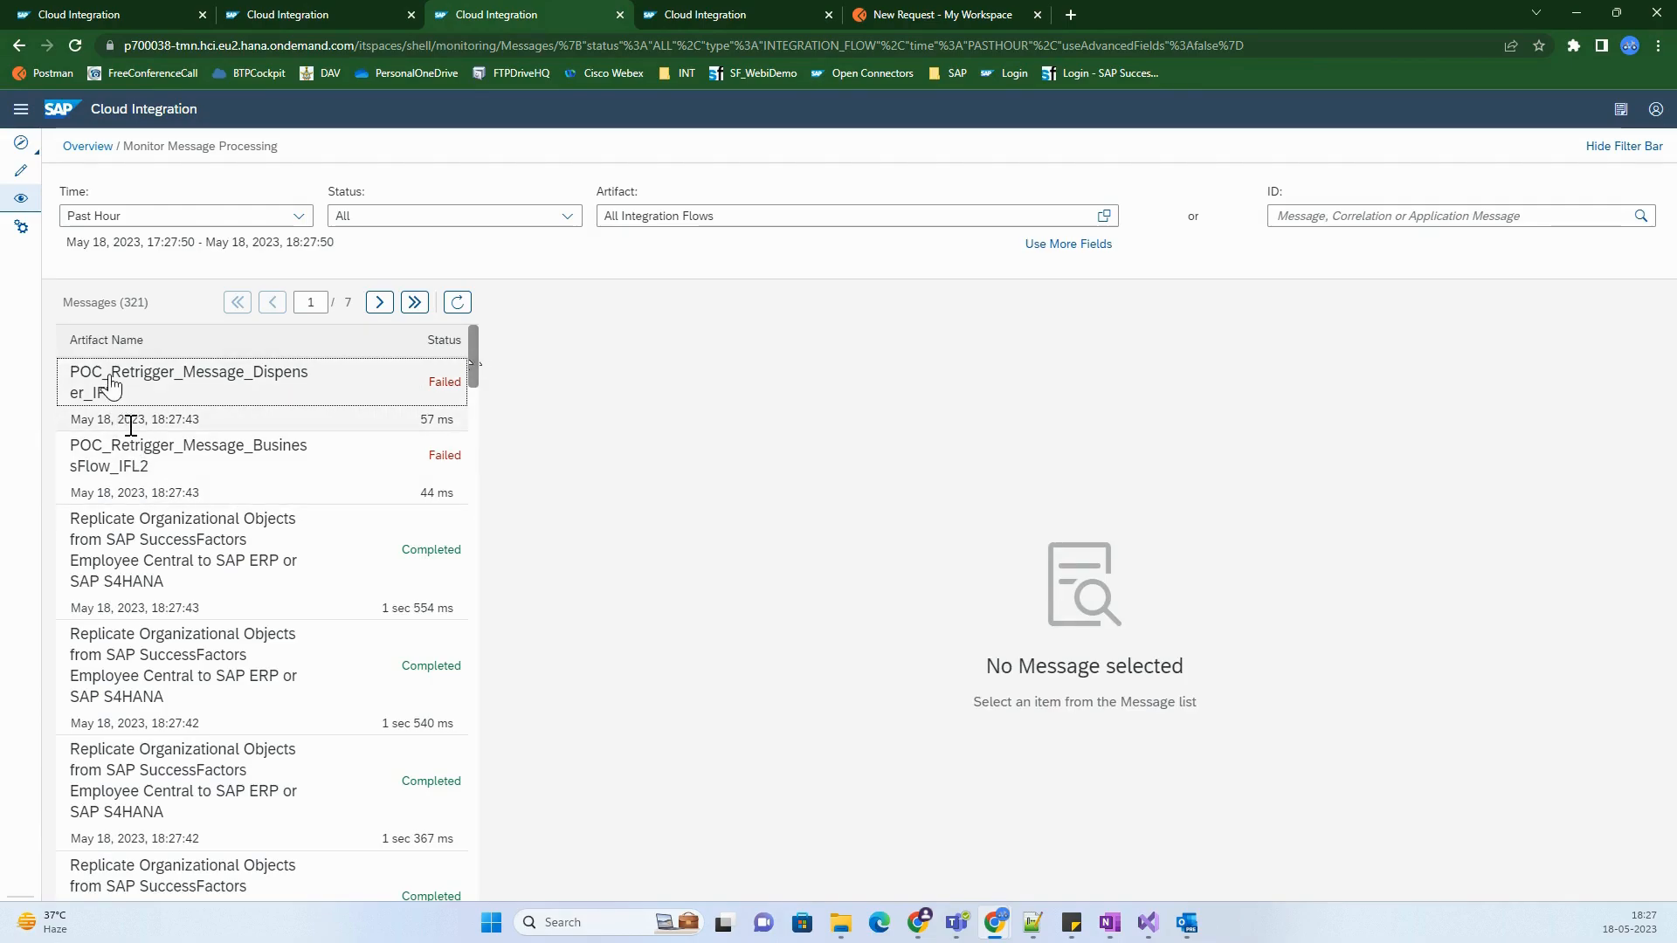
Inspect the waiting POC_Retrigger_KC data store entry against the Postman error response.
left_click(189, 382)
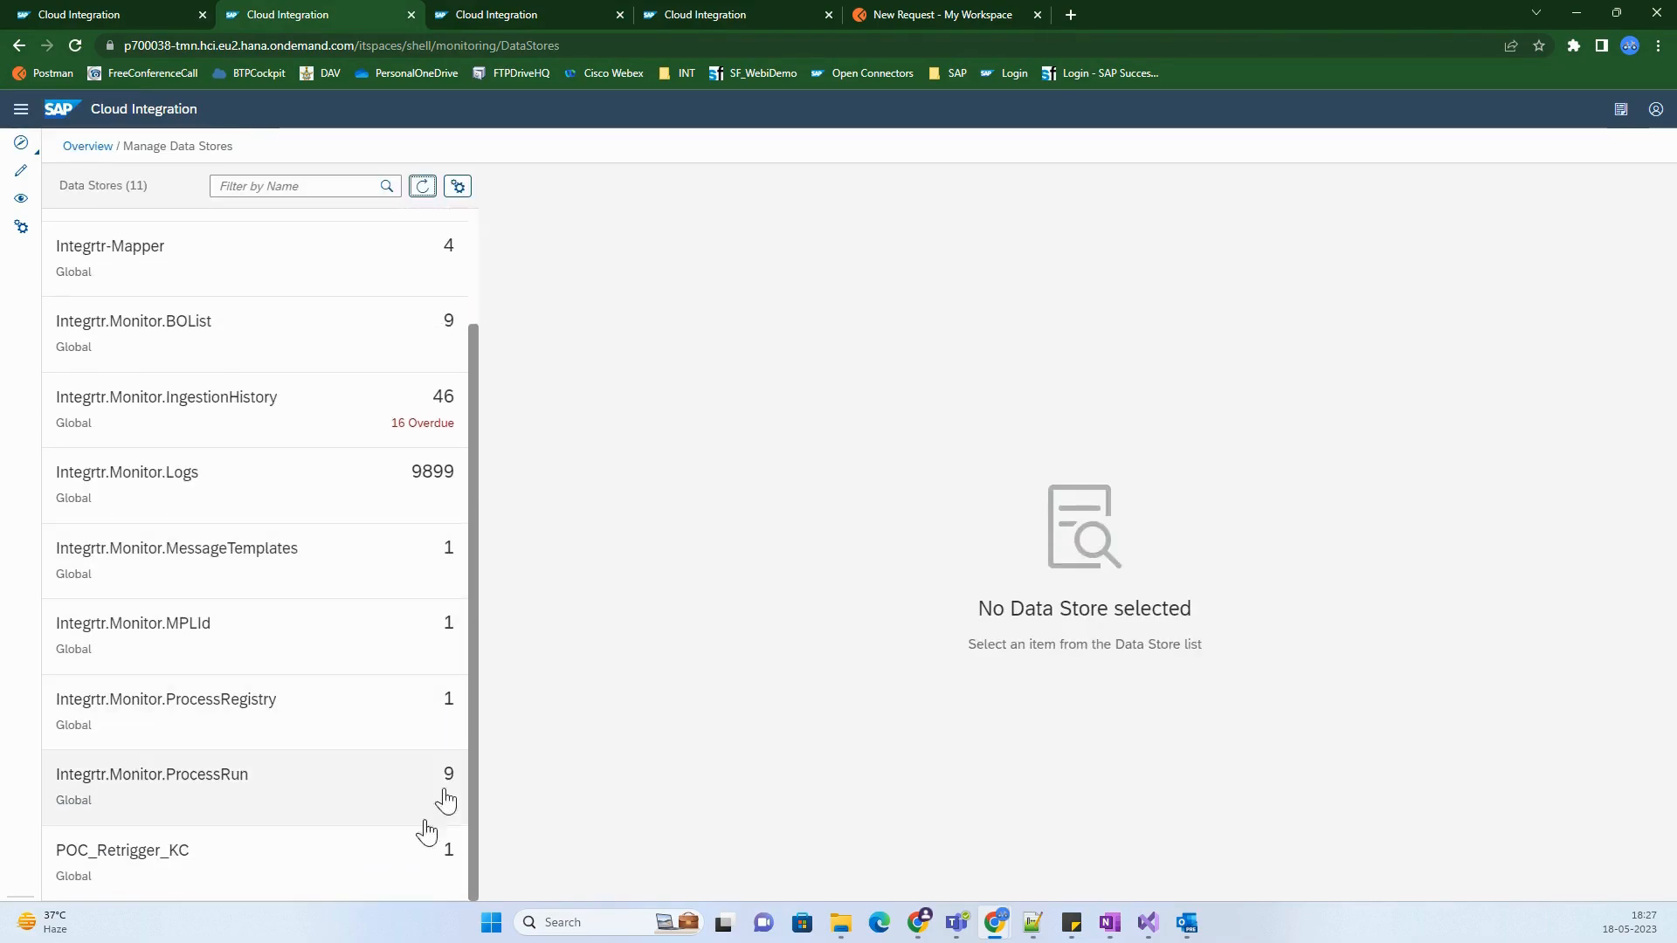
left_click(122, 850)
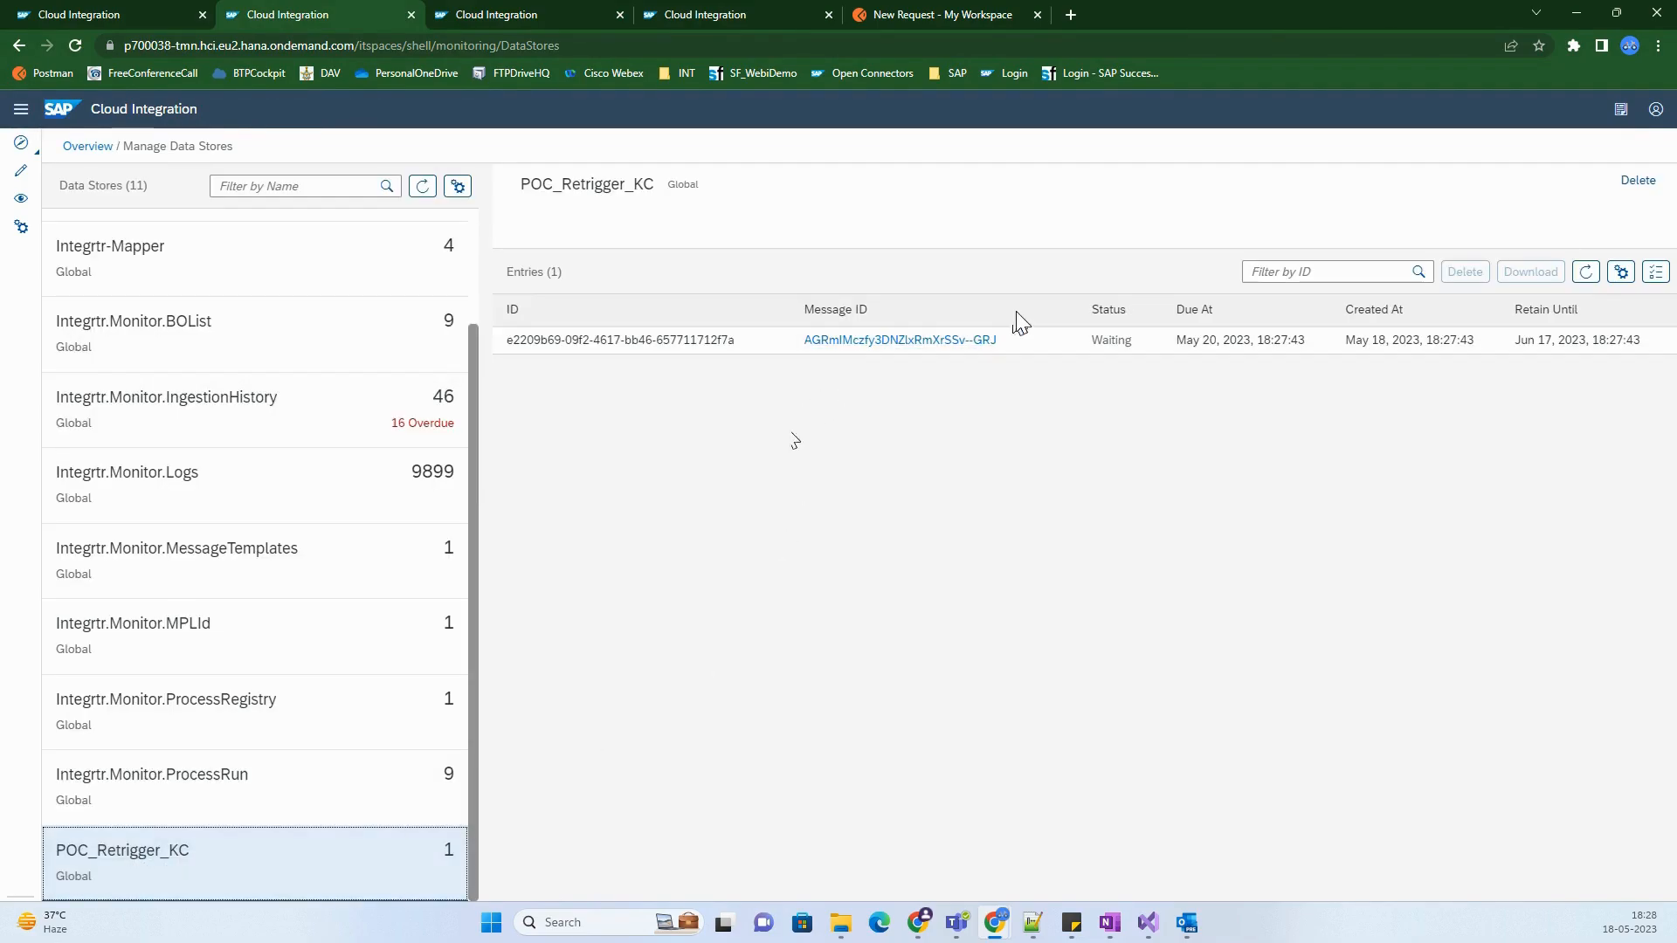
left_click(618, 339)
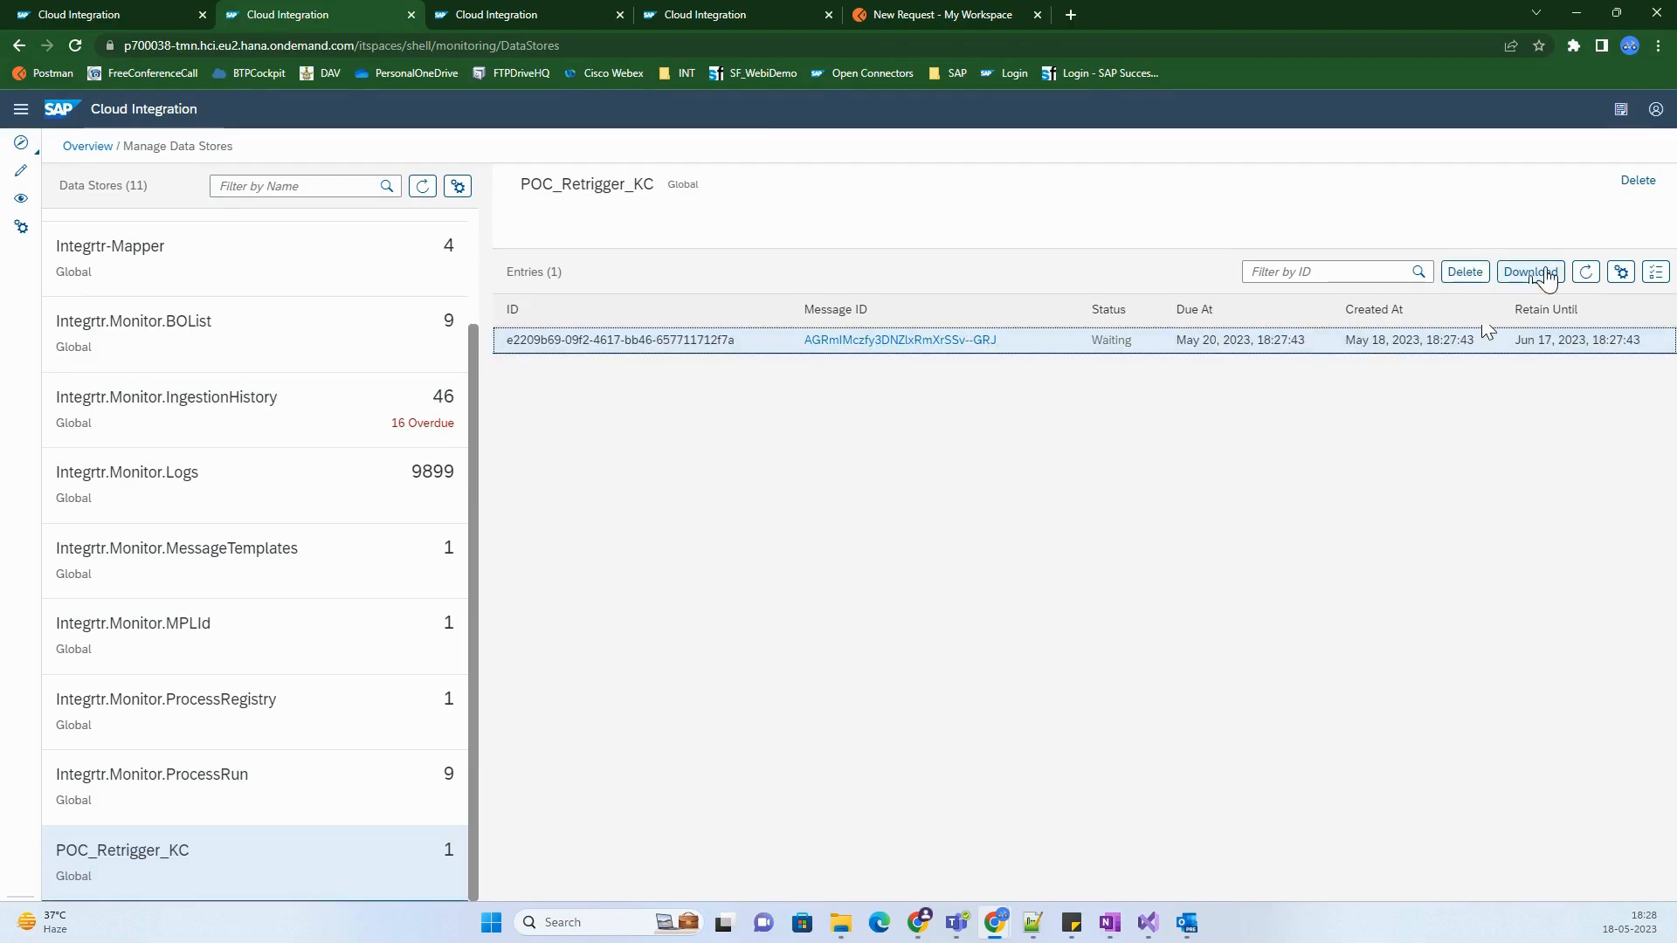
left_click(945, 14)
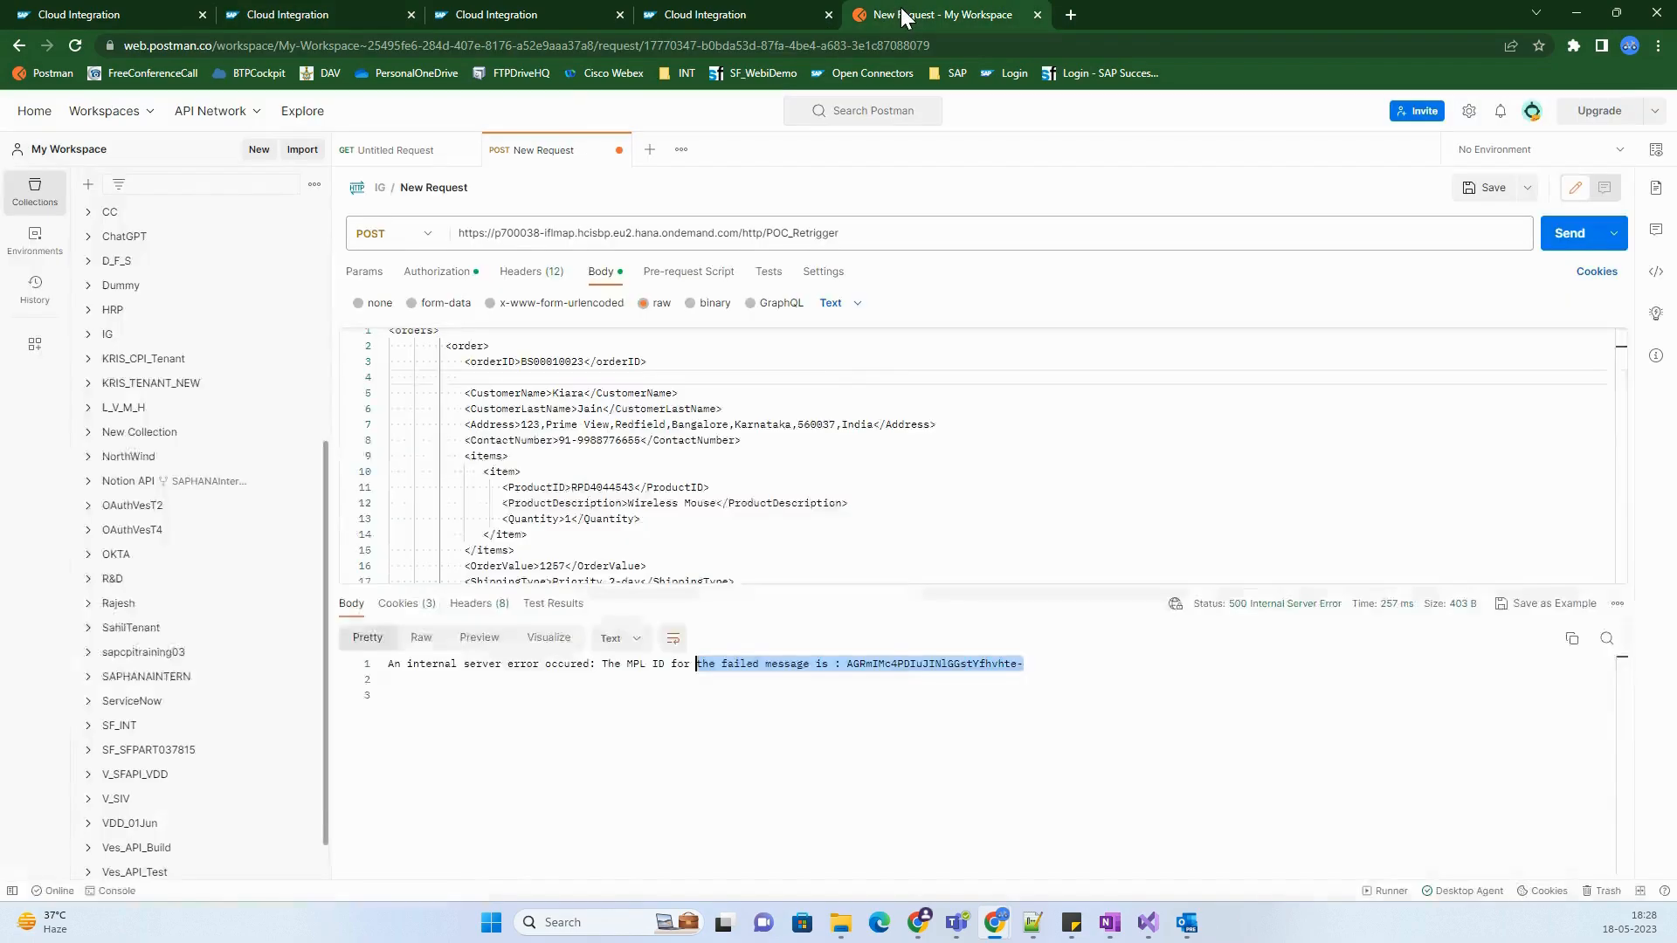
left_click(315, 14)
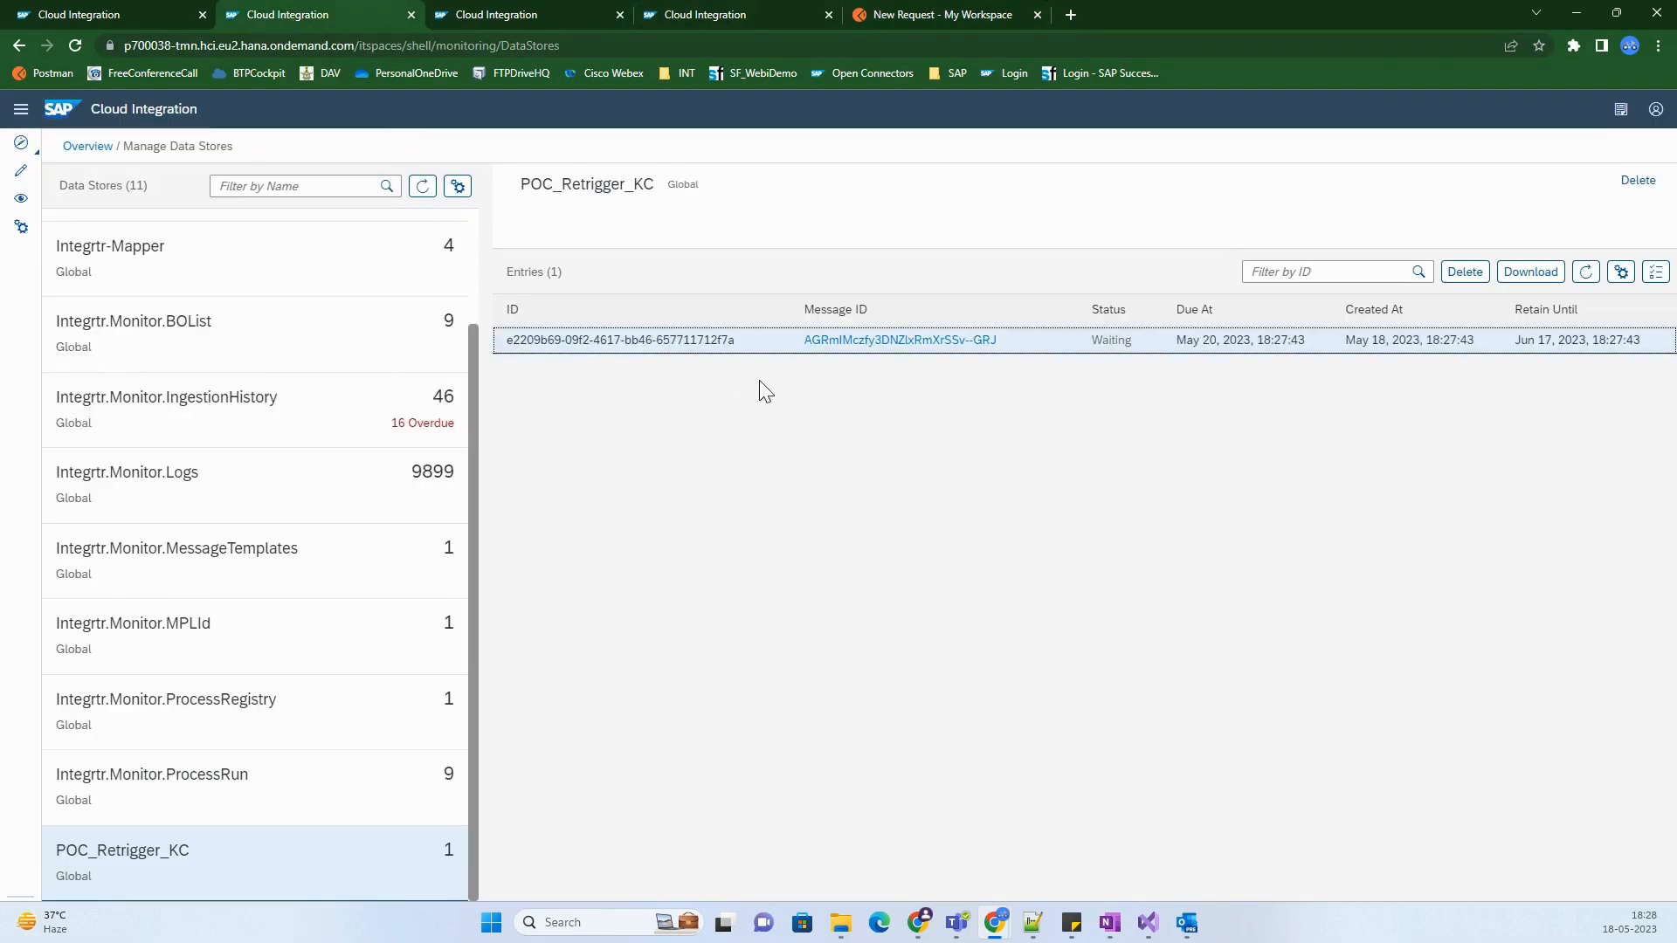
left_click(736, 14)
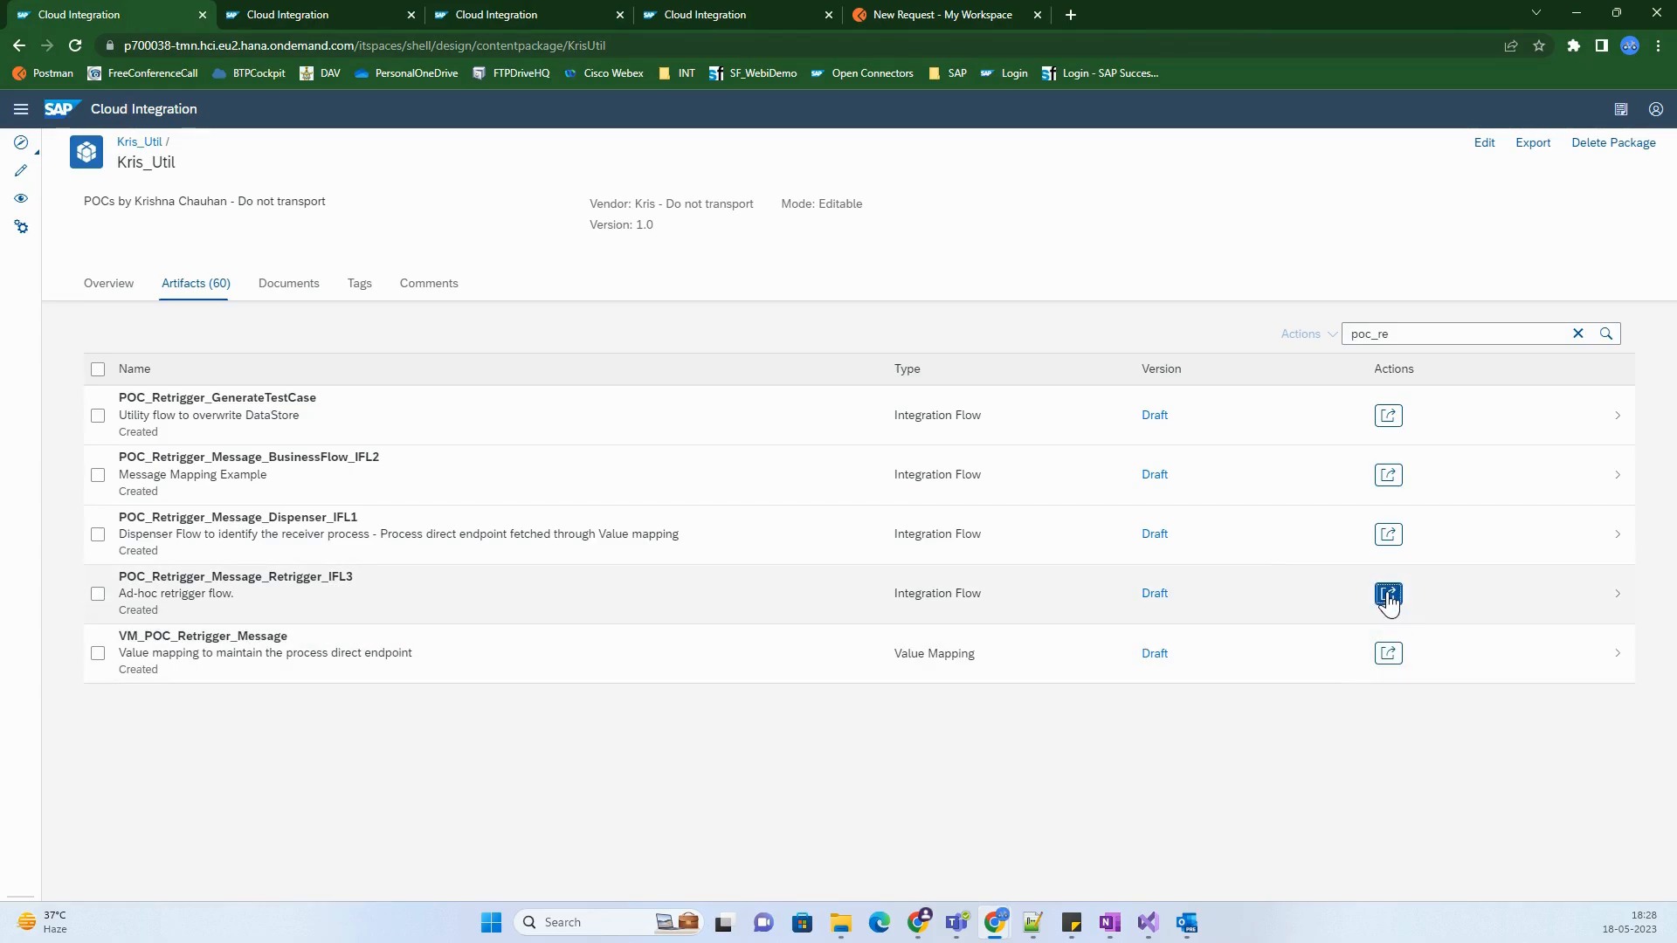
Open Retrigger_IFL3 and check the Get Error Message step's data store settings.
left_click(1388, 595)
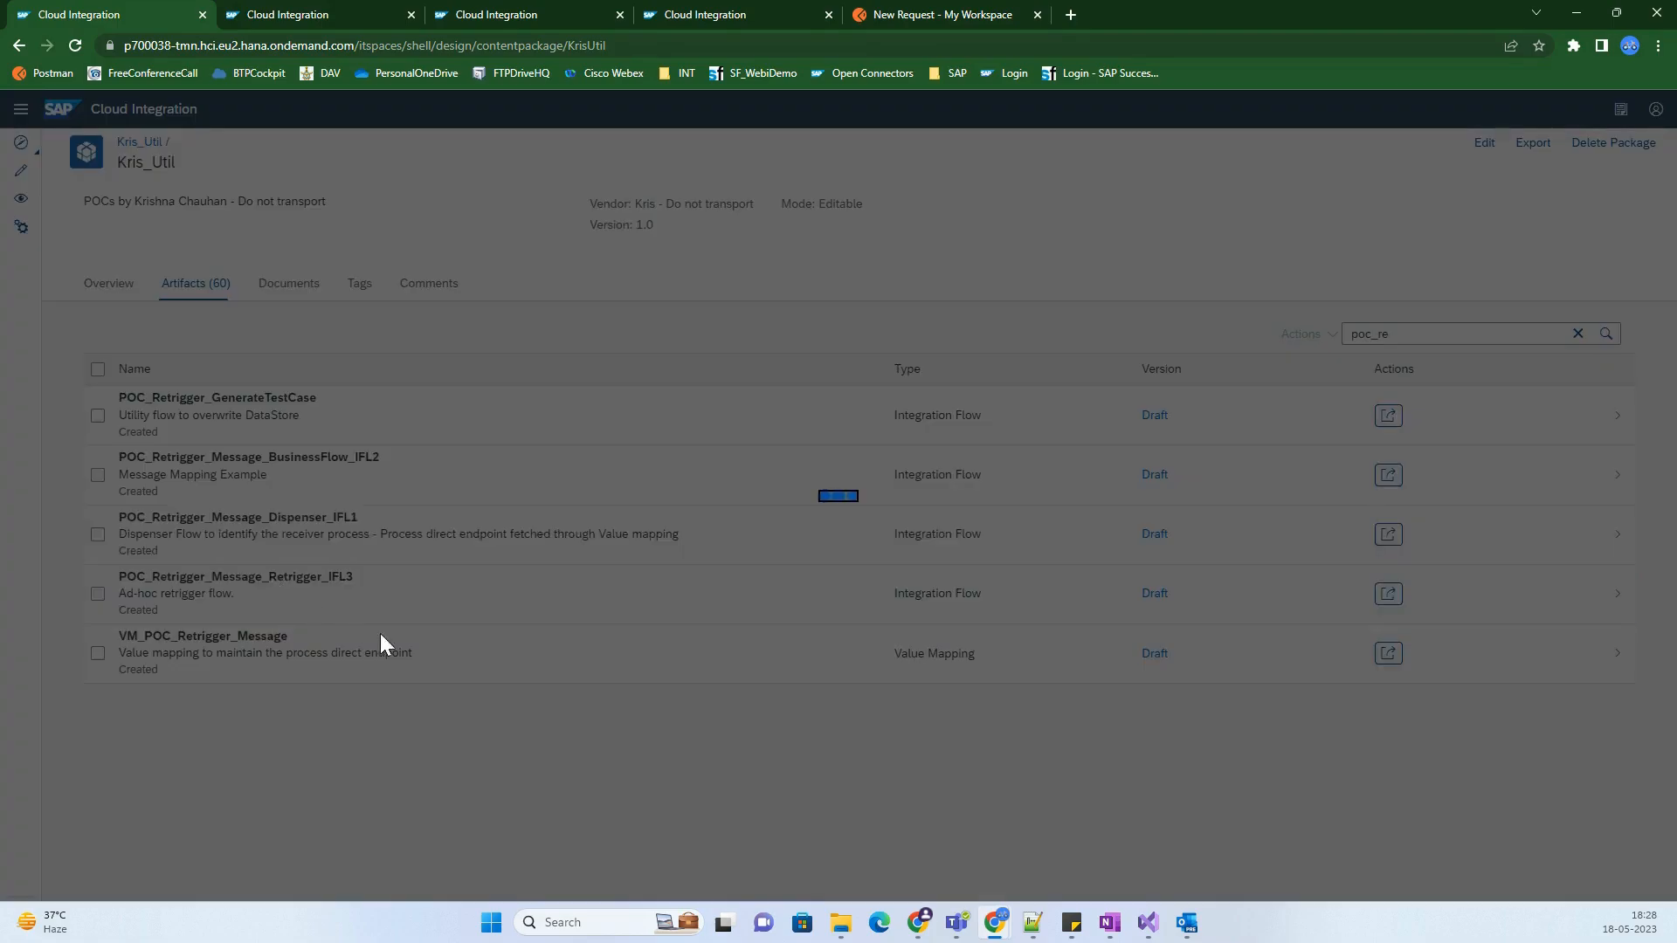
left_click(235, 576)
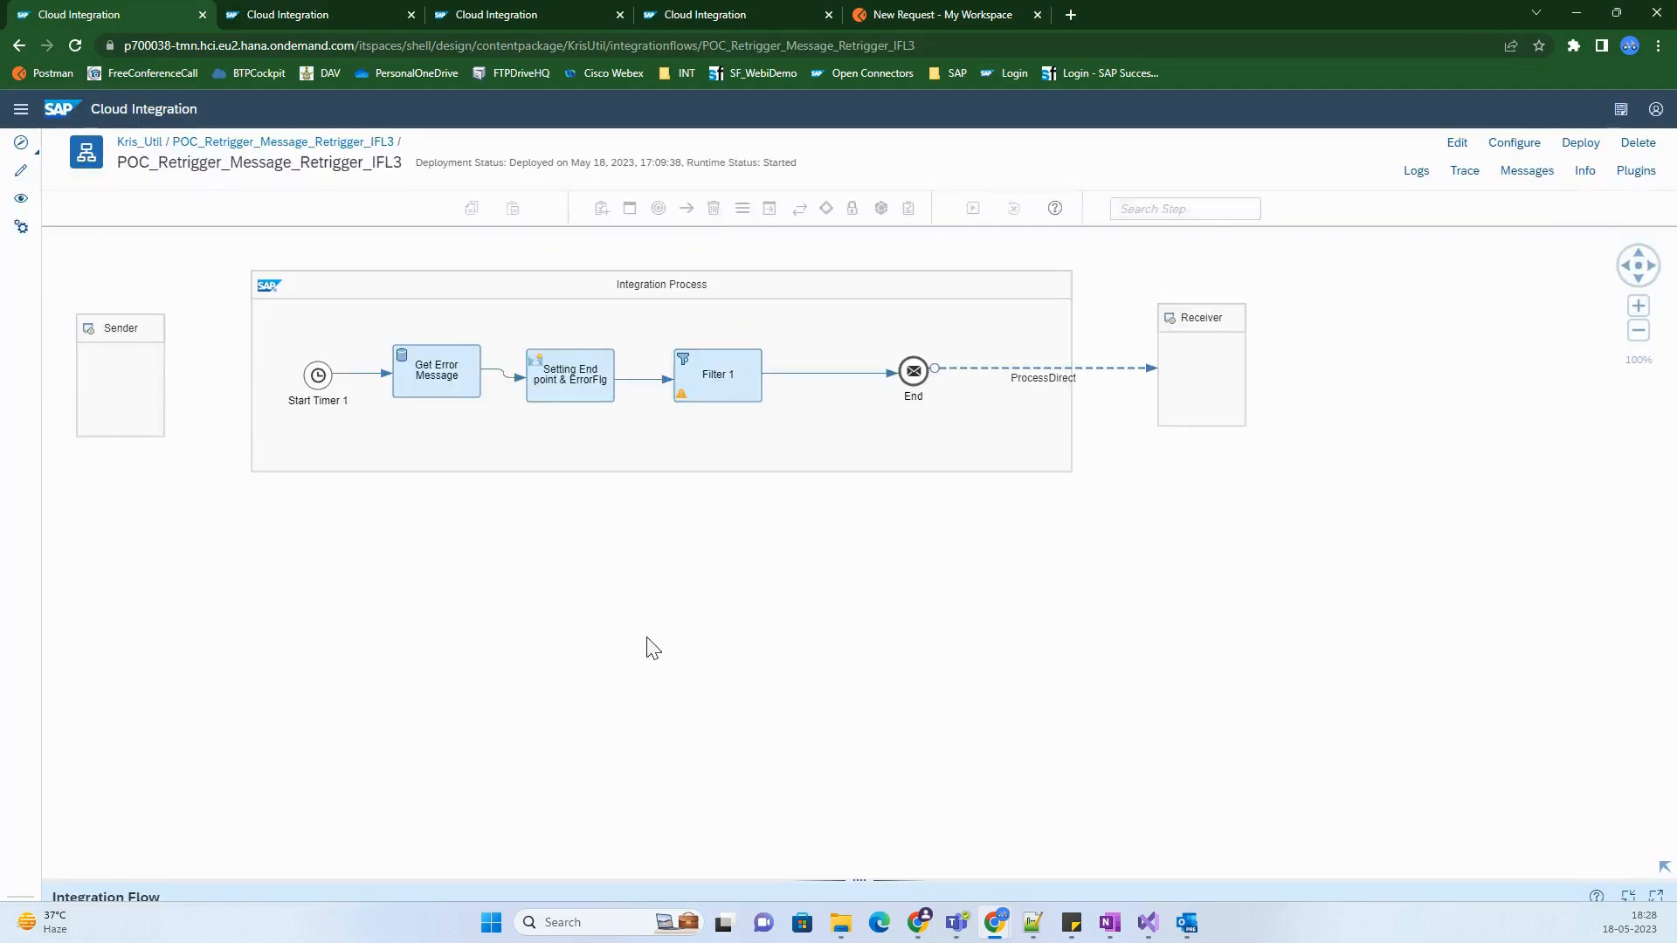
left_click(435, 371)
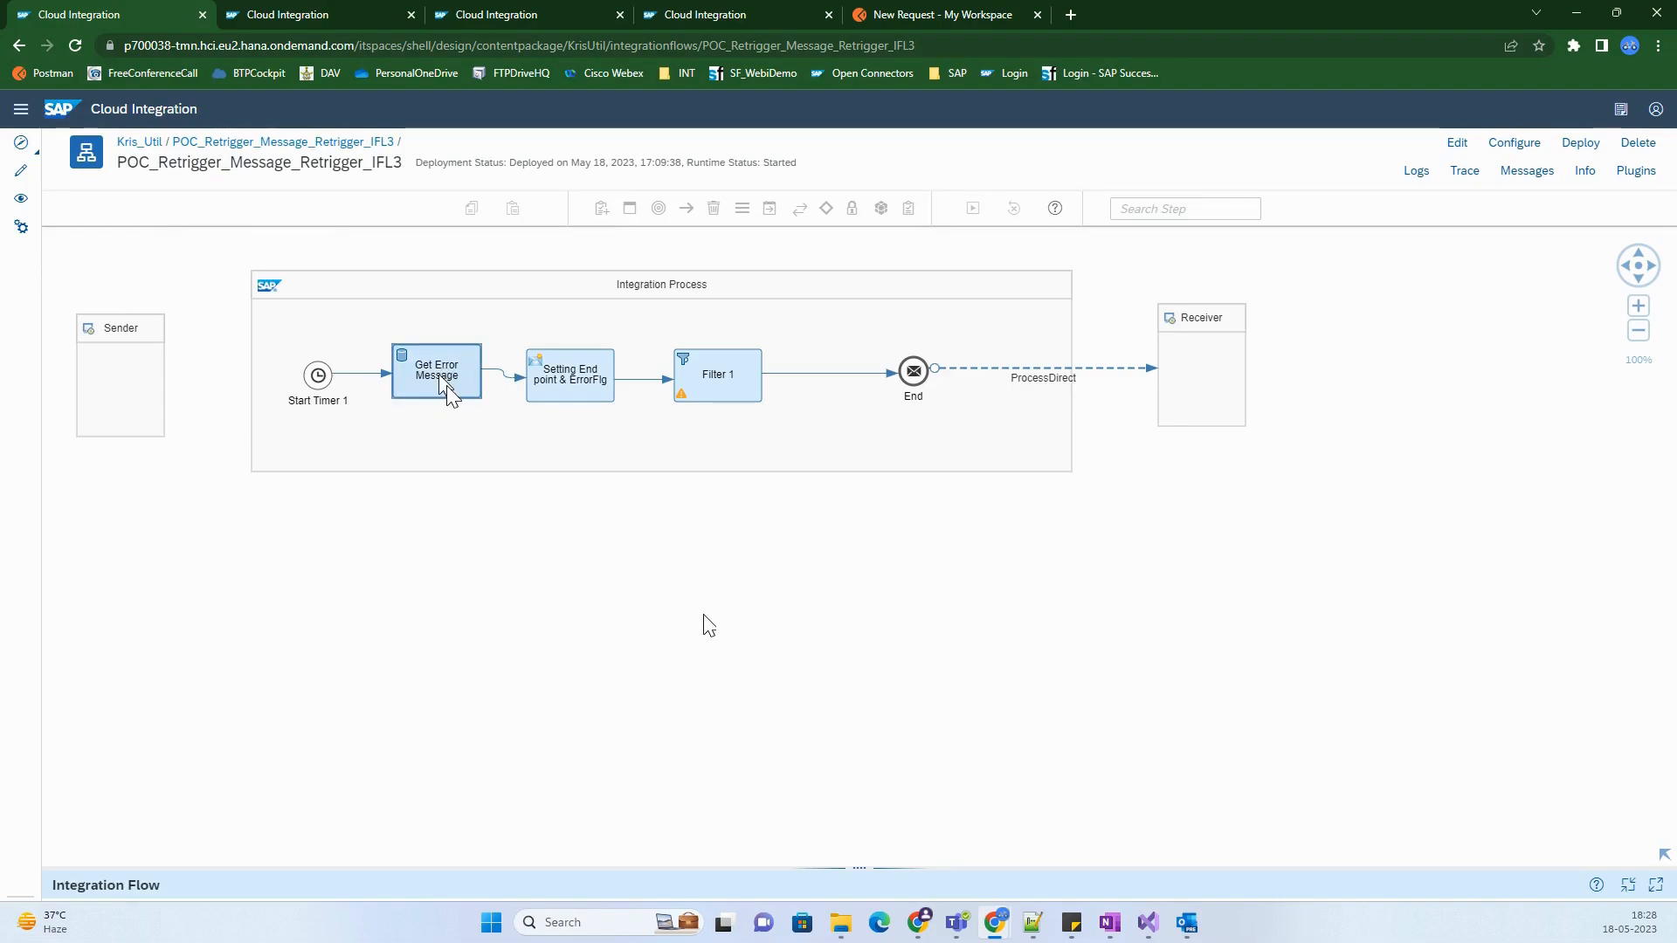
left_click(435, 369)
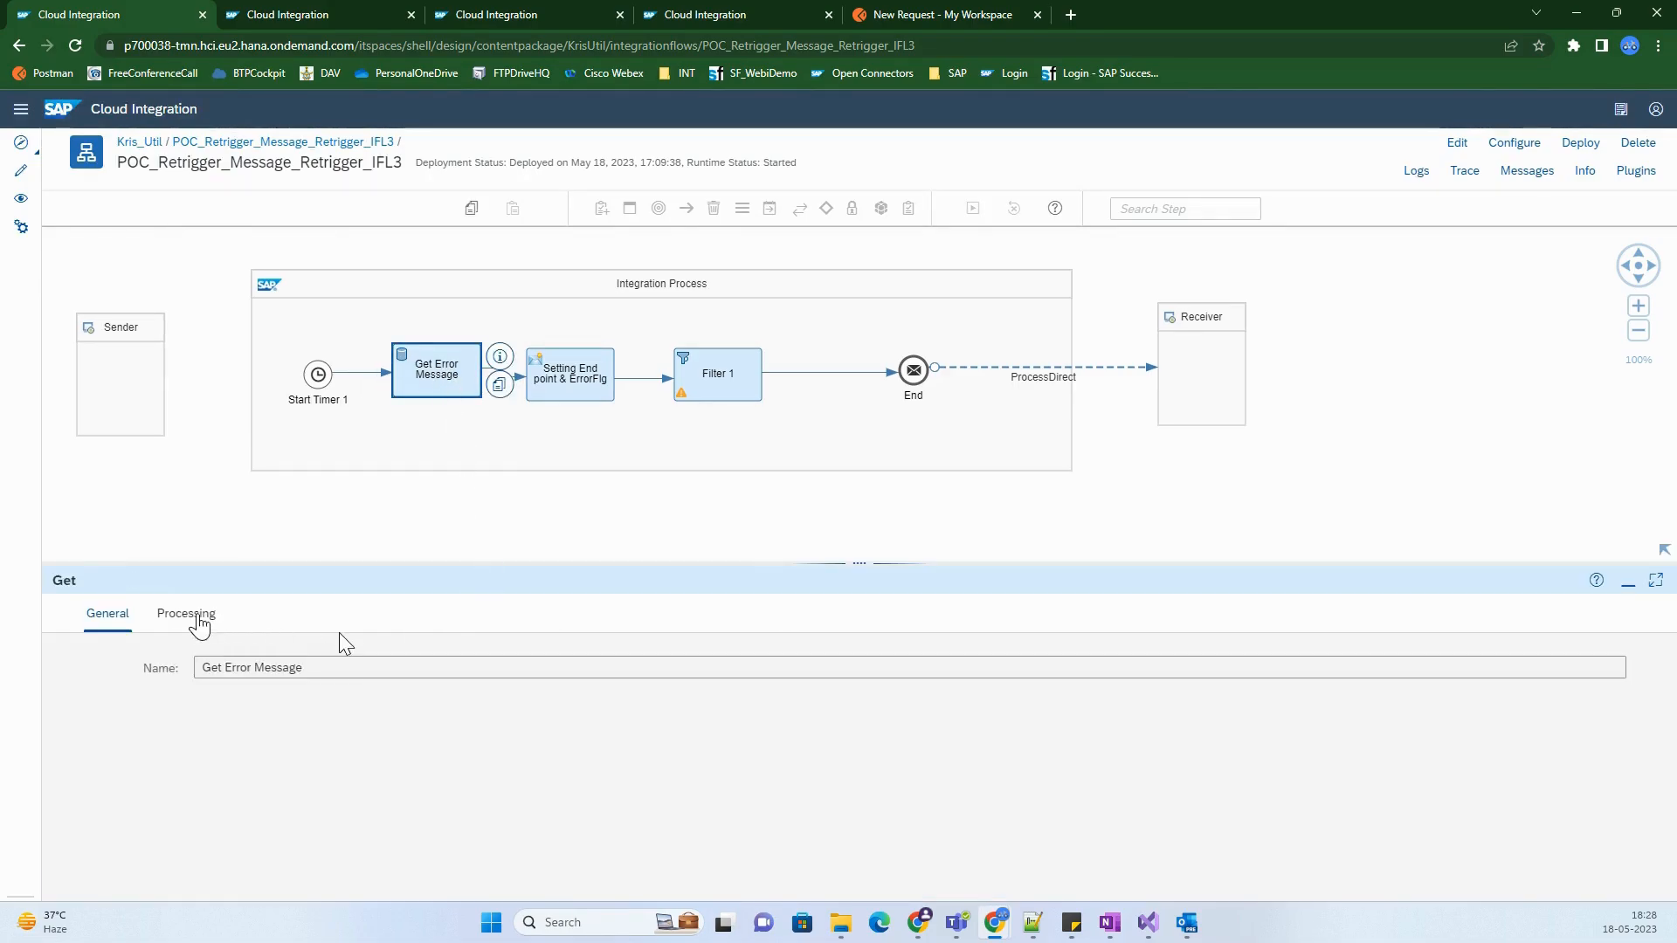
left_click(184, 613)
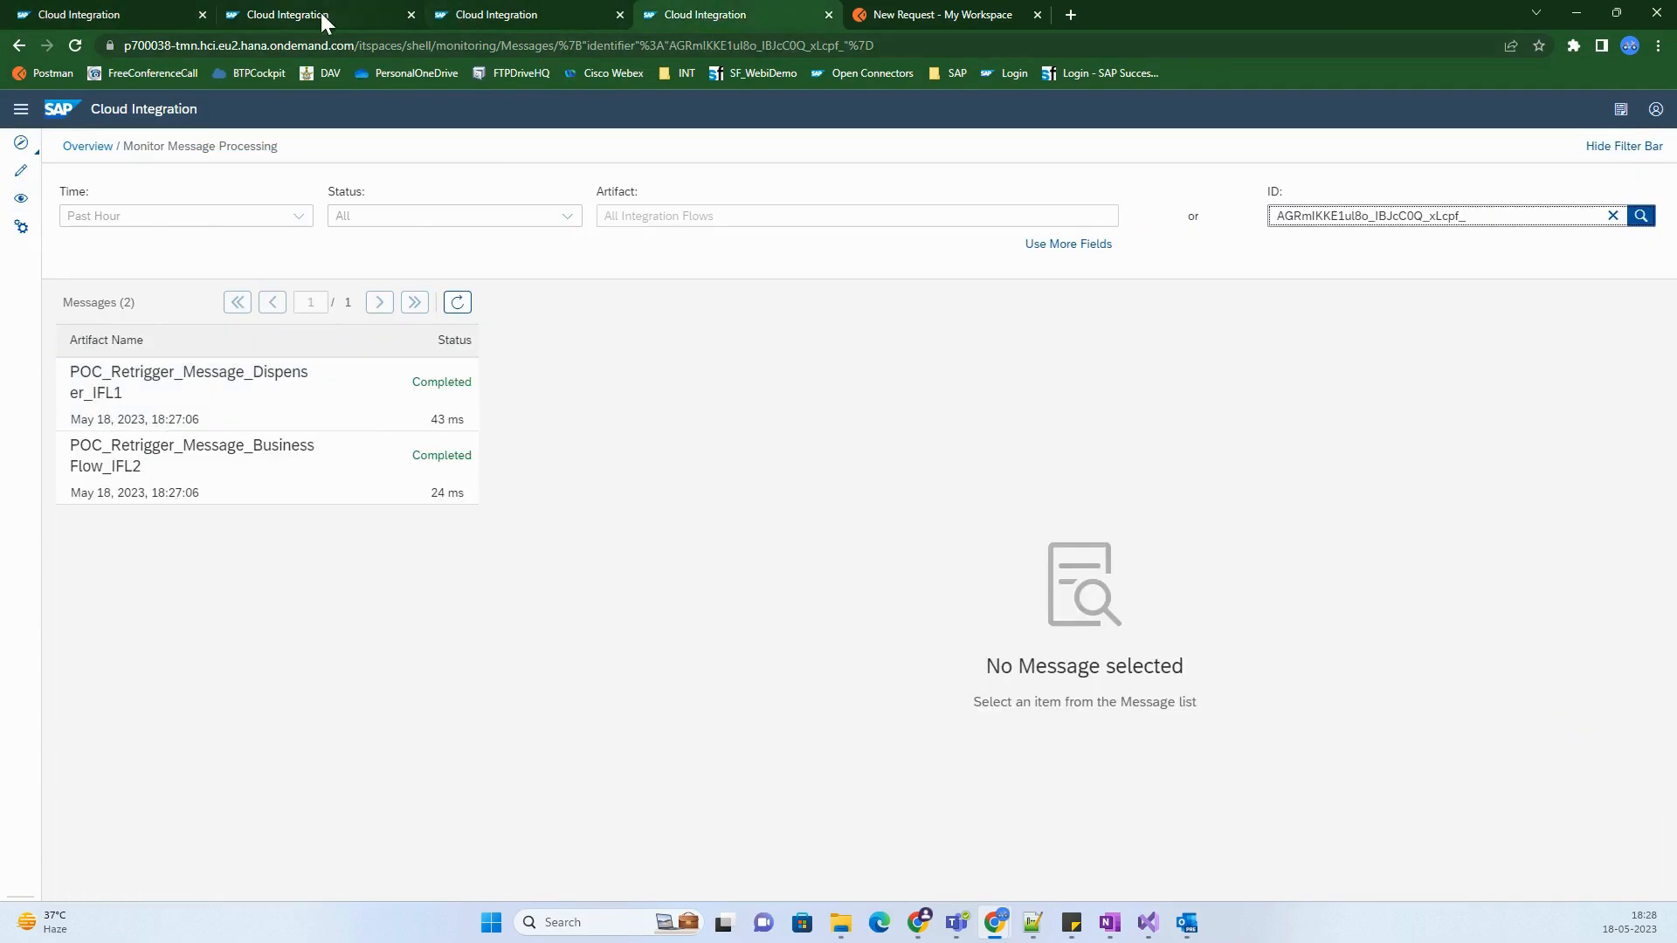
left_click(318, 14)
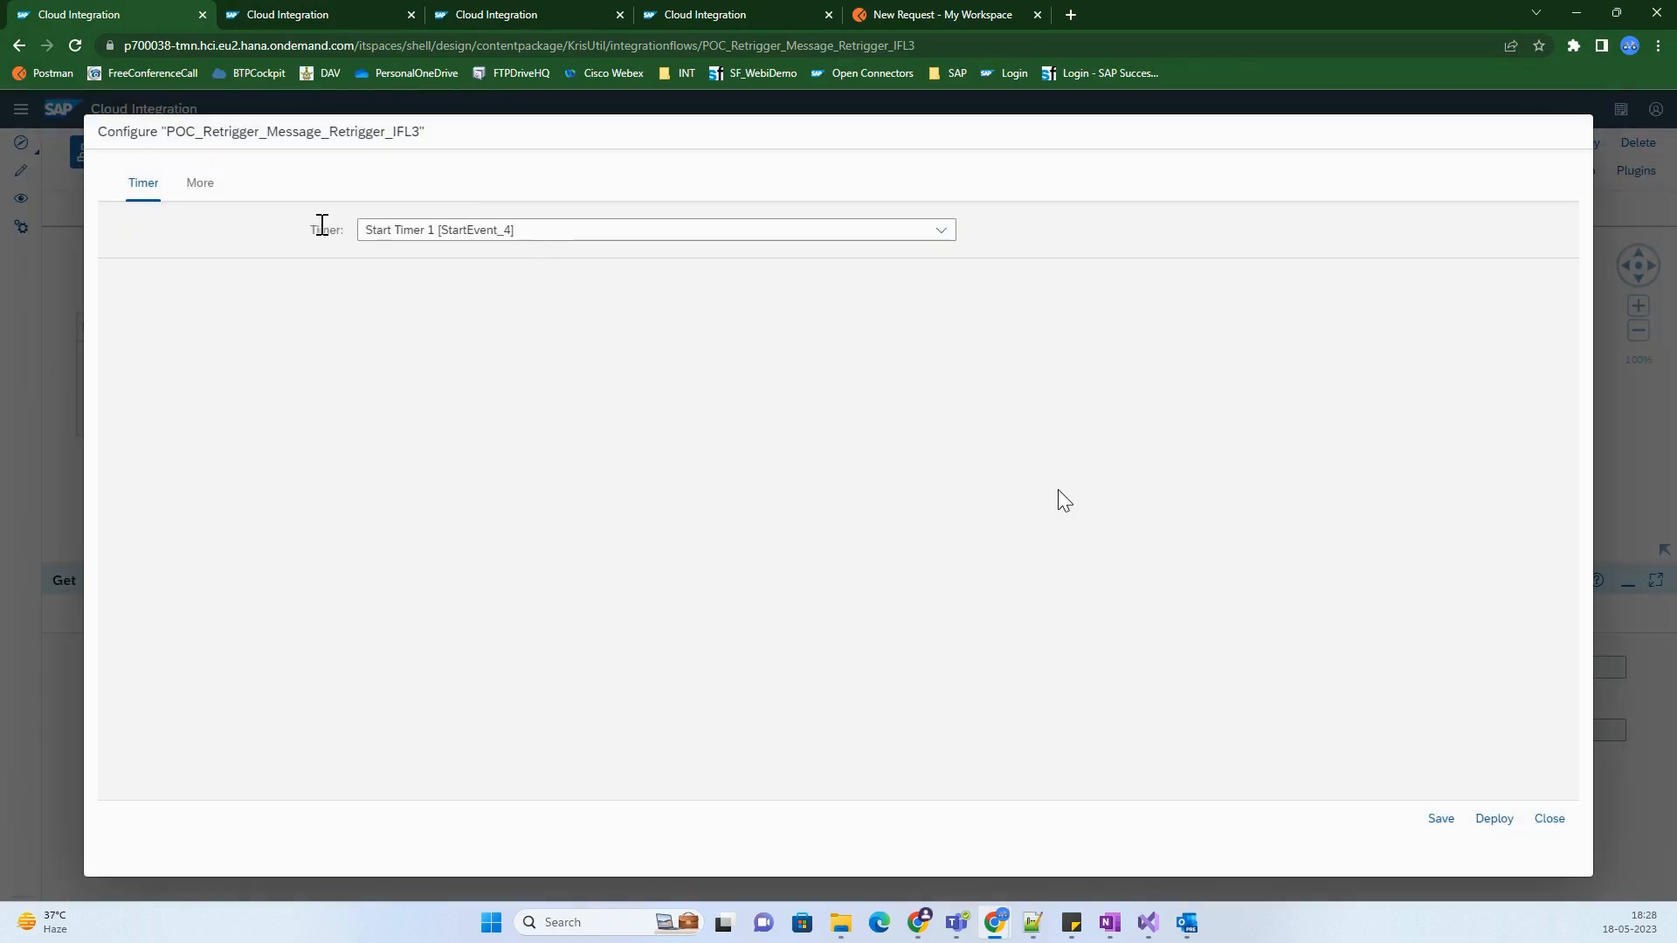
left_click(199, 181)
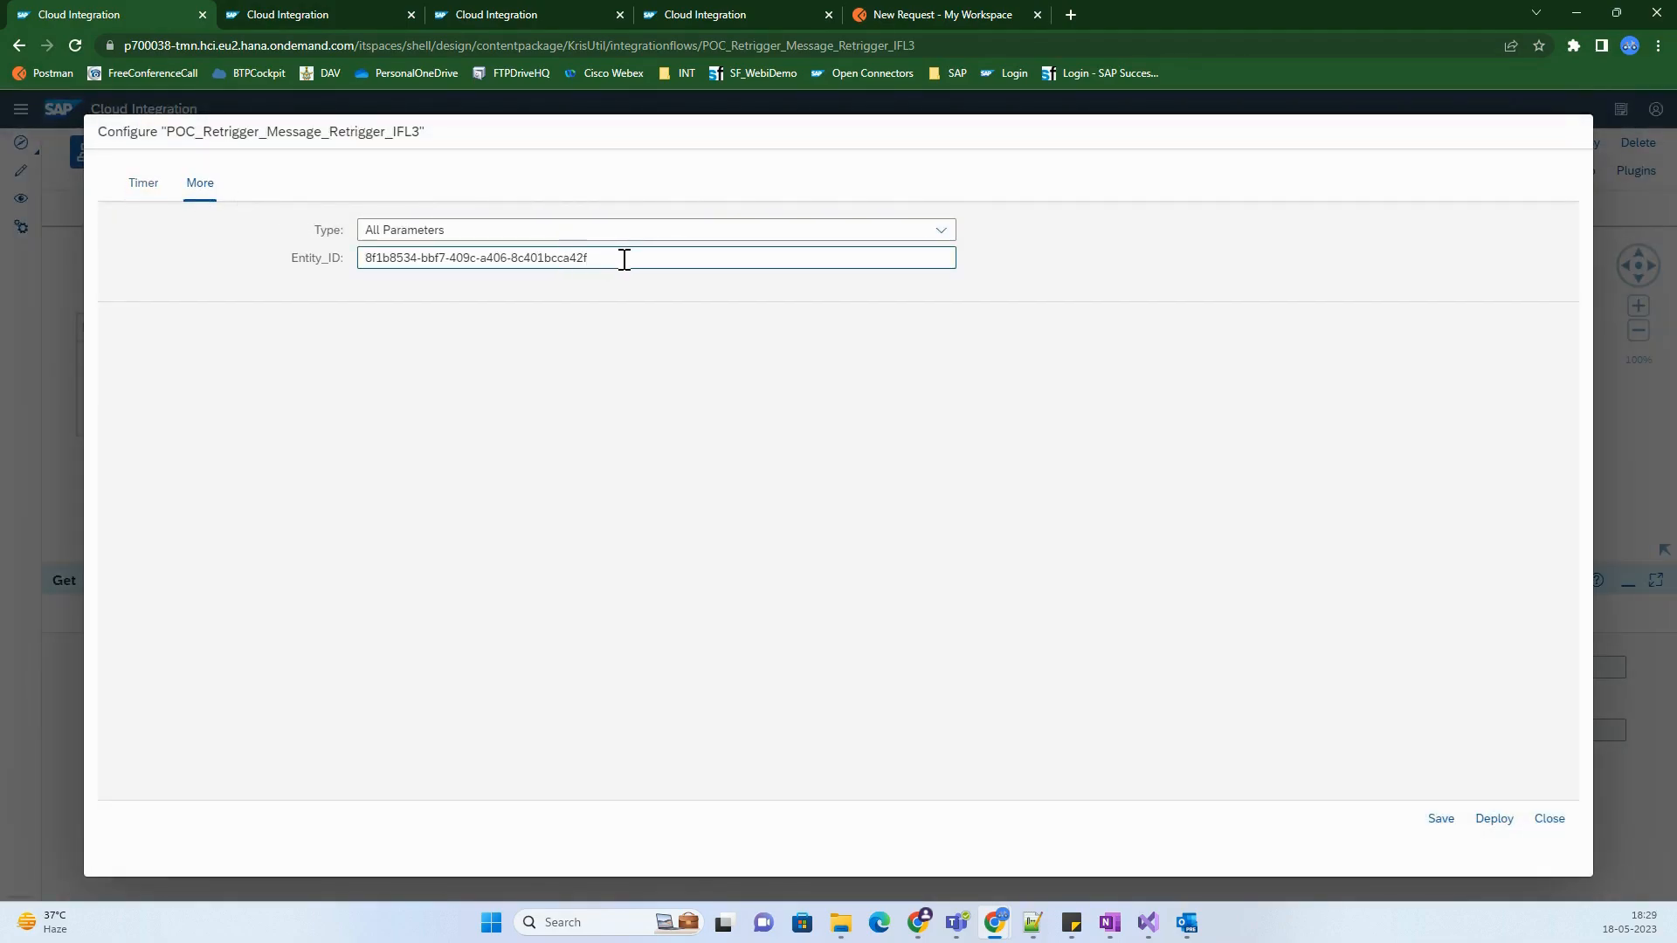
type("e2209b69-09f2-4617-bb46-657711712f7a")
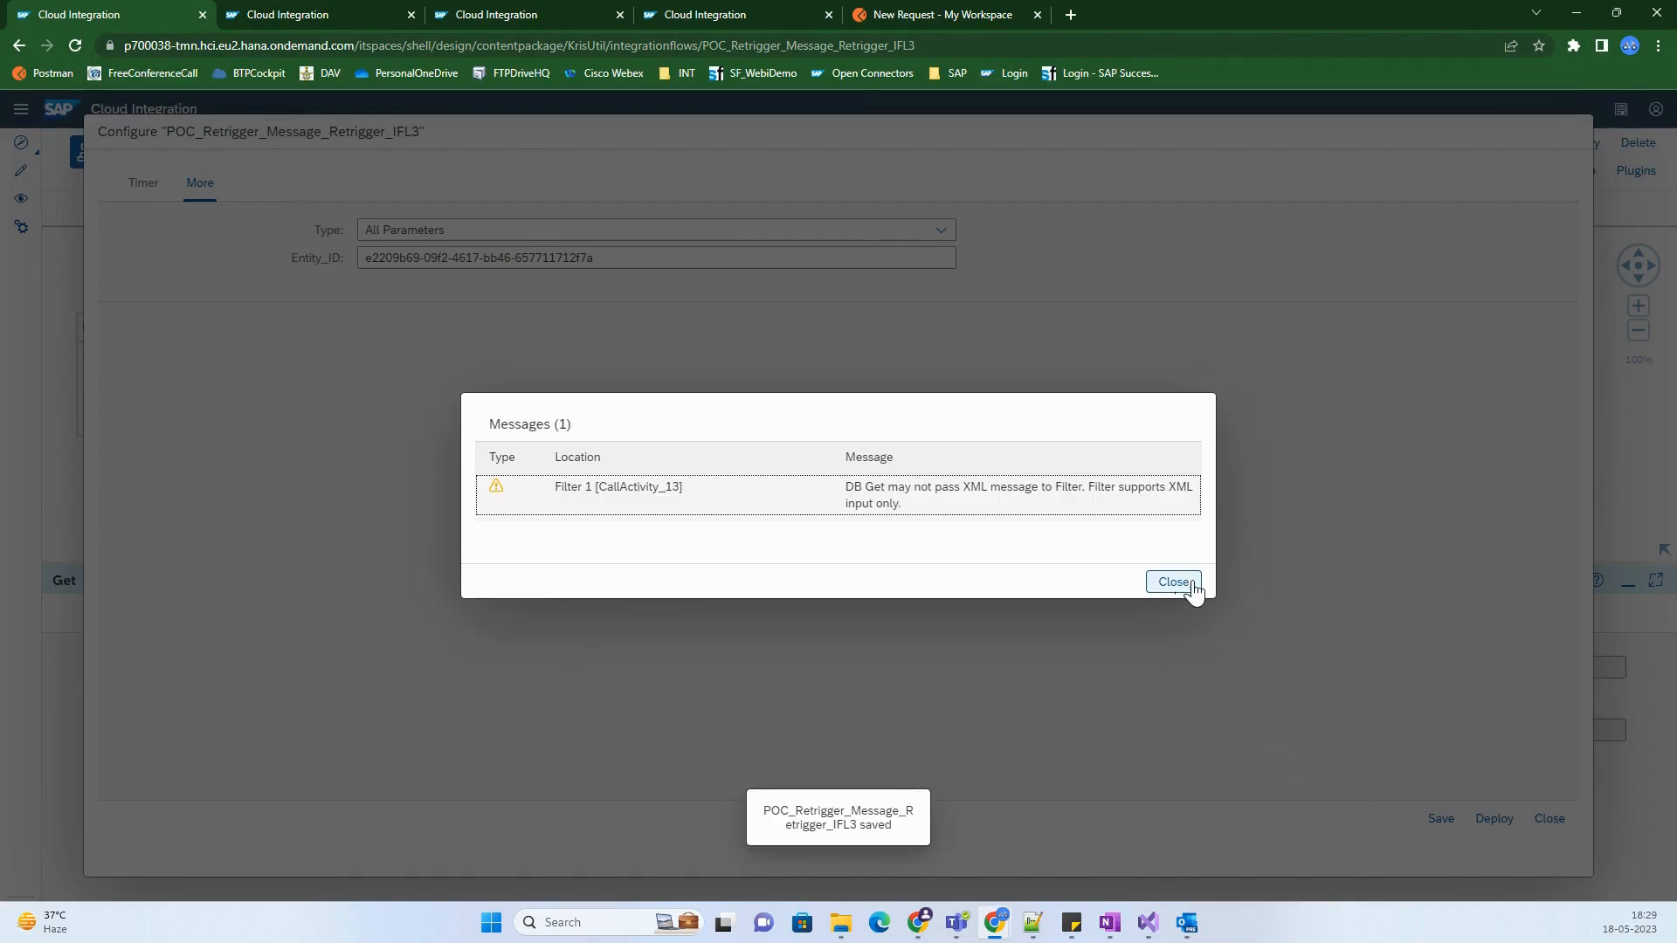
left_click(1172, 582)
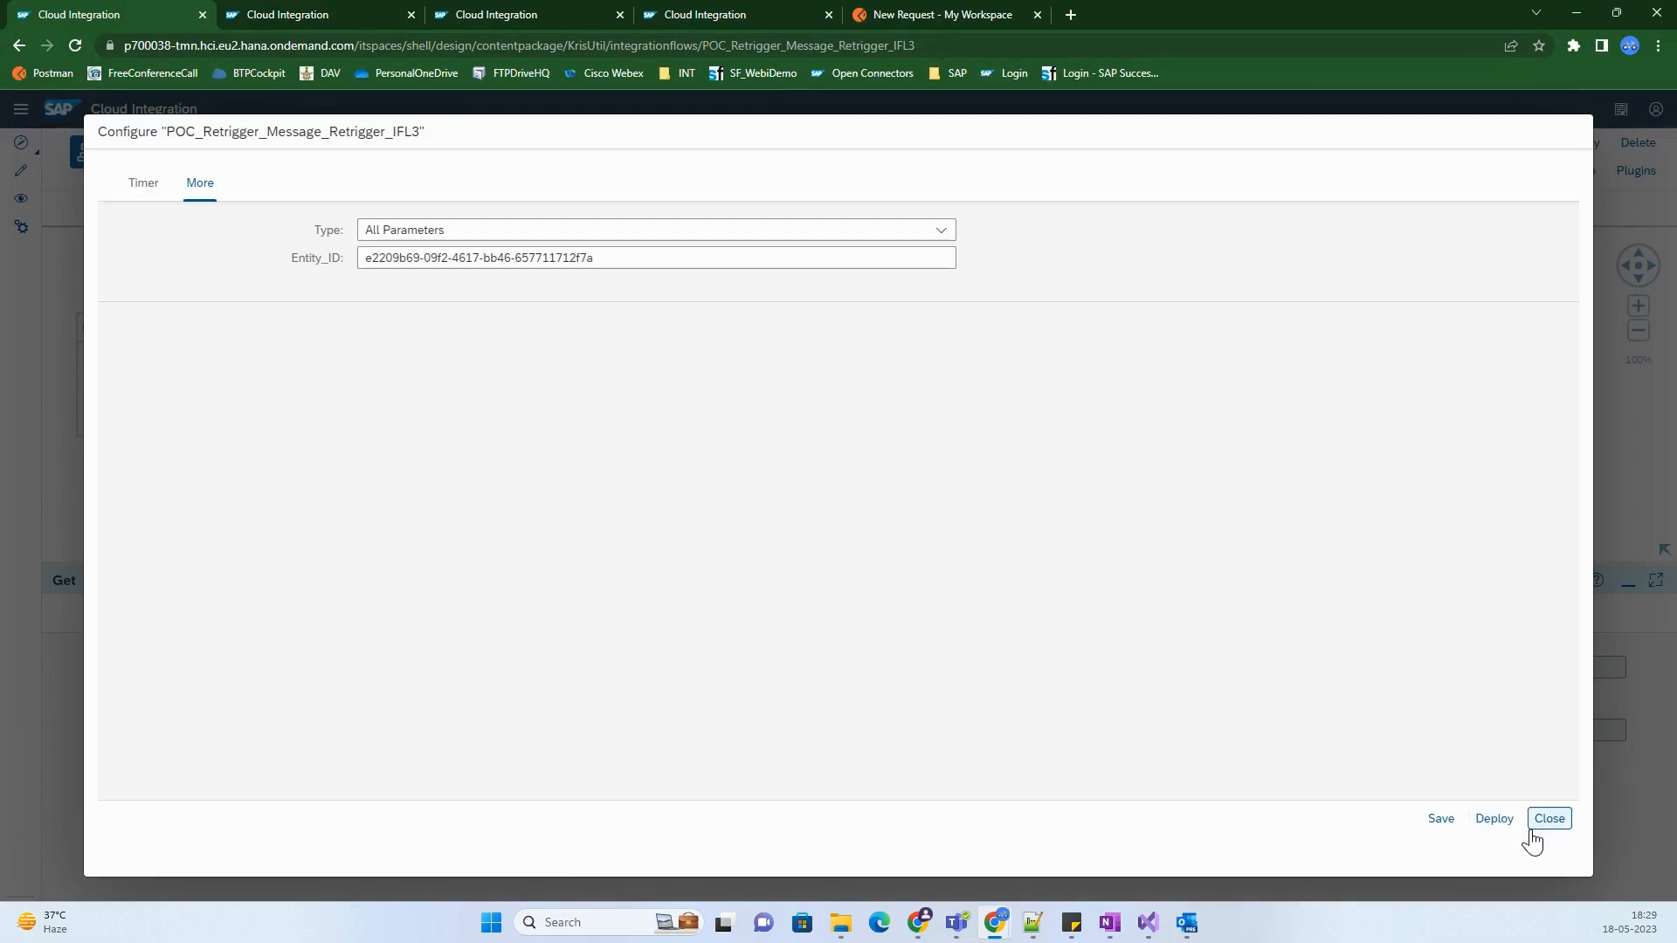
left_click(1547, 818)
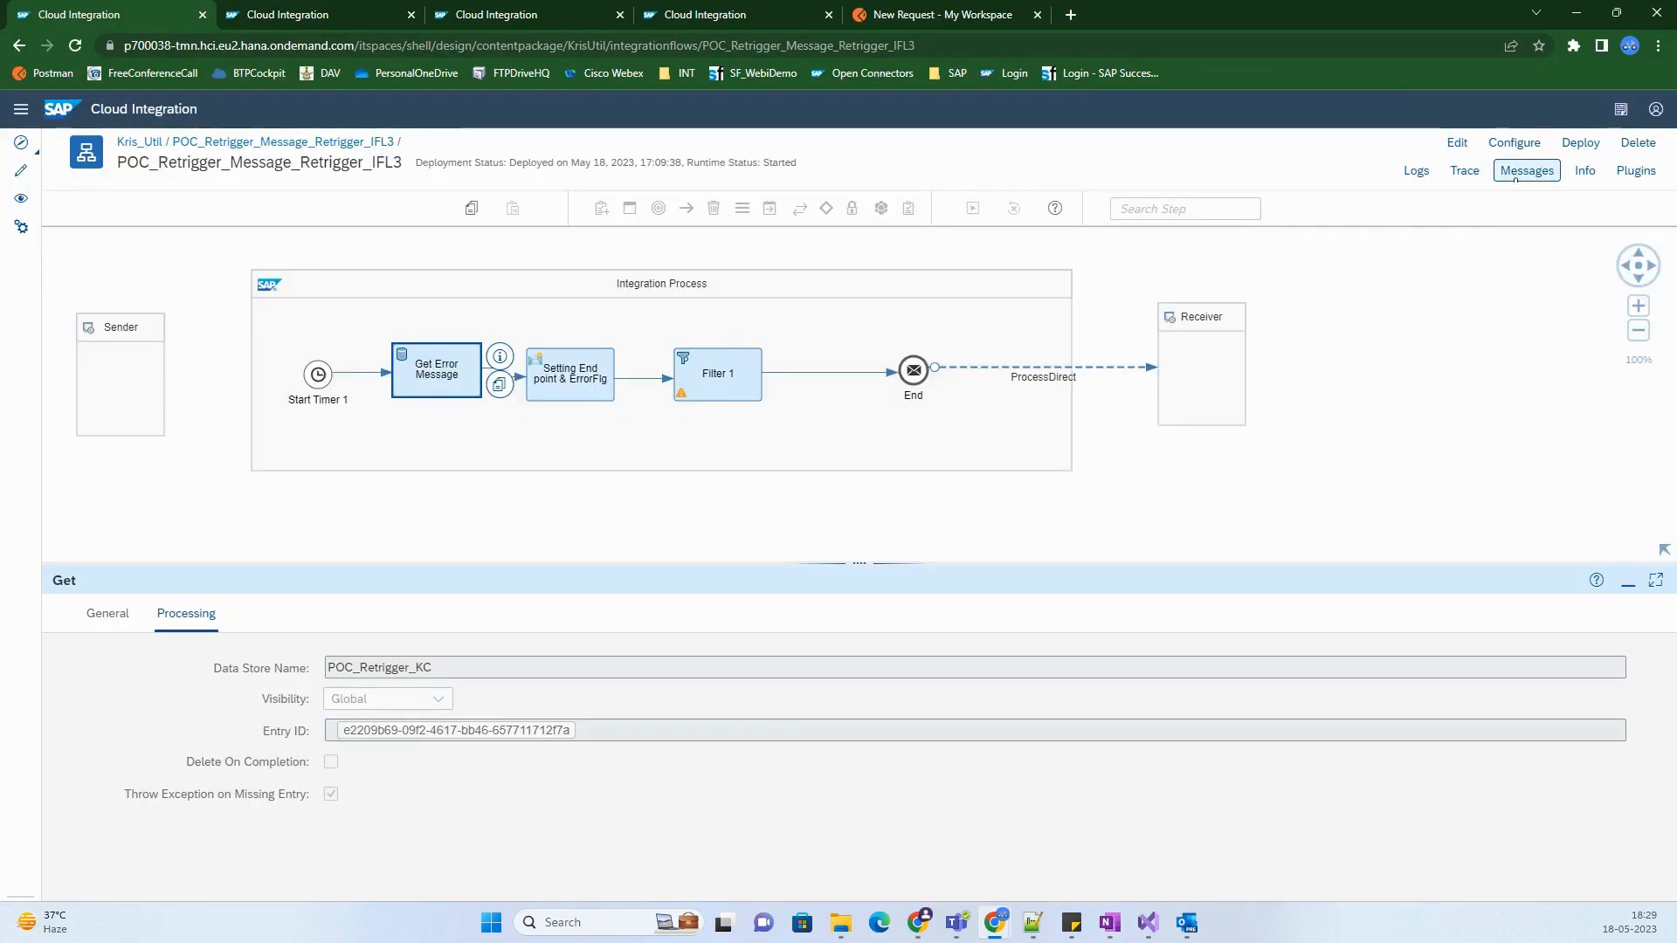
mouse_move(797, 503)
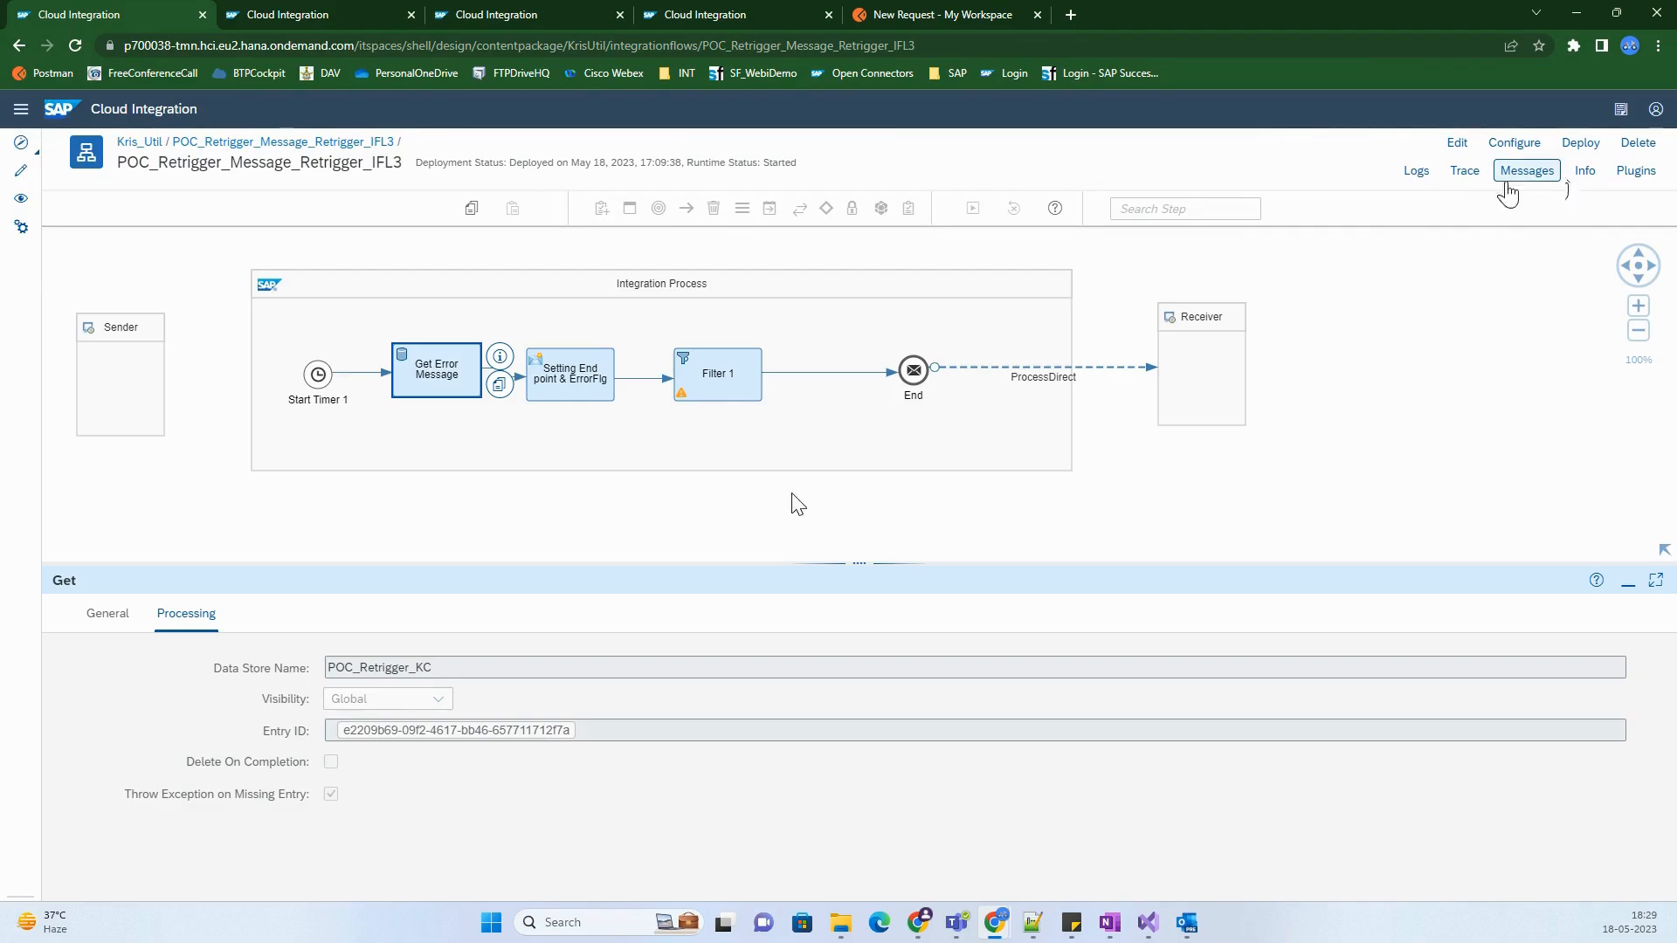
mouse_move(1463, 170)
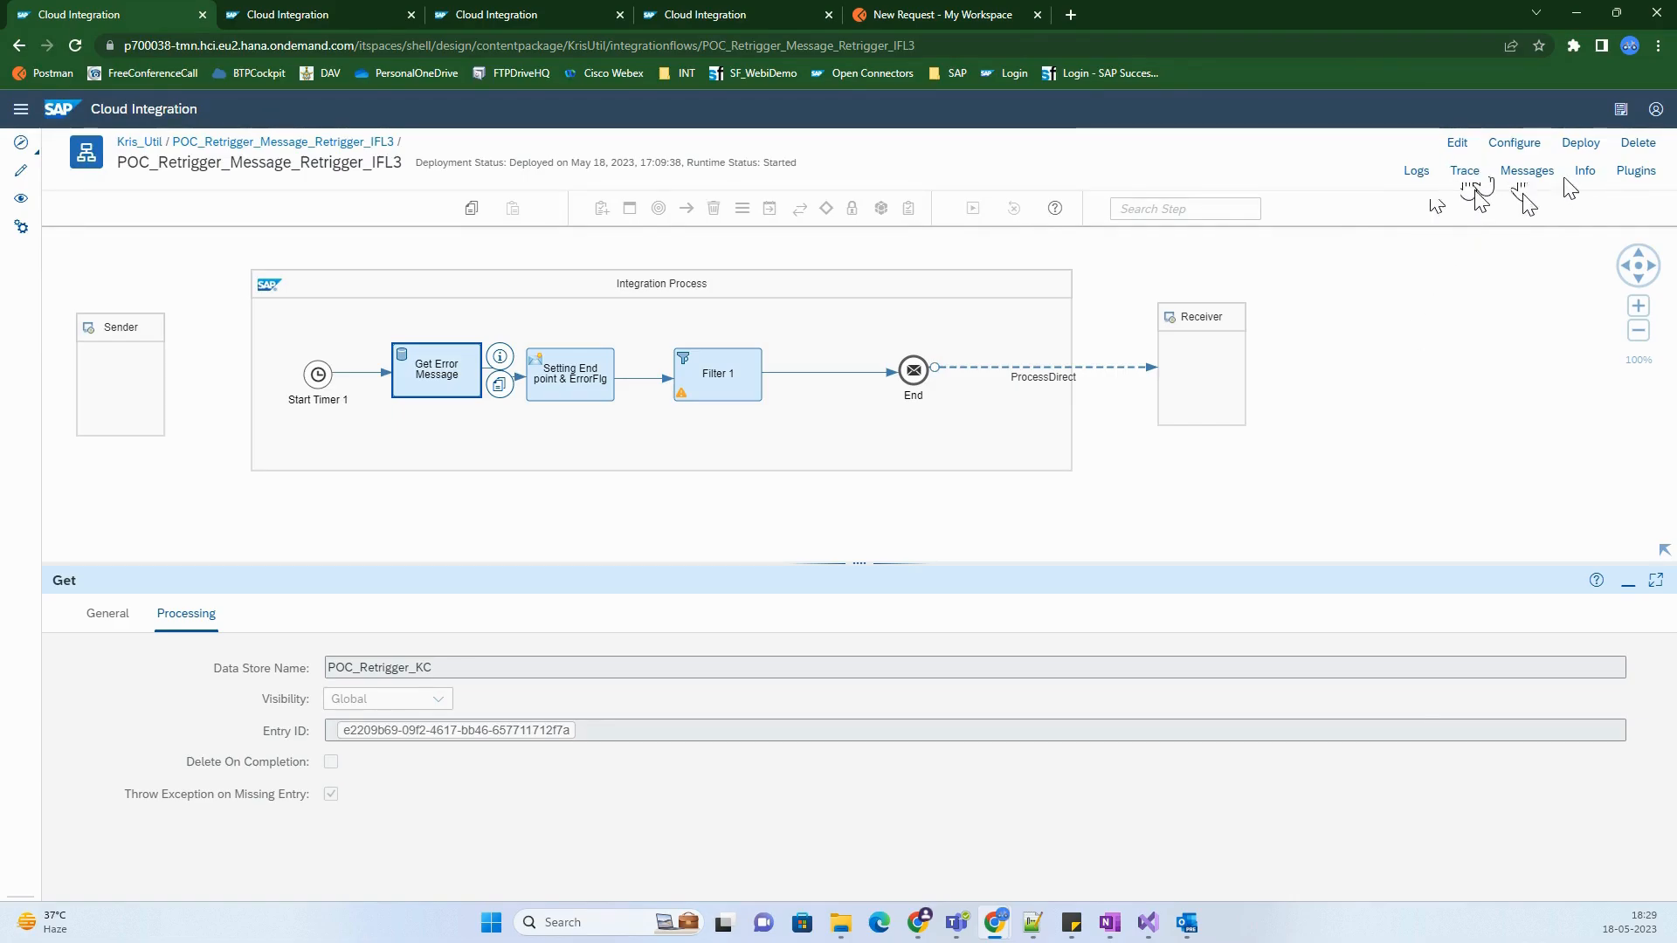
mouse_move(797, 504)
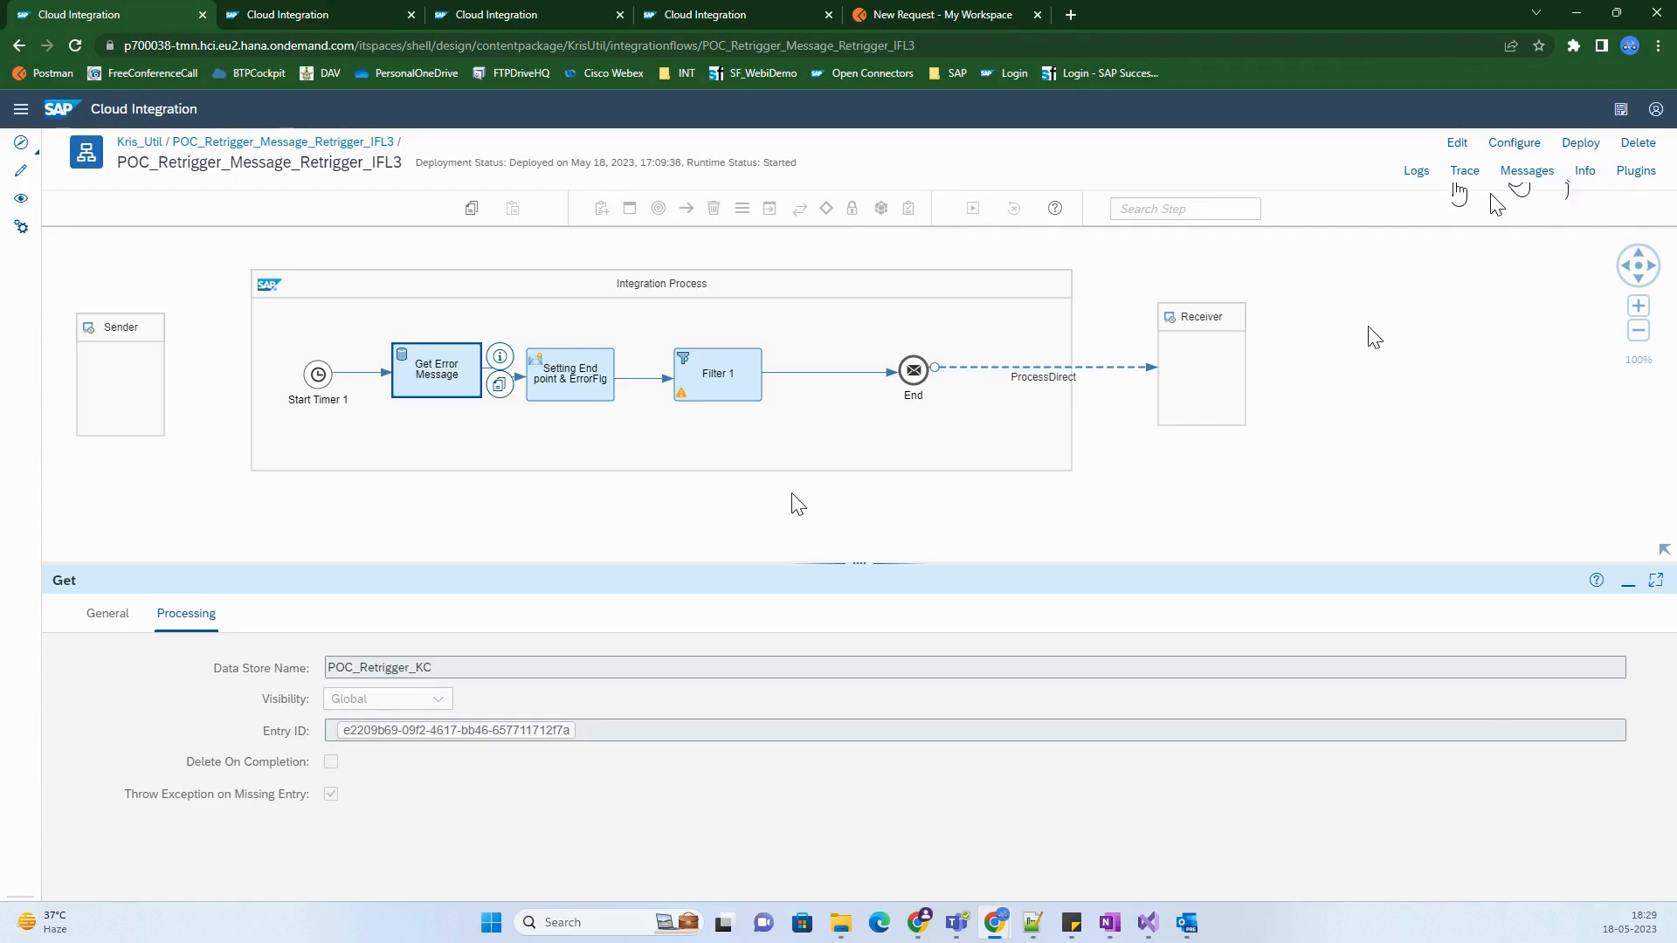
mouse_move(797, 87)
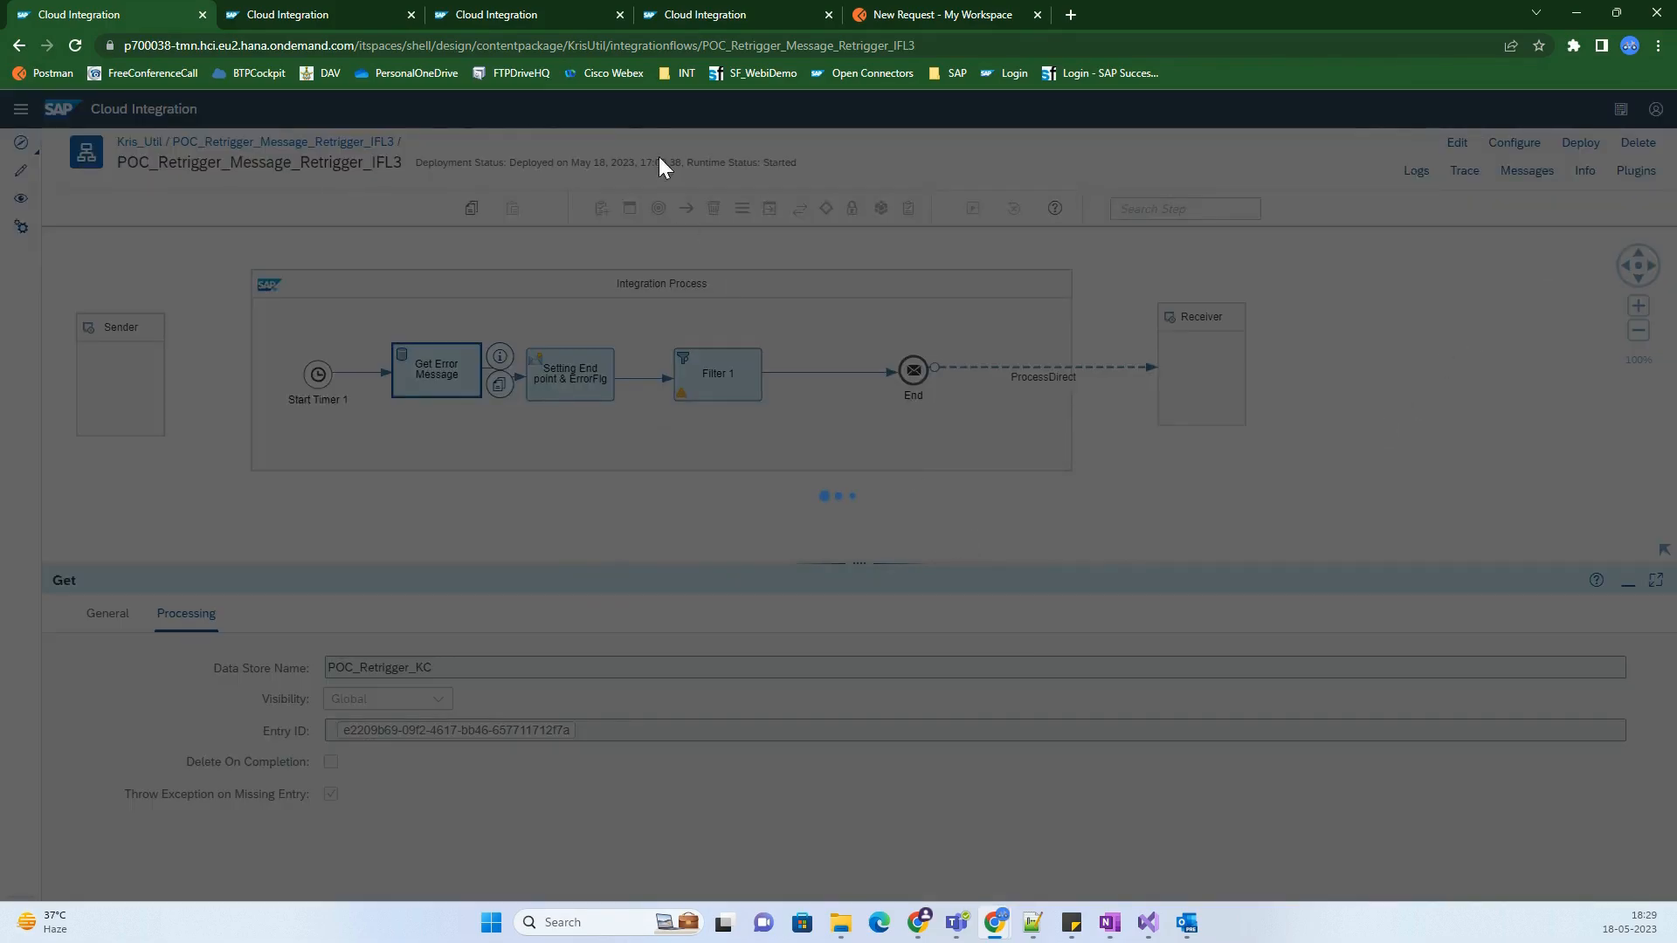
Acknowledge the Retrigger_IFL3 deployment notice and return to message monitoring.
left_click(1580, 142)
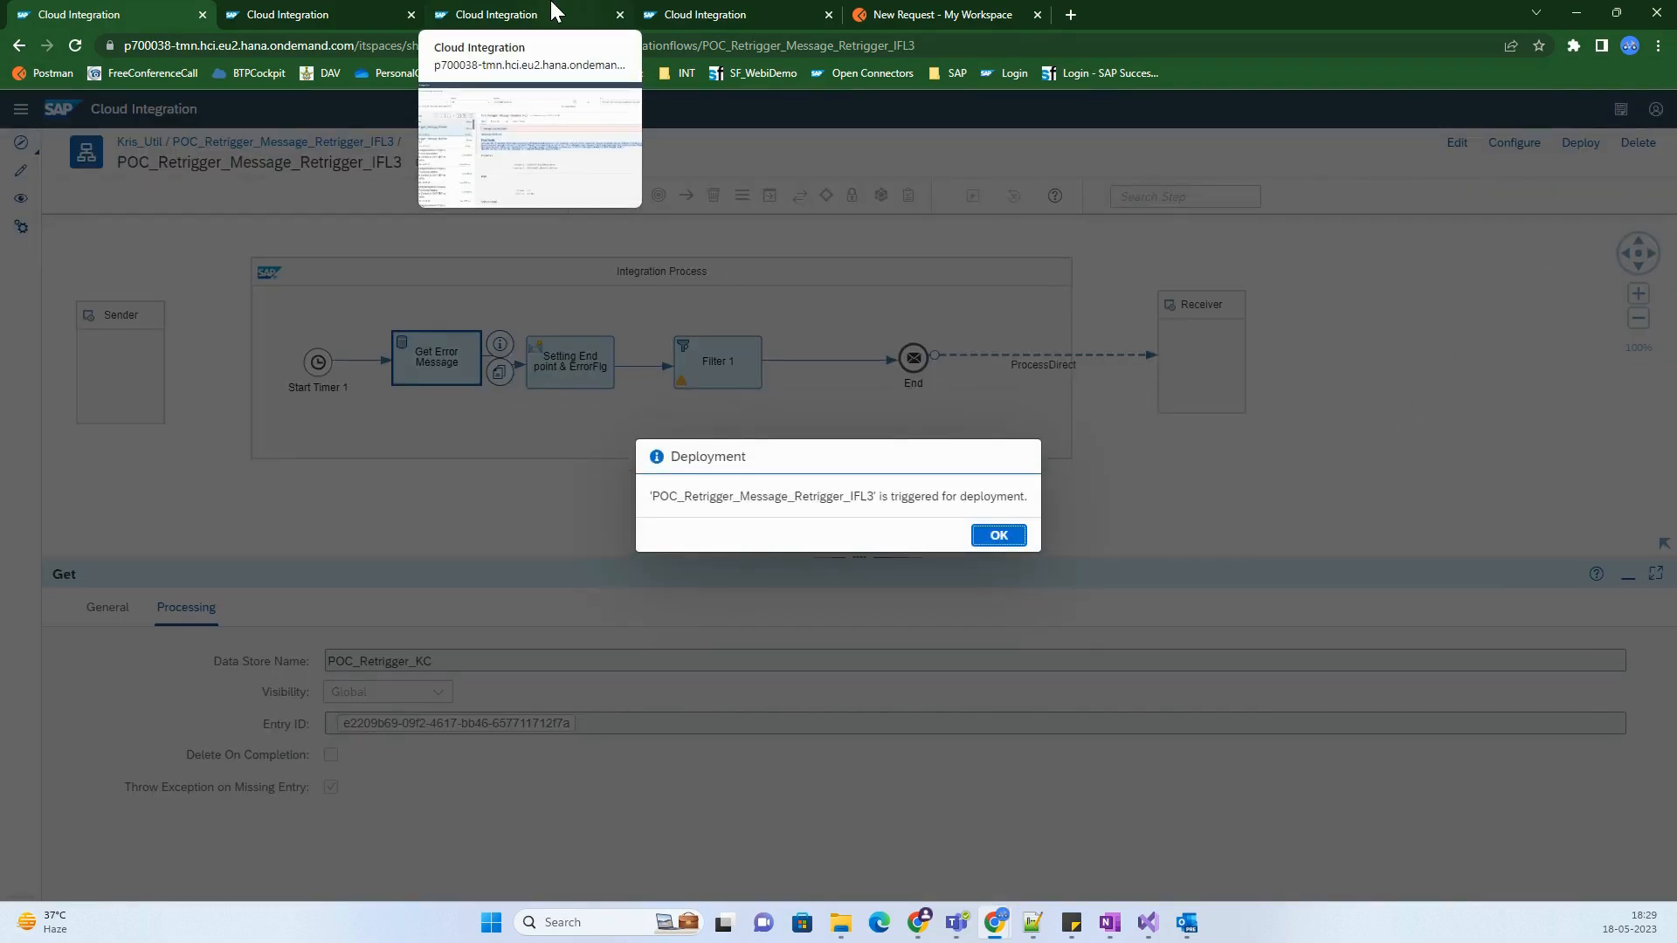
left_click(997, 534)
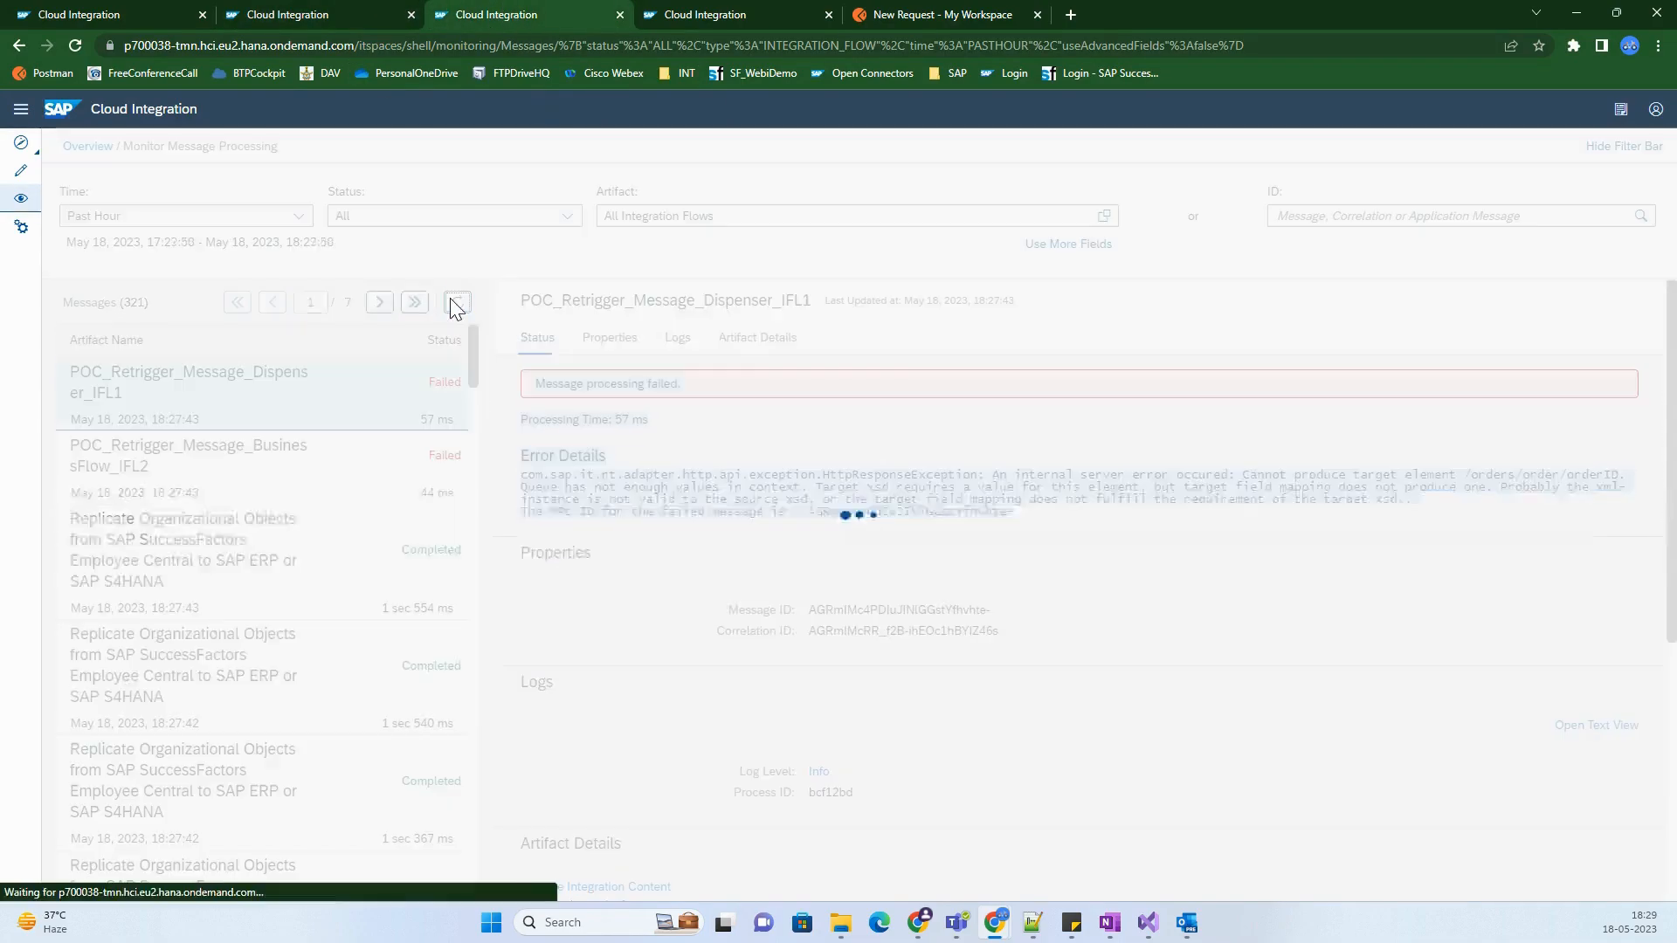
Filter the monitor by POC_Retrigger_Message_Retrigger_IFL3 and open the newest failed BusinessFlow_IFL2 message.
left_click(456, 302)
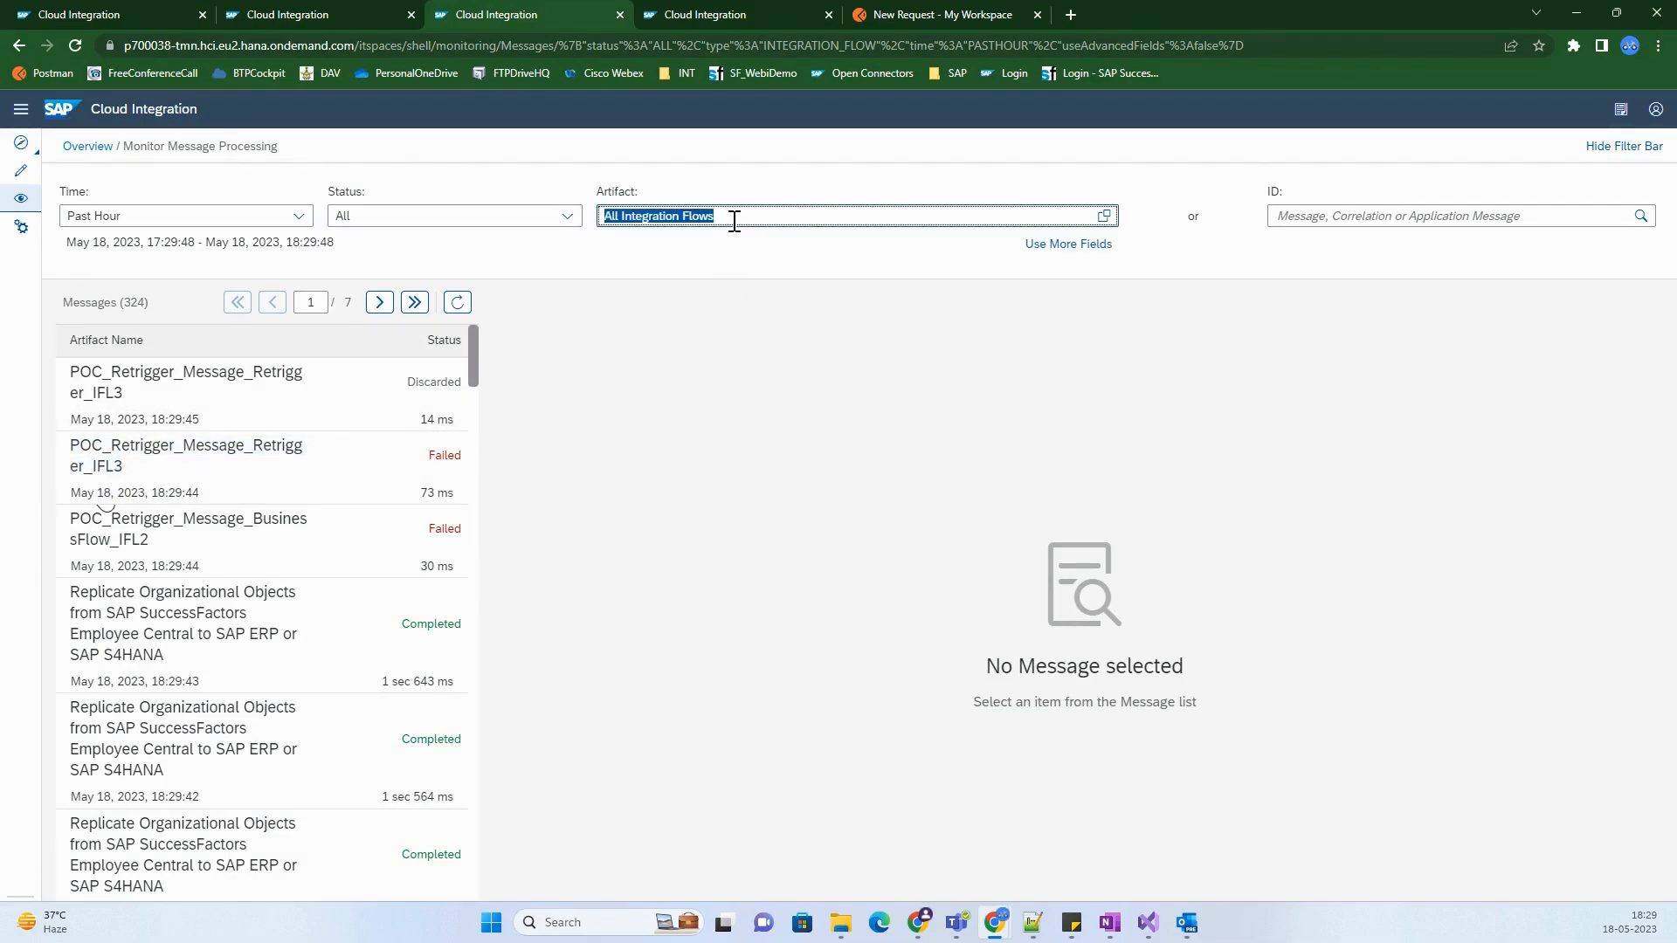
type("POC_Retrigger_Message_Retrigger_IFL3")
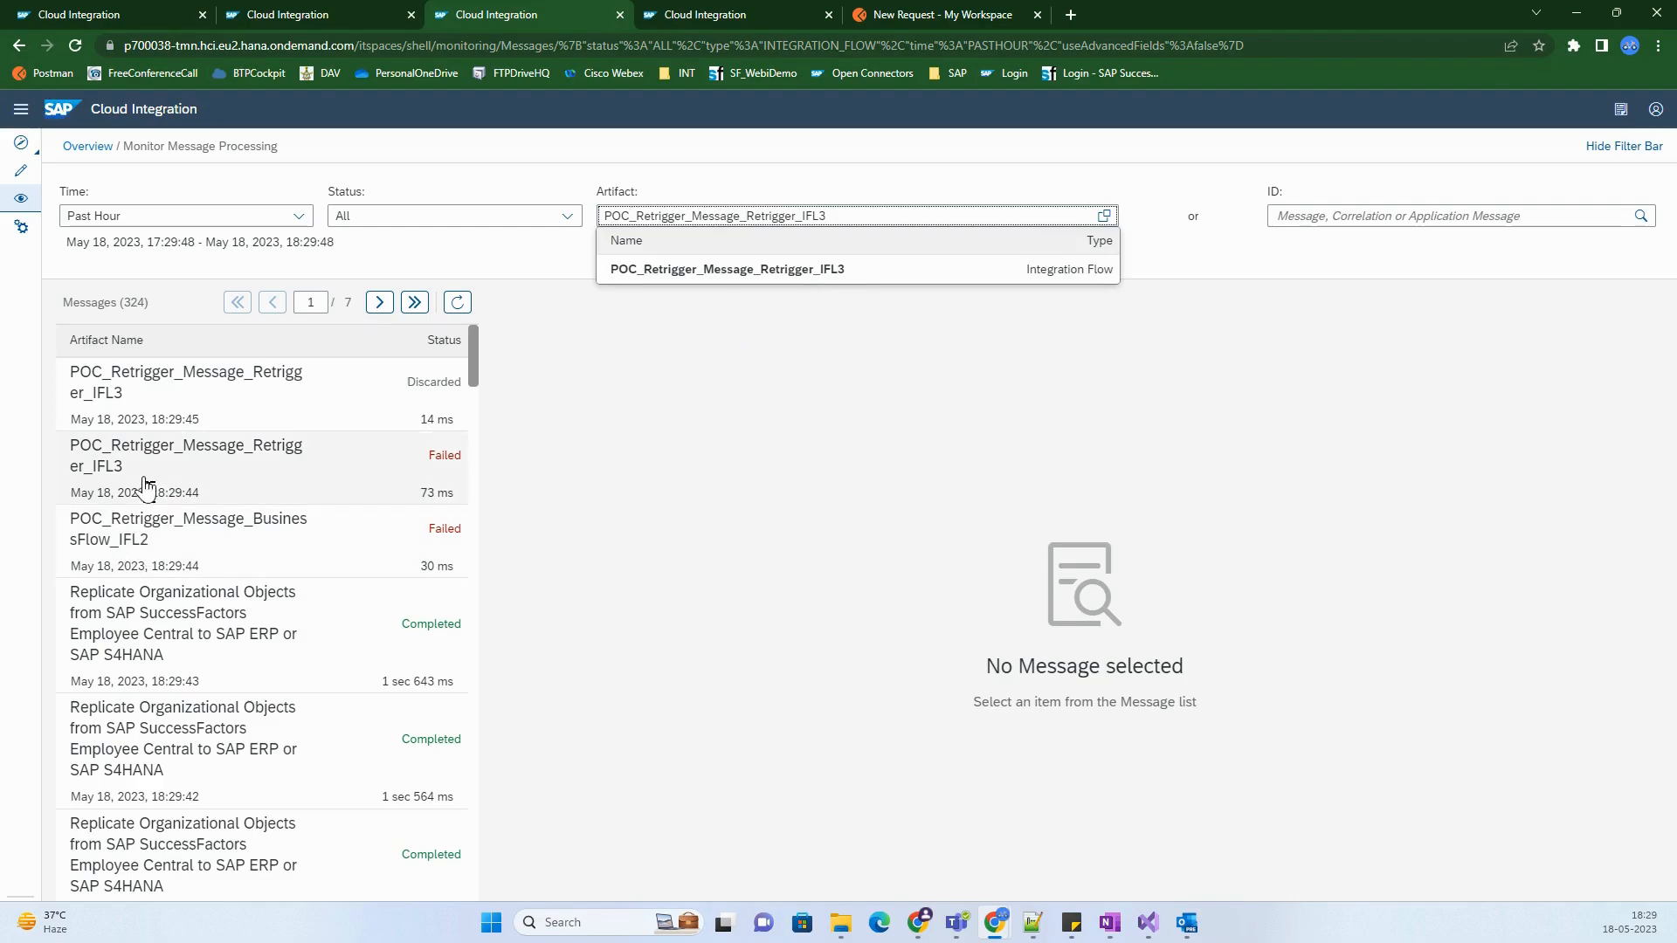
left_click(187, 529)
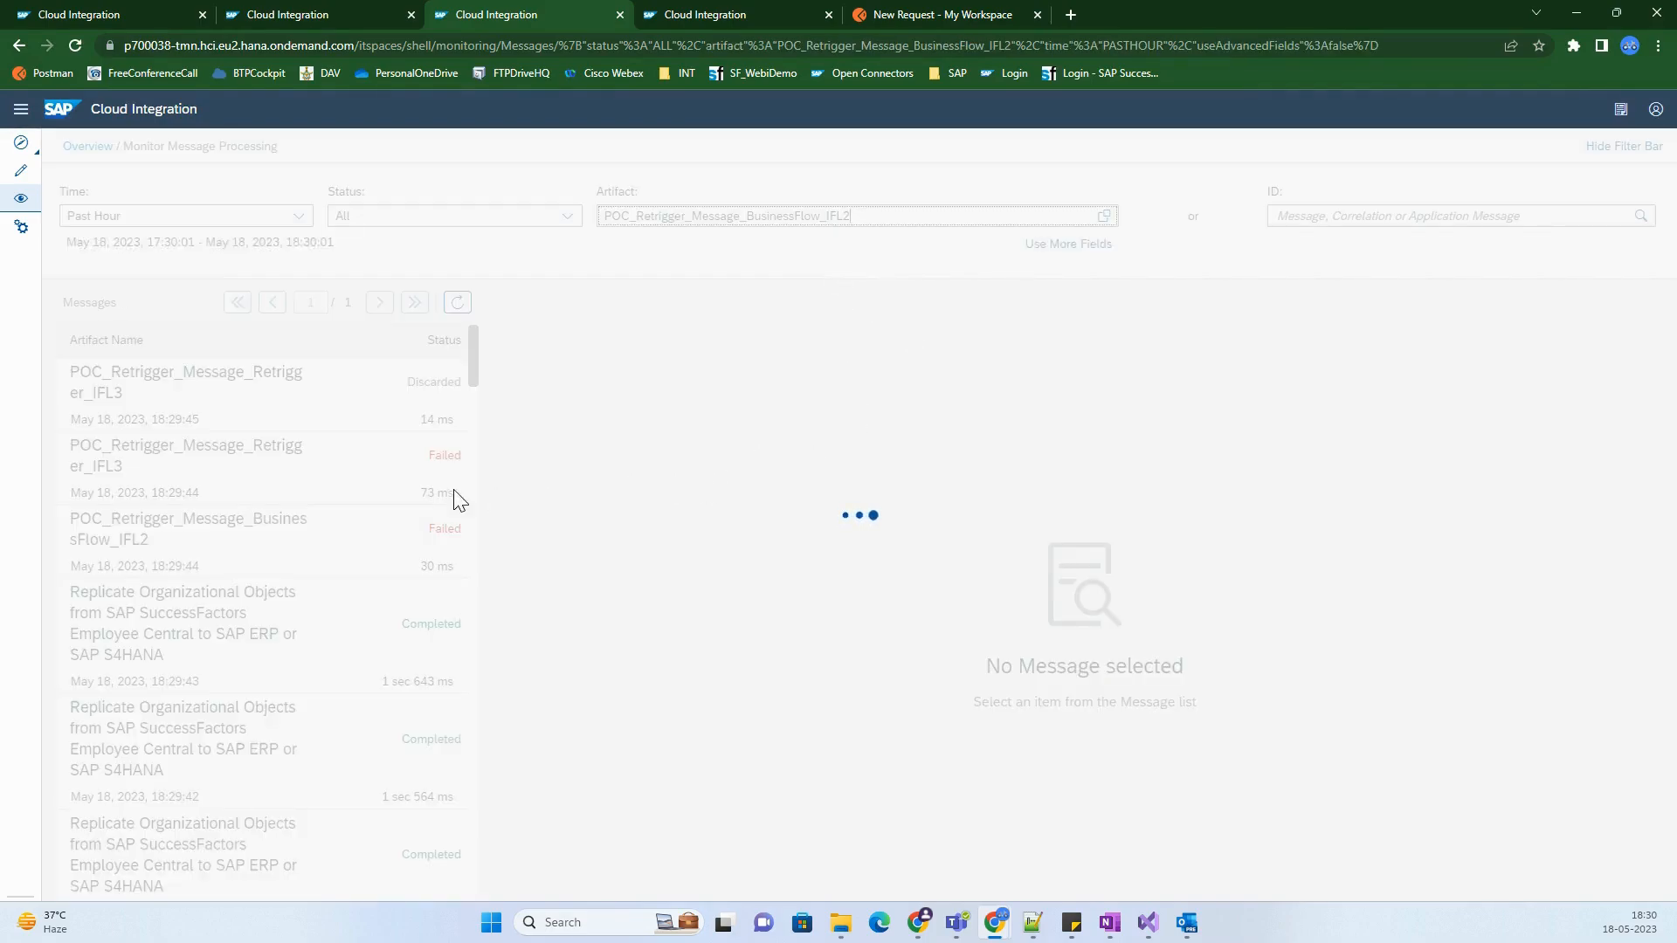
left_click(192, 382)
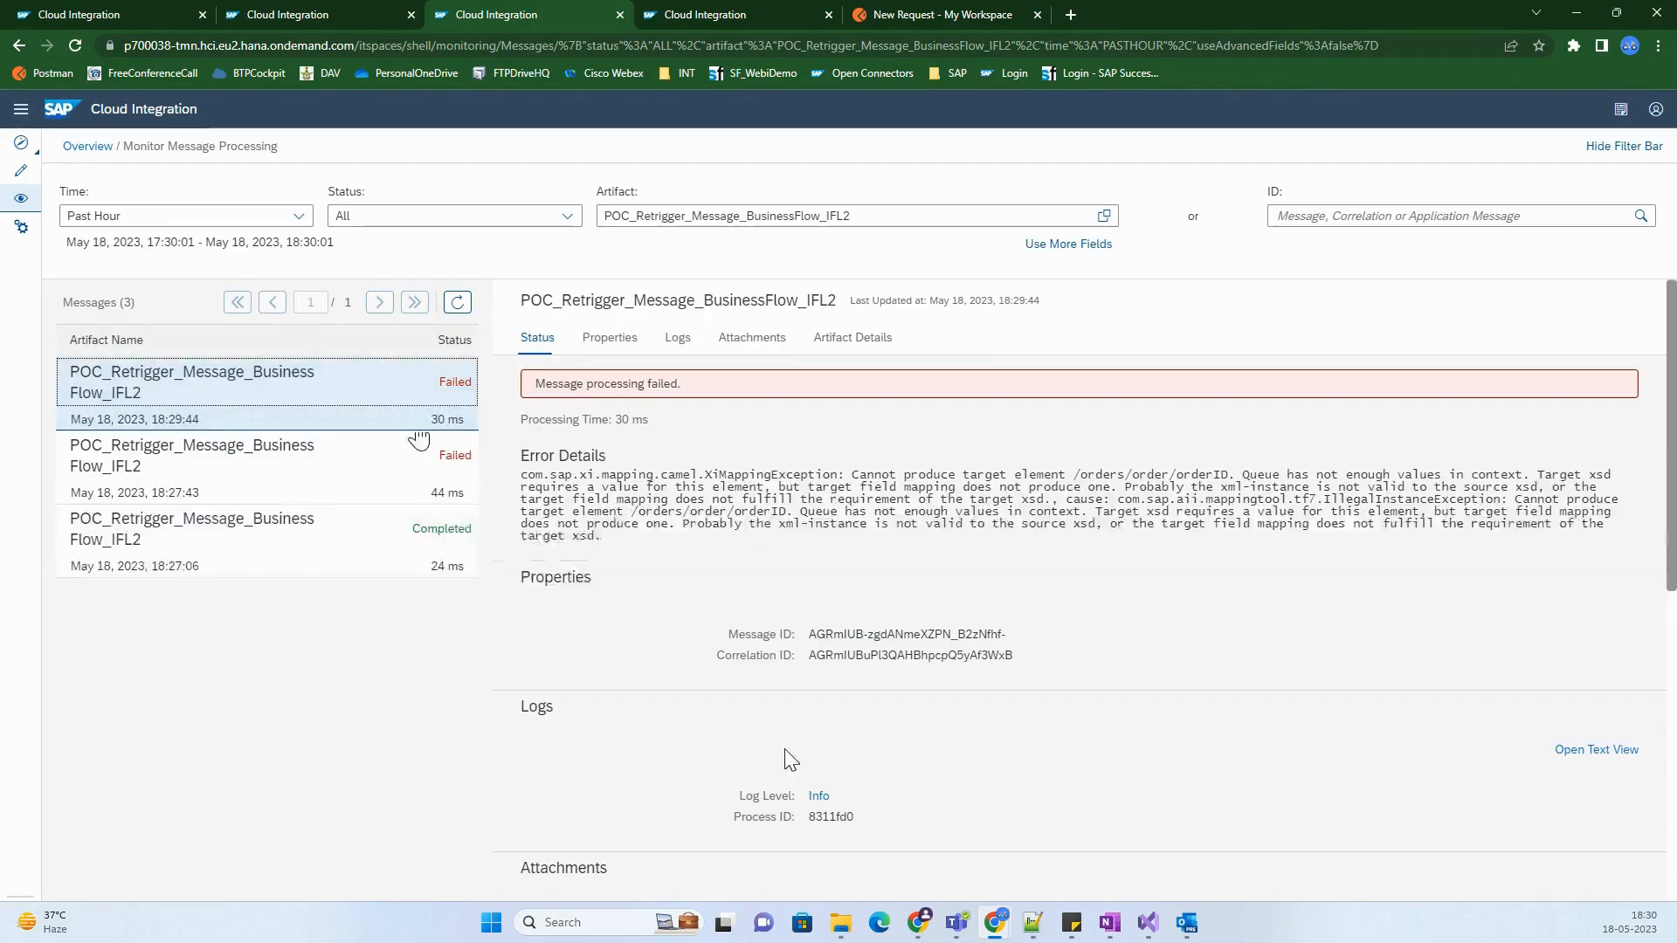
left_click(192, 382)
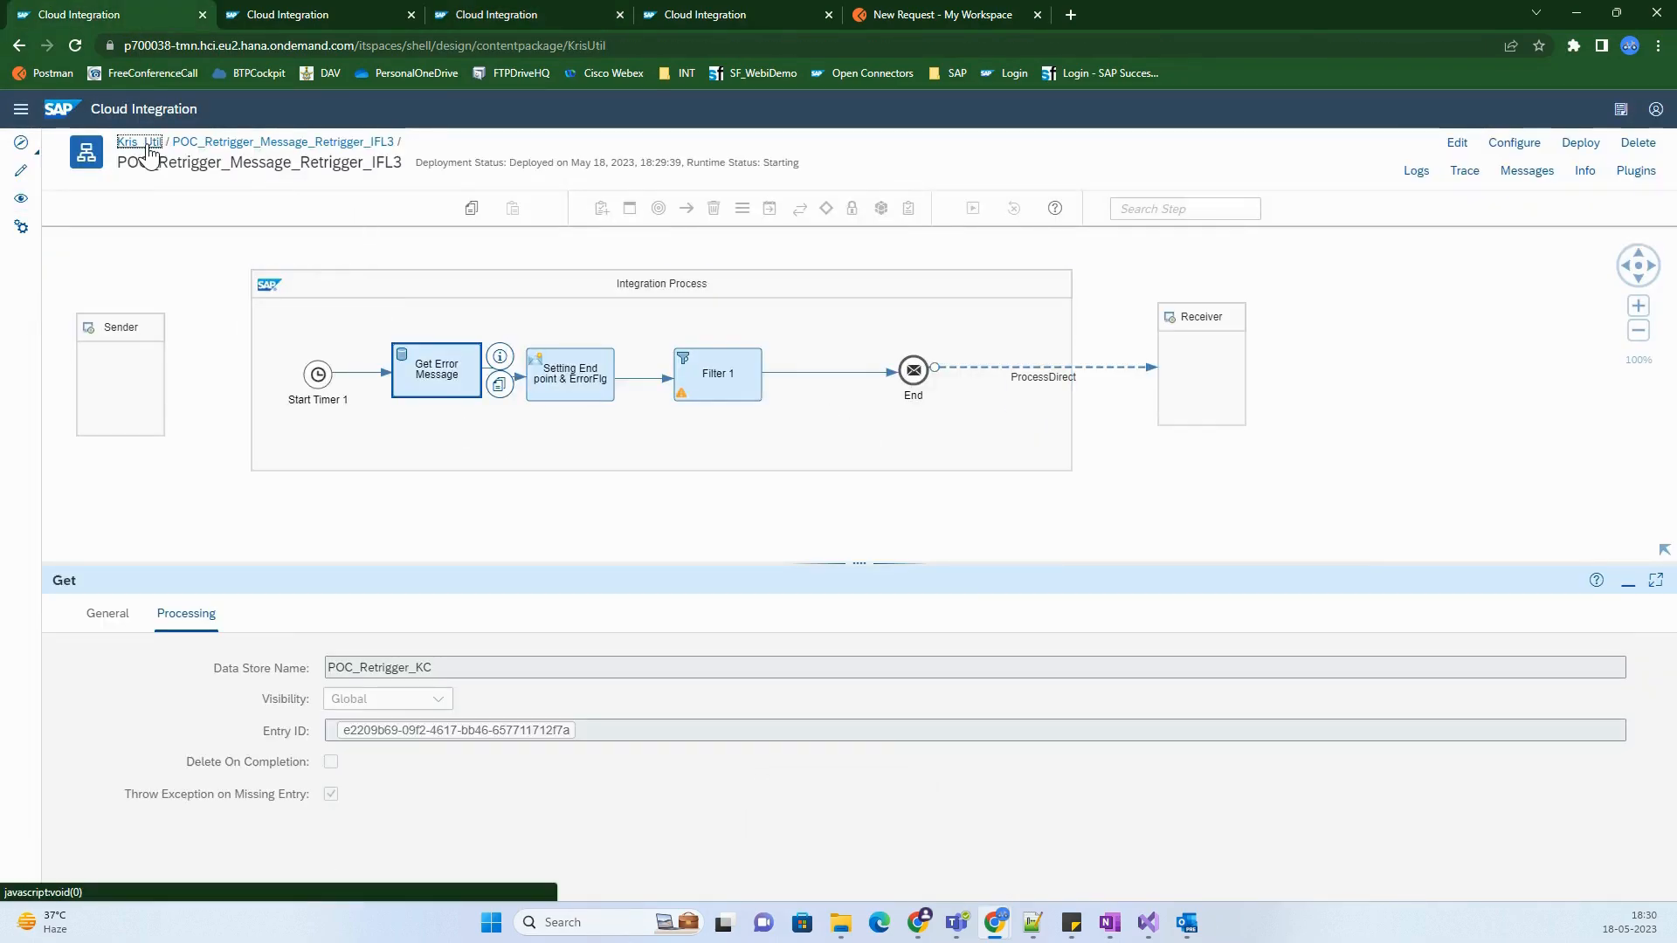
Open POC_Retrigger_GenerateTestCase in edit mode and inspect its overwrite payload.
left_click(138, 142)
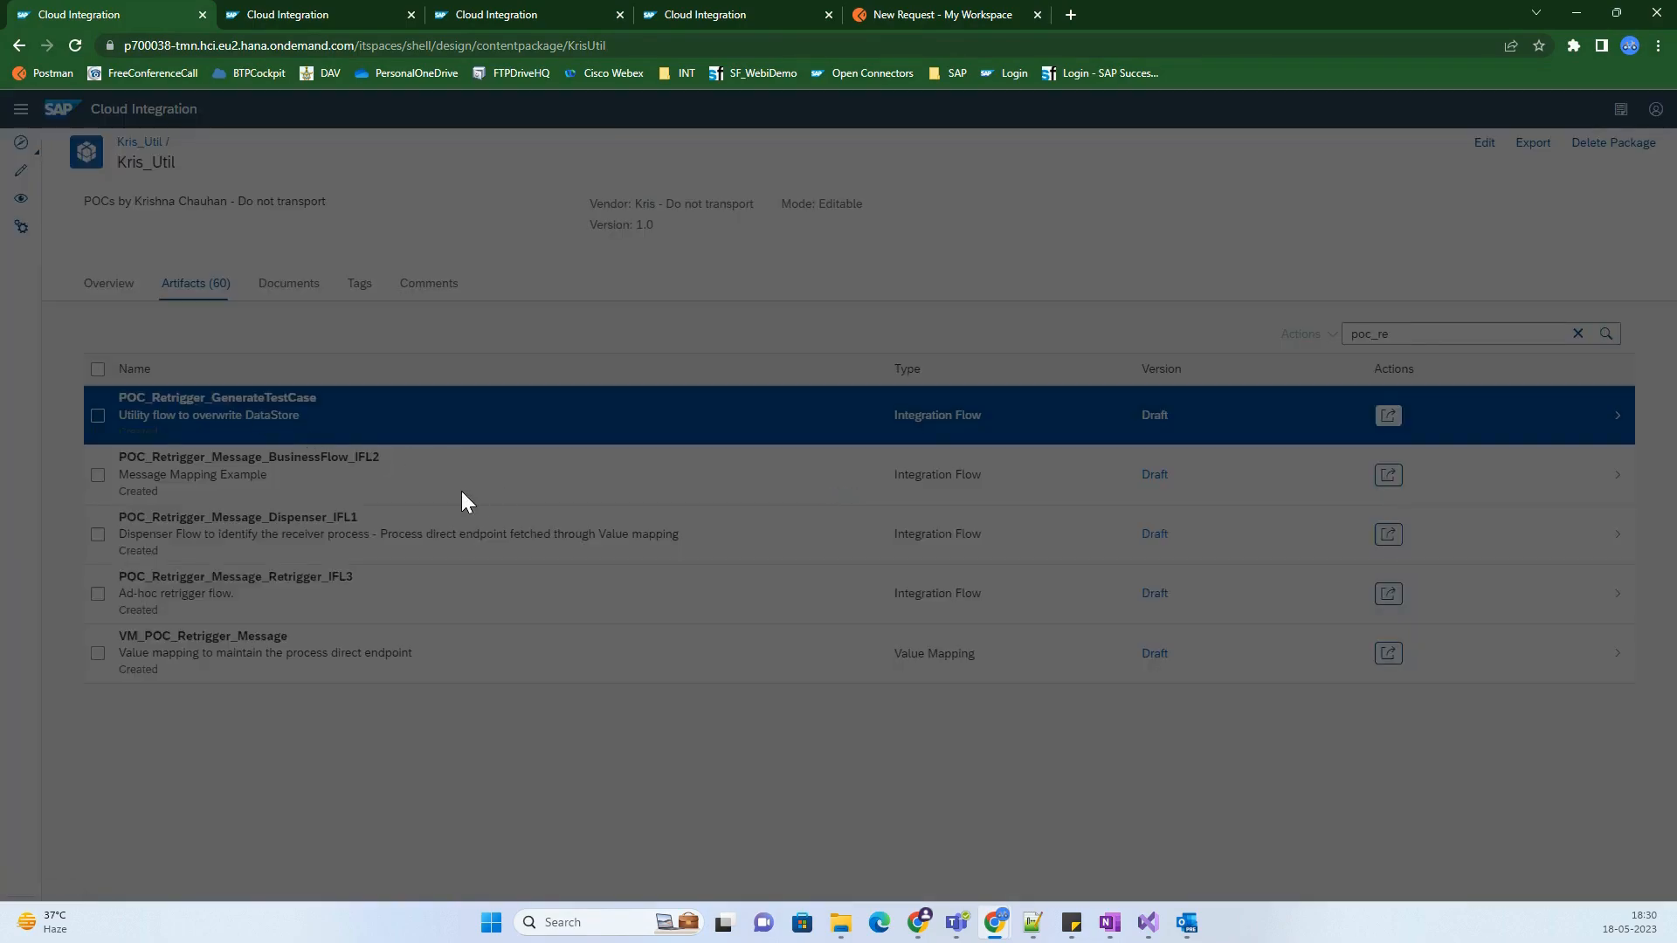
left_click(218, 396)
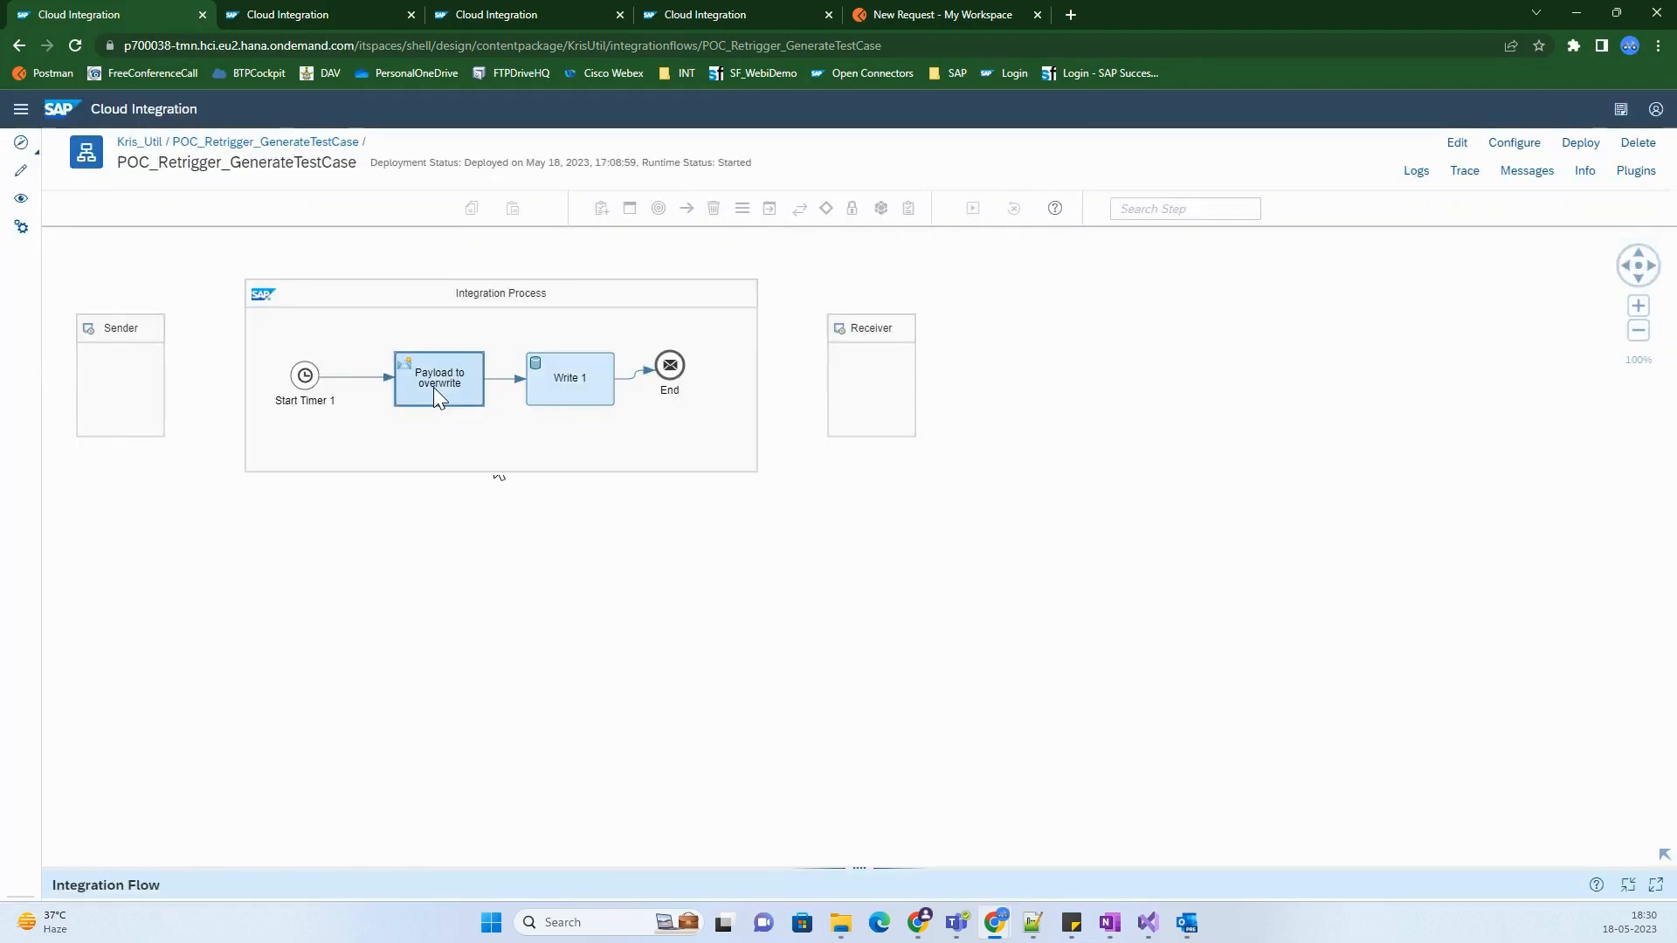
left_click(438, 378)
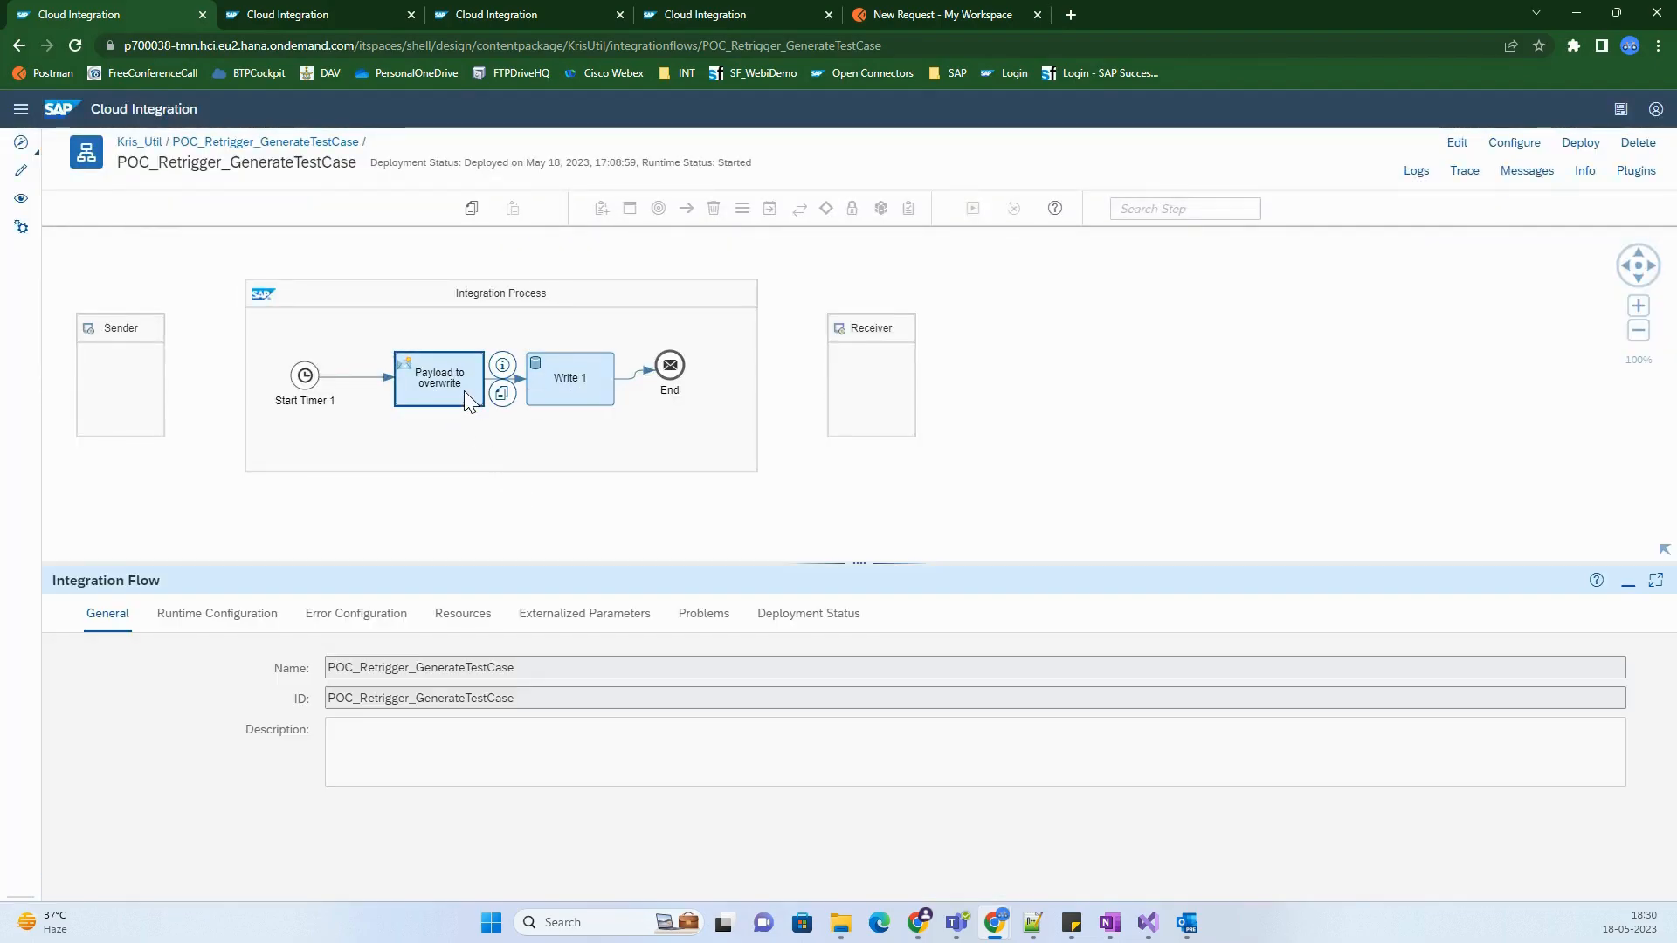
left_click(437, 377)
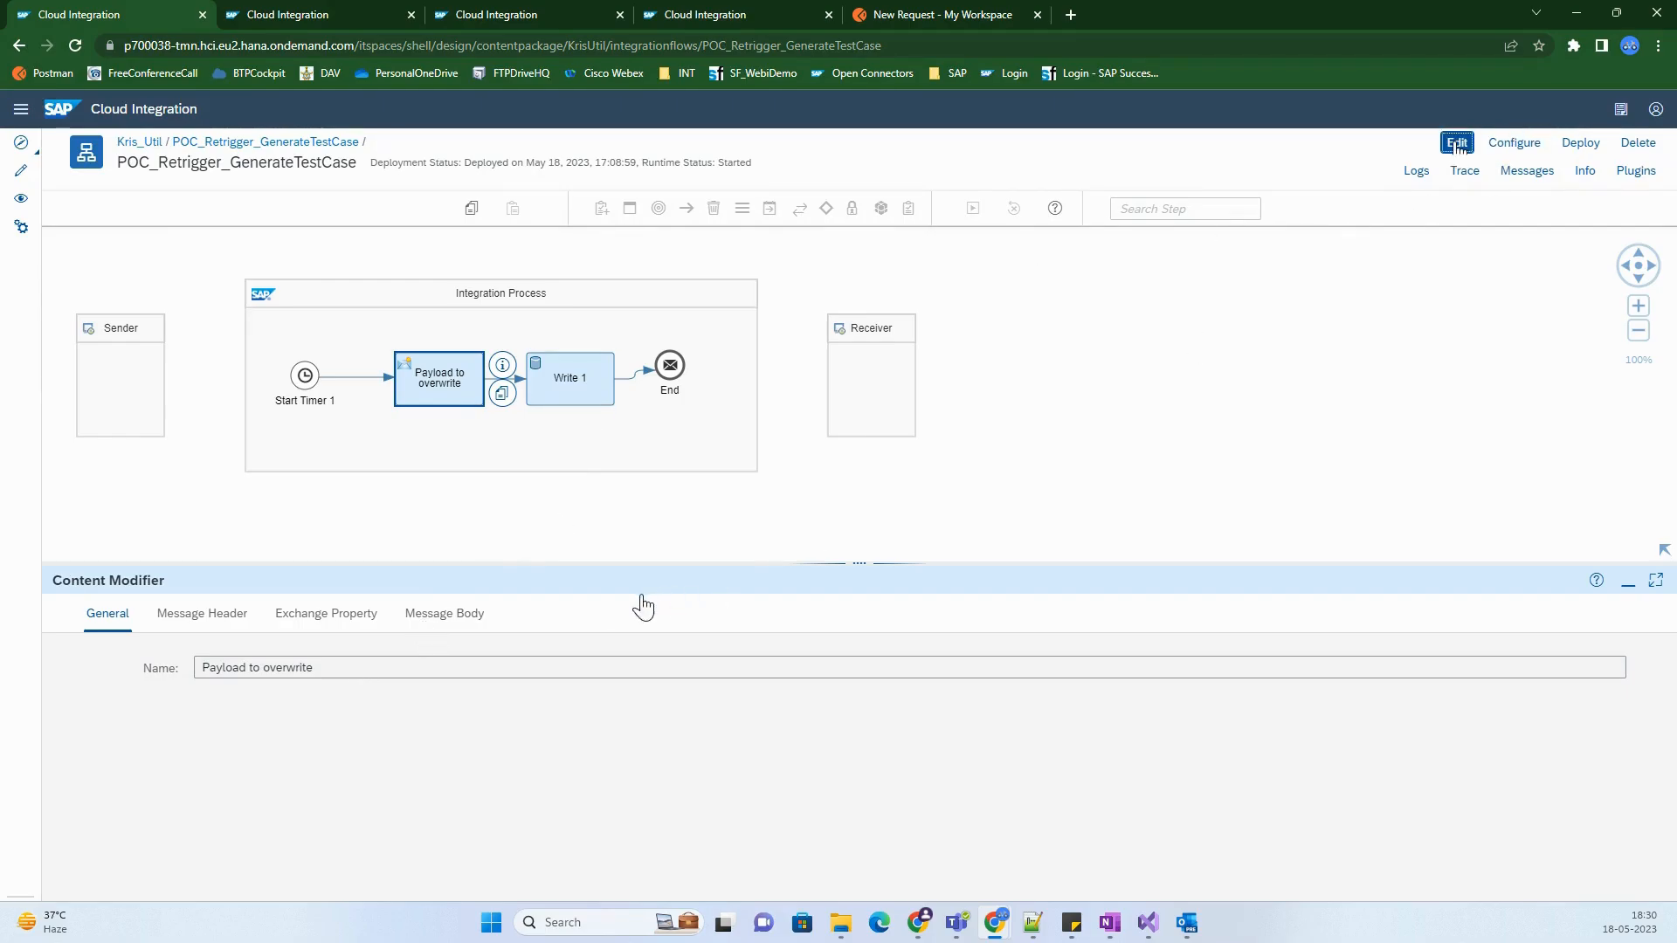
left_click(1456, 143)
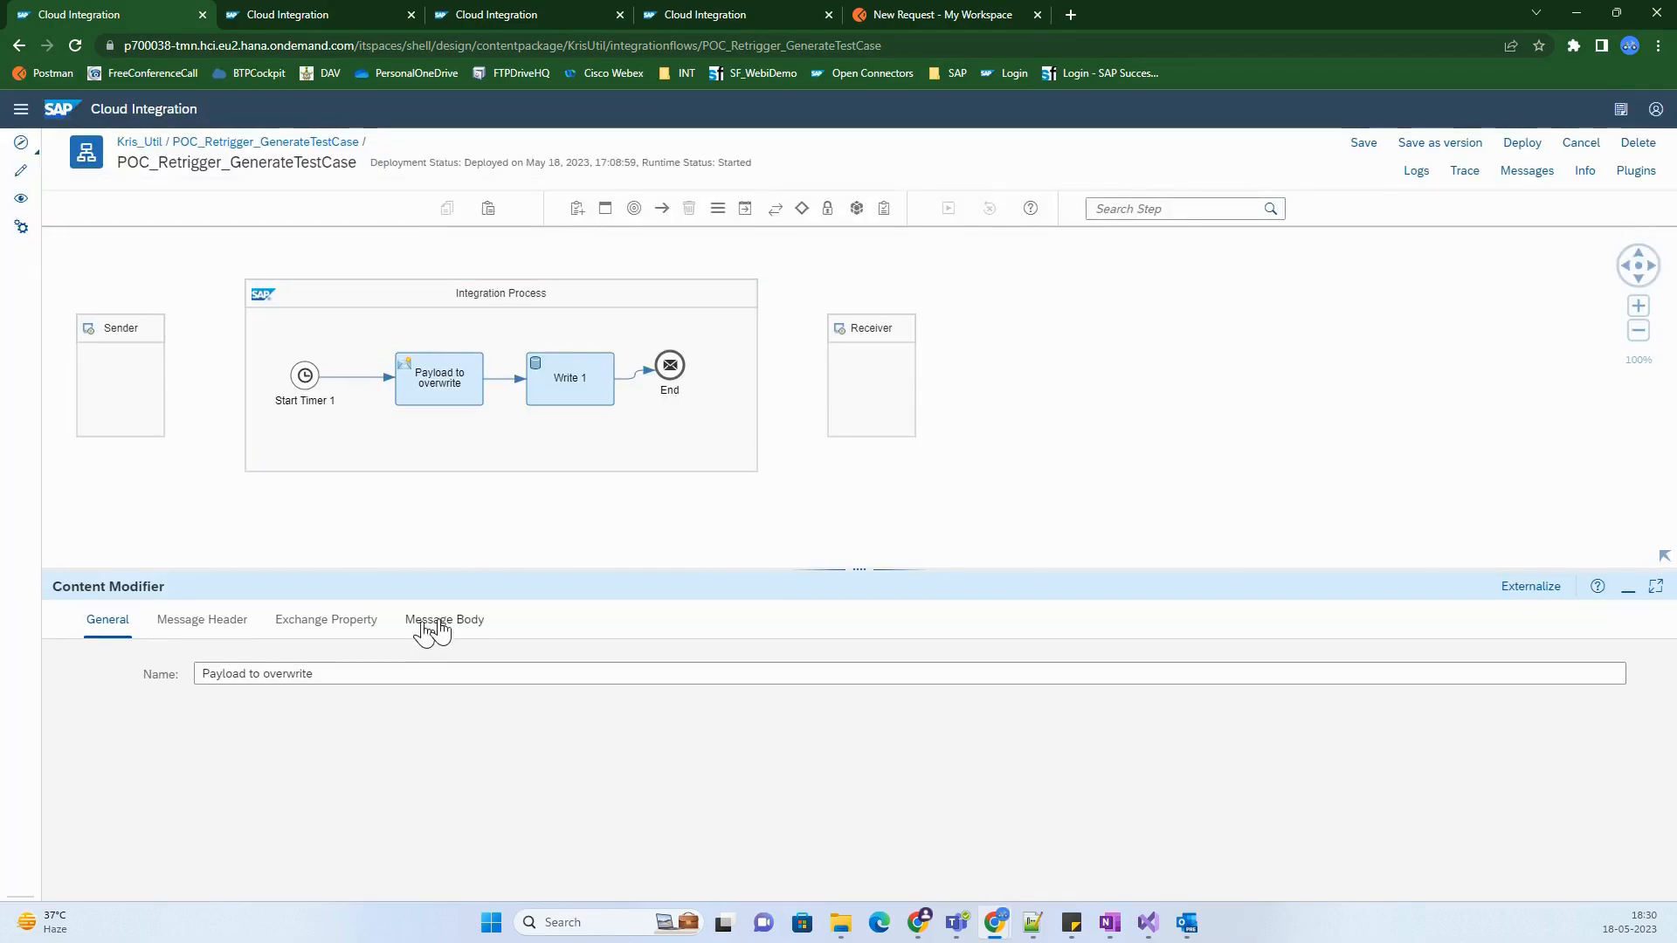
left_click(444, 619)
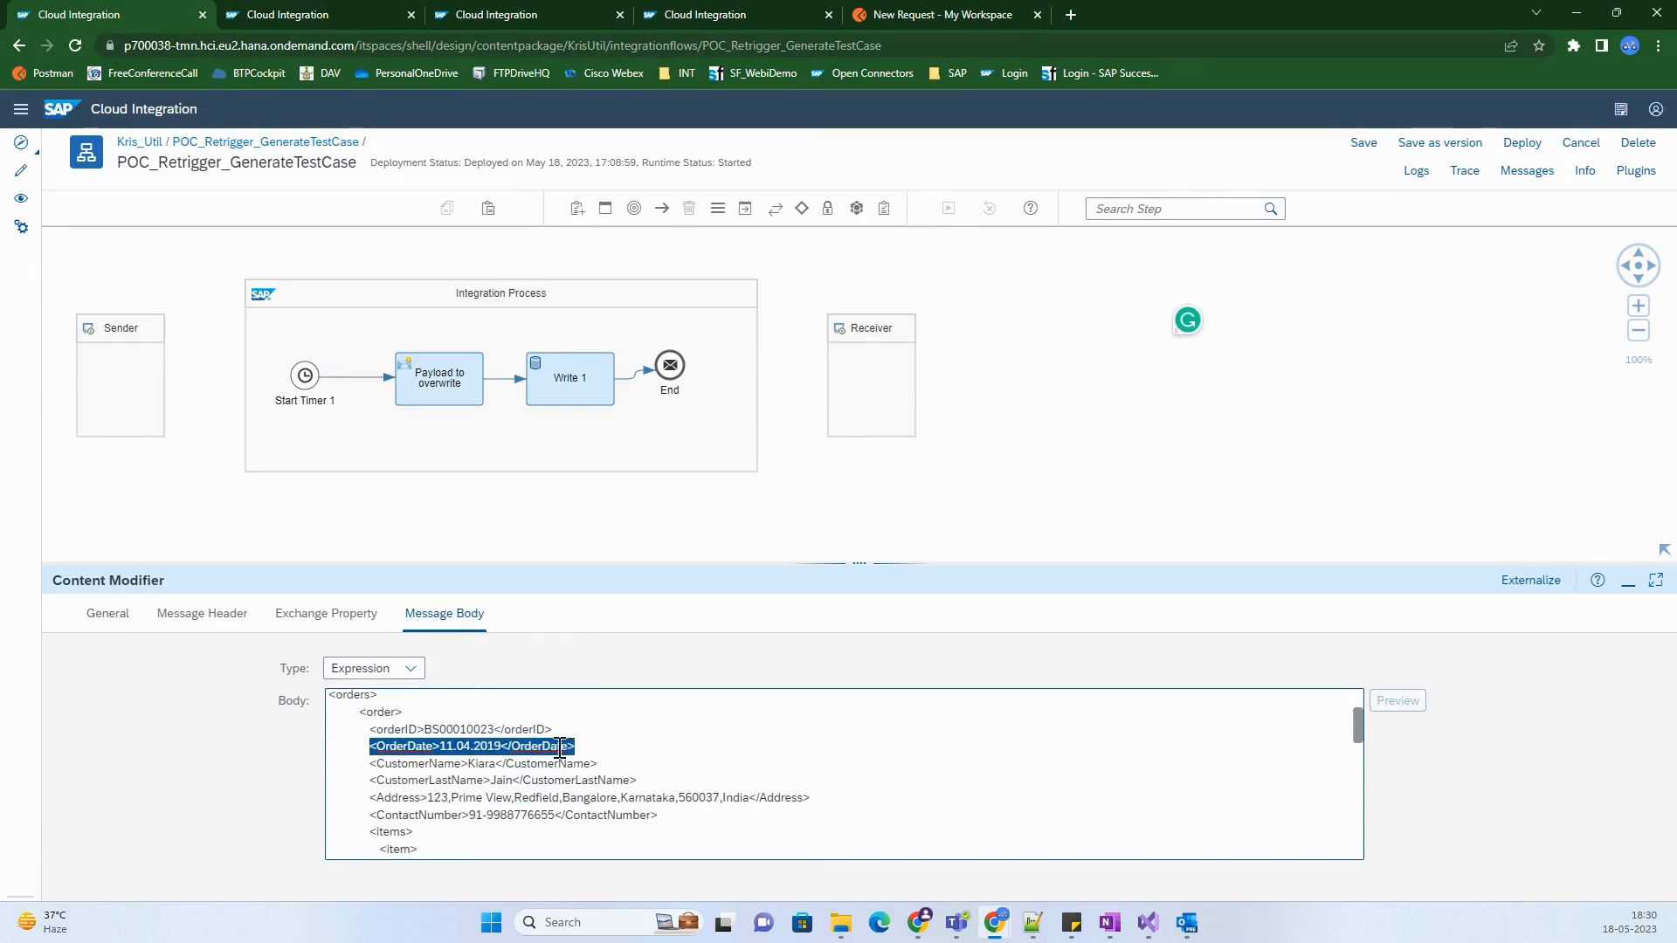
left_click(568, 377)
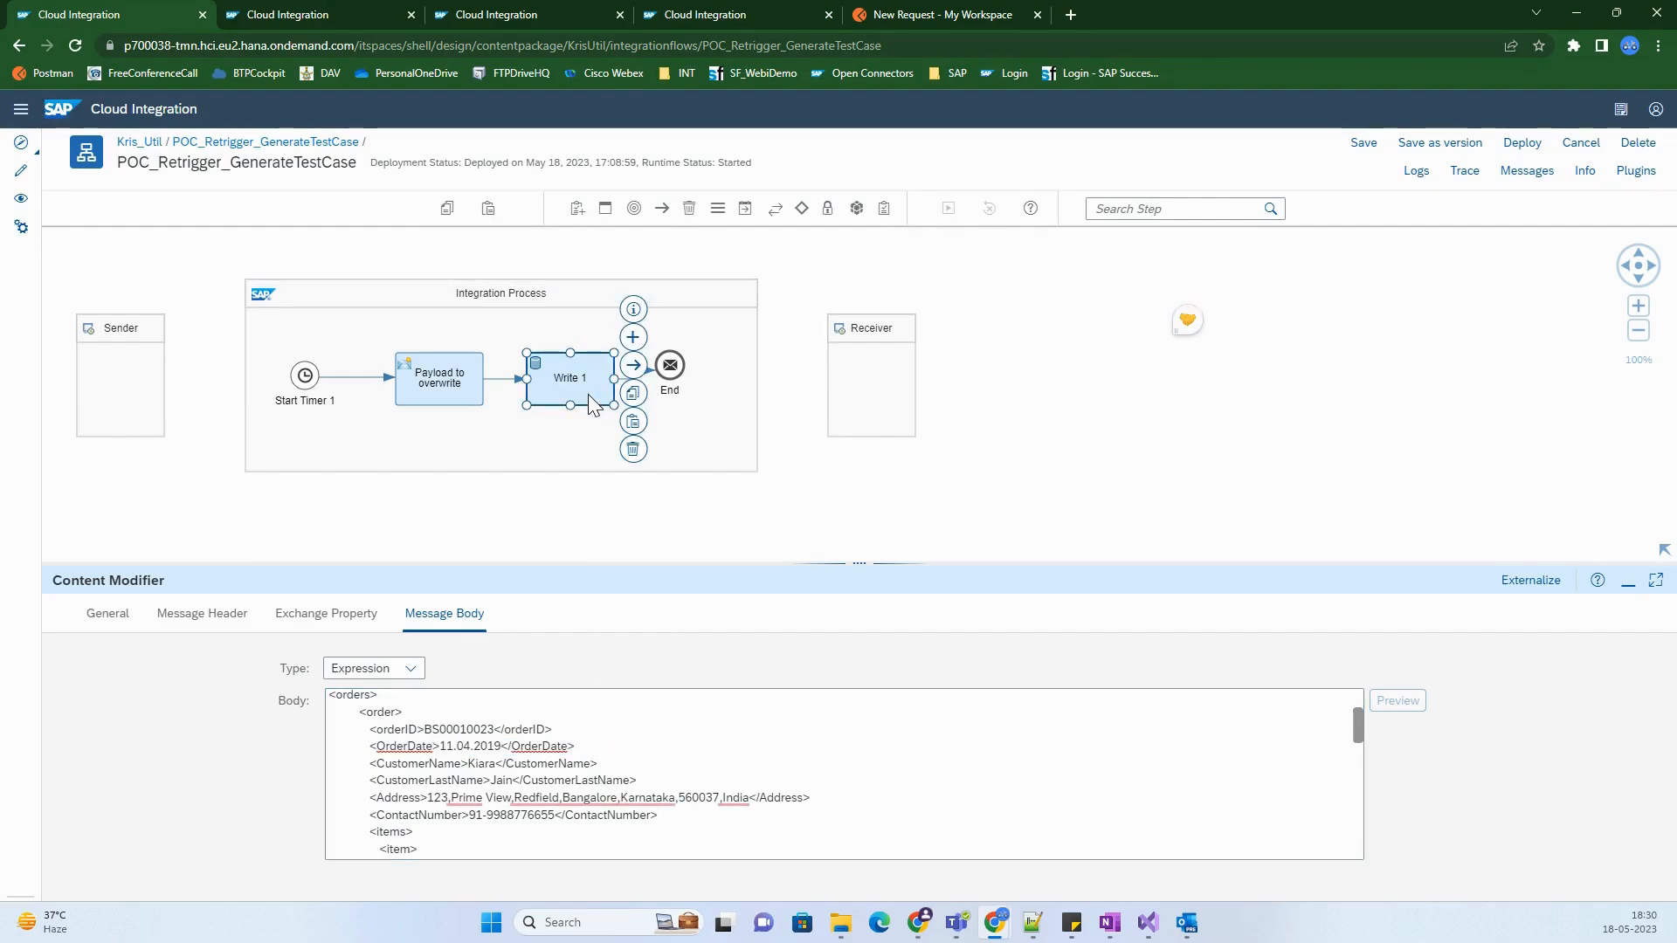
left_click(569, 377)
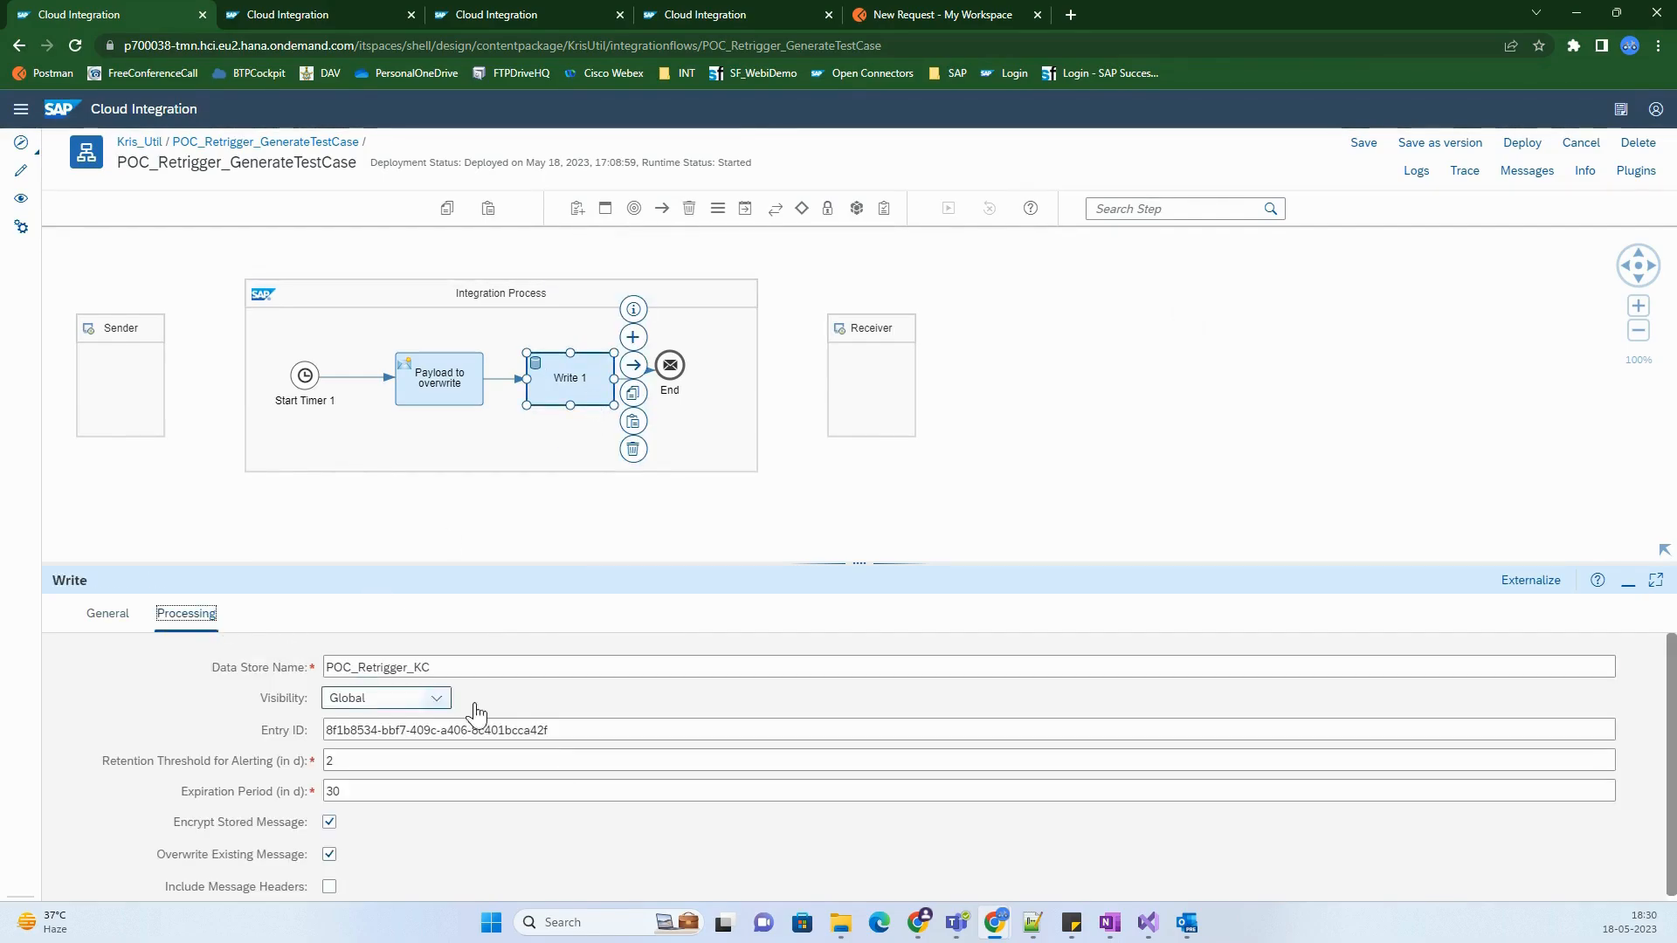
left_click(482, 730)
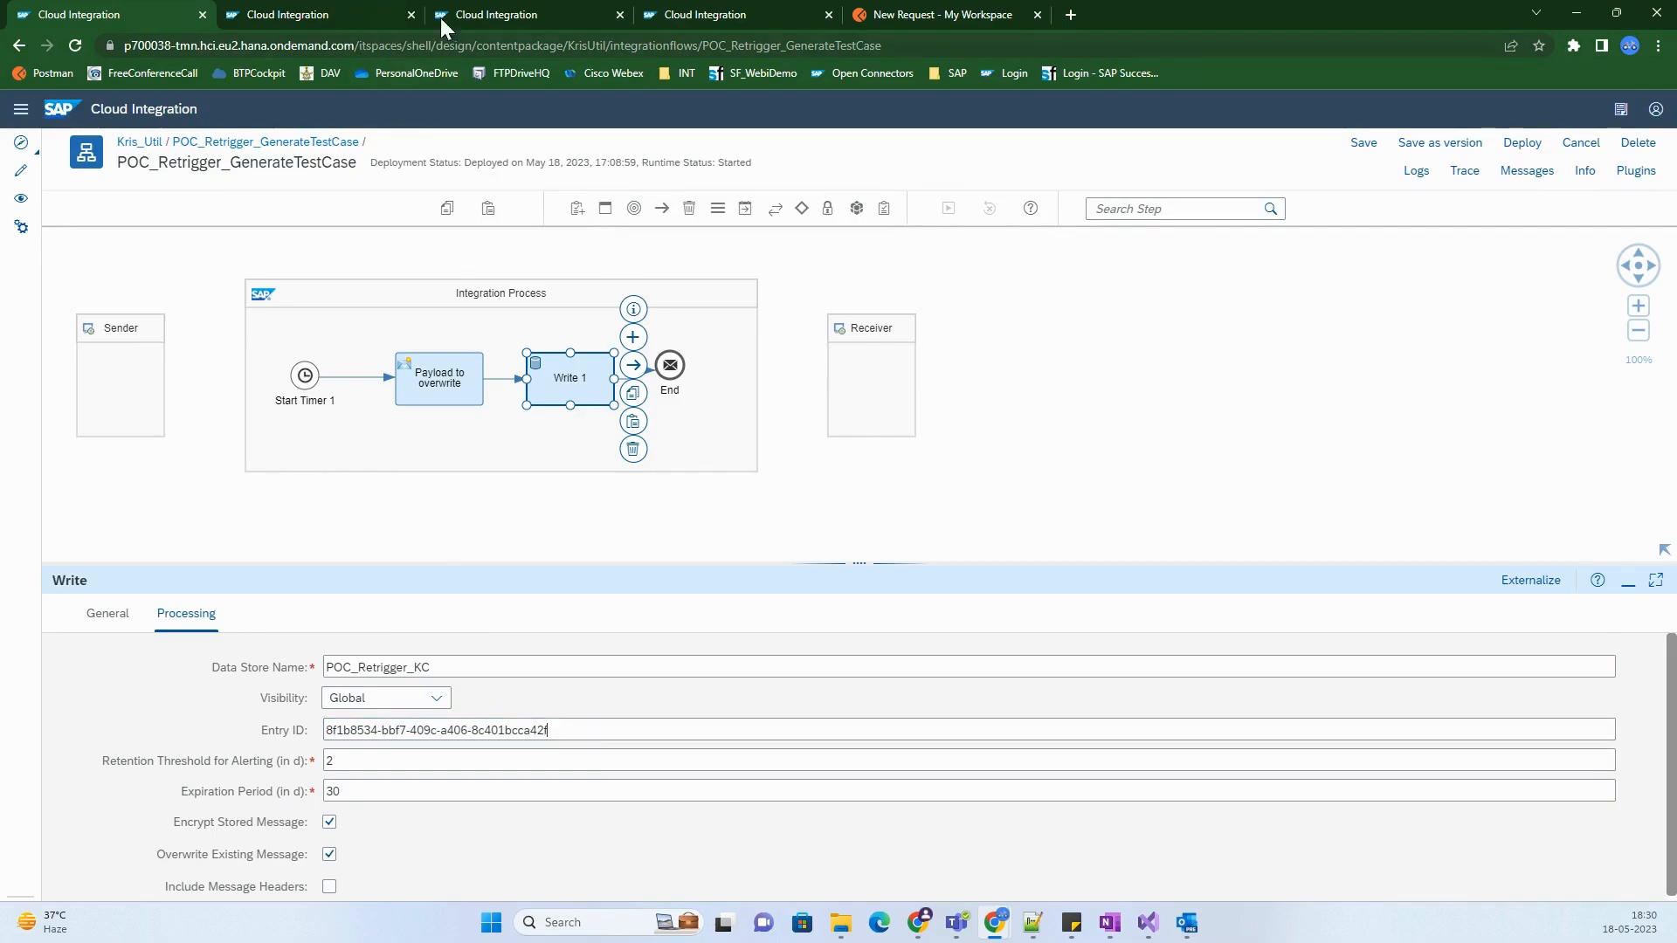
left_click(735, 14)
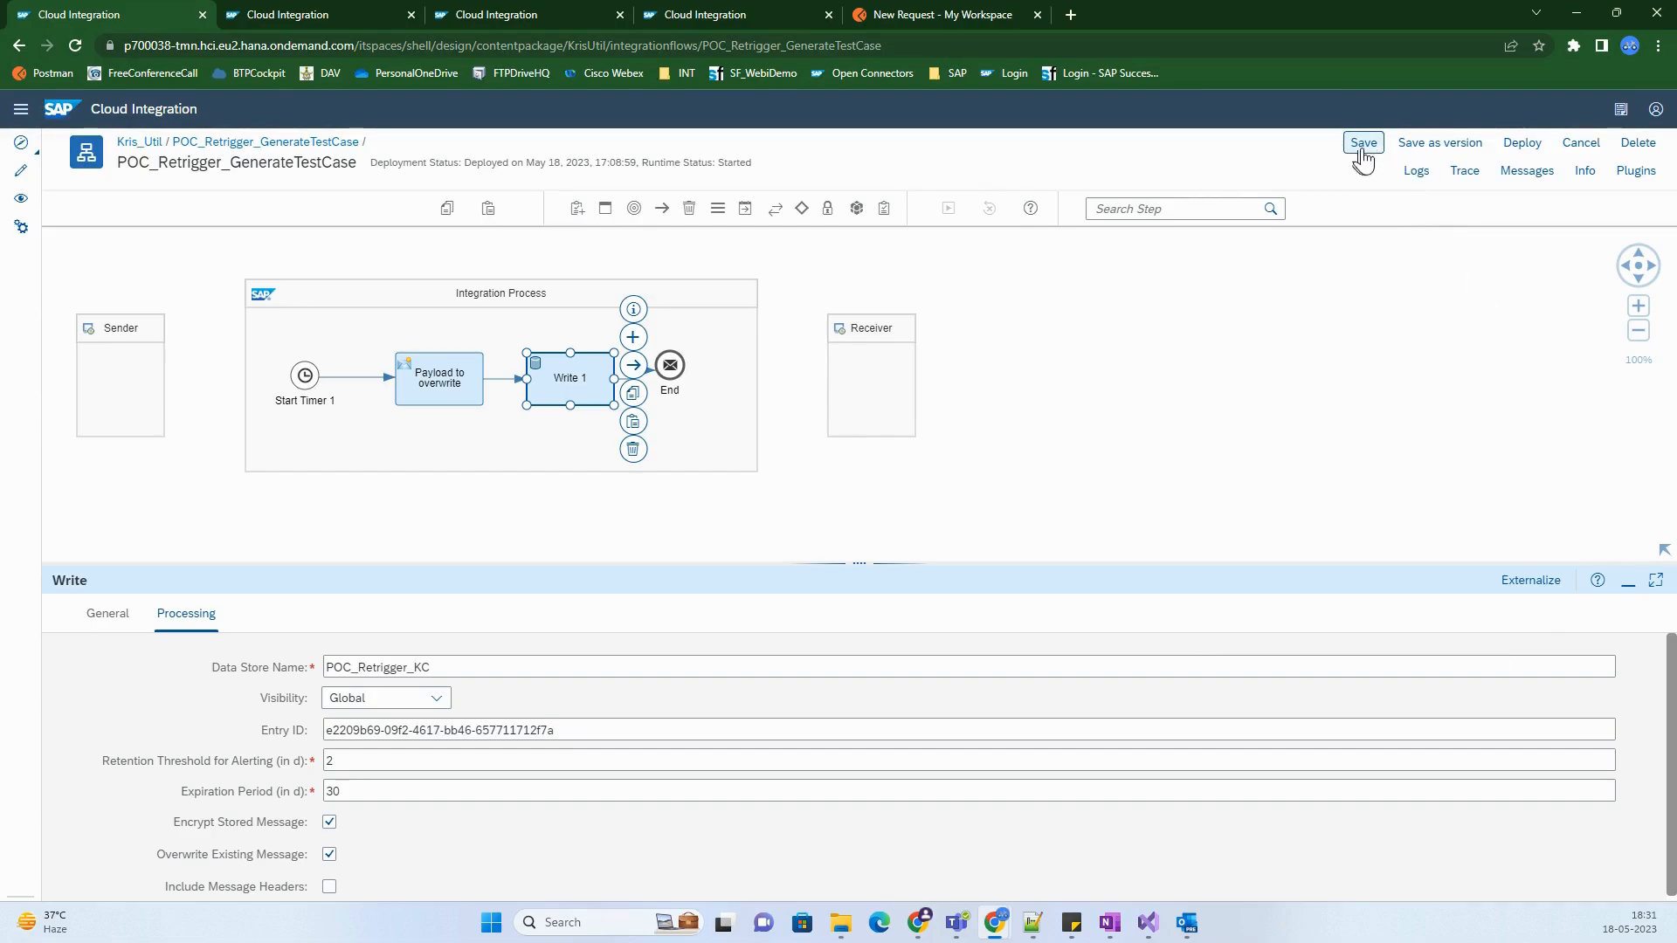
left_click(1361, 142)
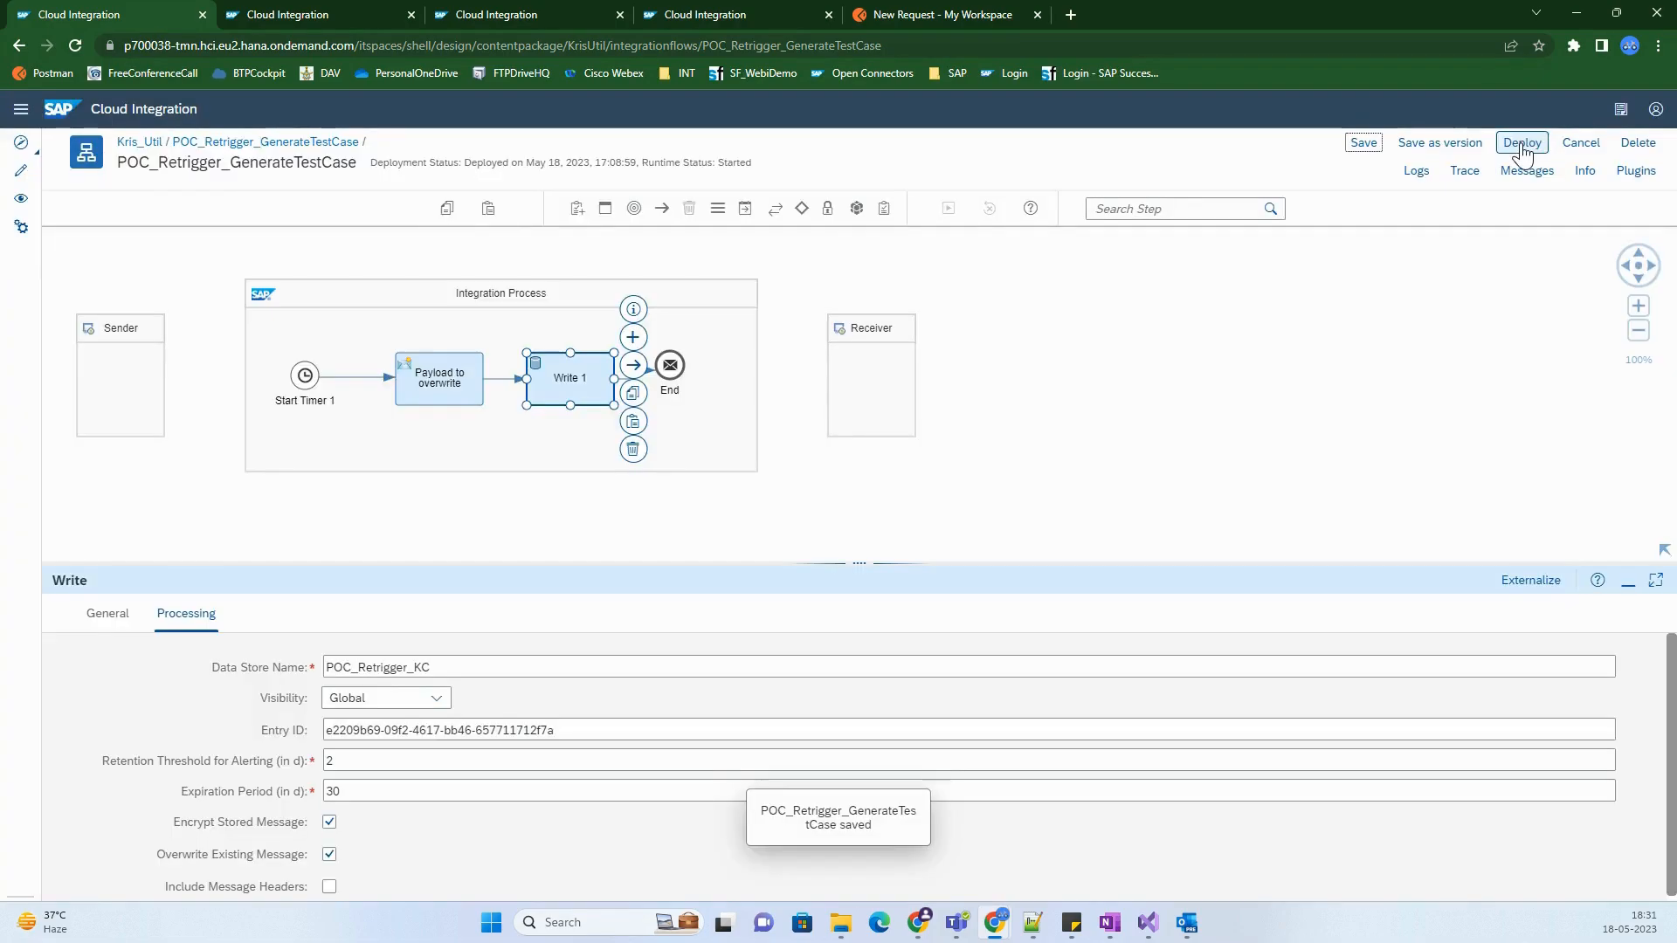
left_click(1521, 142)
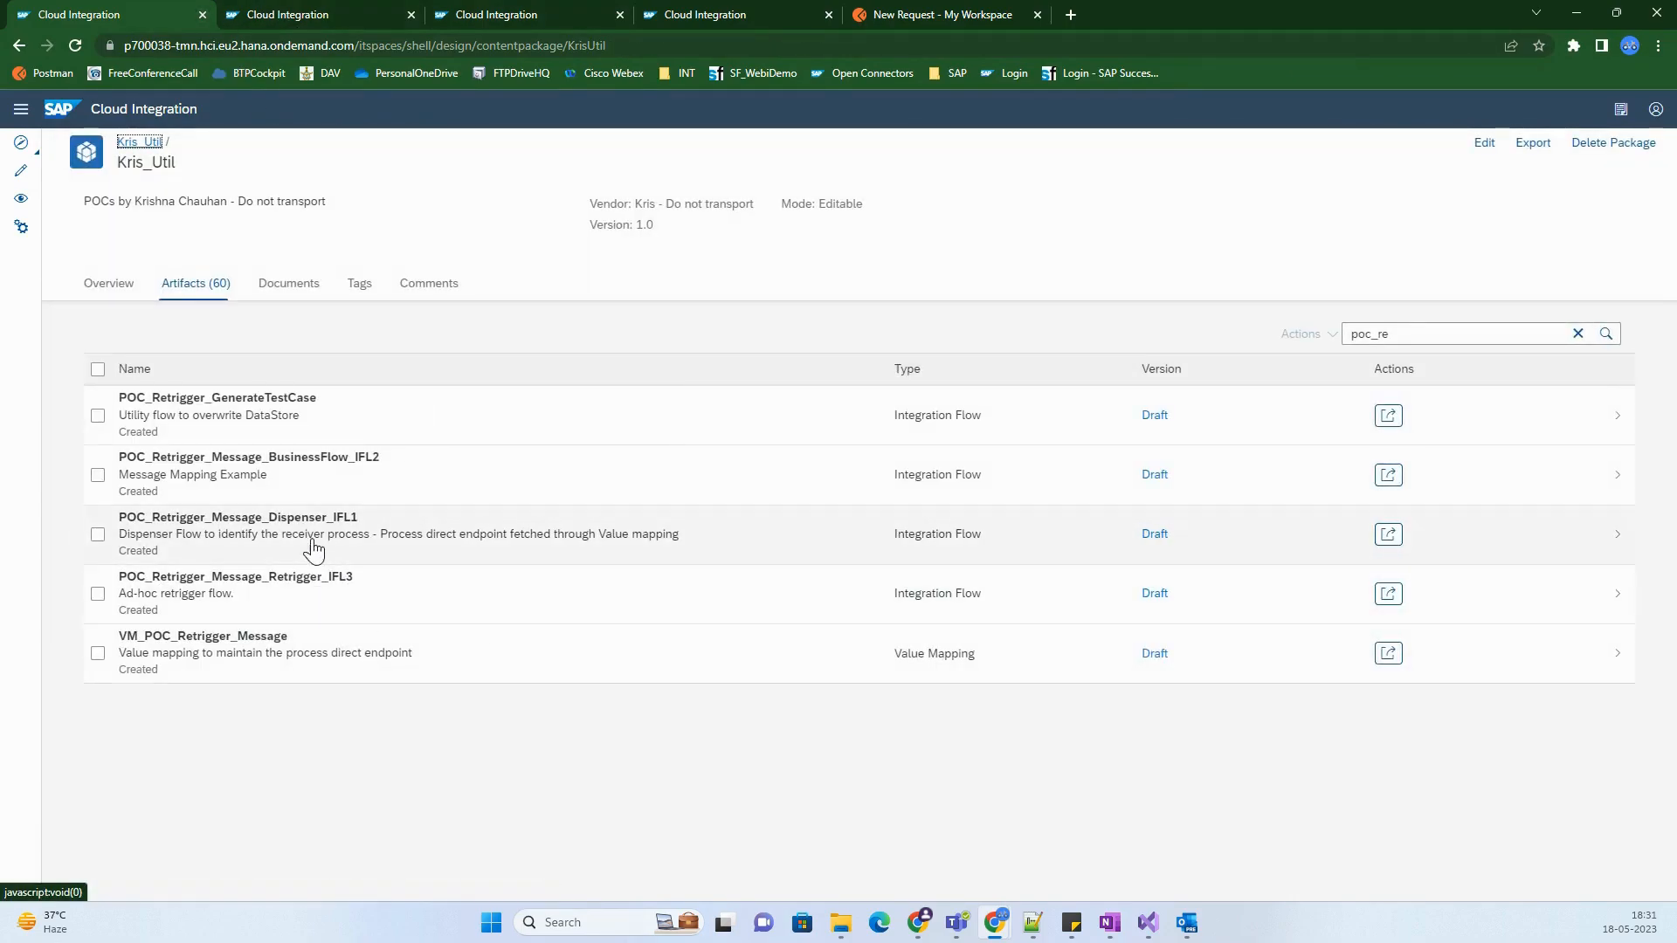
Turn on Trace for POC_Retrigger_Message_BusinessFlow_IFL2 and POC_Retrigger_Message_Retrigger_IFL3.
left_click(248, 466)
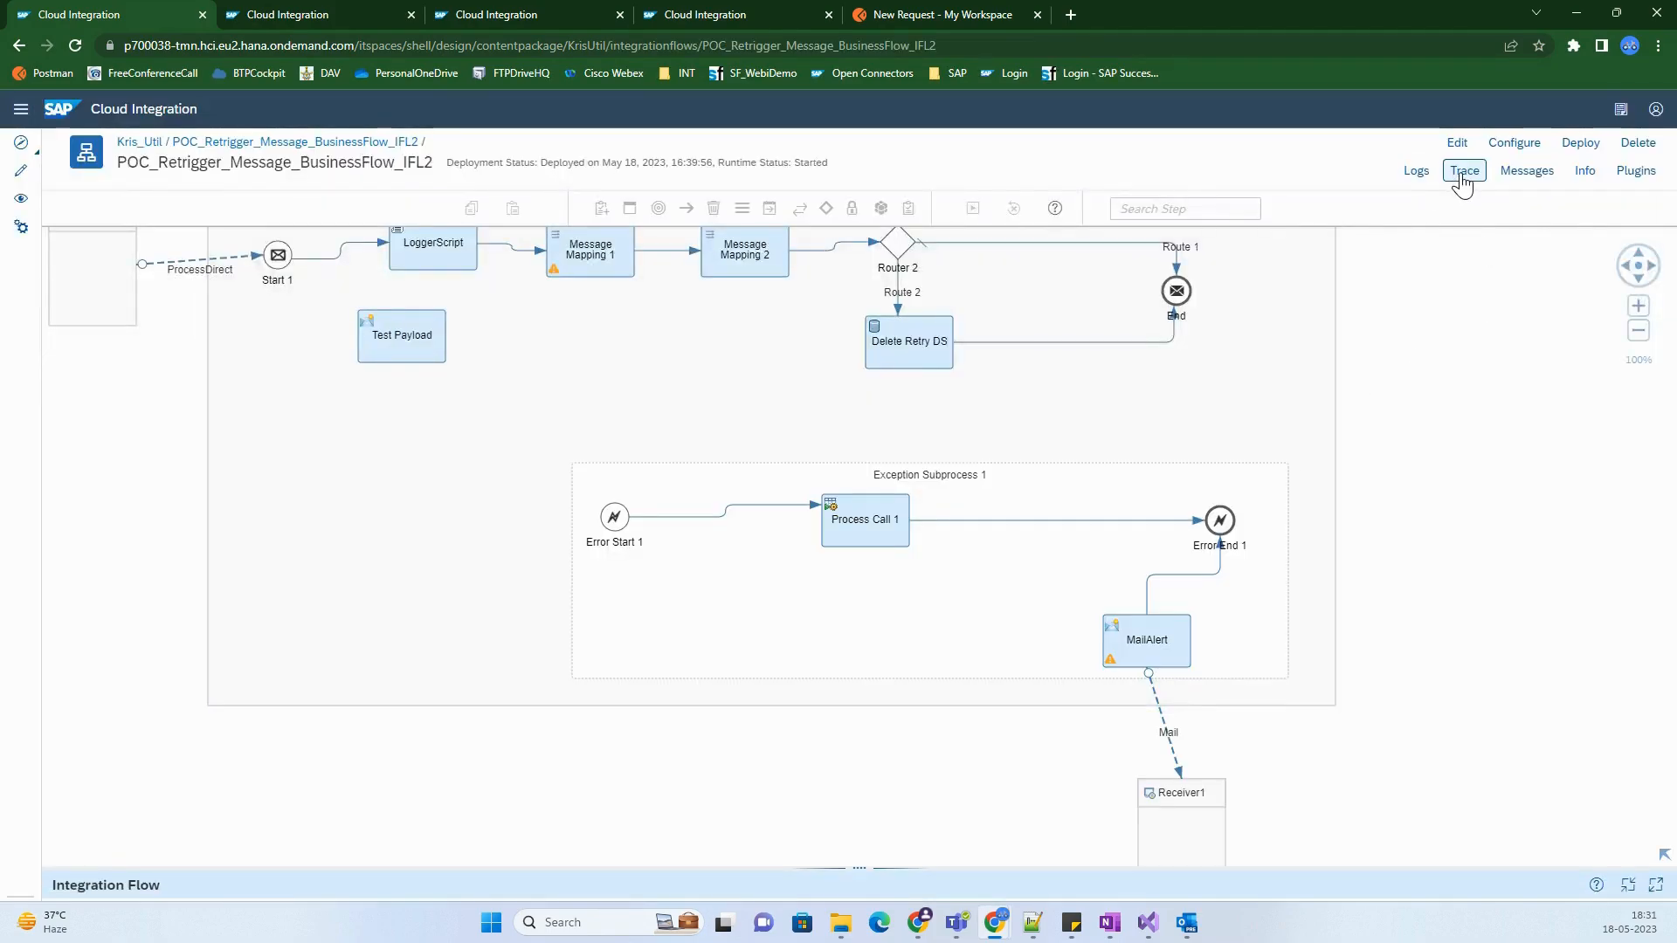
left_click(1462, 171)
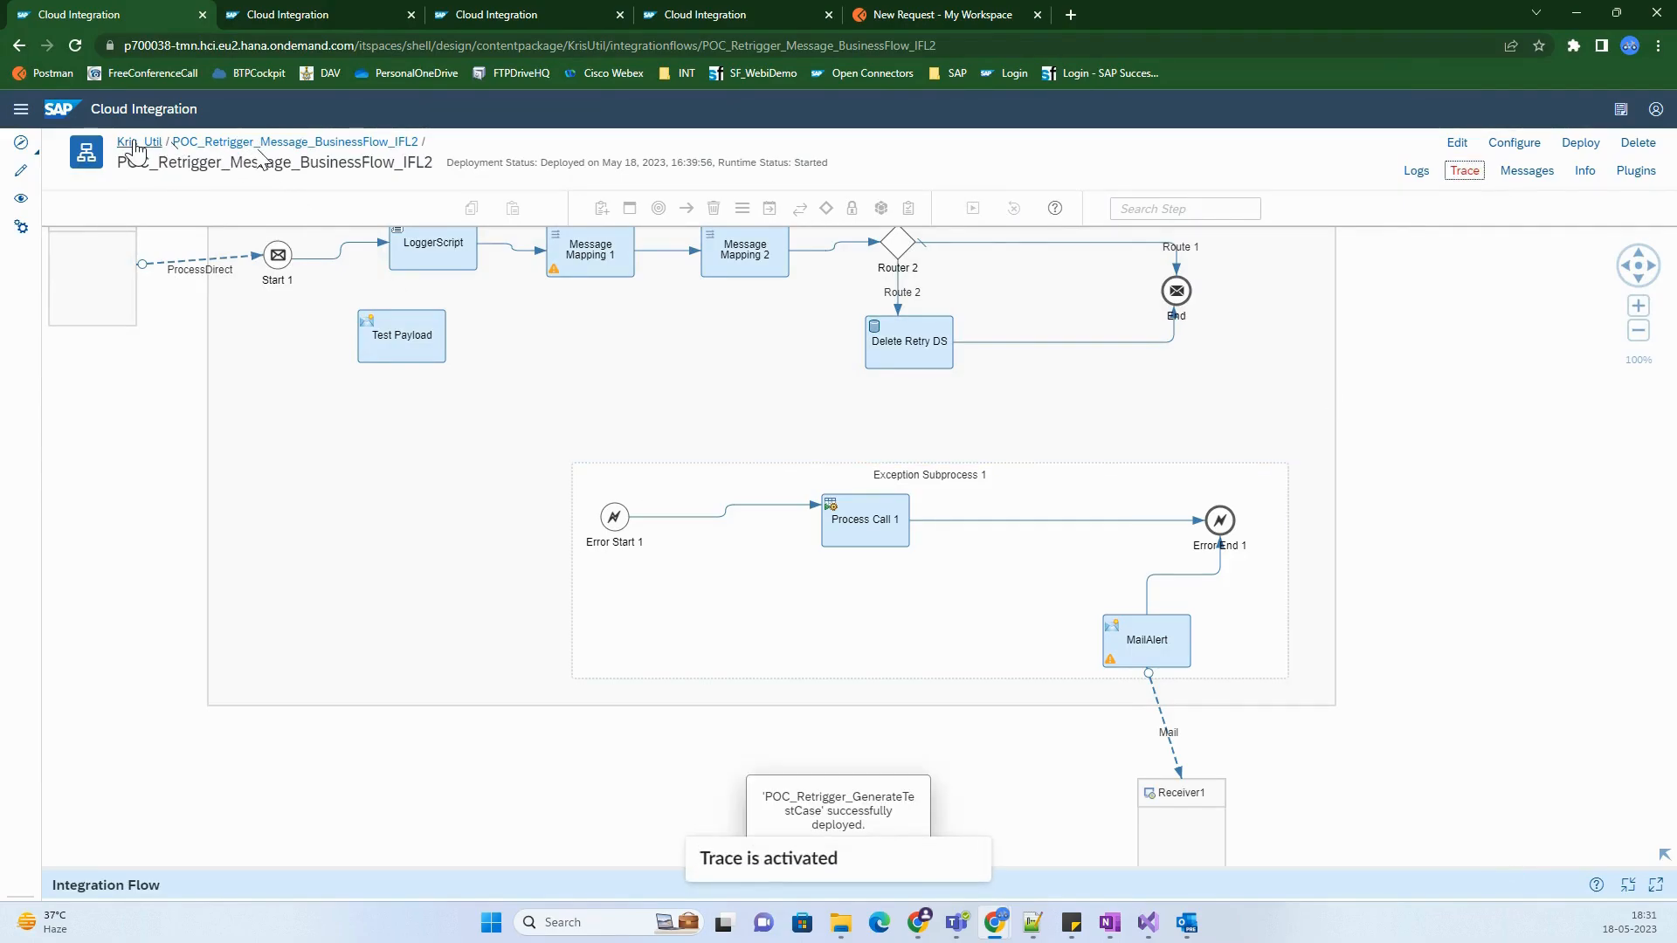
left_click(138, 142)
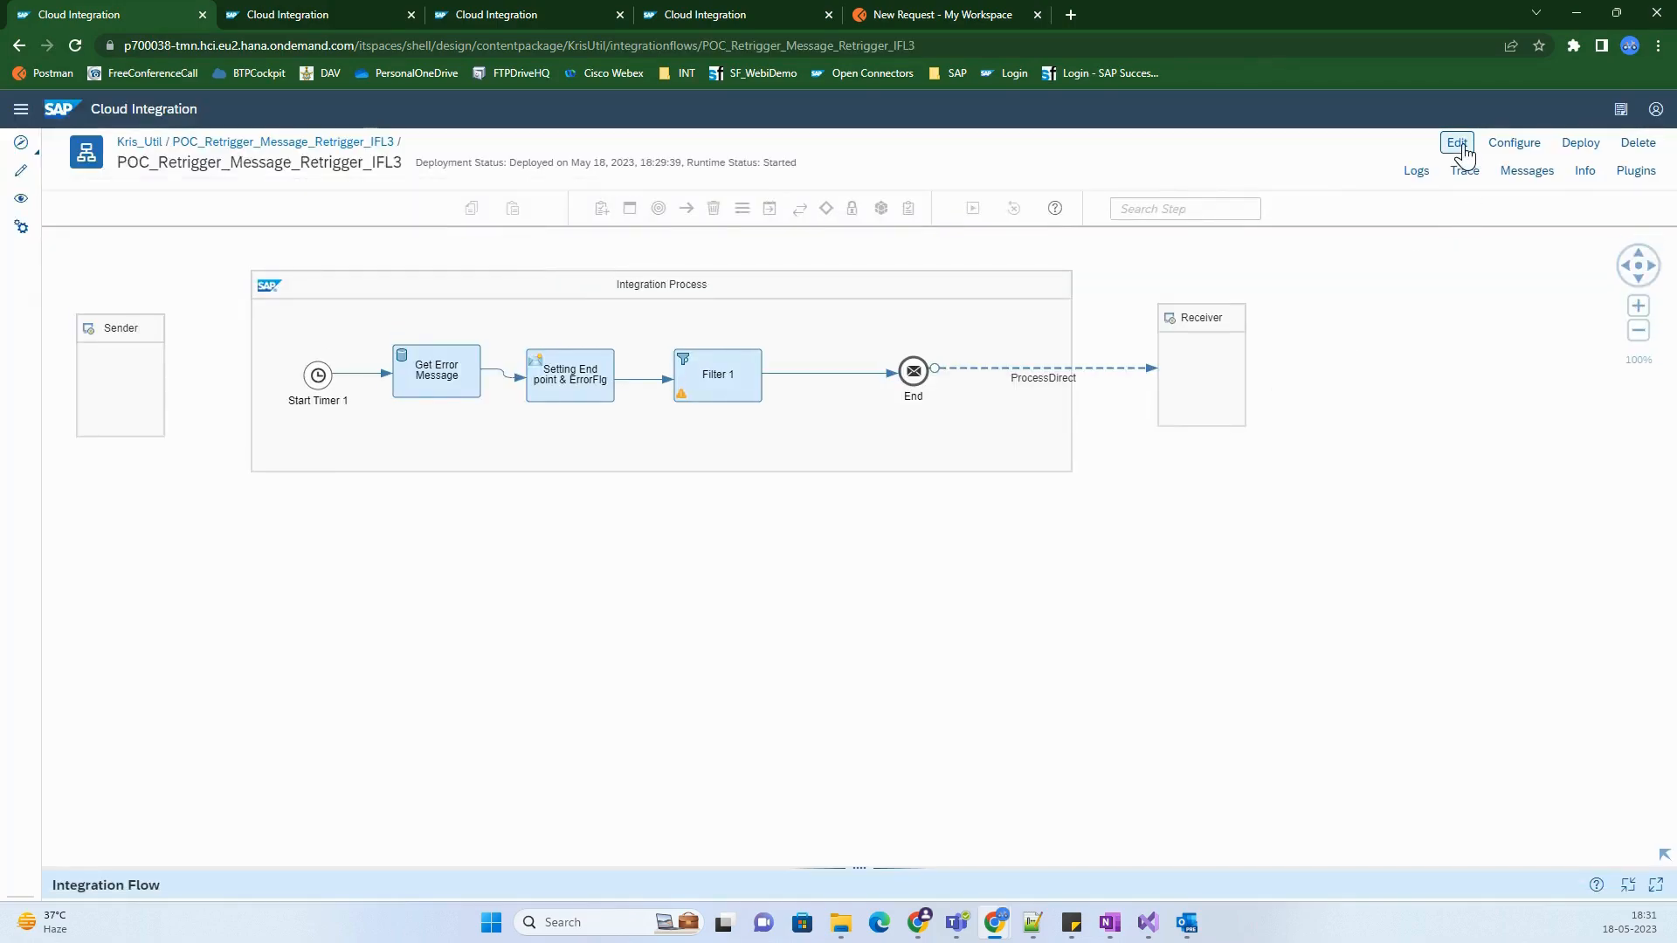
left_click(1464, 171)
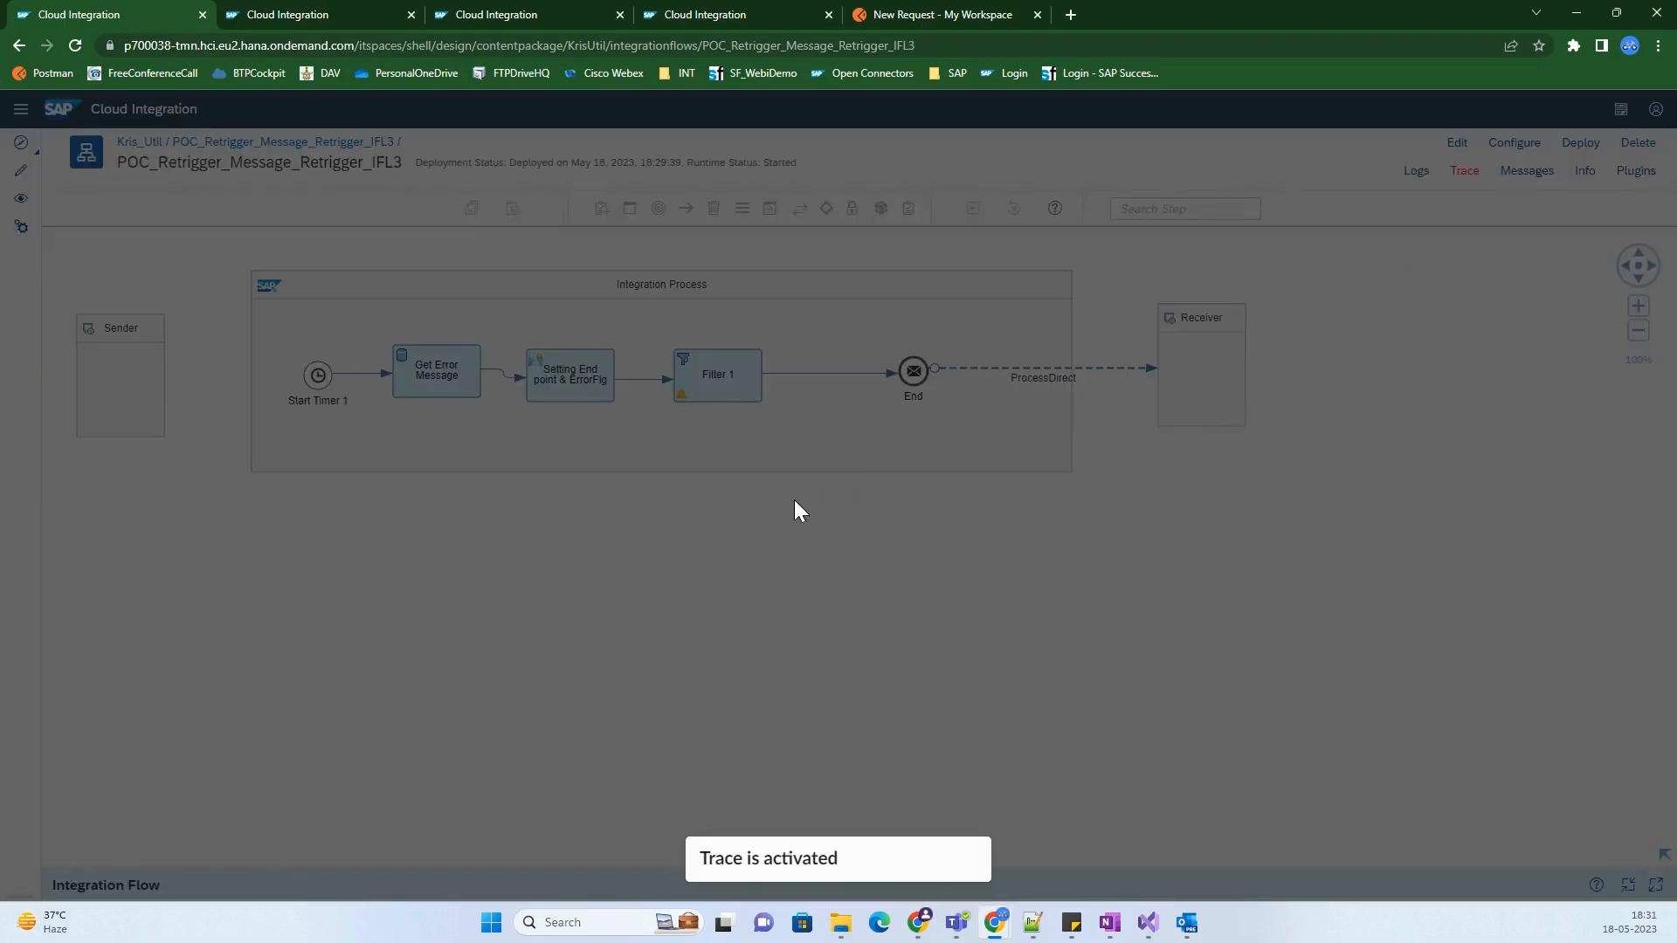
Redeploy Retrigger_IFL3 with the externalized Entity_ID parameter and confirm the runtime deployment.
left_click(1515, 142)
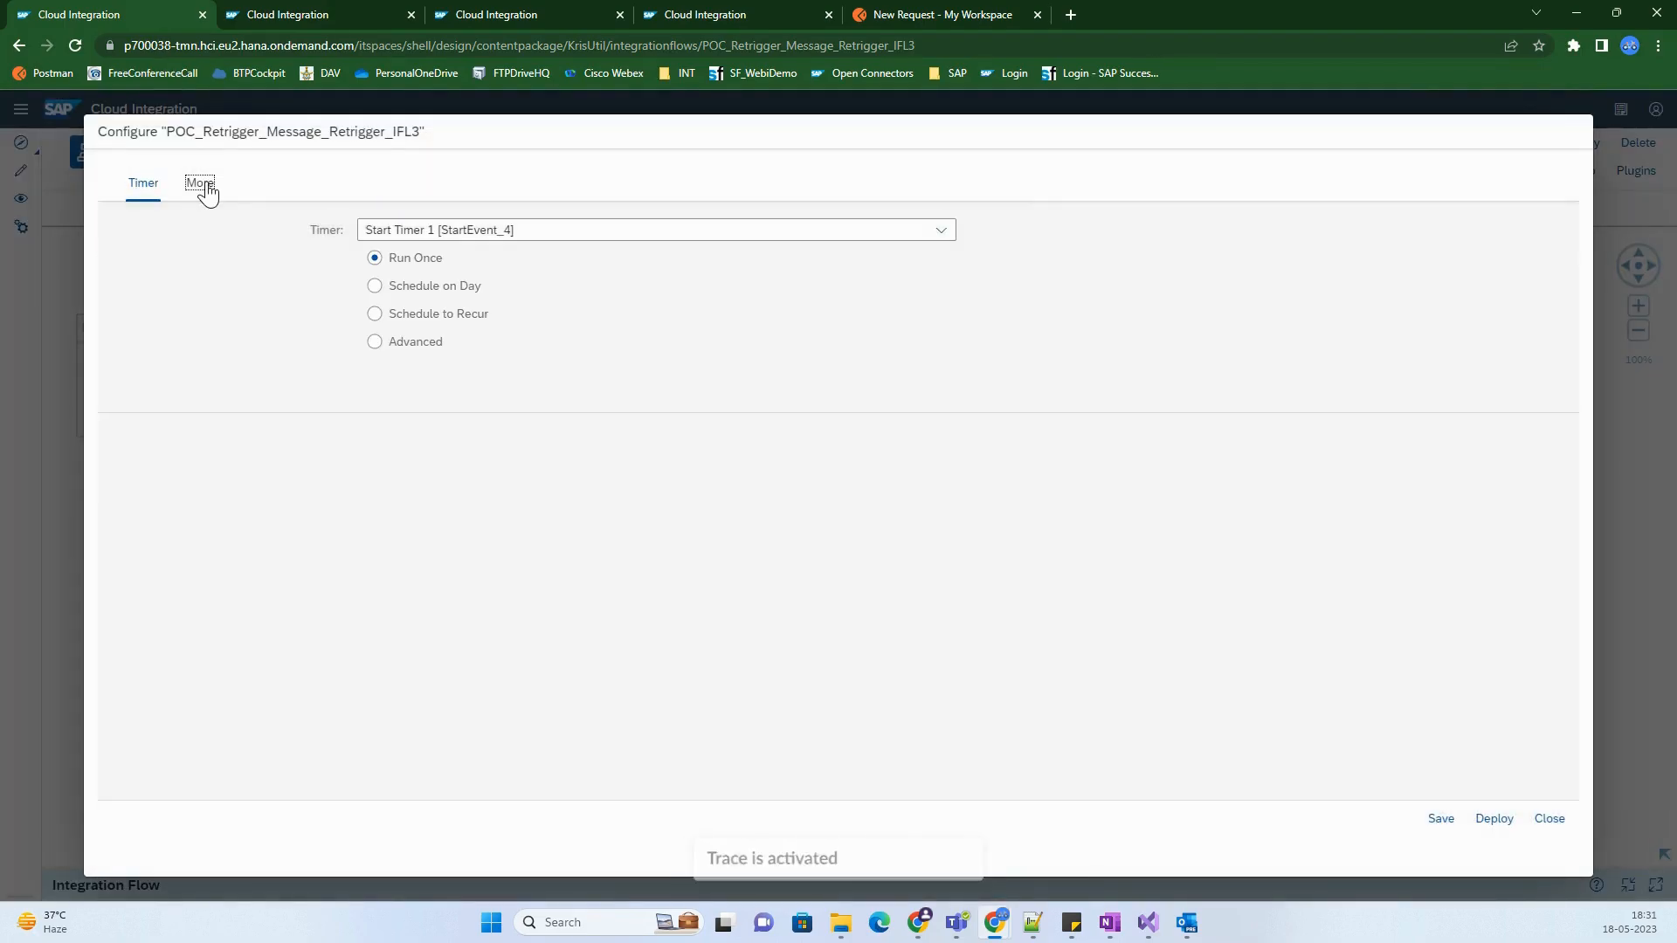
left_click(199, 181)
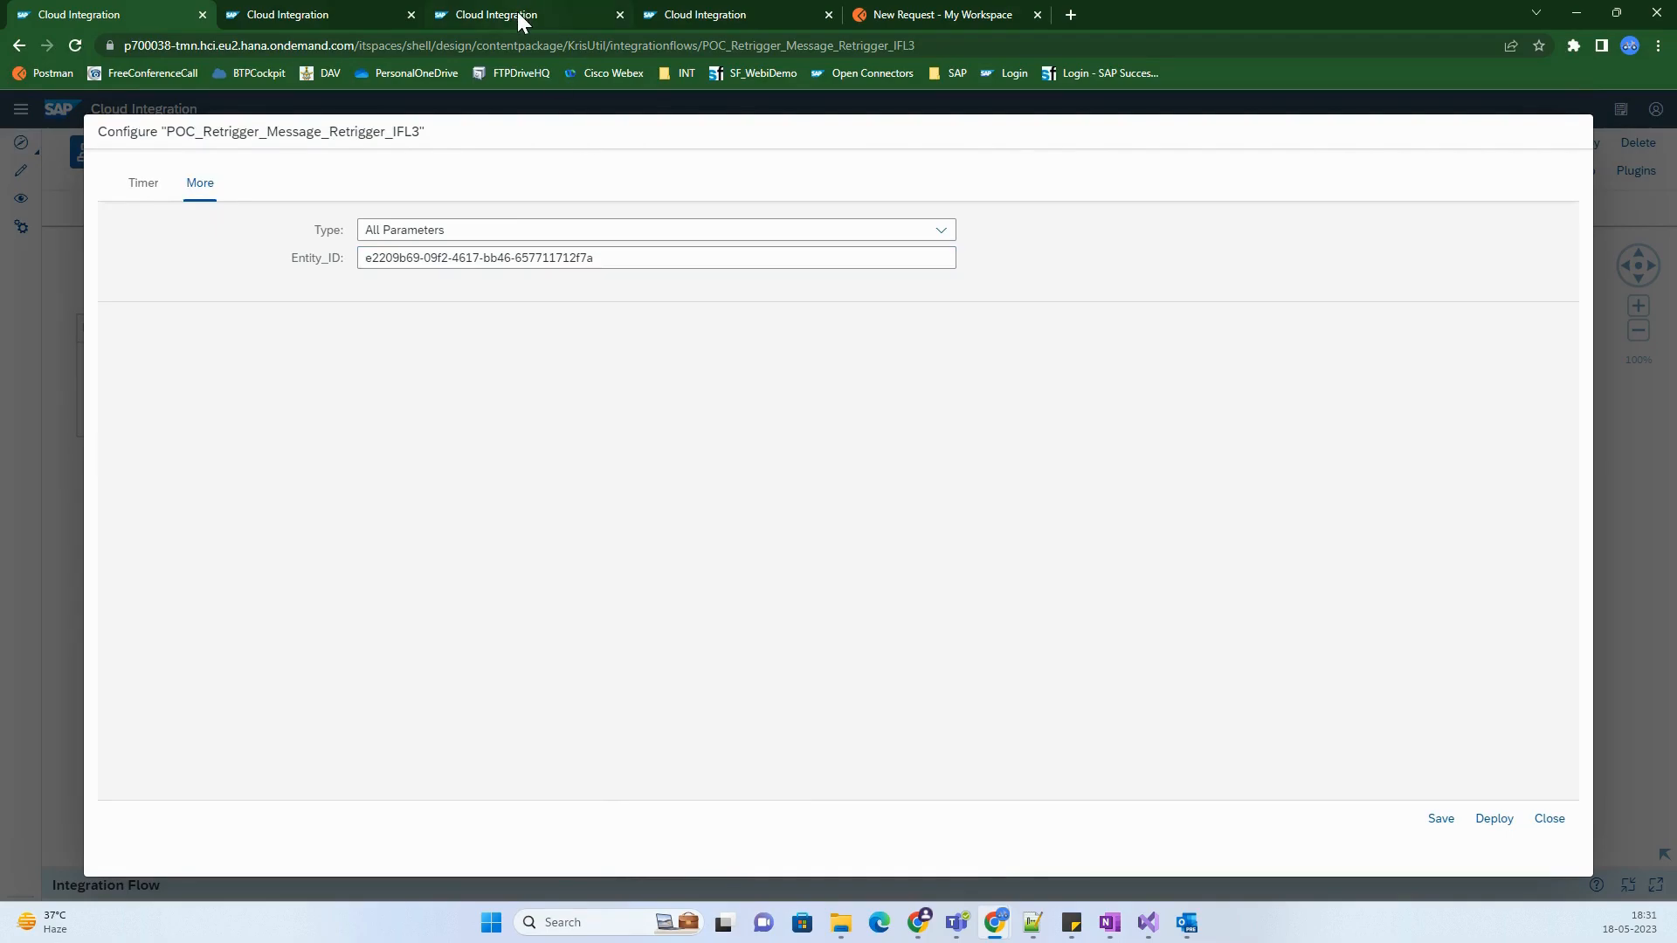
left_click(310, 14)
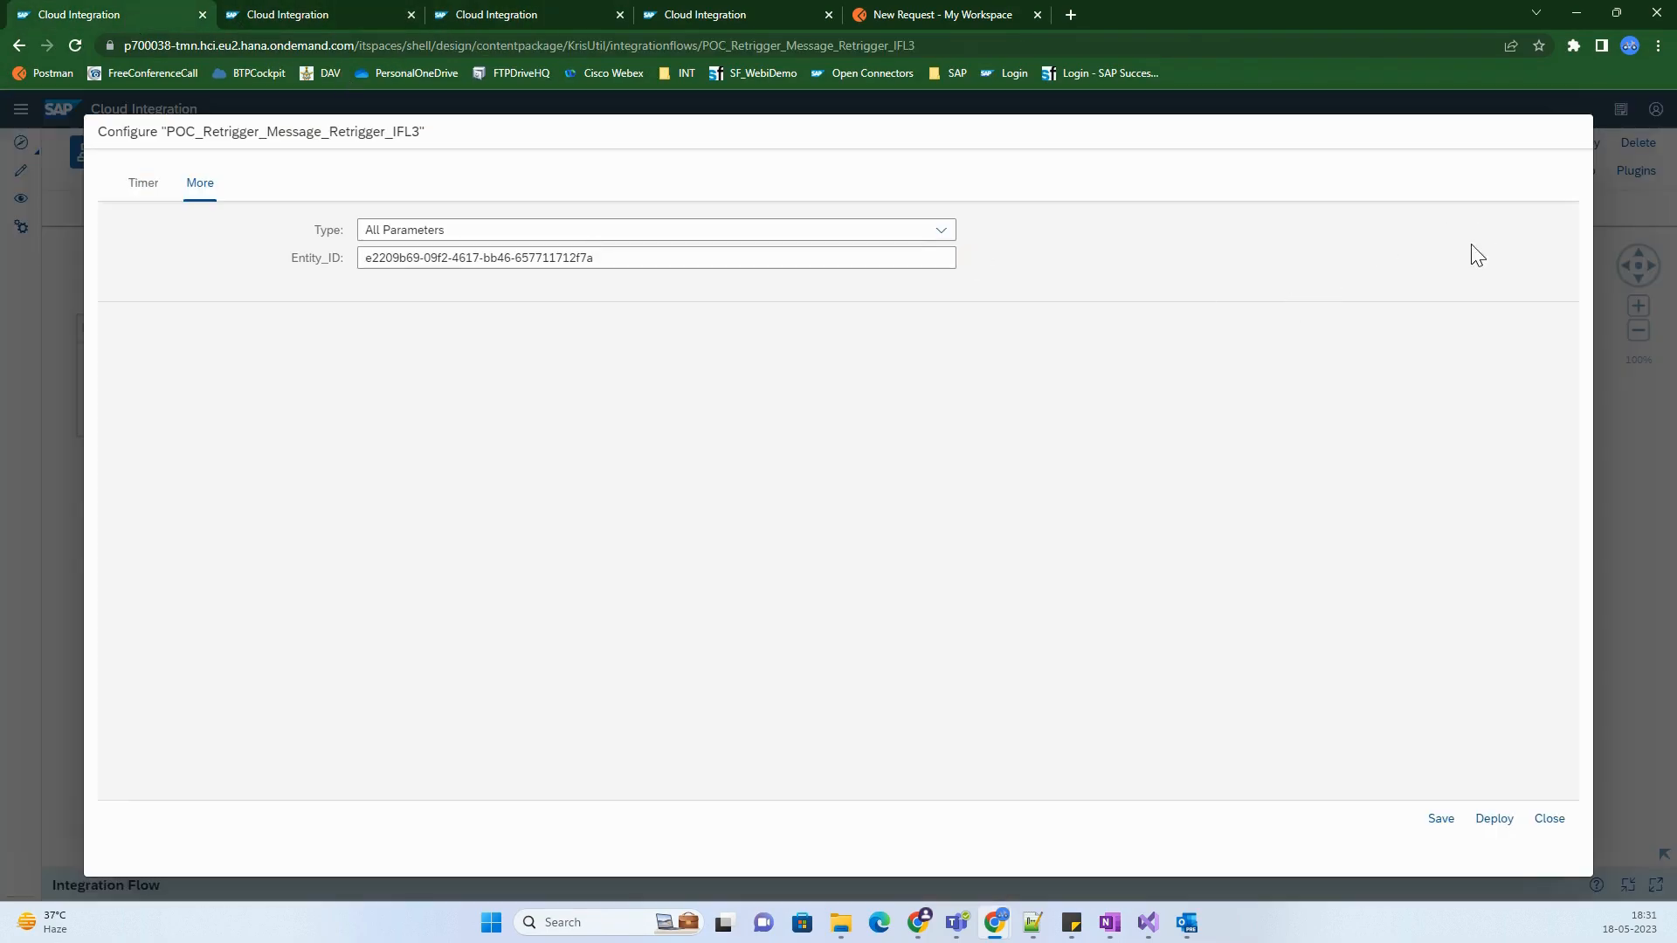
left_click(1492, 819)
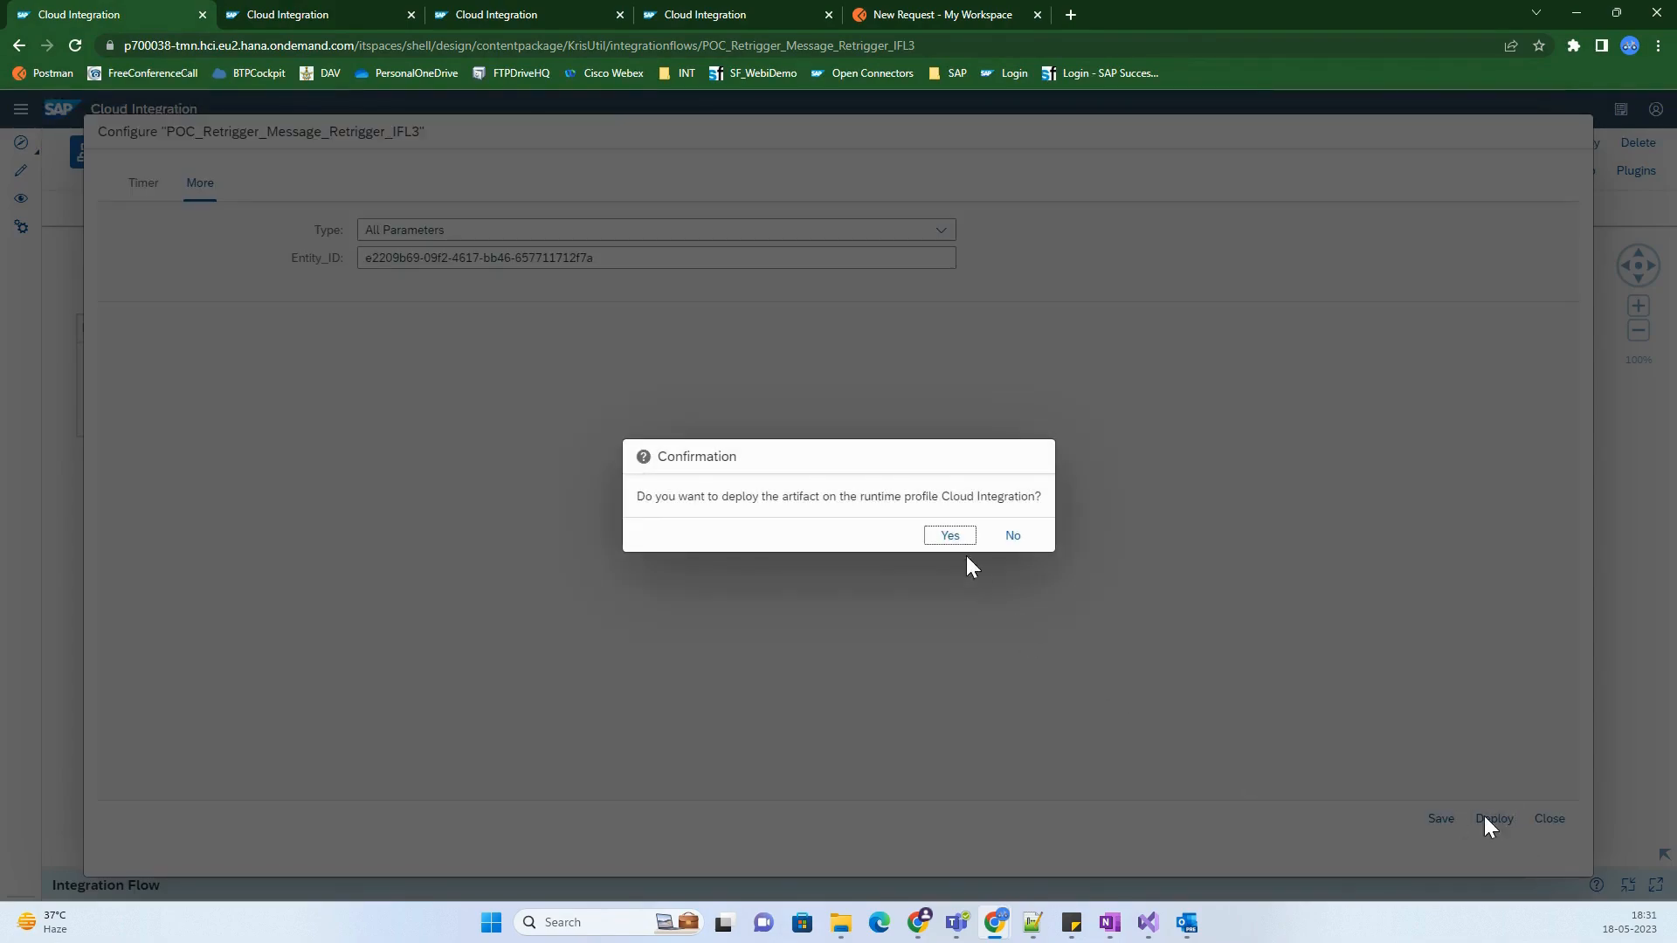
left_click(948, 534)
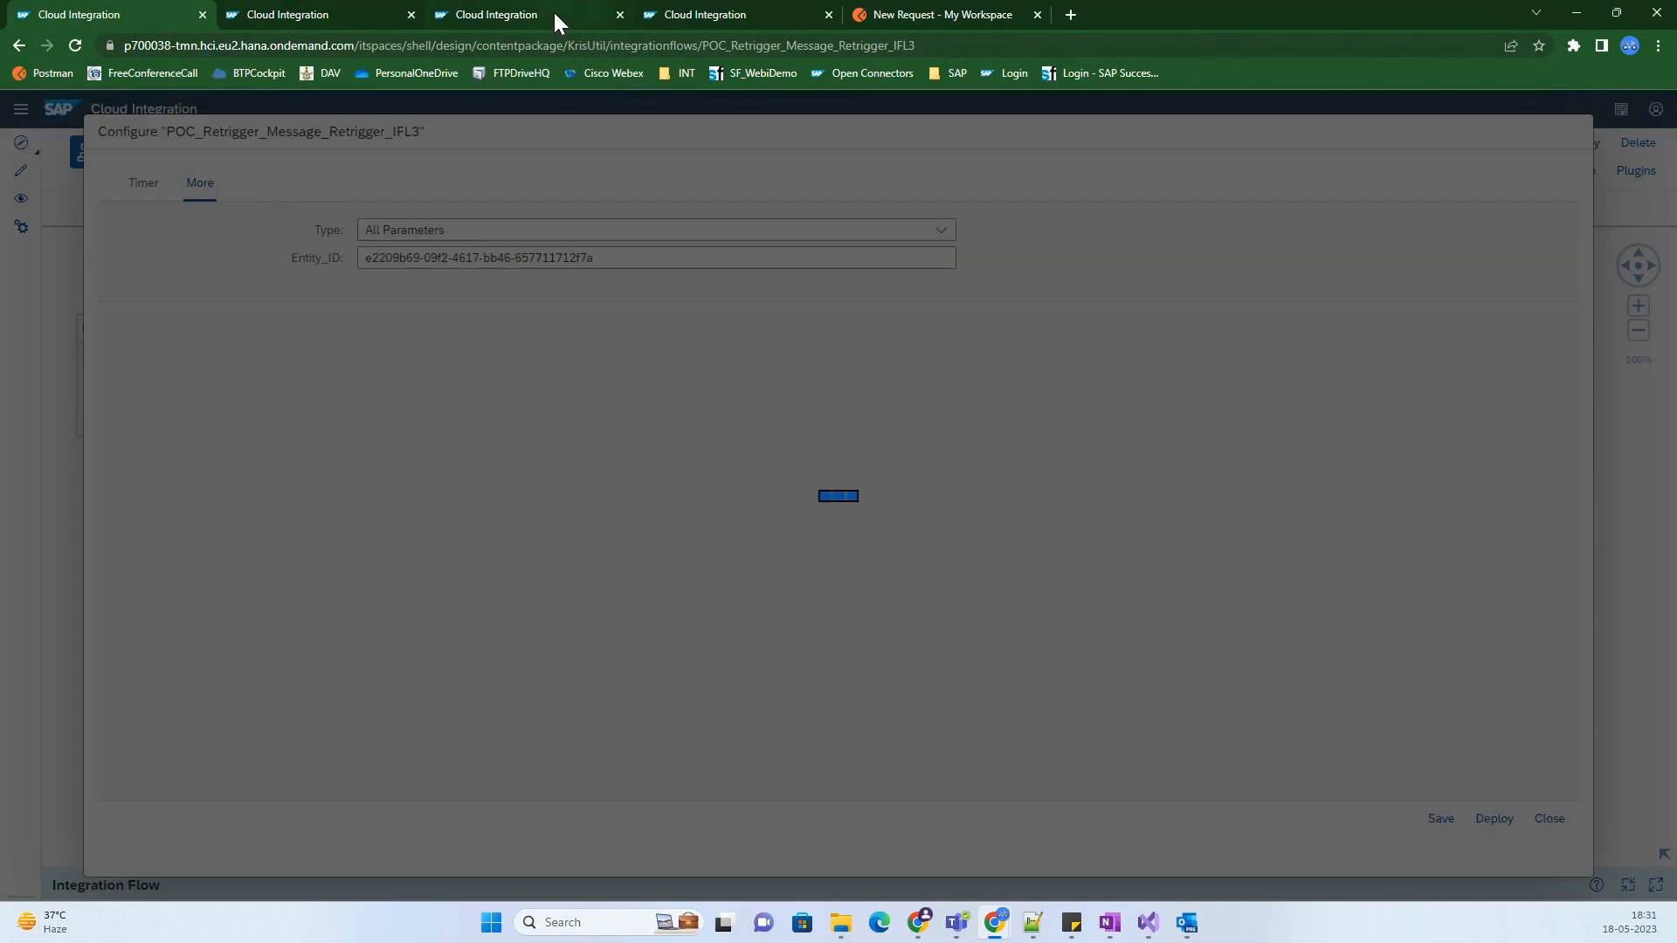
left_click(1493, 819)
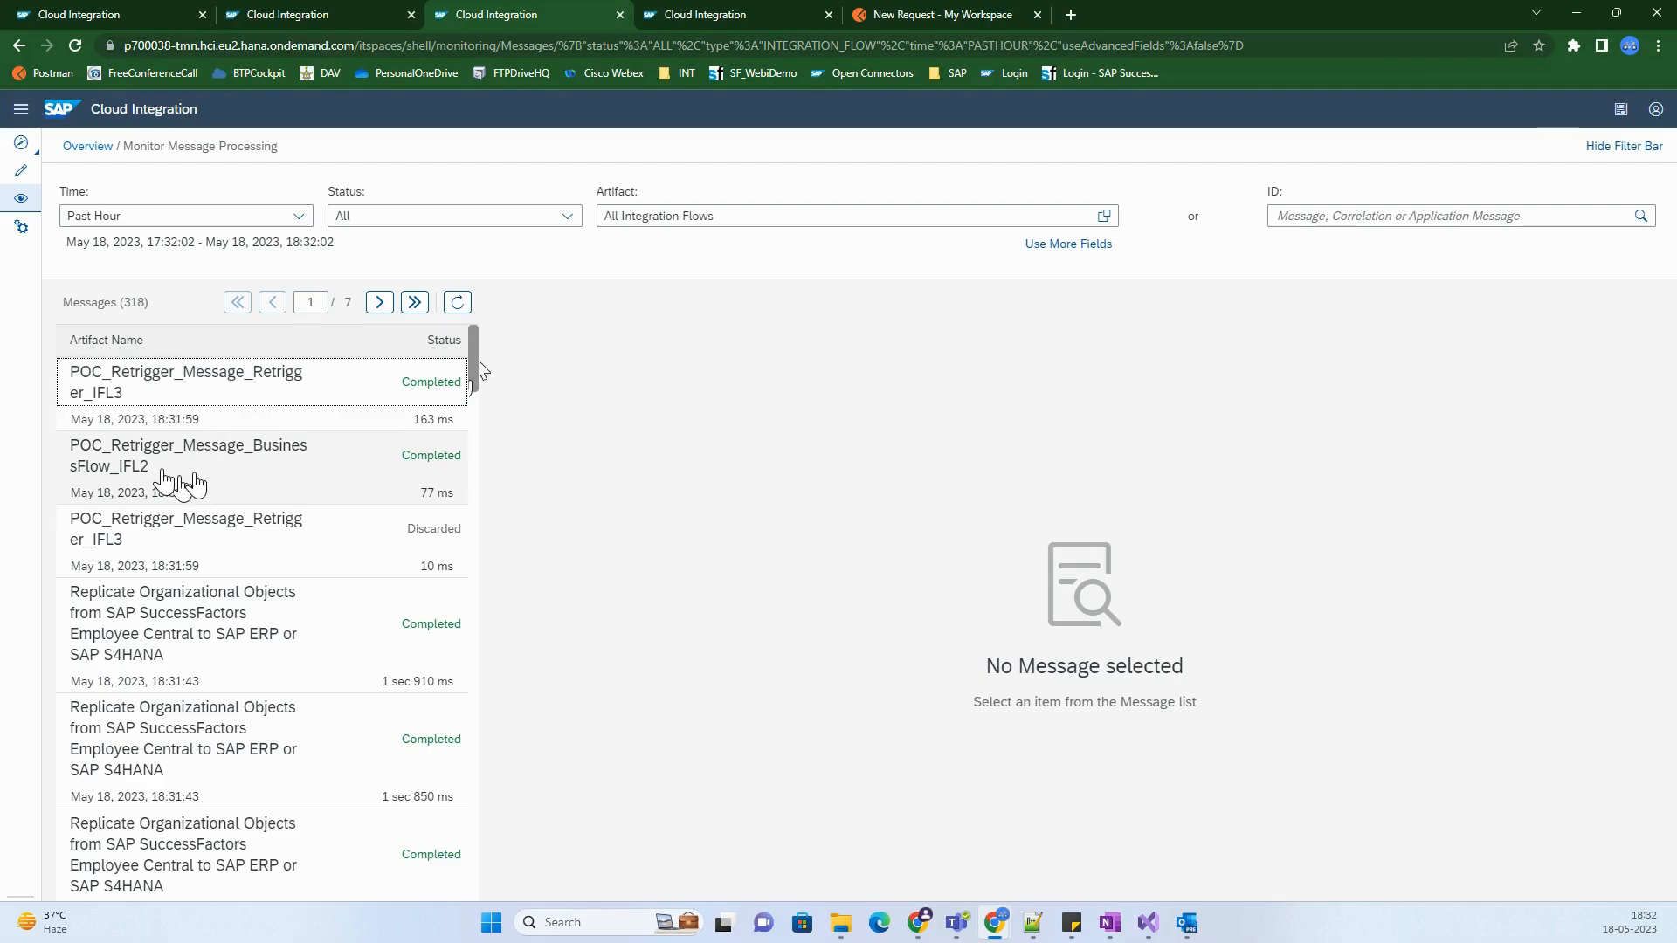
Check the completed Retrigger_IFL3 message, then view the POC_Retrigger_KC data store.
left_click(189, 456)
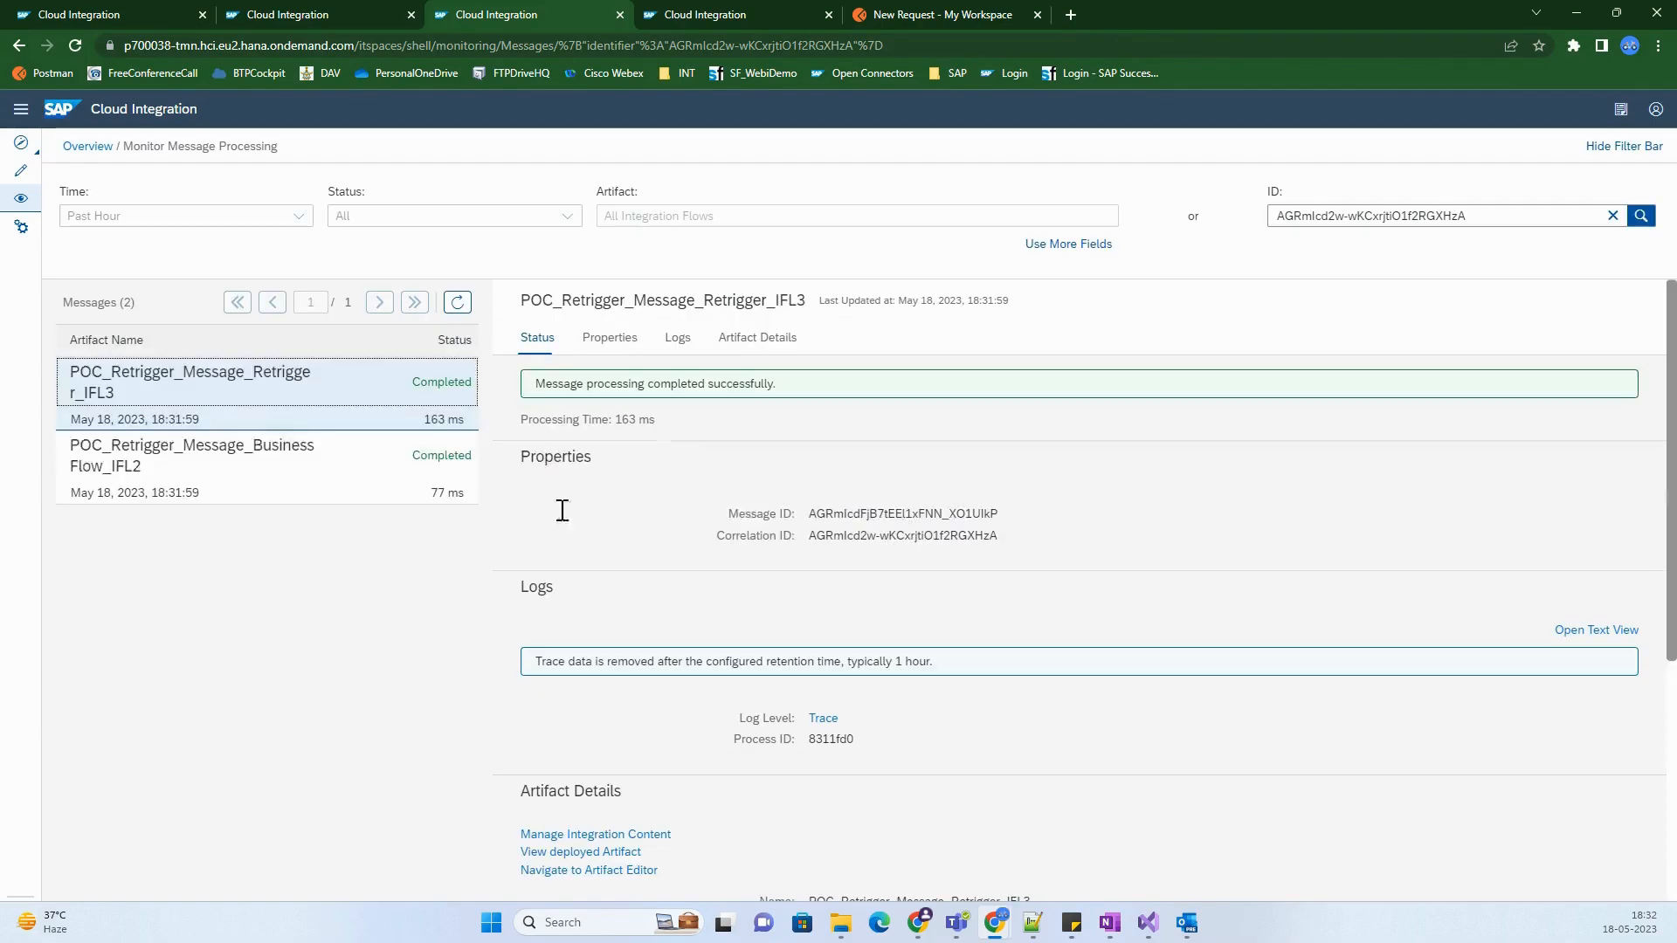
left_click(310, 14)
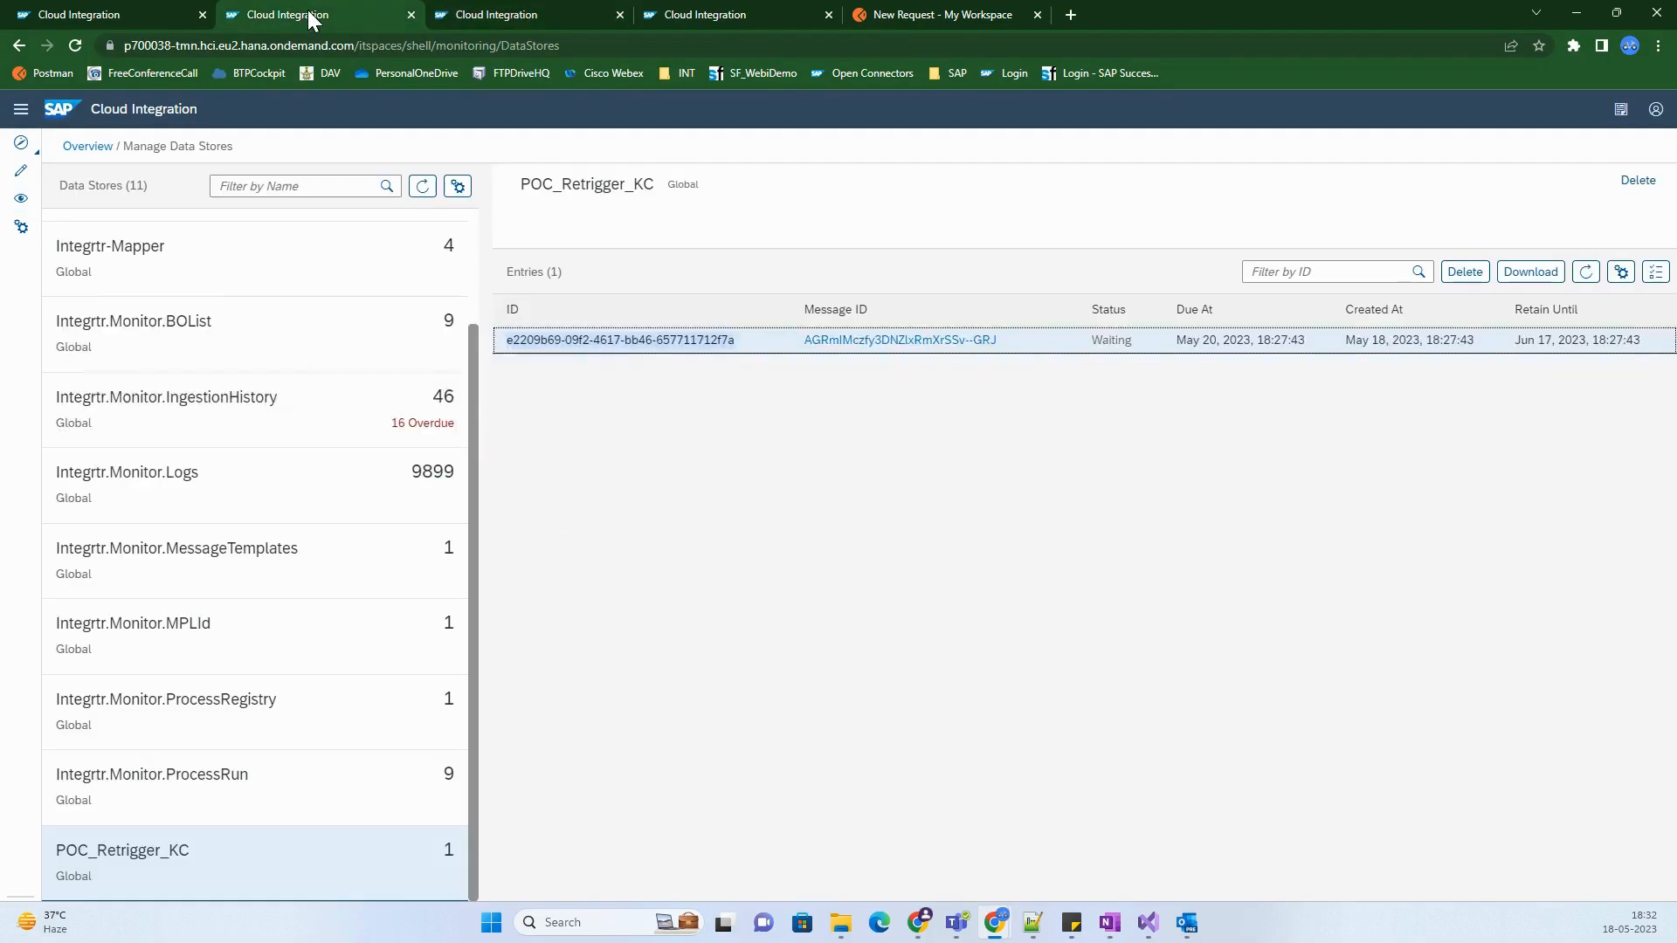
Delete the waiting POC_Retrigger_KC data store entry and return to Retrigger_IFL3.
left_click(1586, 271)
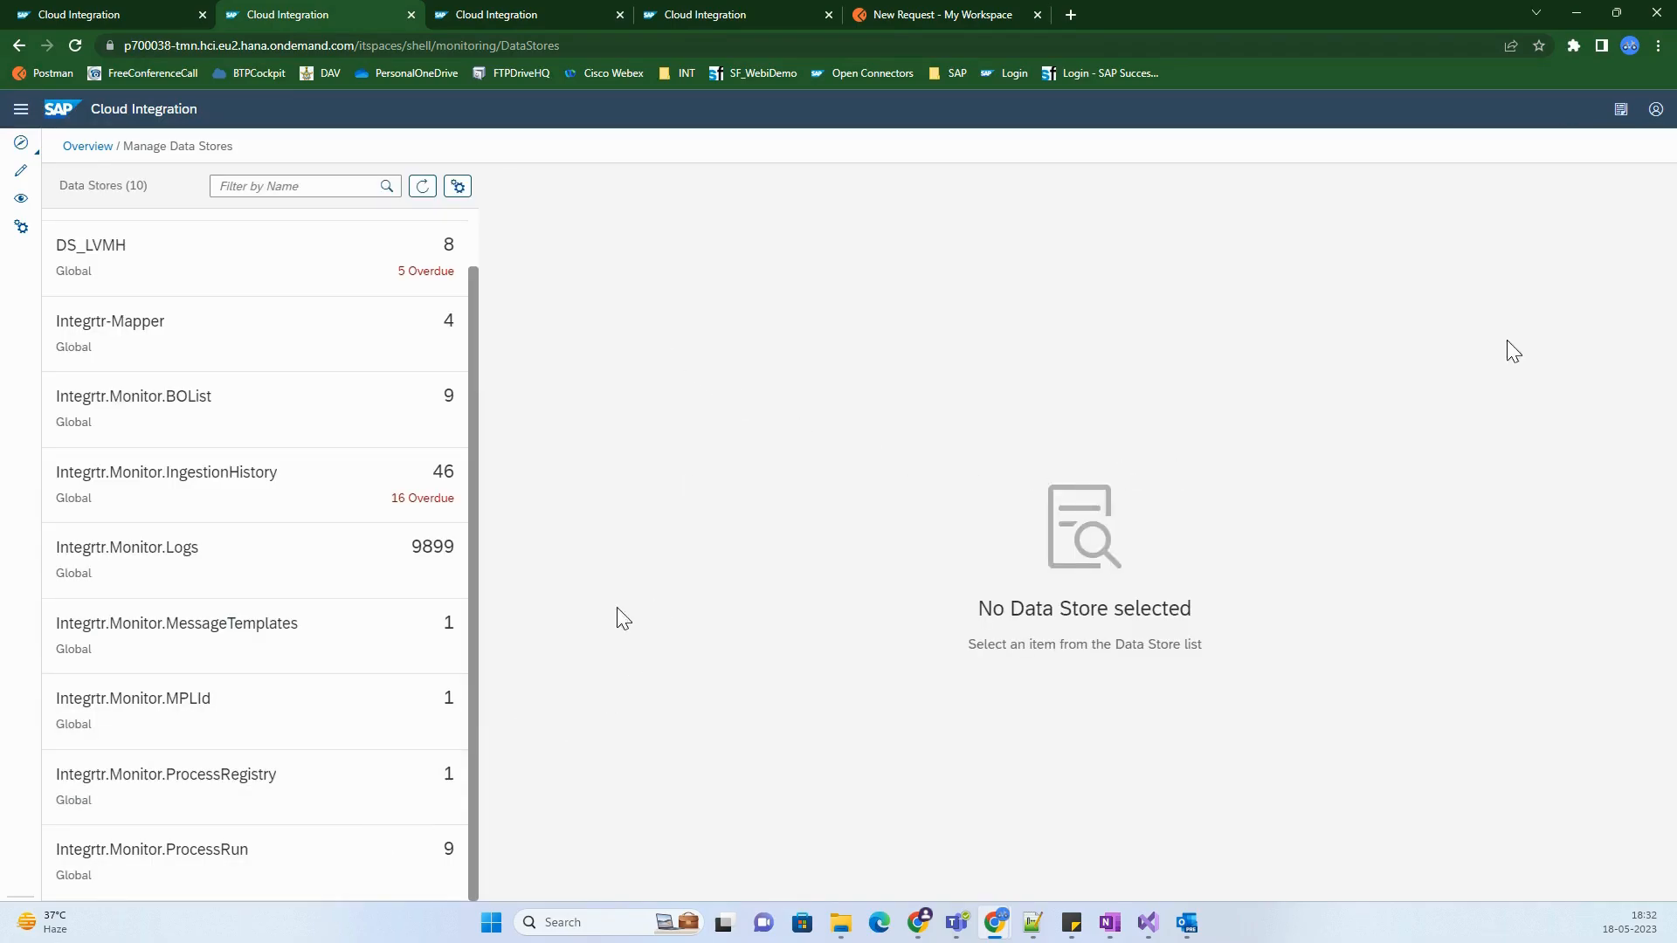
left_click(106, 14)
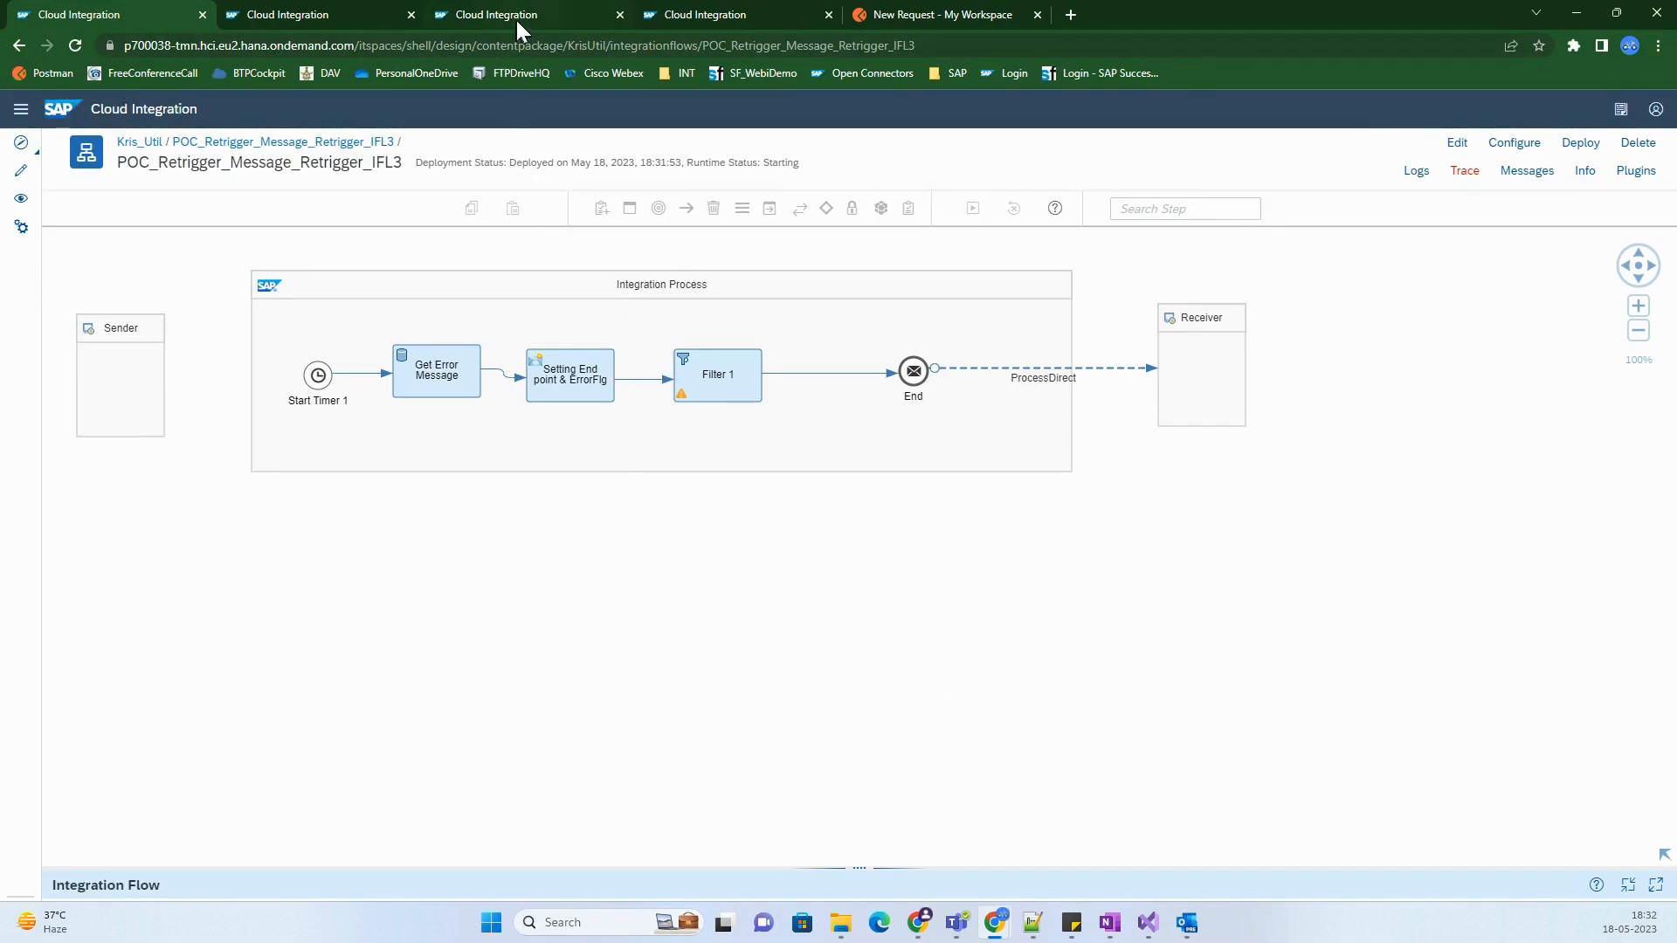
mouse_move(552, 30)
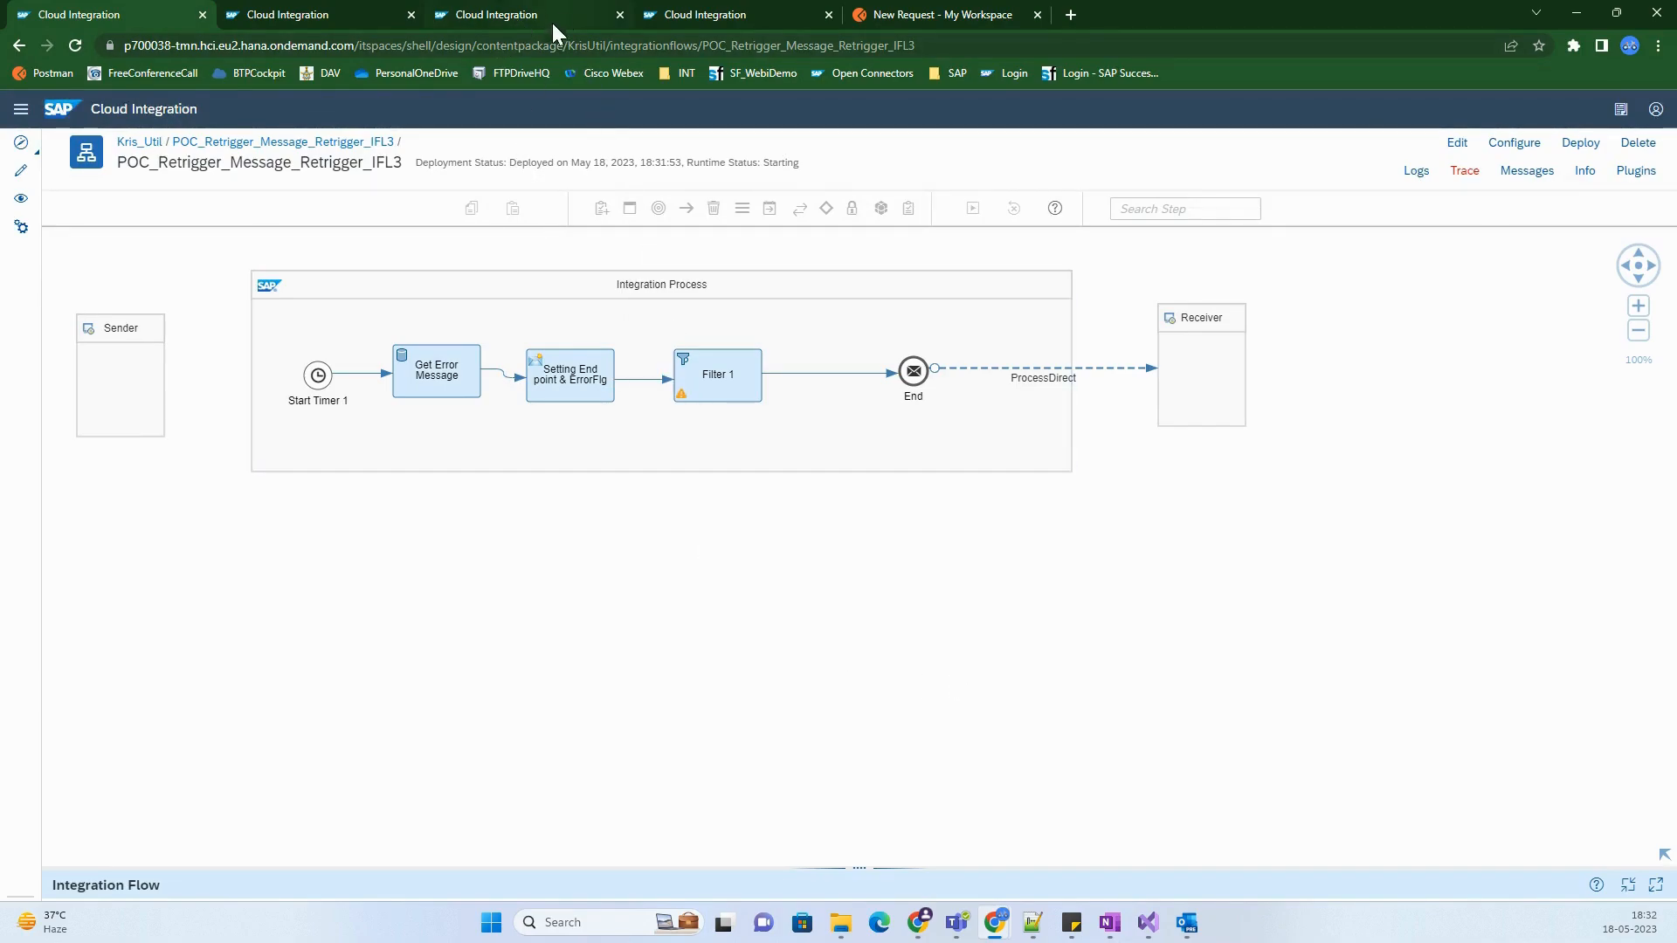
mouse_move(1000, 923)
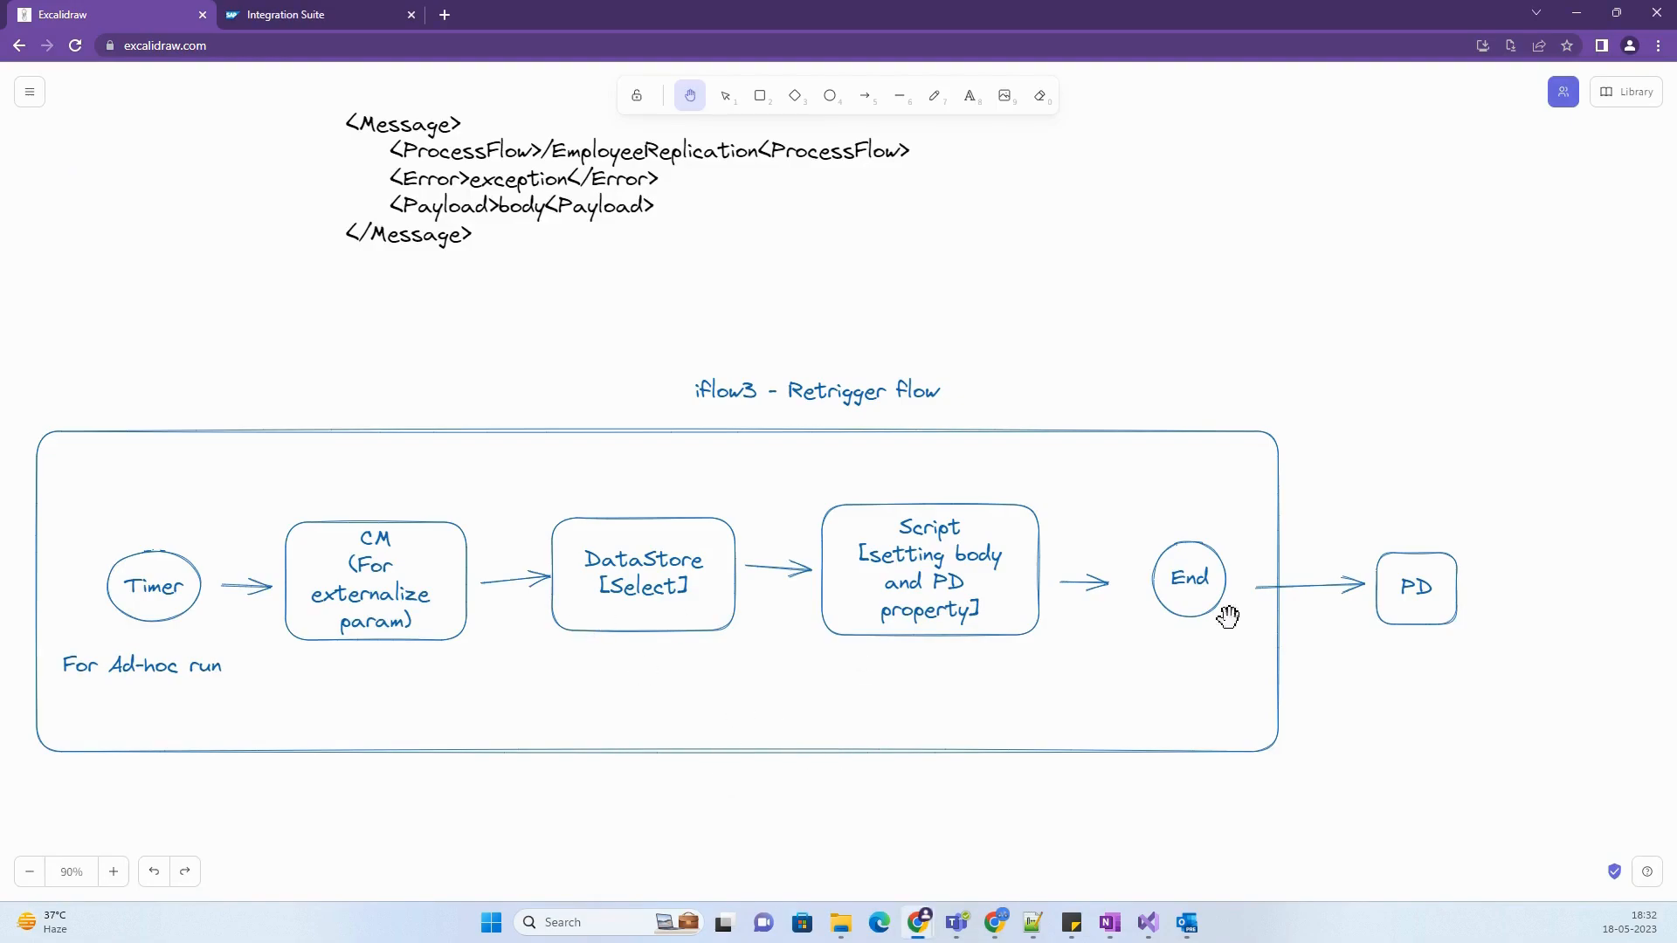
mouse_move(1401, 612)
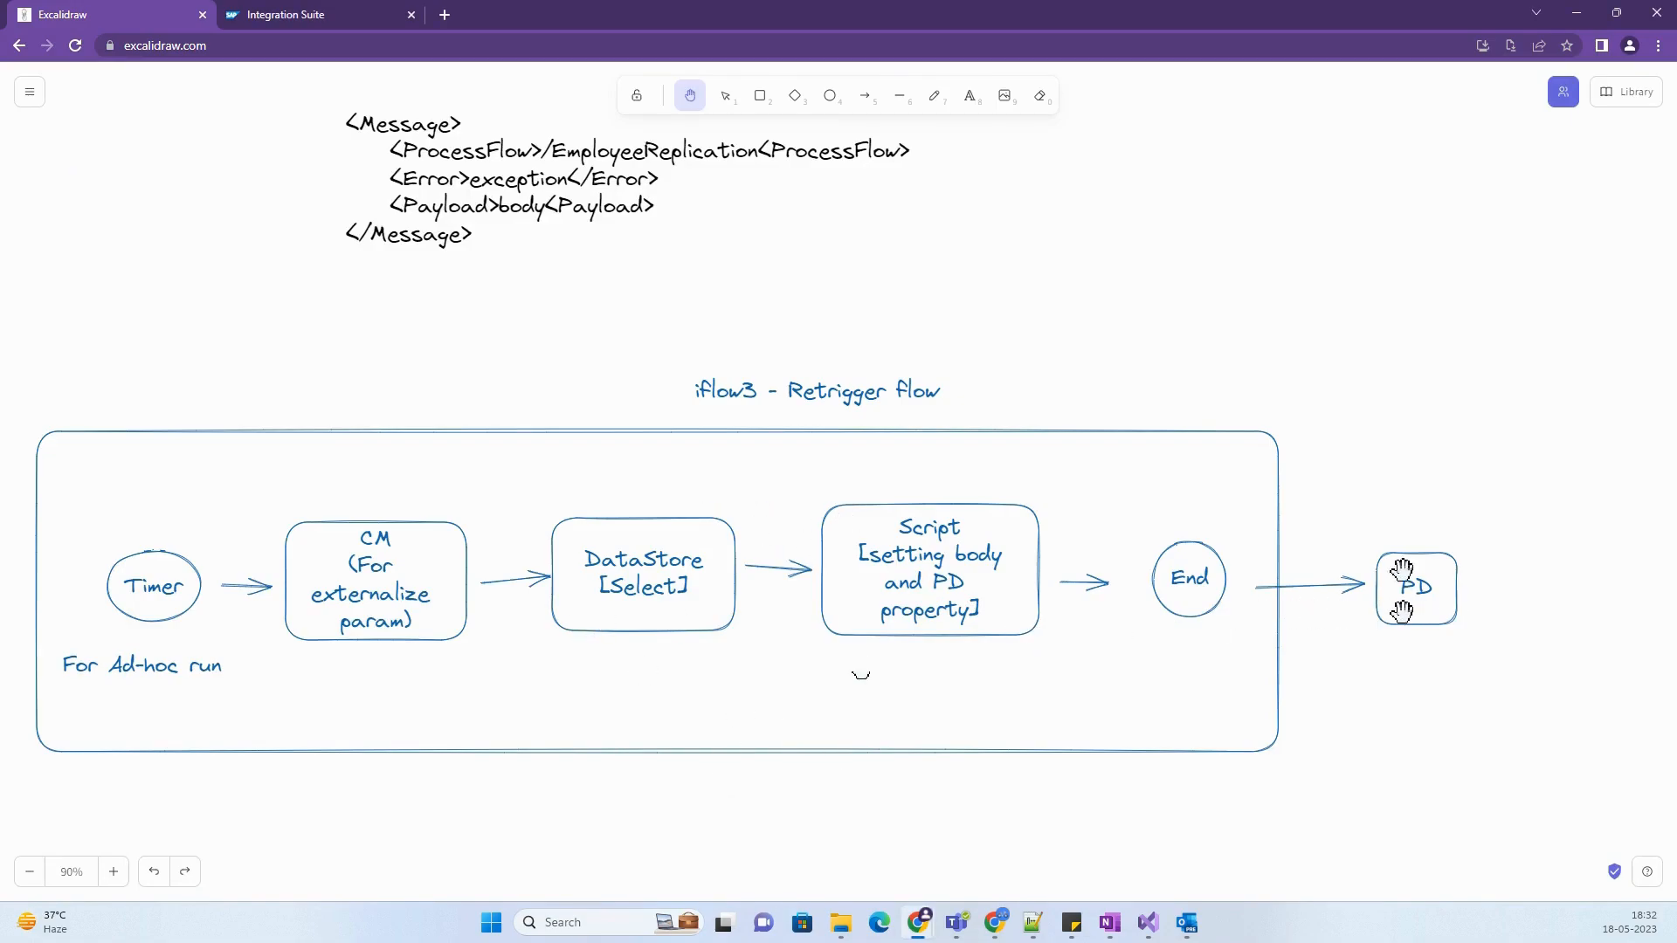
mouse_move(1377, 433)
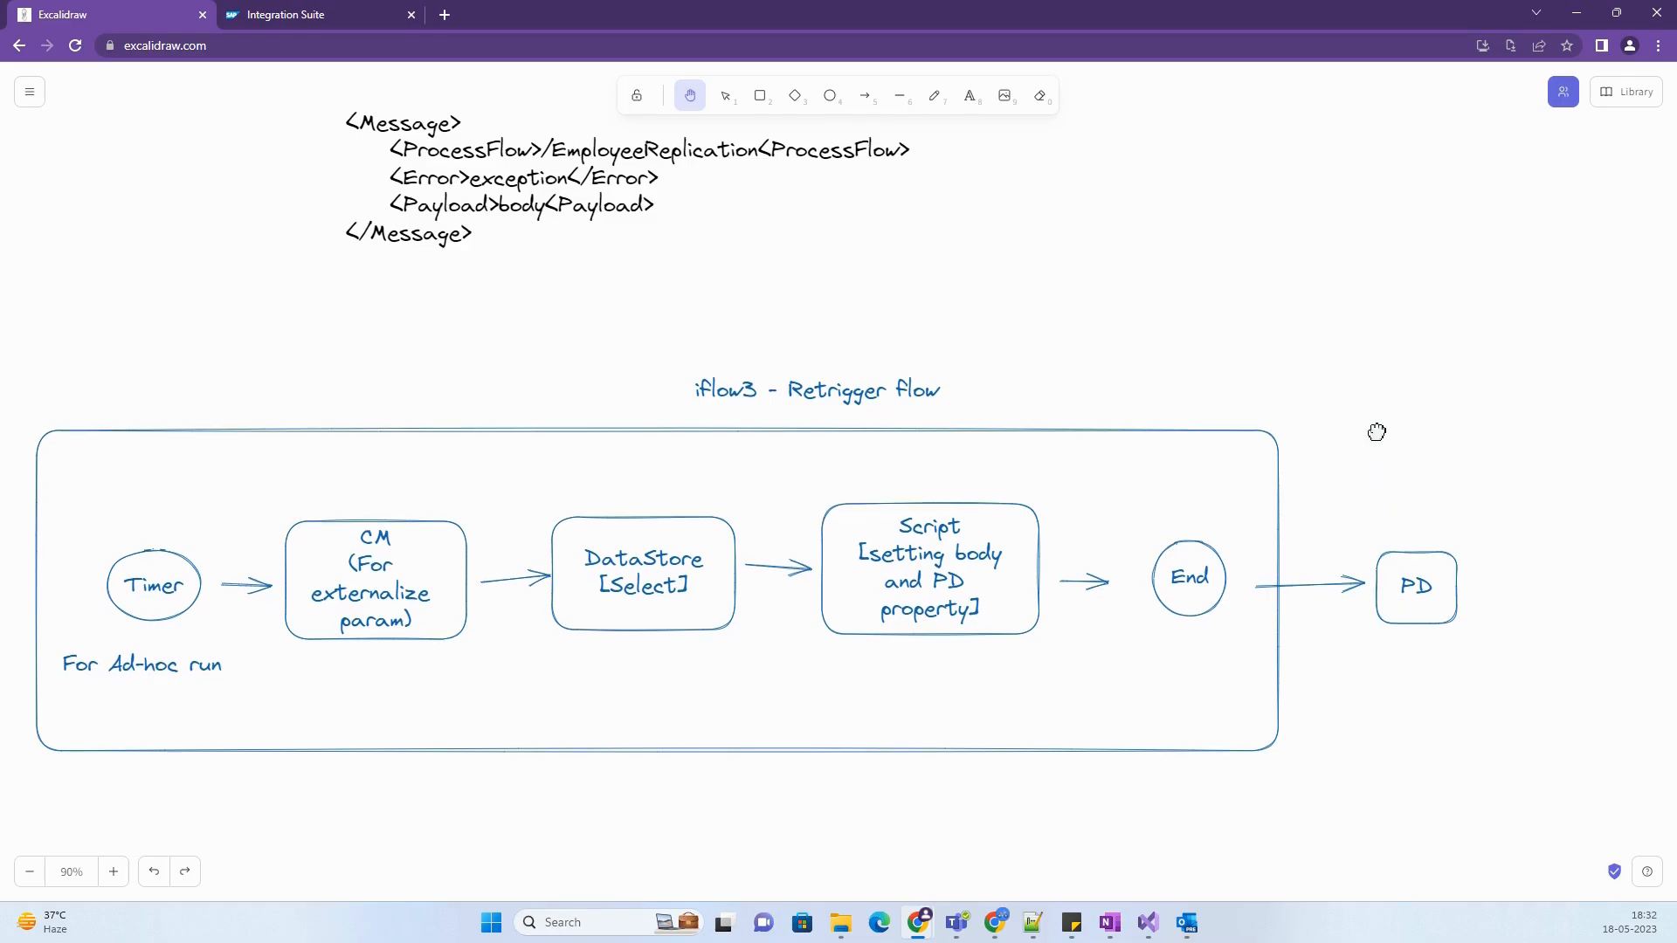
scroll("down", 3)
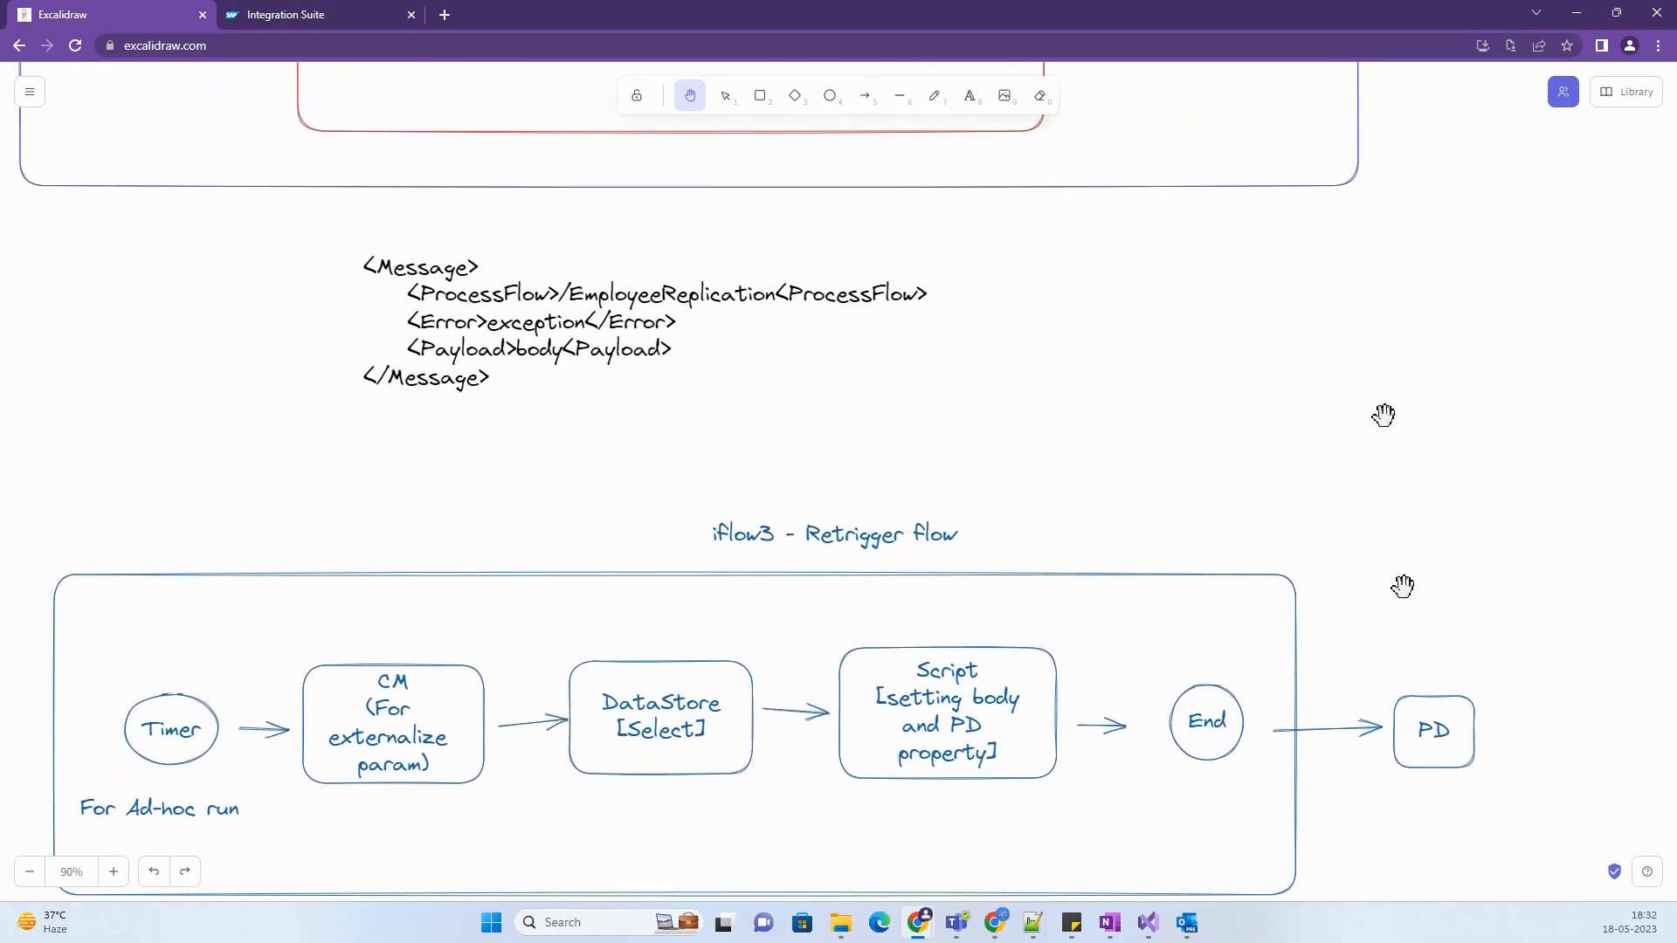